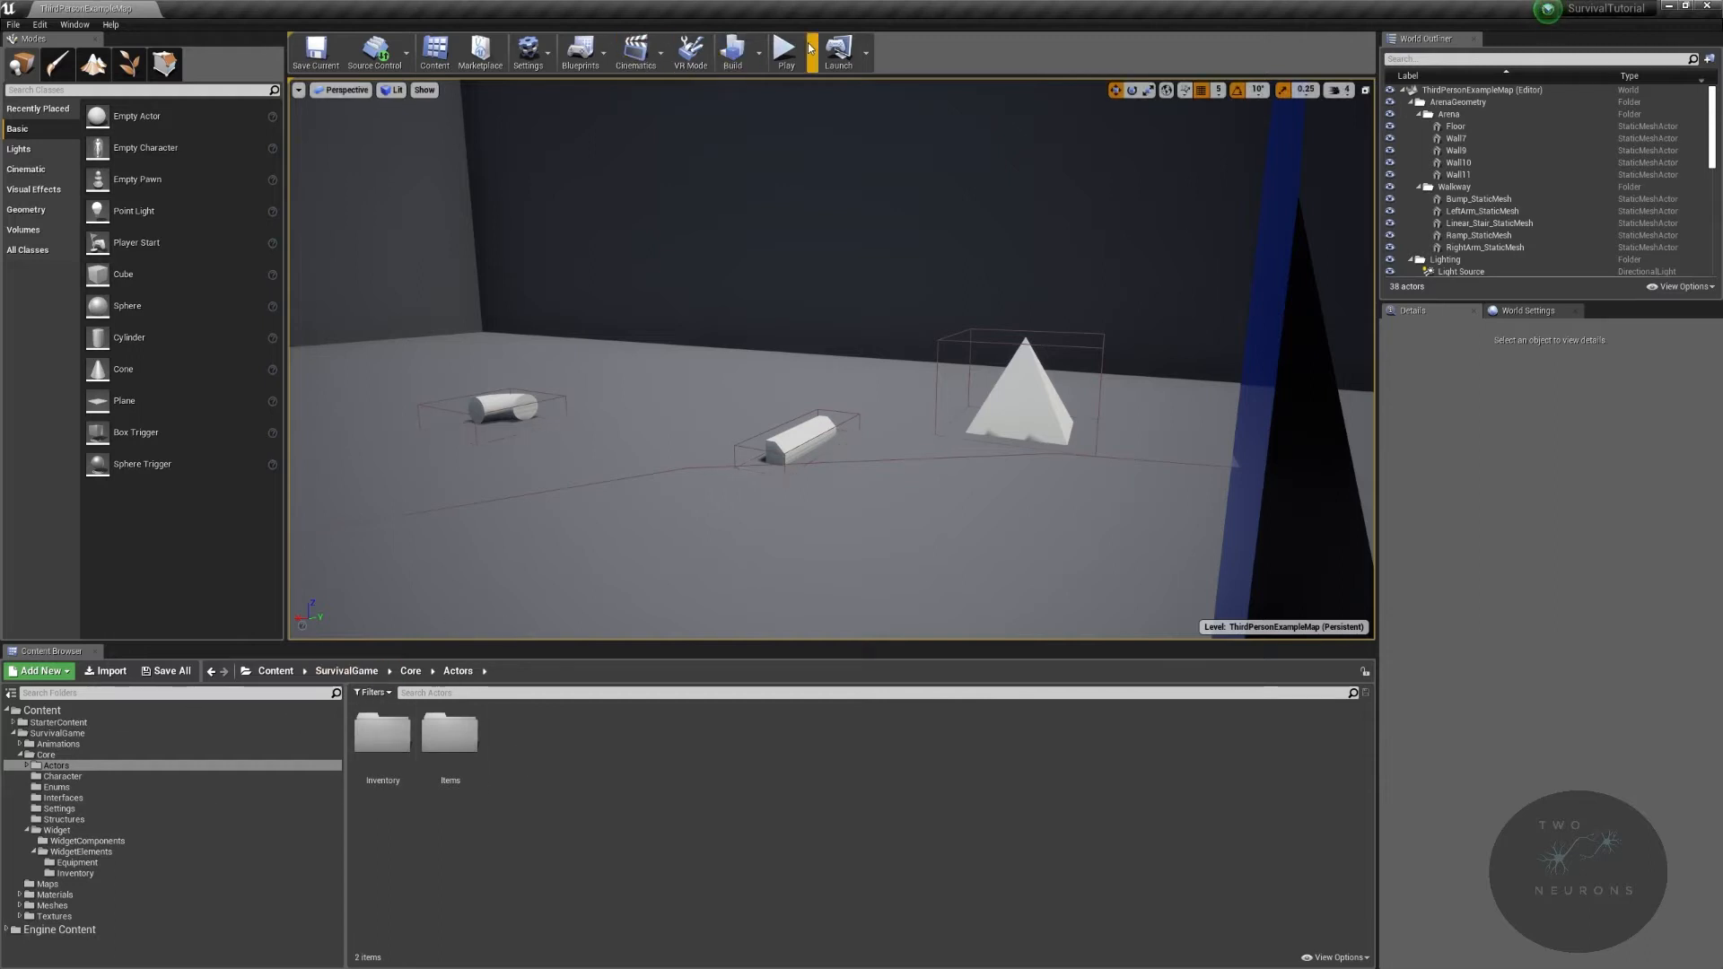
Step: Play-test picking up, equipping and discarding the pyramid item, then stop playing
click(783, 47)
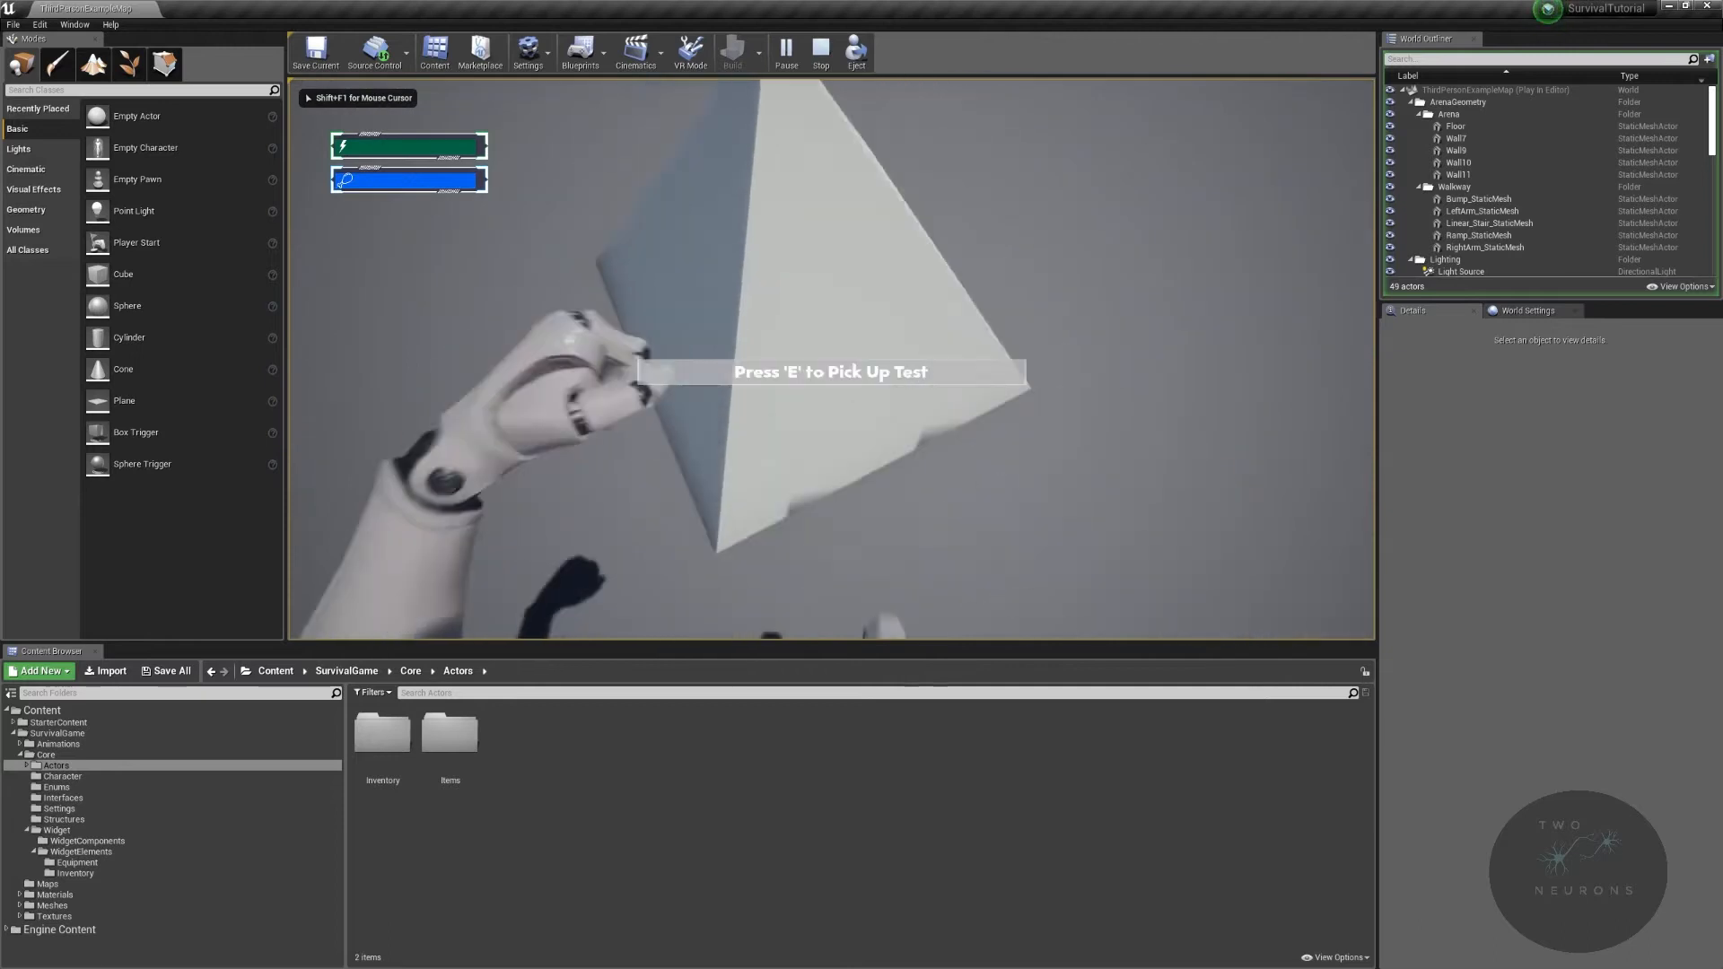
key(e)
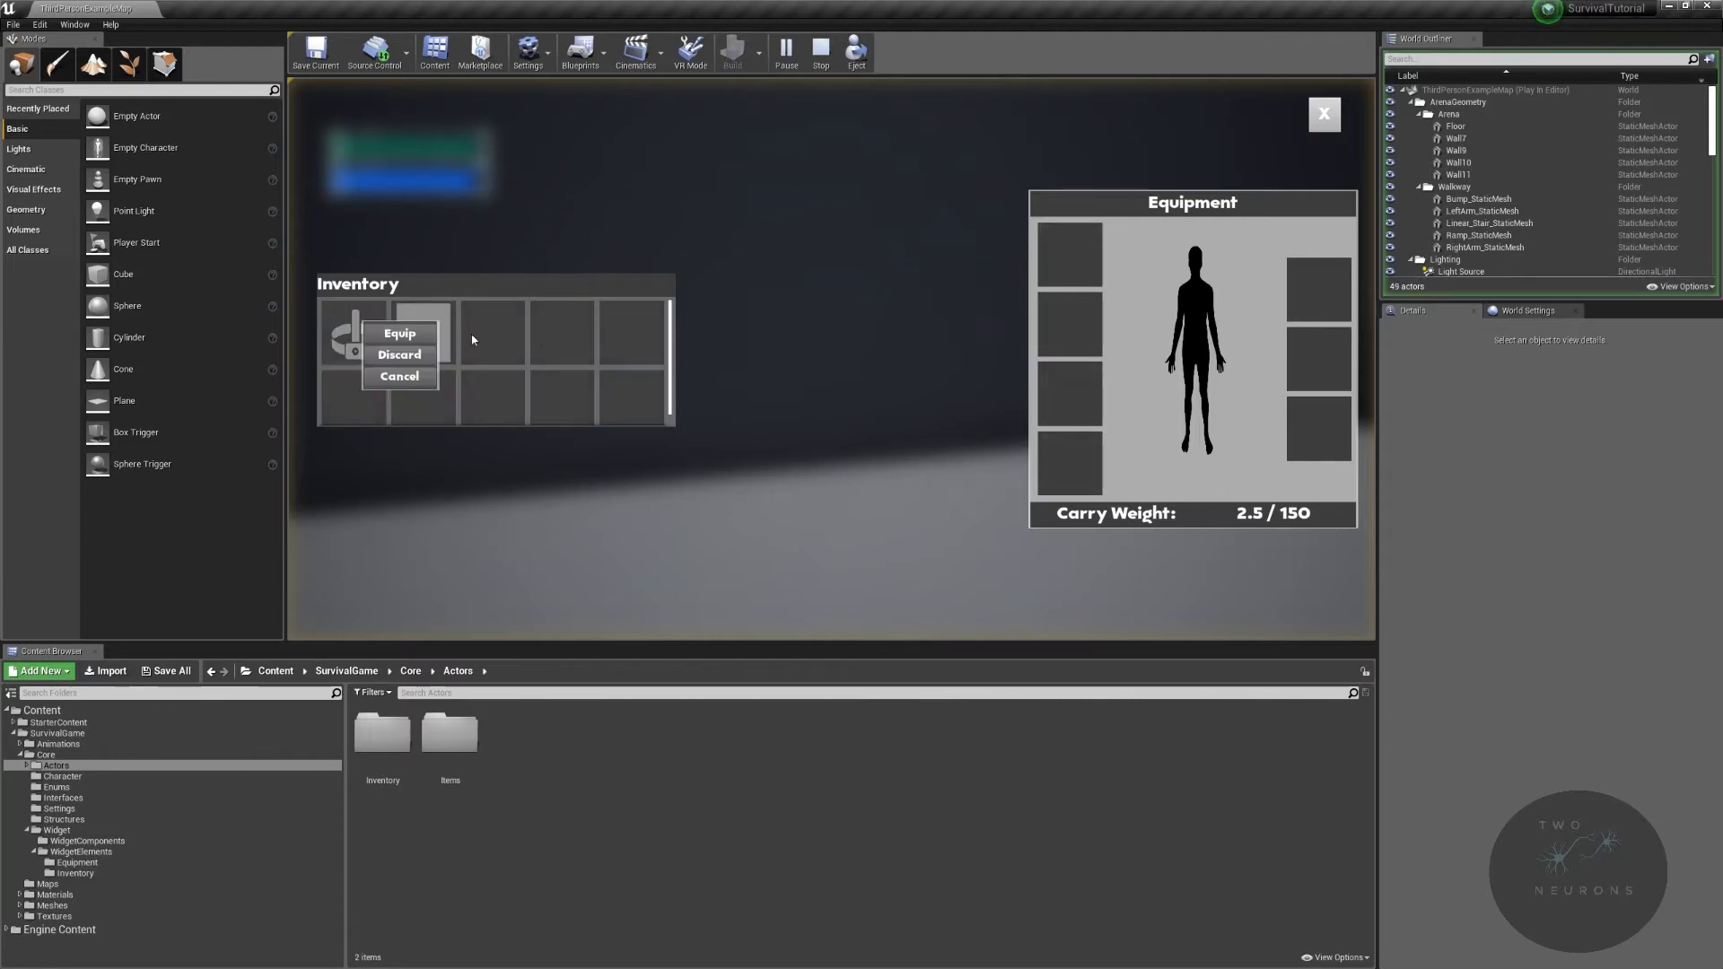
click(398, 331)
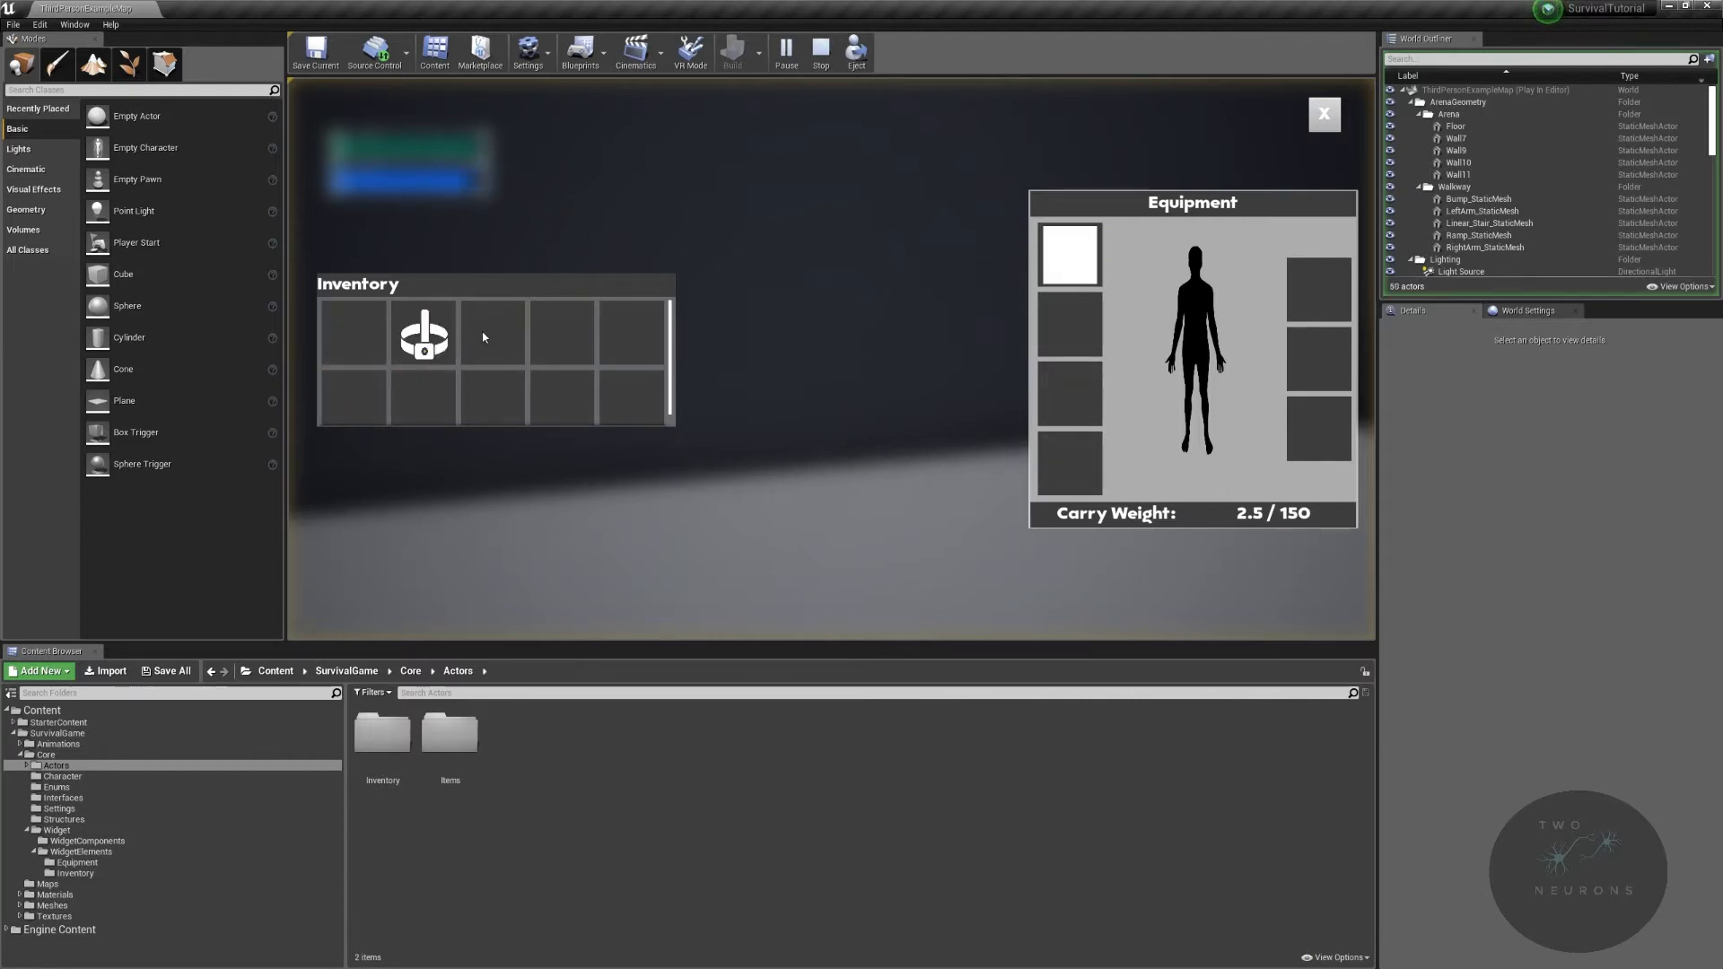
mouse_move(805, 226)
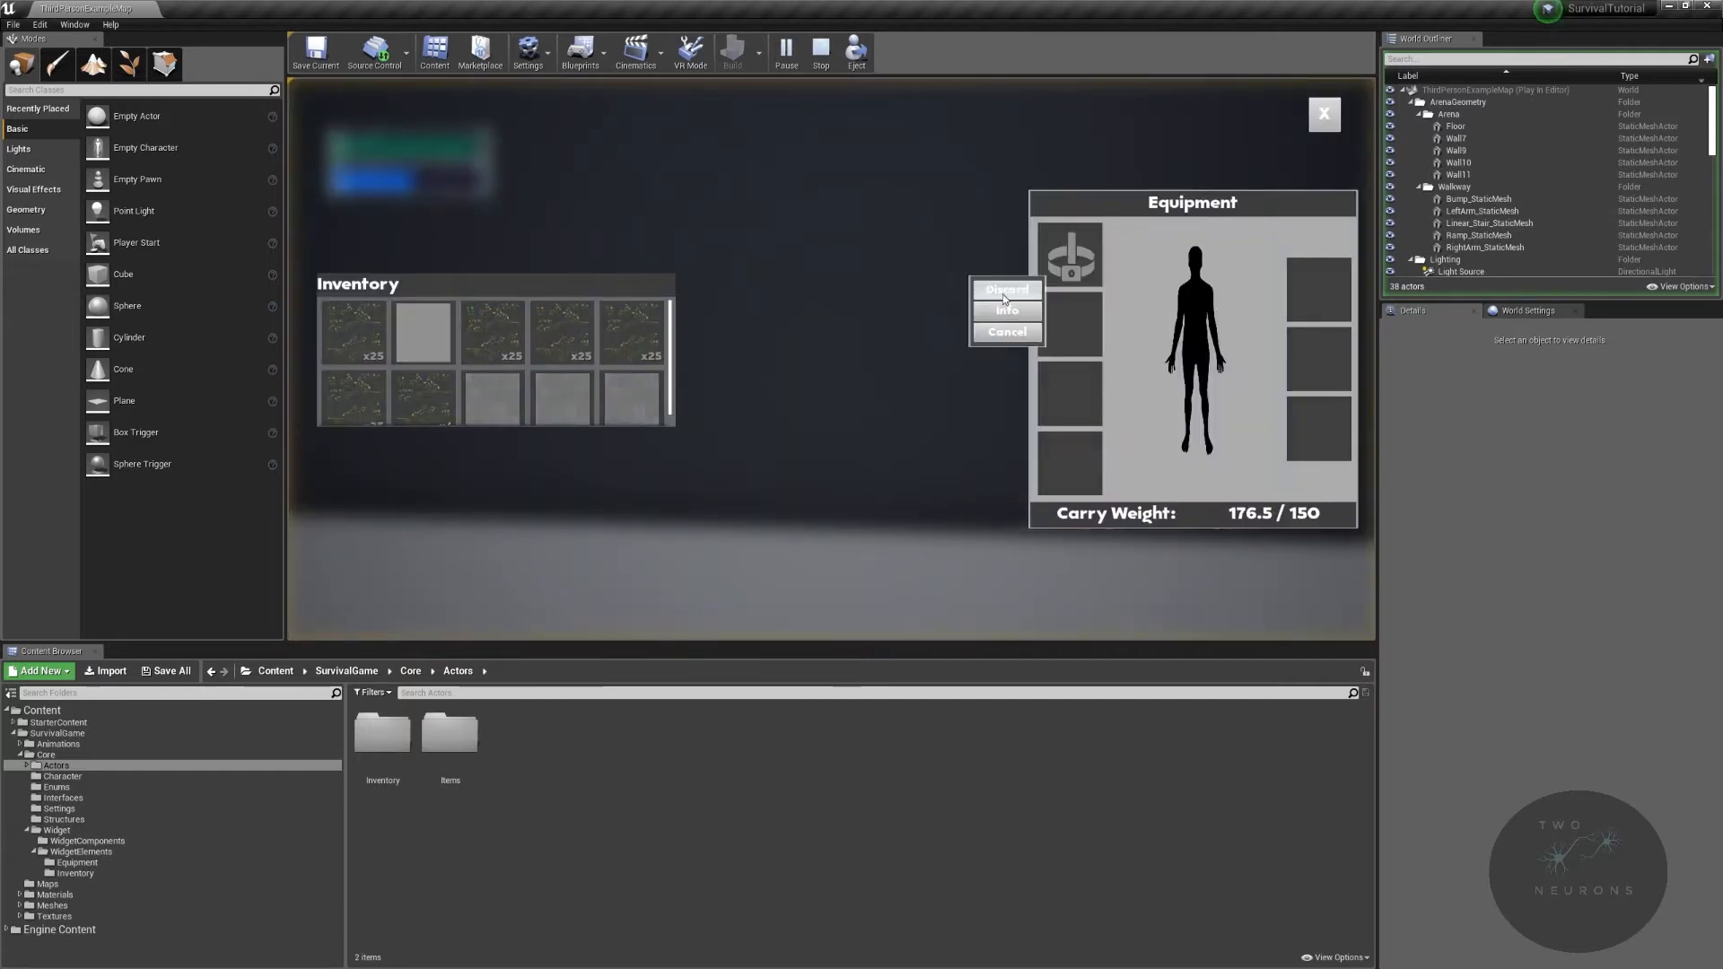
click(1005, 290)
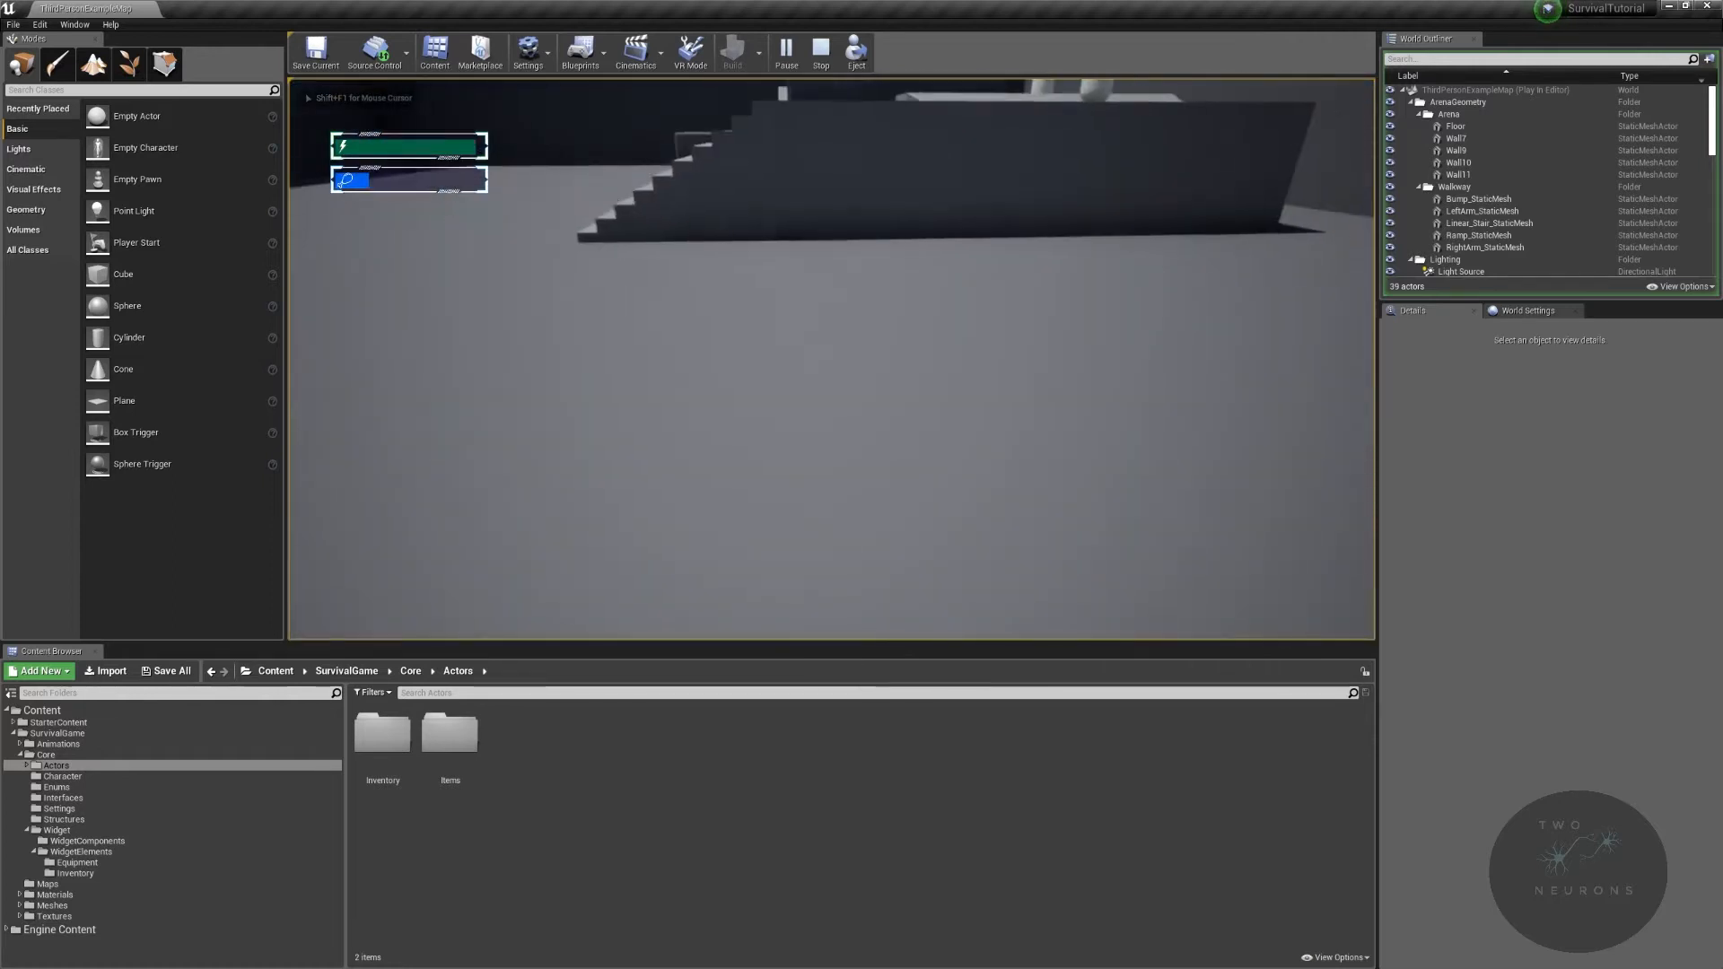
click(819, 52)
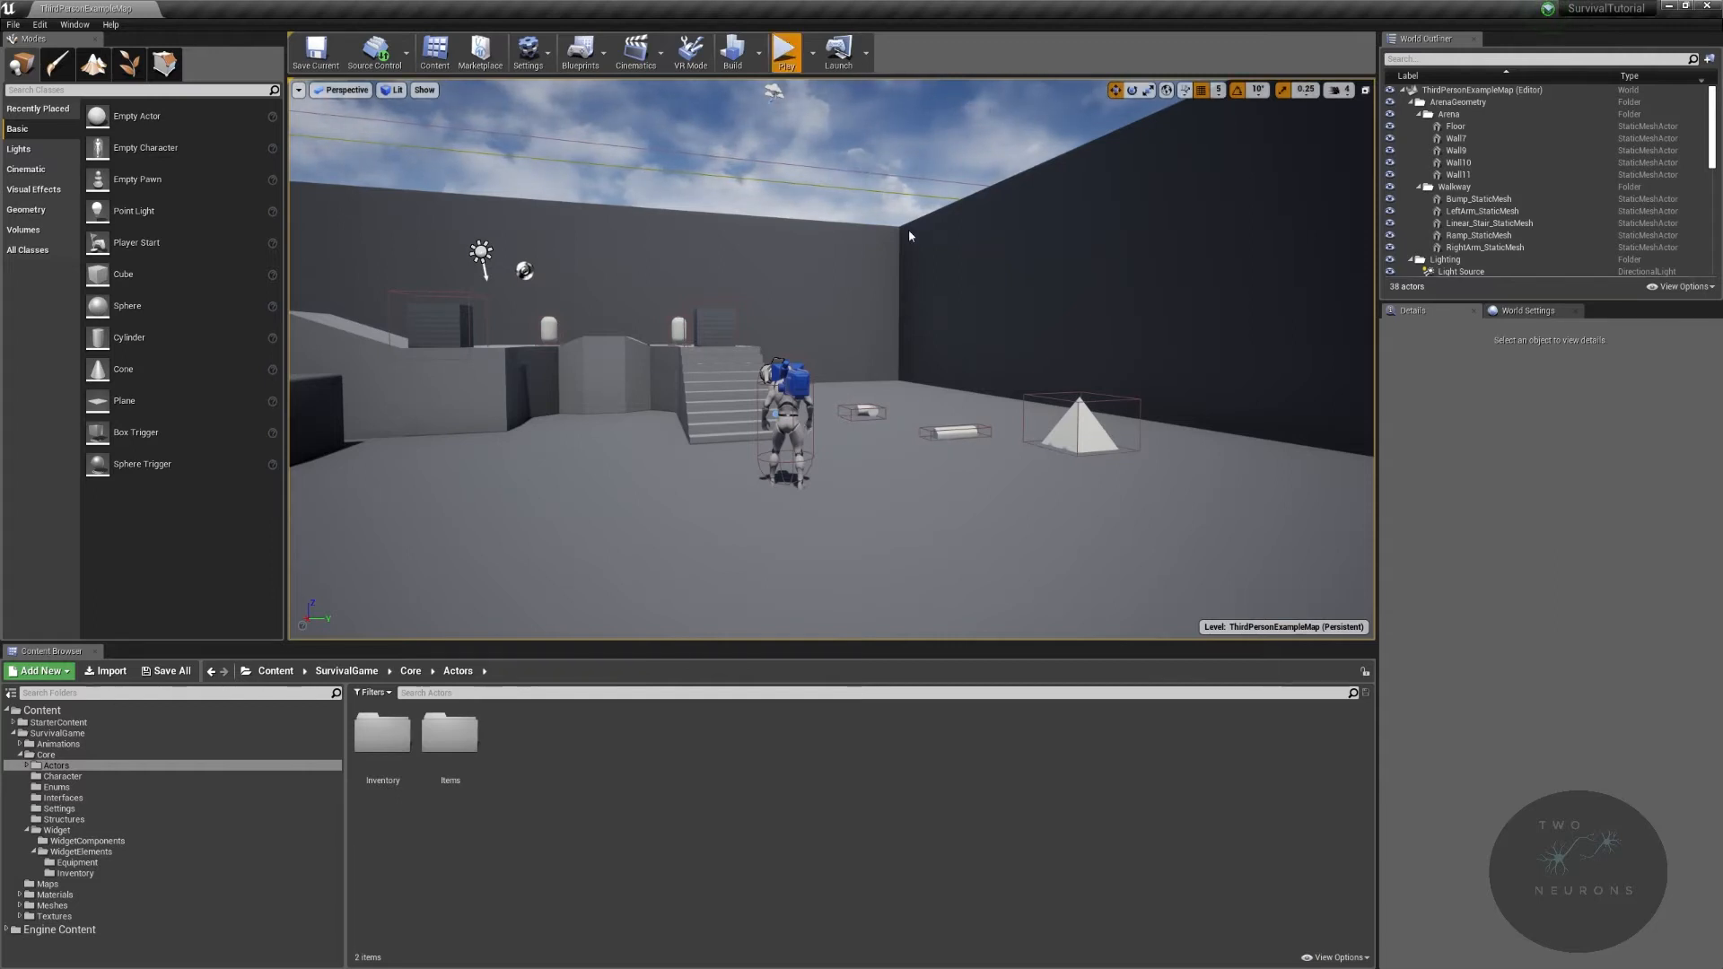
Step: Run another quick play test, then open WBP_EquipmentMenu from WidgetElements > Equipment
click(785, 50)
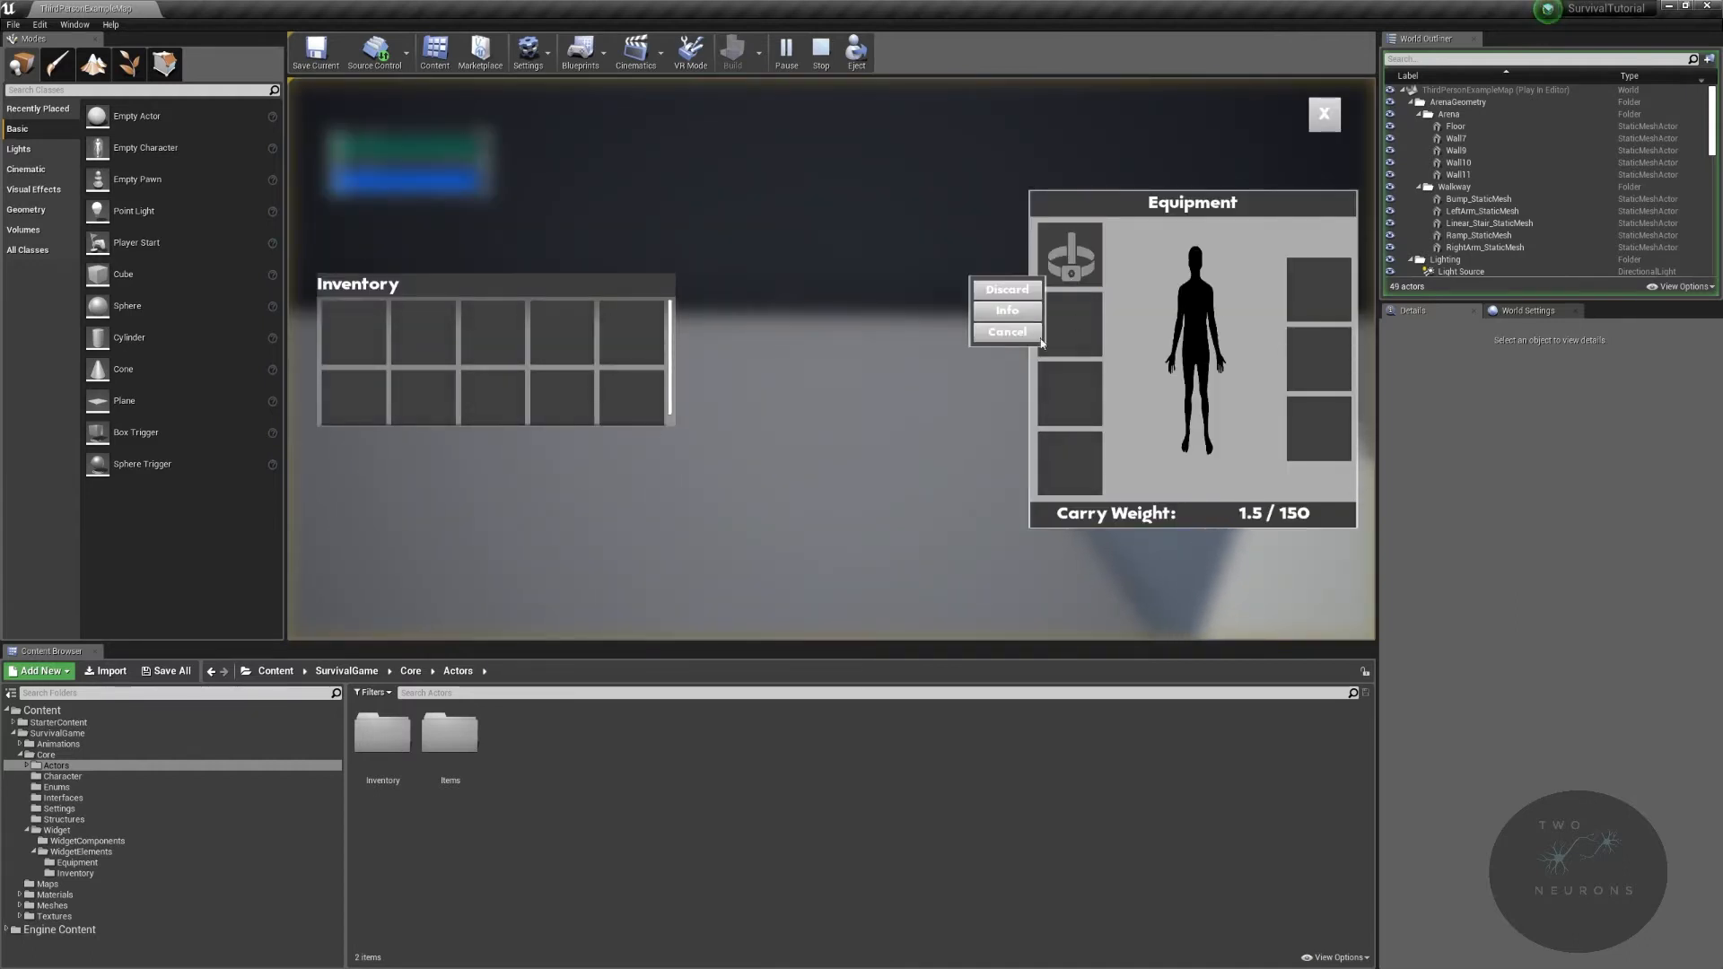
click(820, 49)
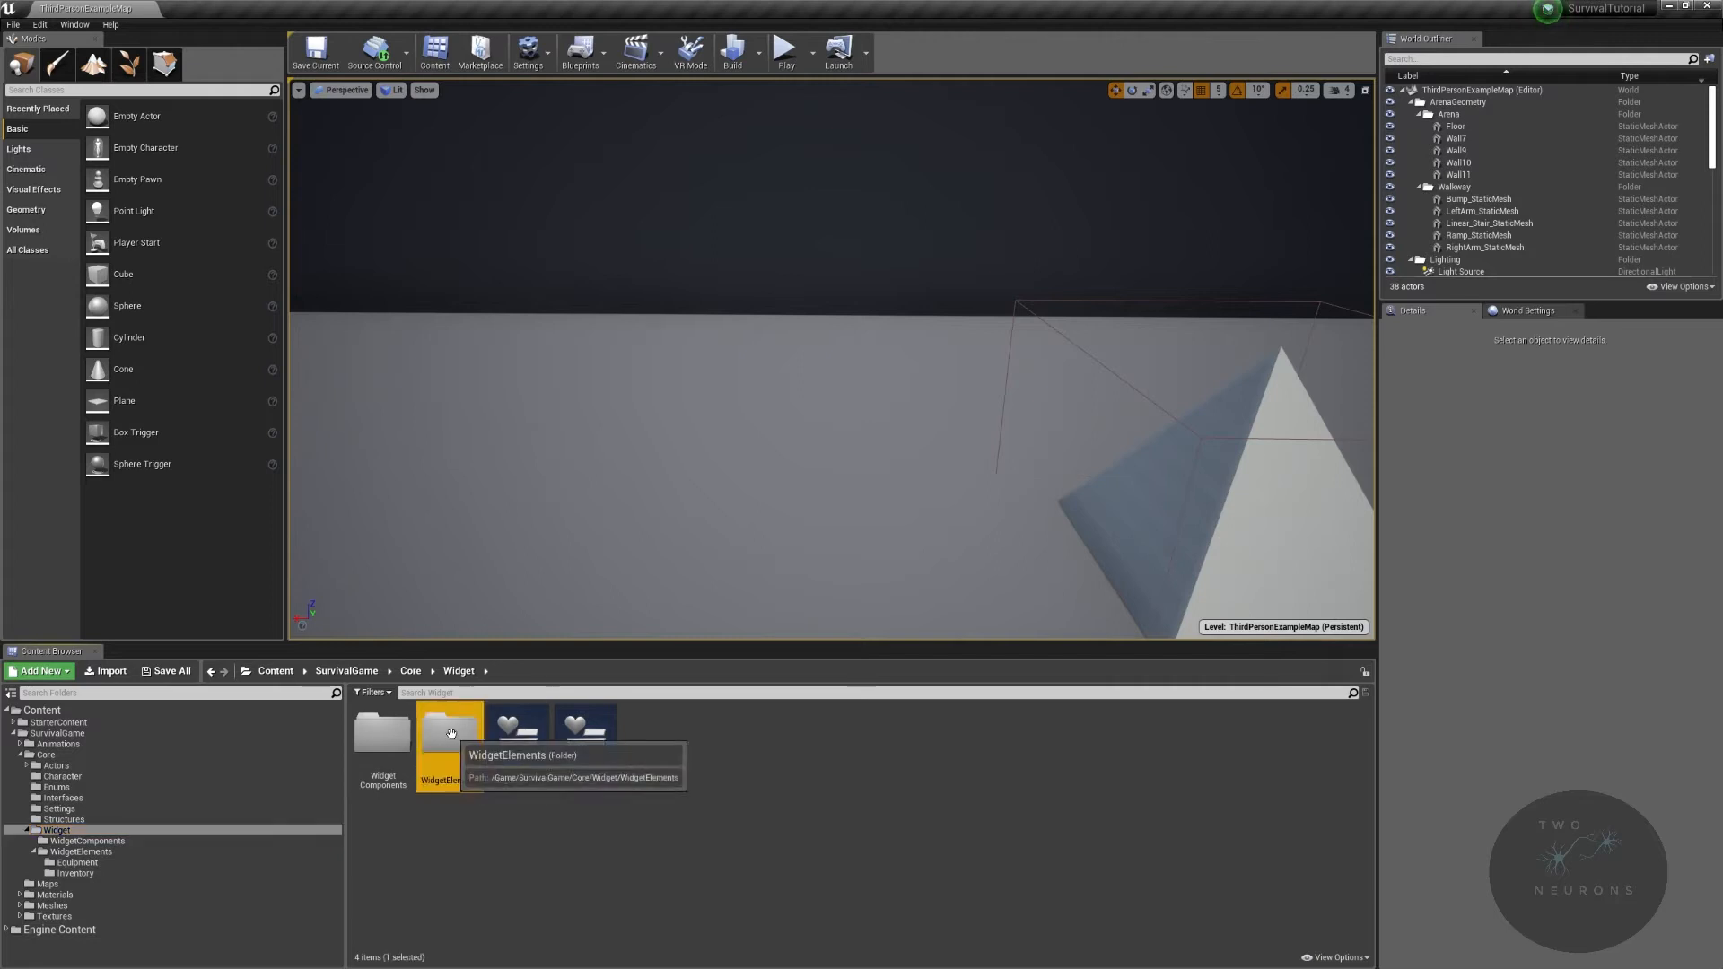
double_click(449, 734)
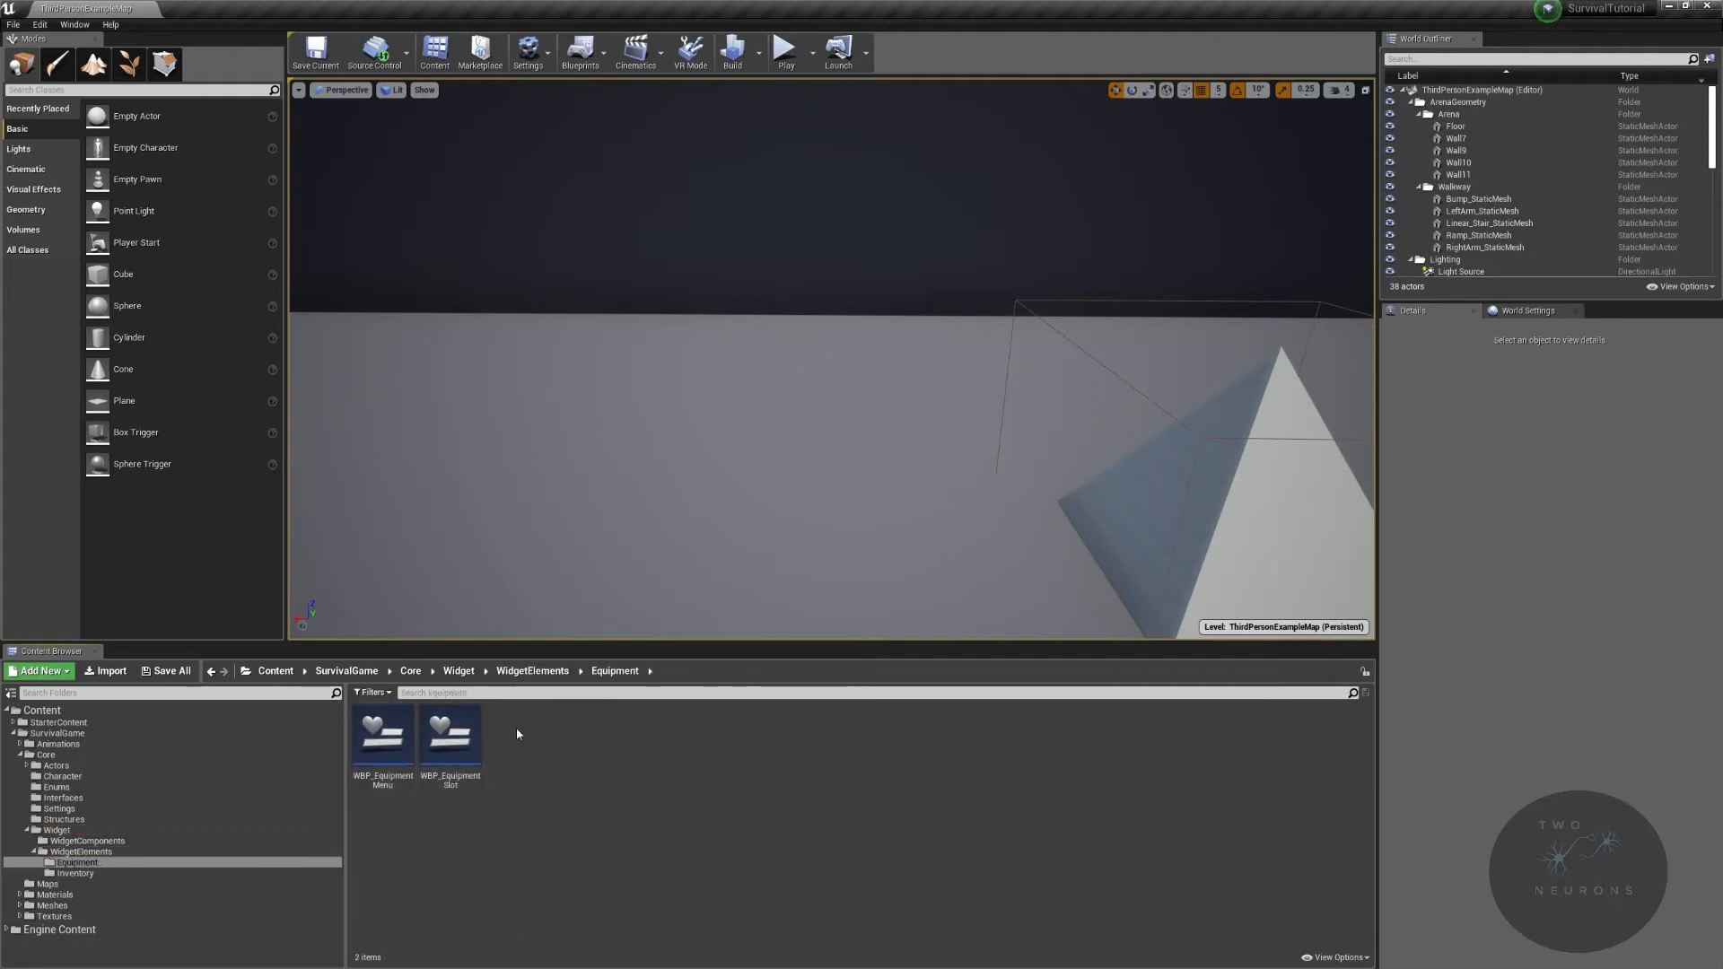
double_click(382, 734)
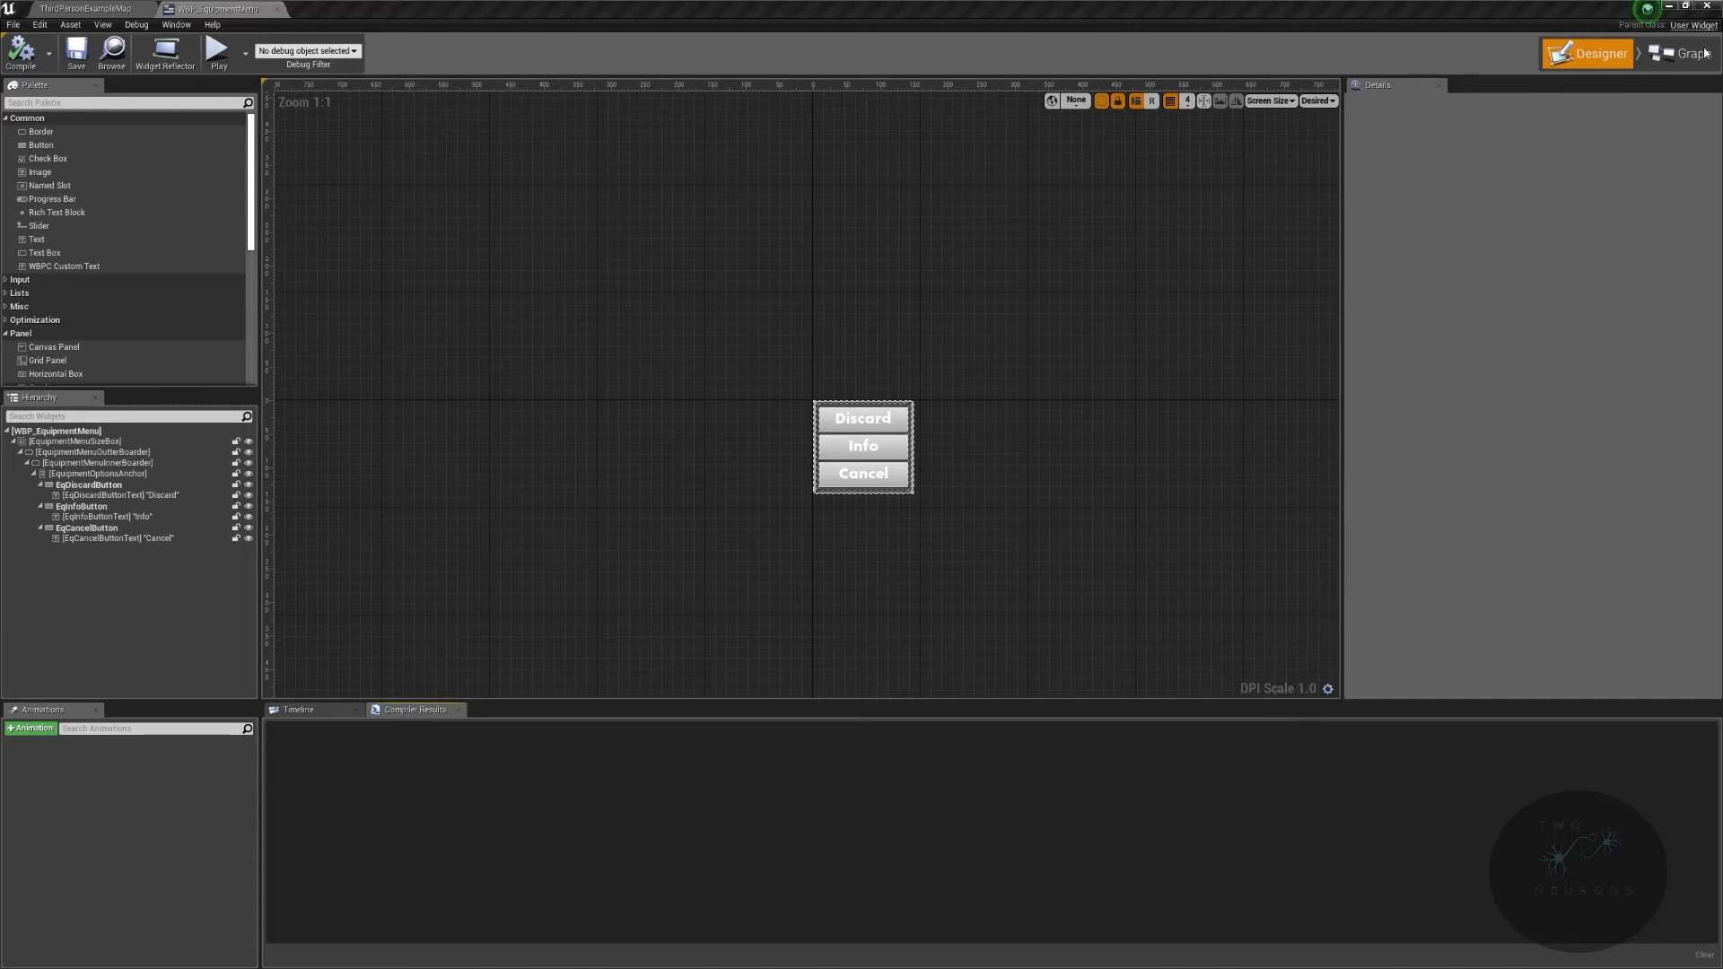
Step: In the Graph view, add EqInfoButton's OnClicked event from the Components variables
click(1686, 53)
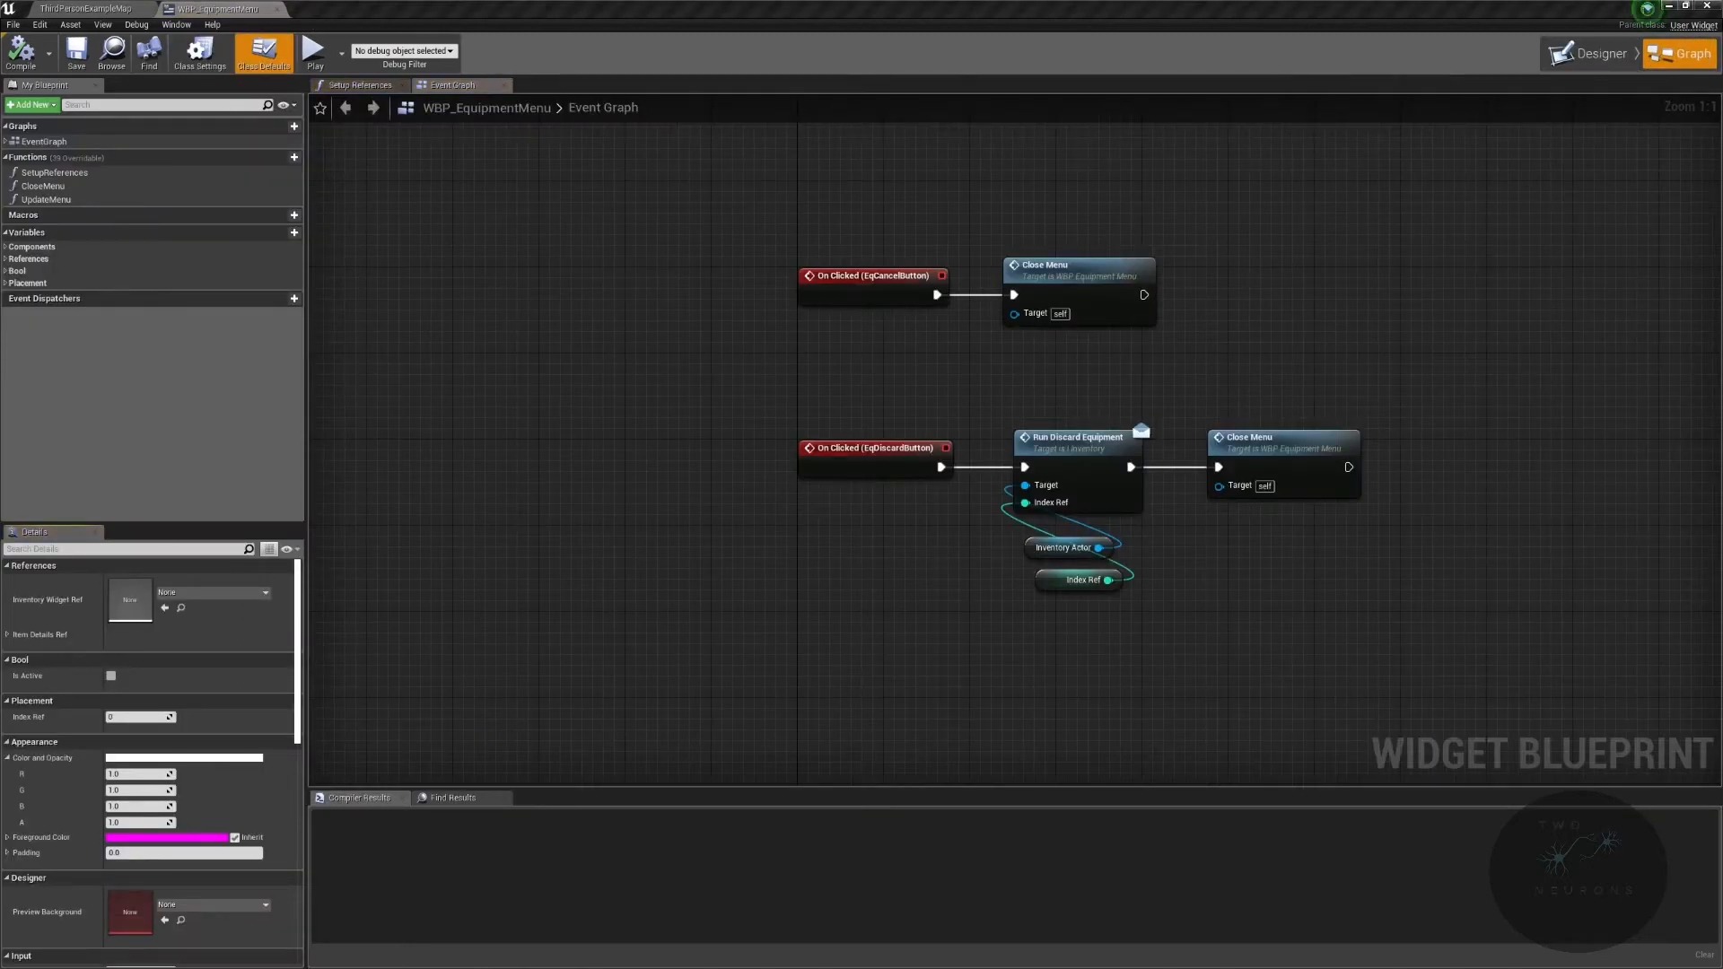
mouse_move(910, 114)
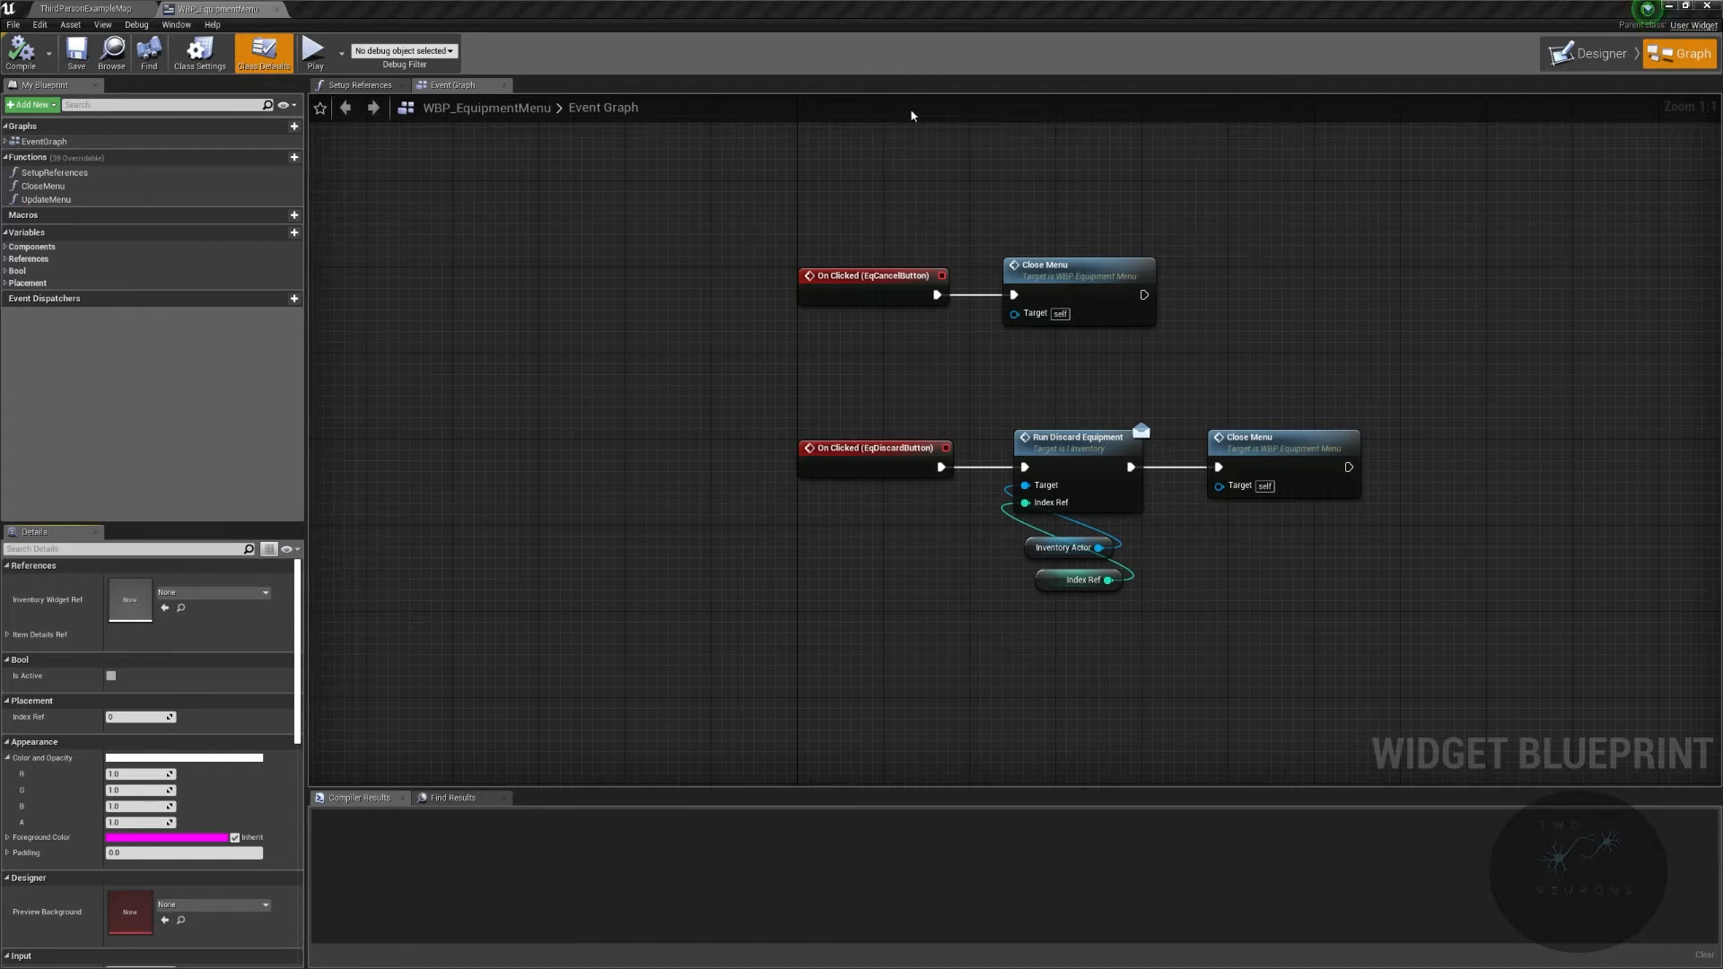
click(10, 246)
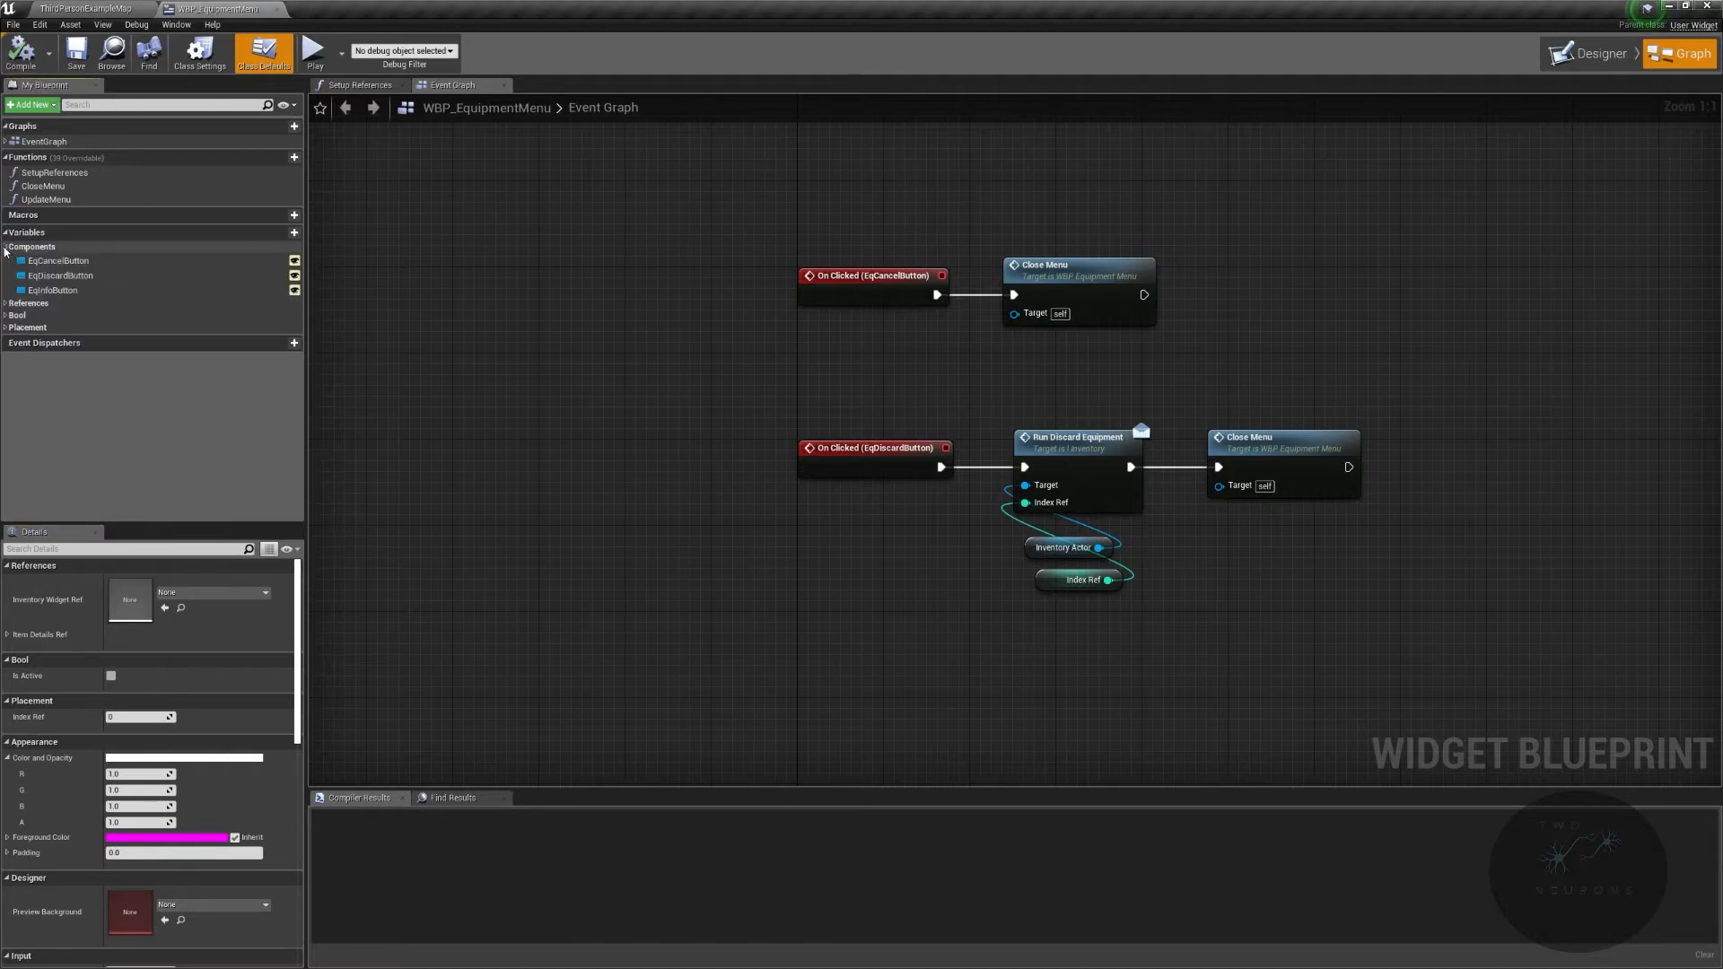
click(52, 289)
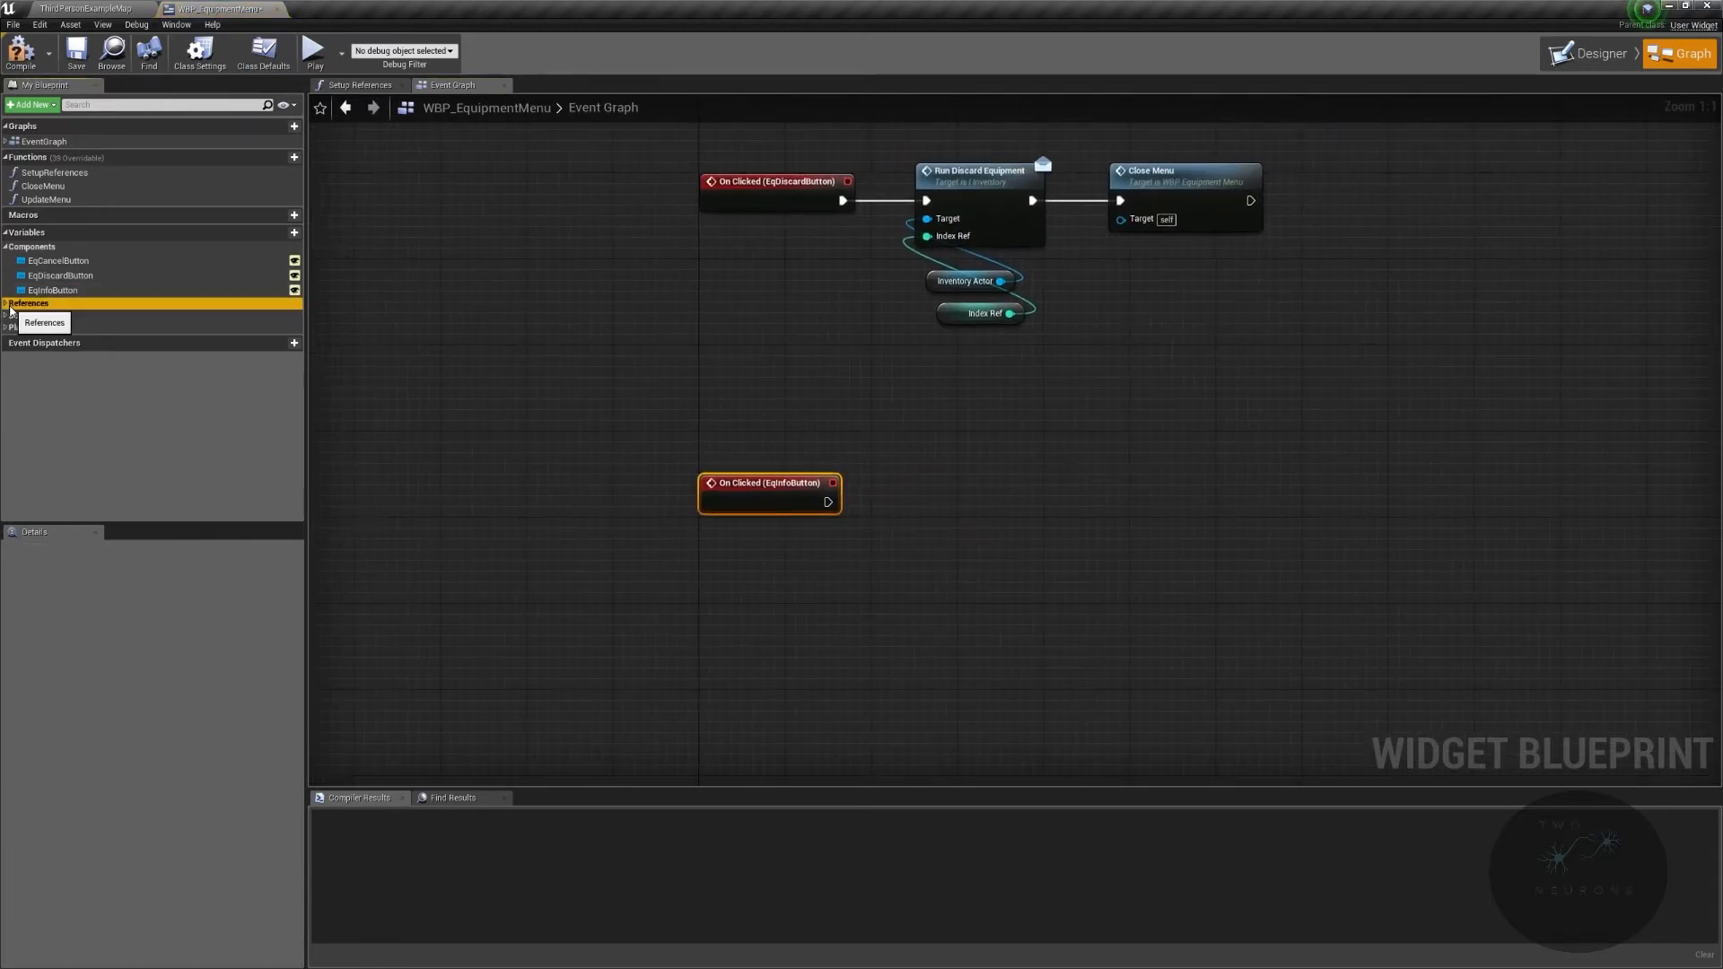
Step: Chain Set Equipment Panel Enabled then Set Inventory Panel Enabled from InventoryWidgetRef after OnClicked
click(30, 302)
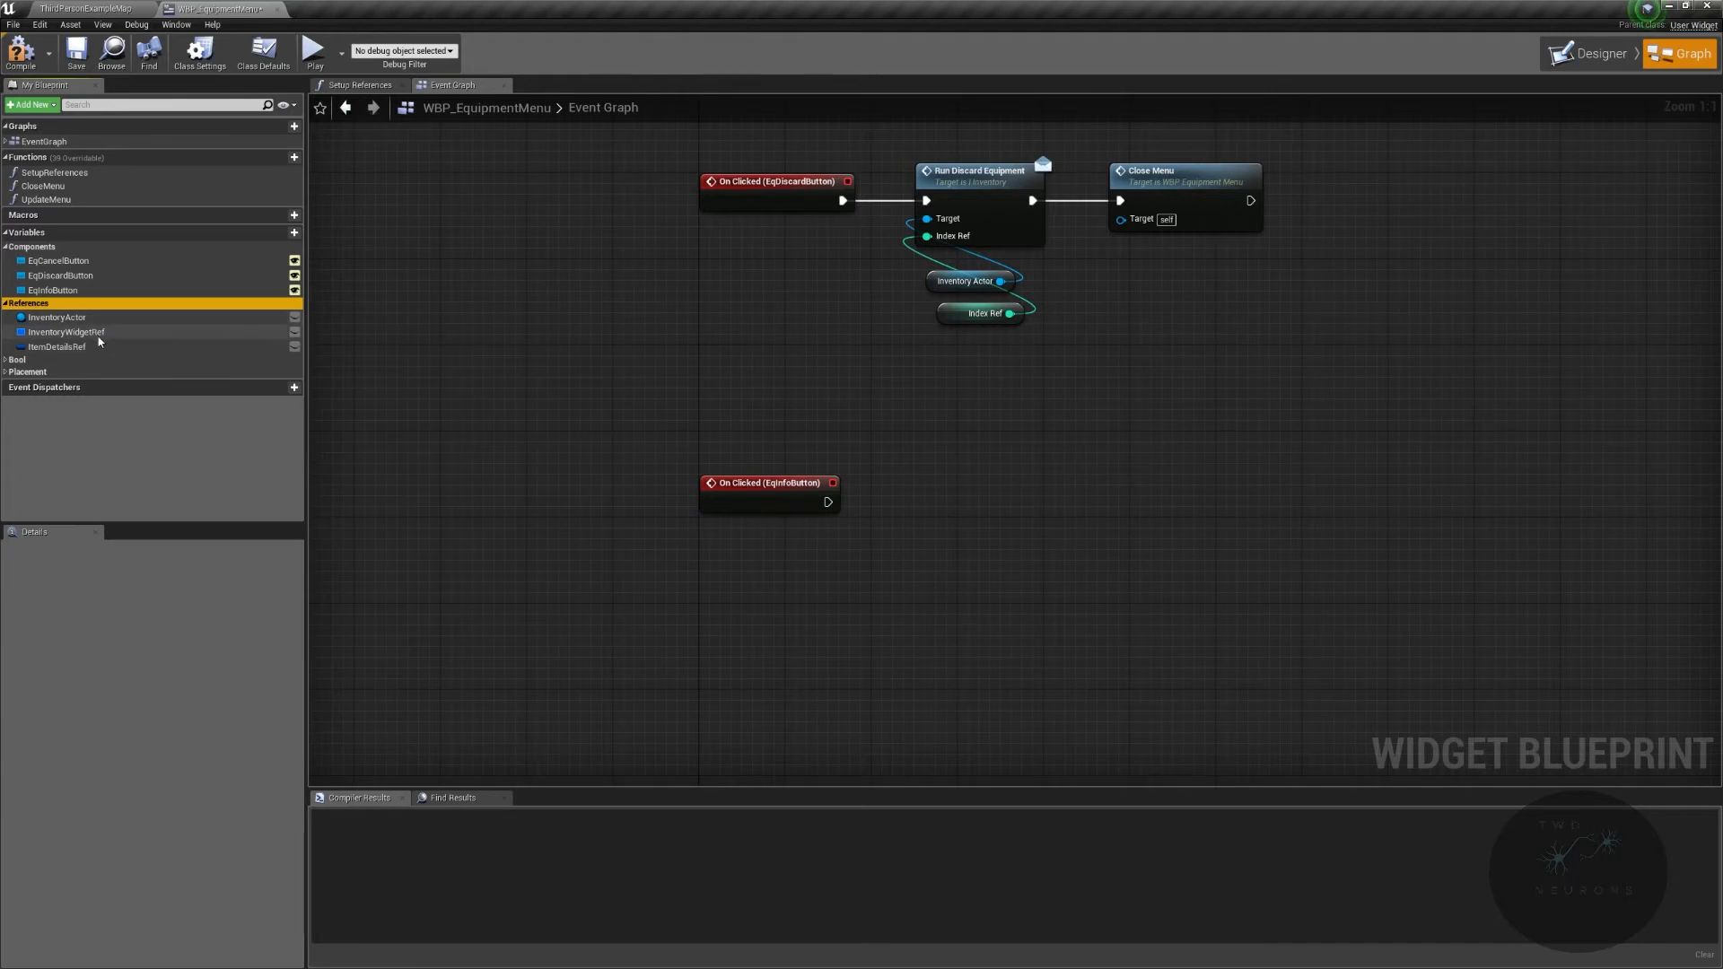
mouse_move(66, 332)
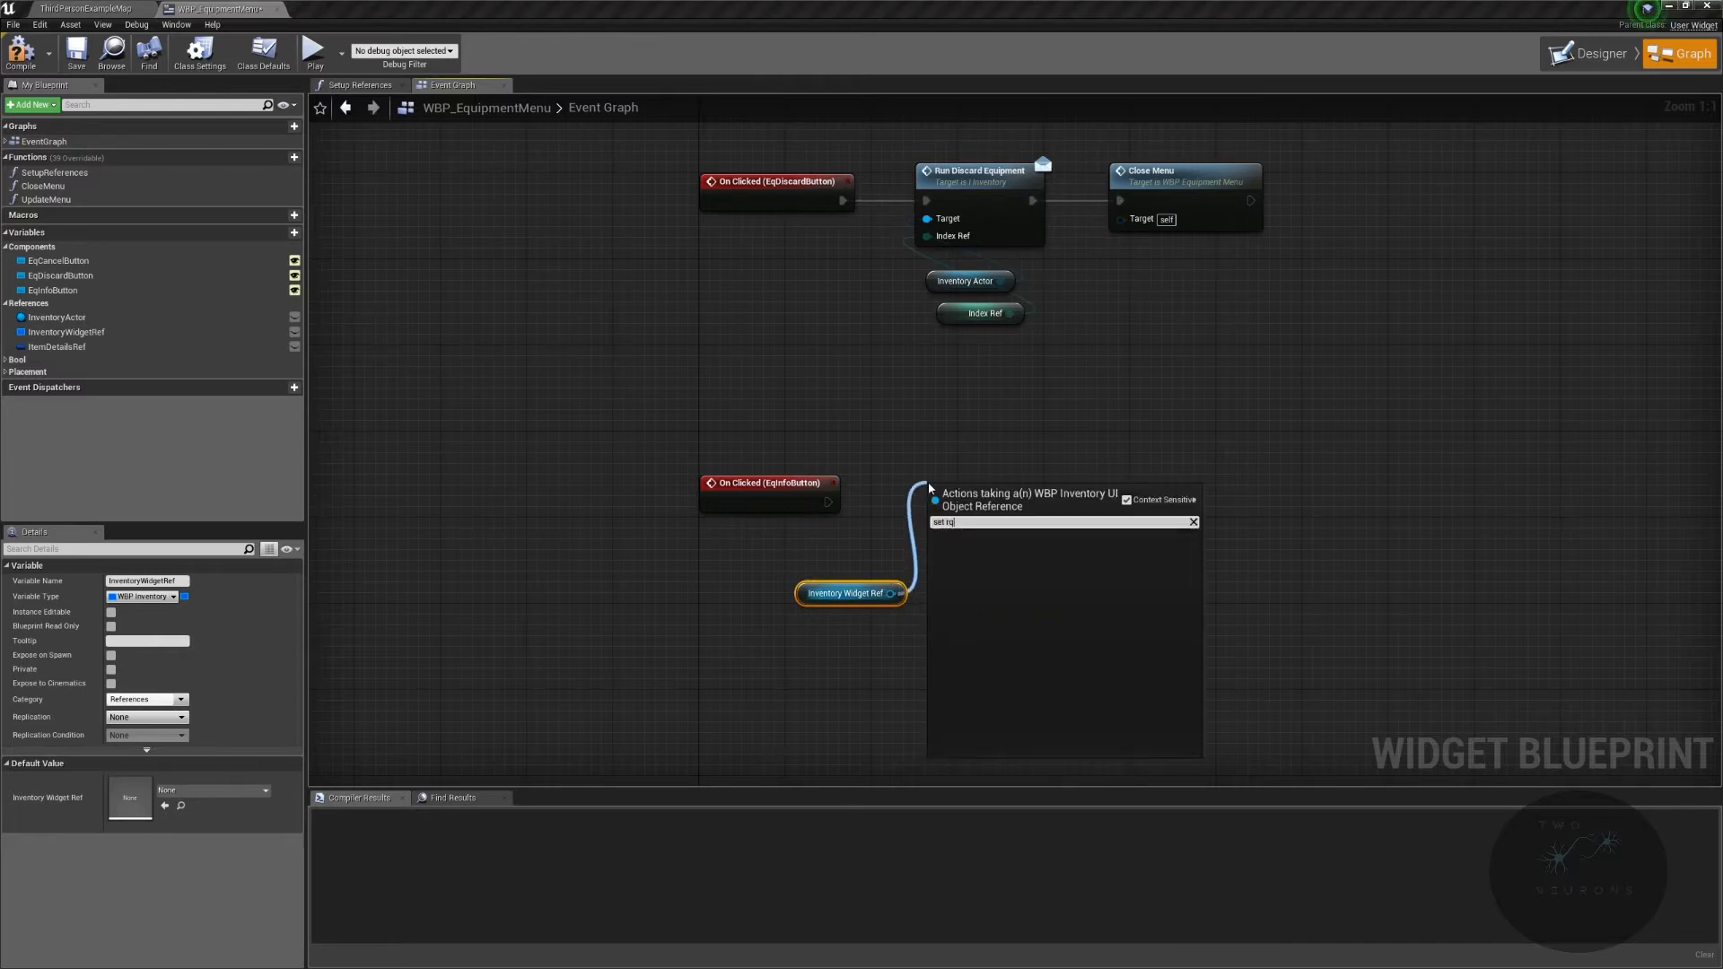
text(equipment pa)
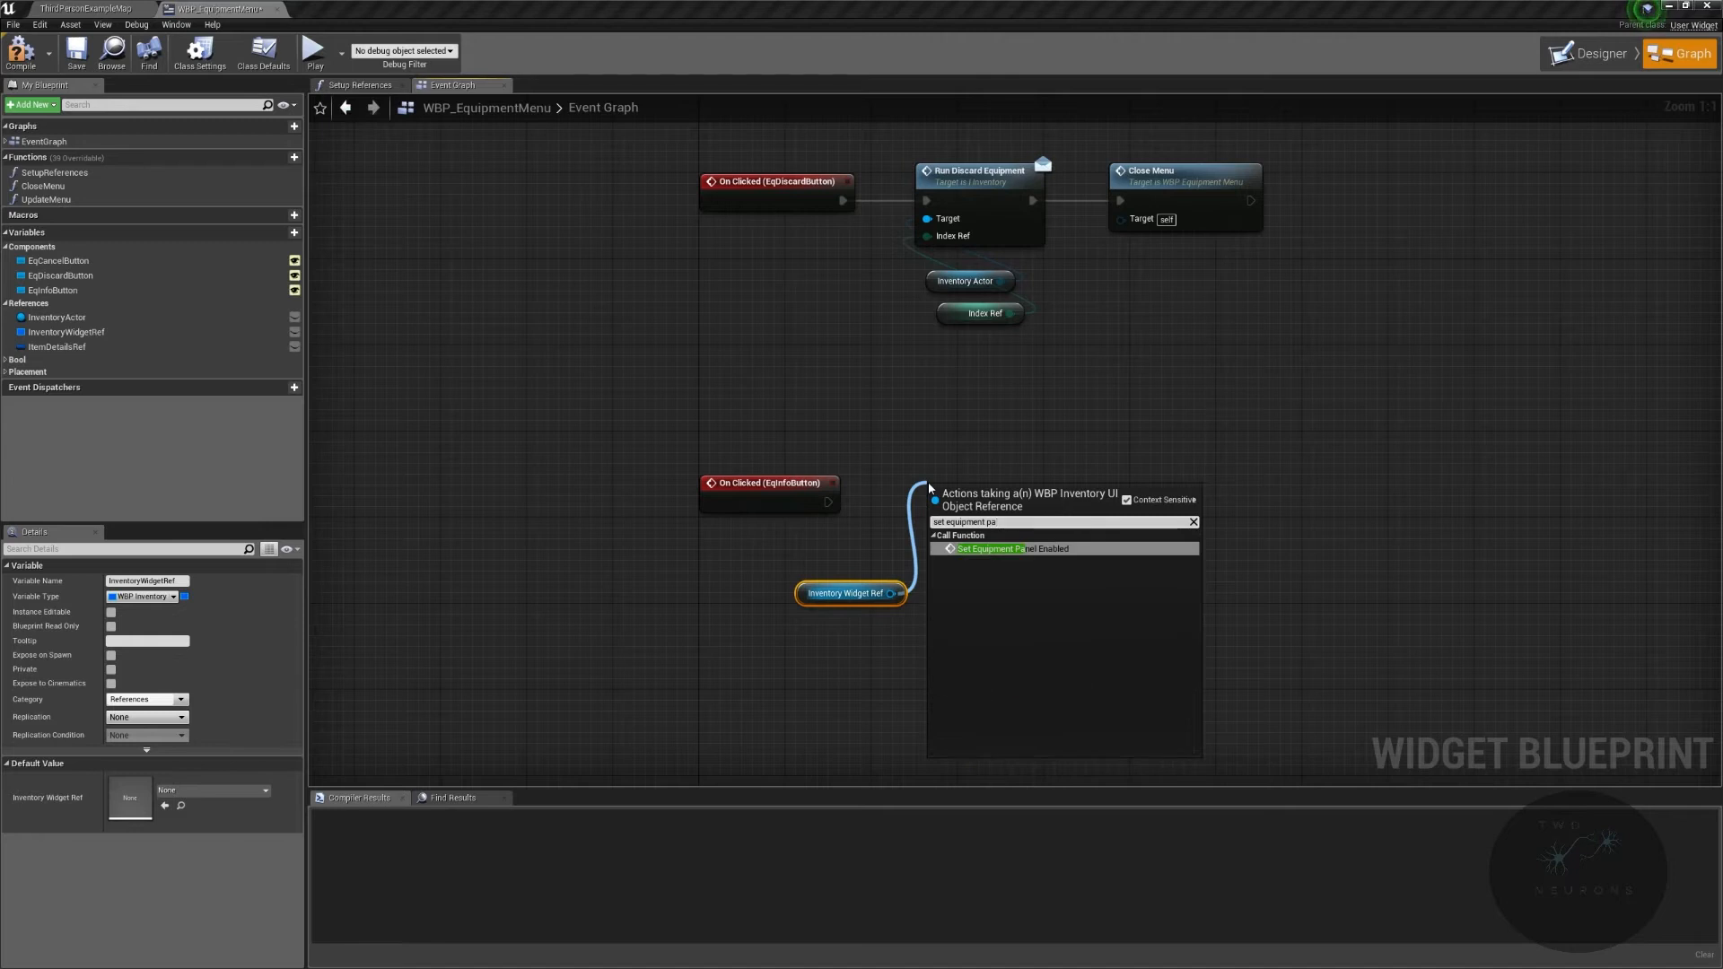
click(1012, 548)
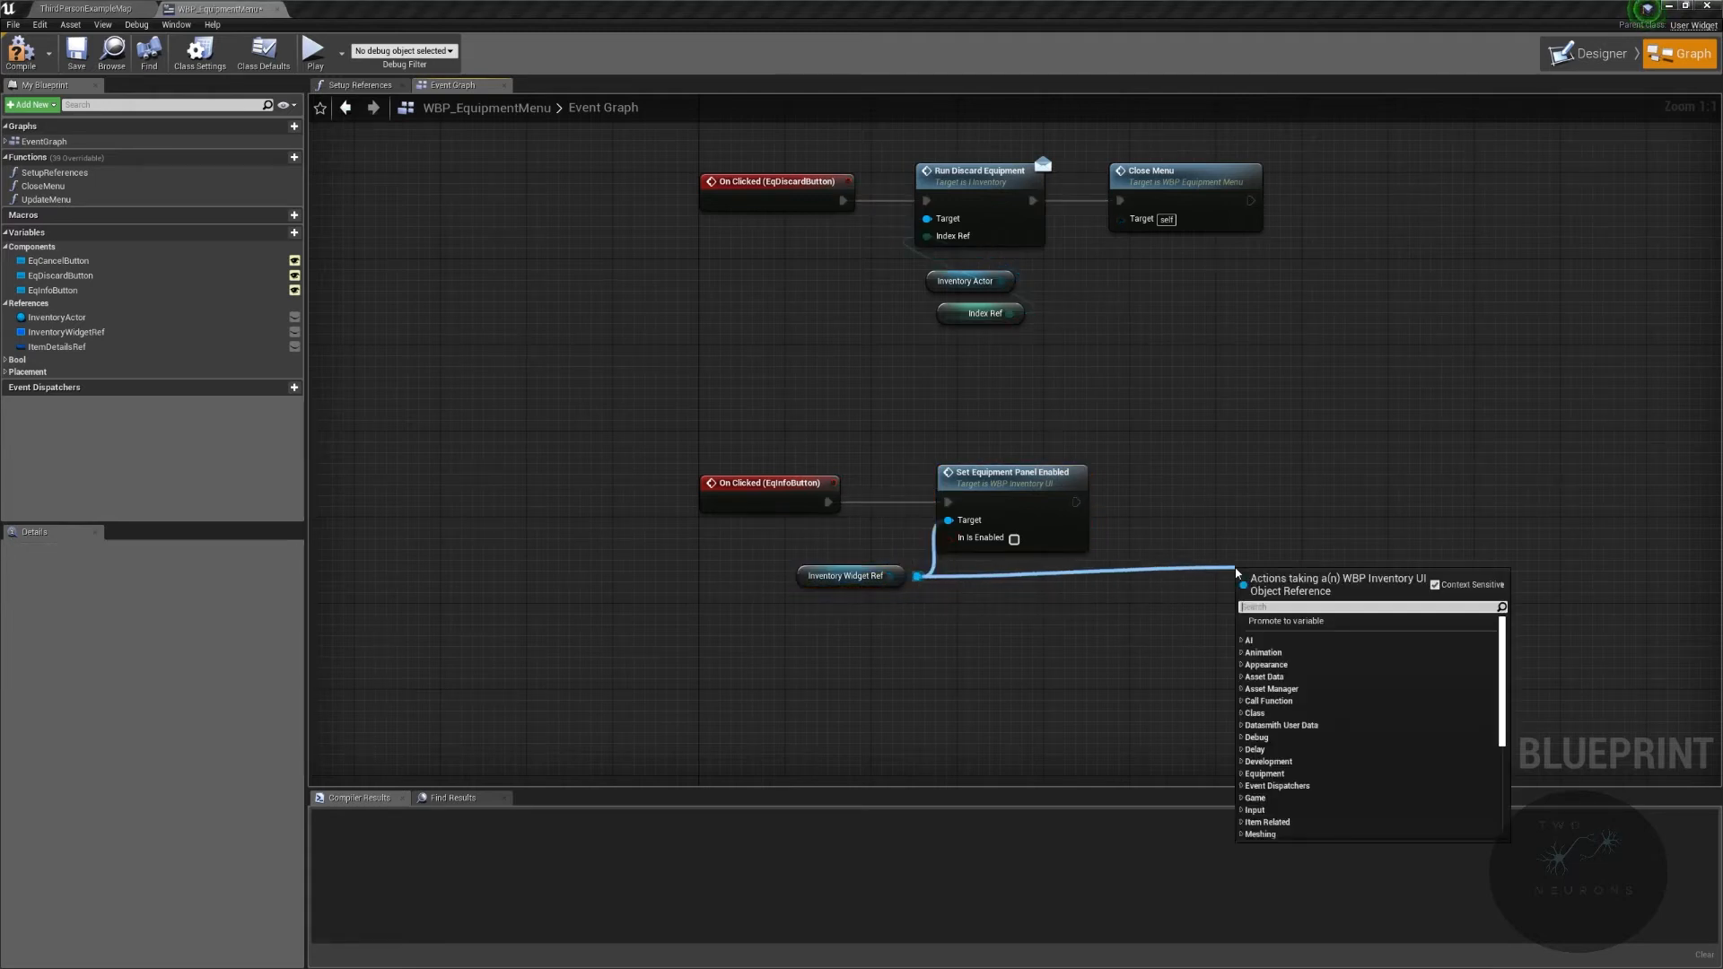
click(1311, 578)
text(br)
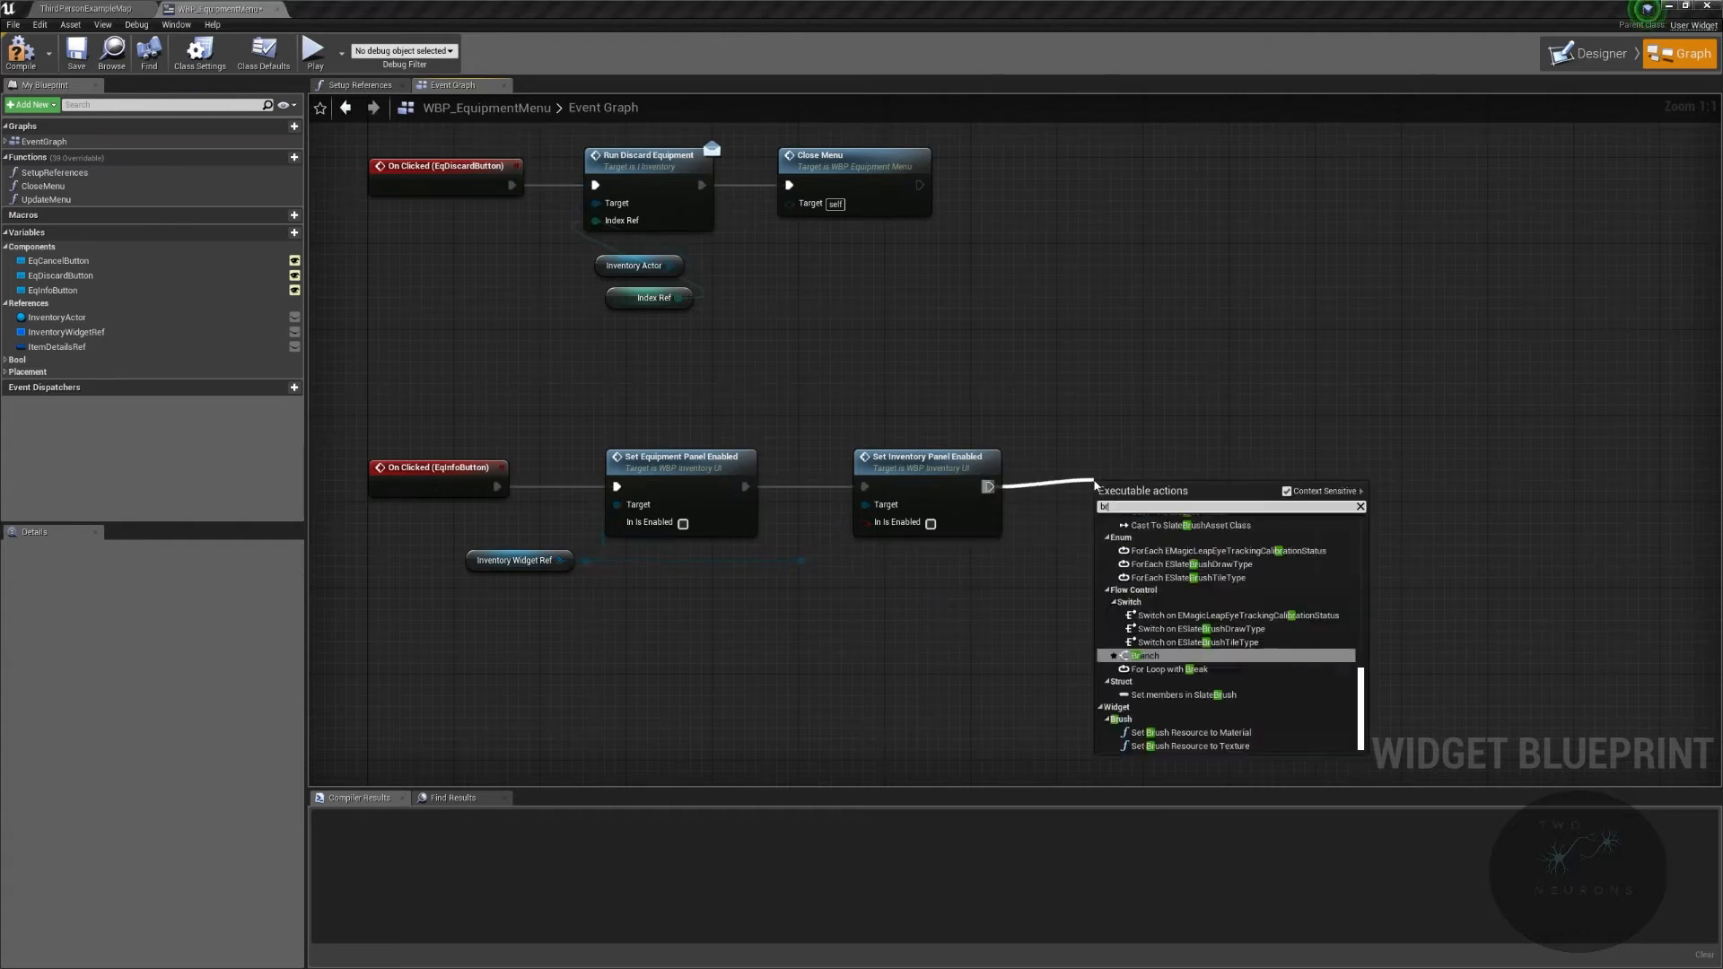
Step: Add a Branch on new variable bIsActive whose True path calls Display Details set to Hidden
click(1147, 655)
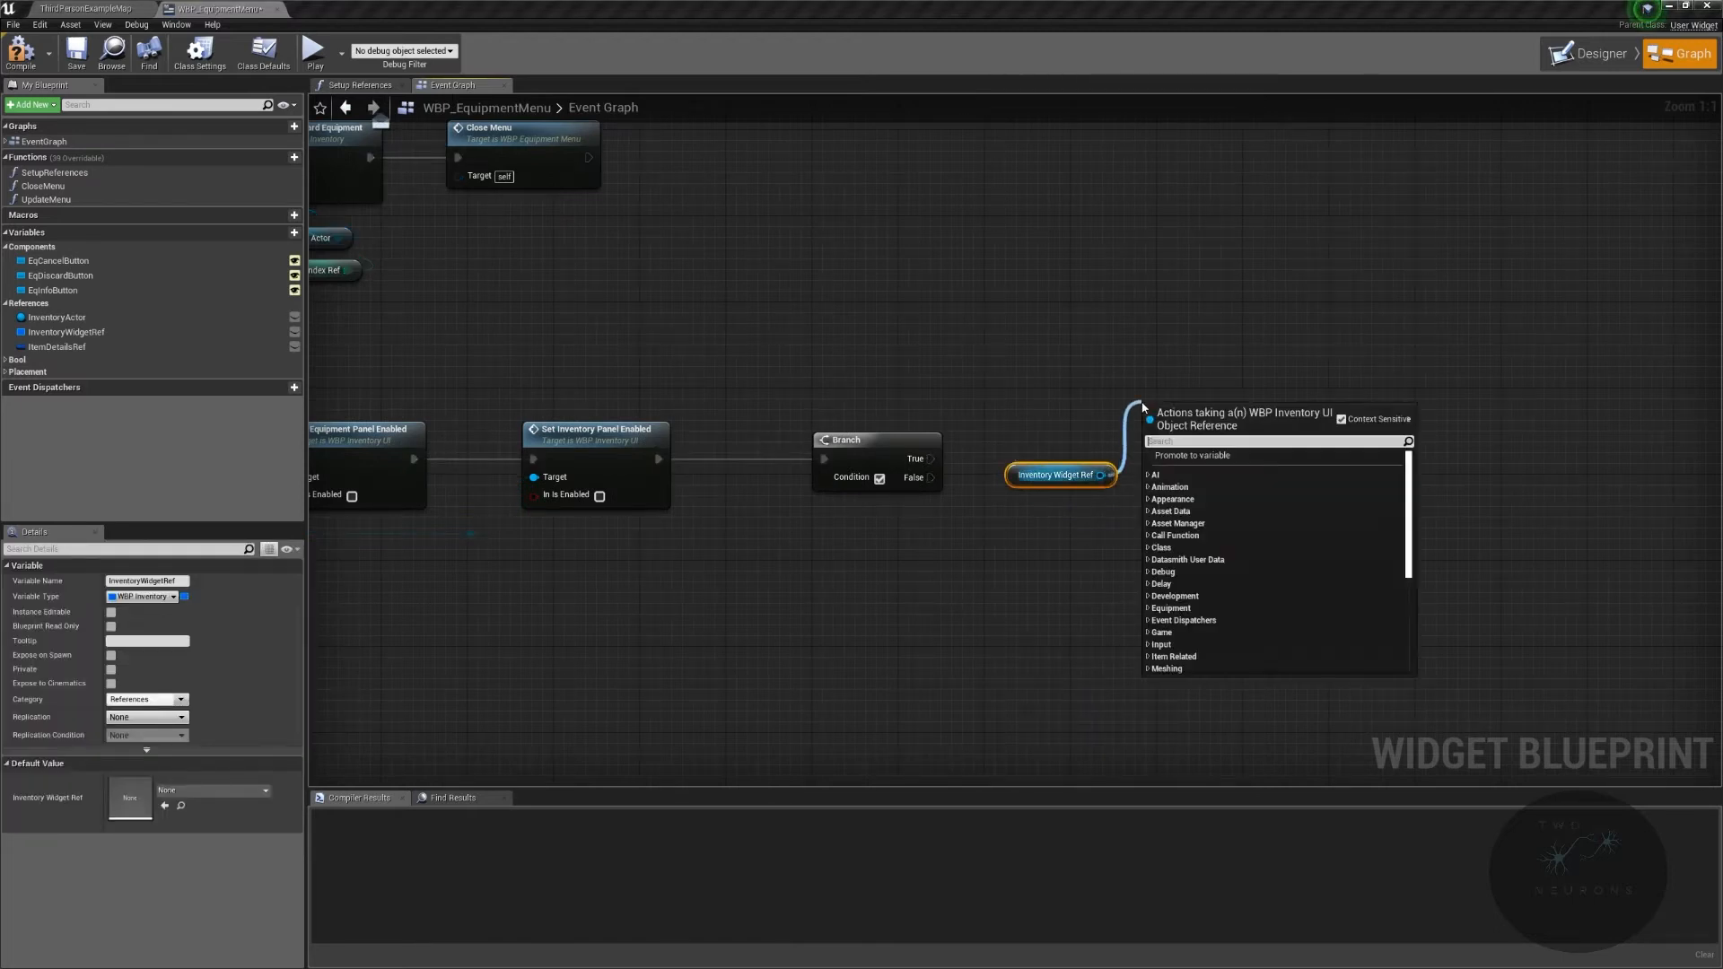
text(display)
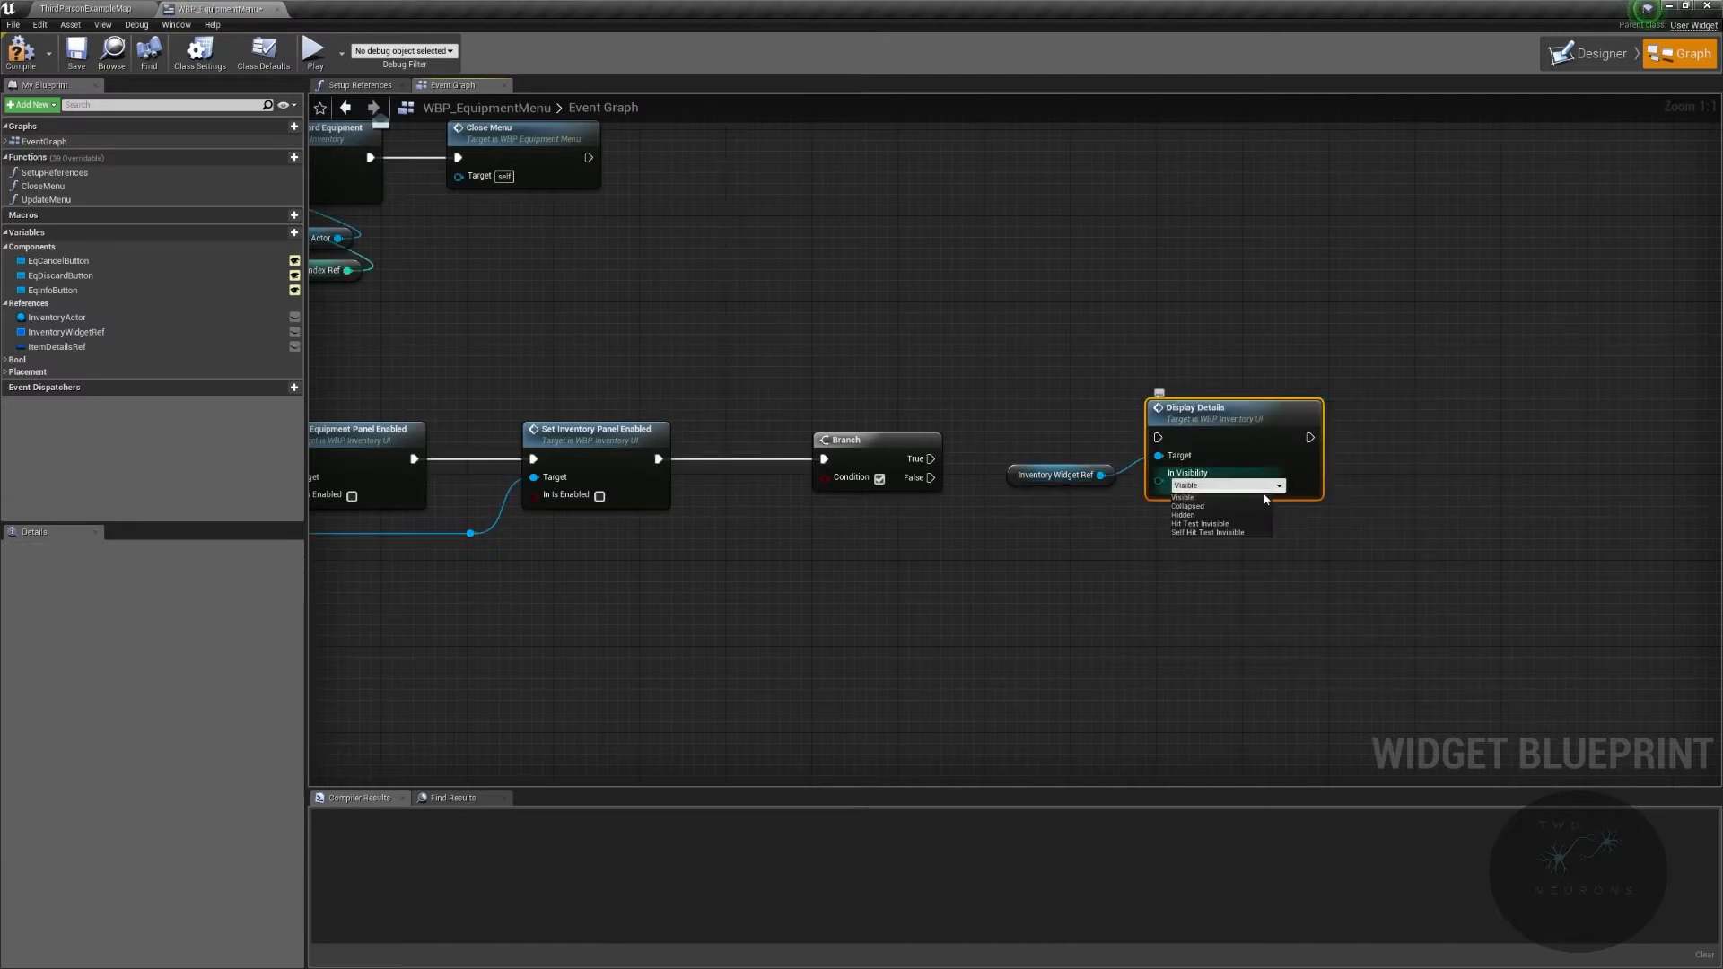
click(1182, 514)
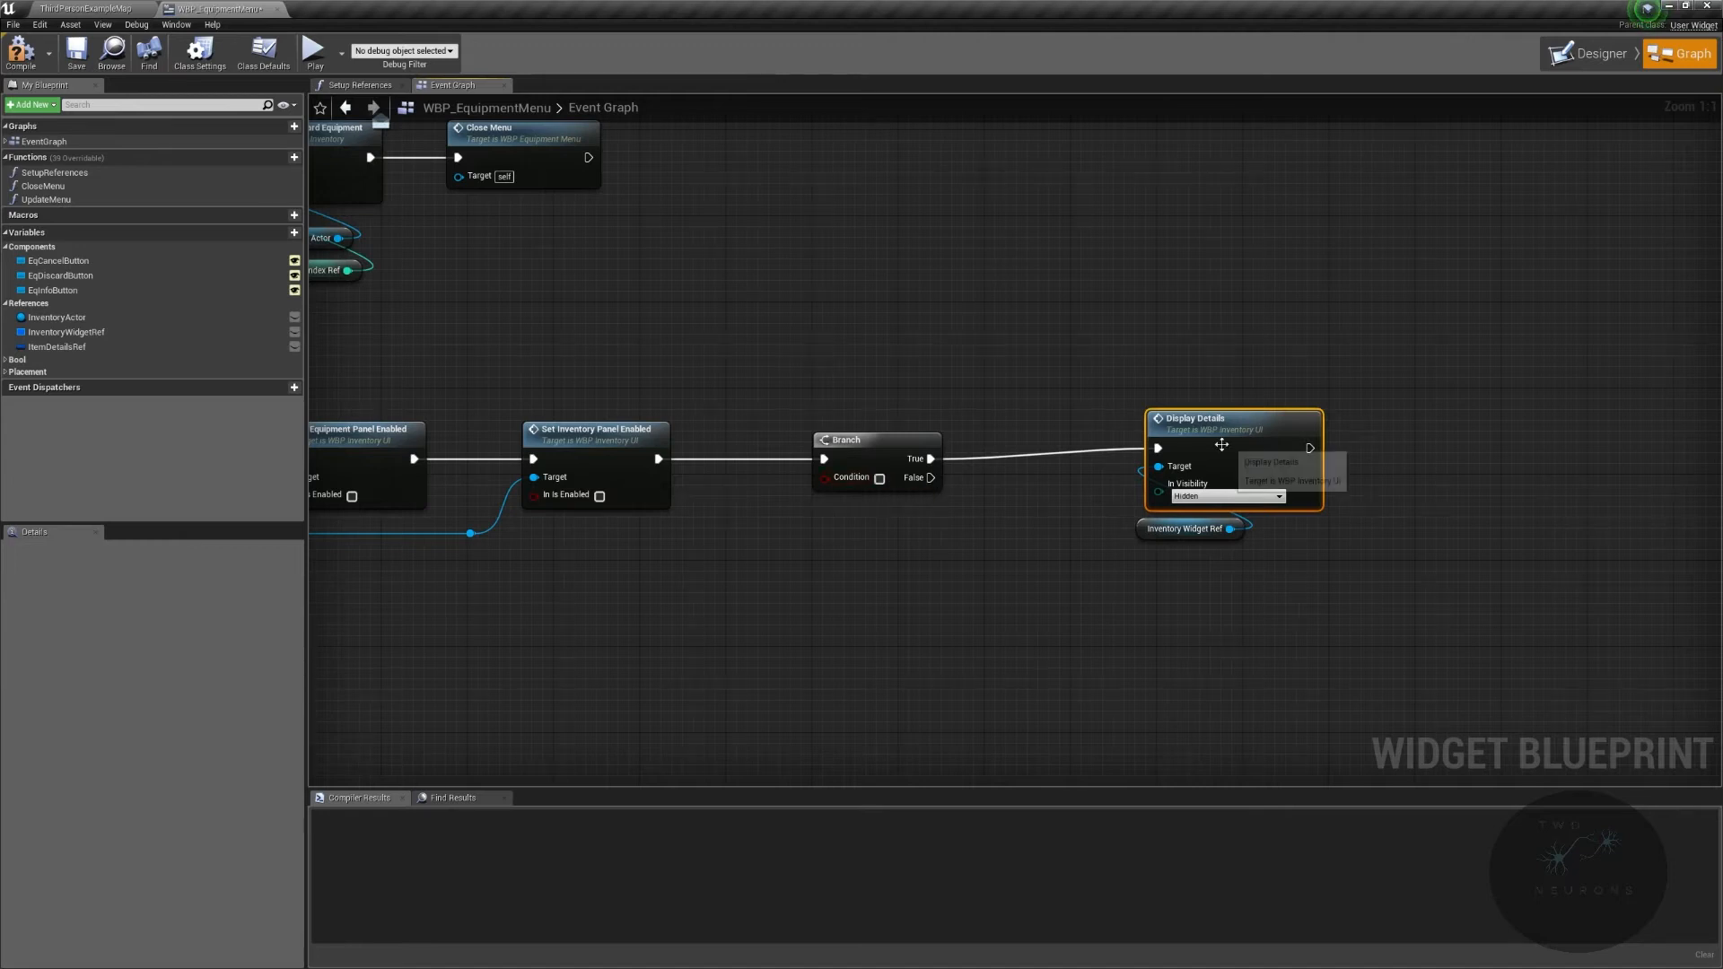
click(1189, 539)
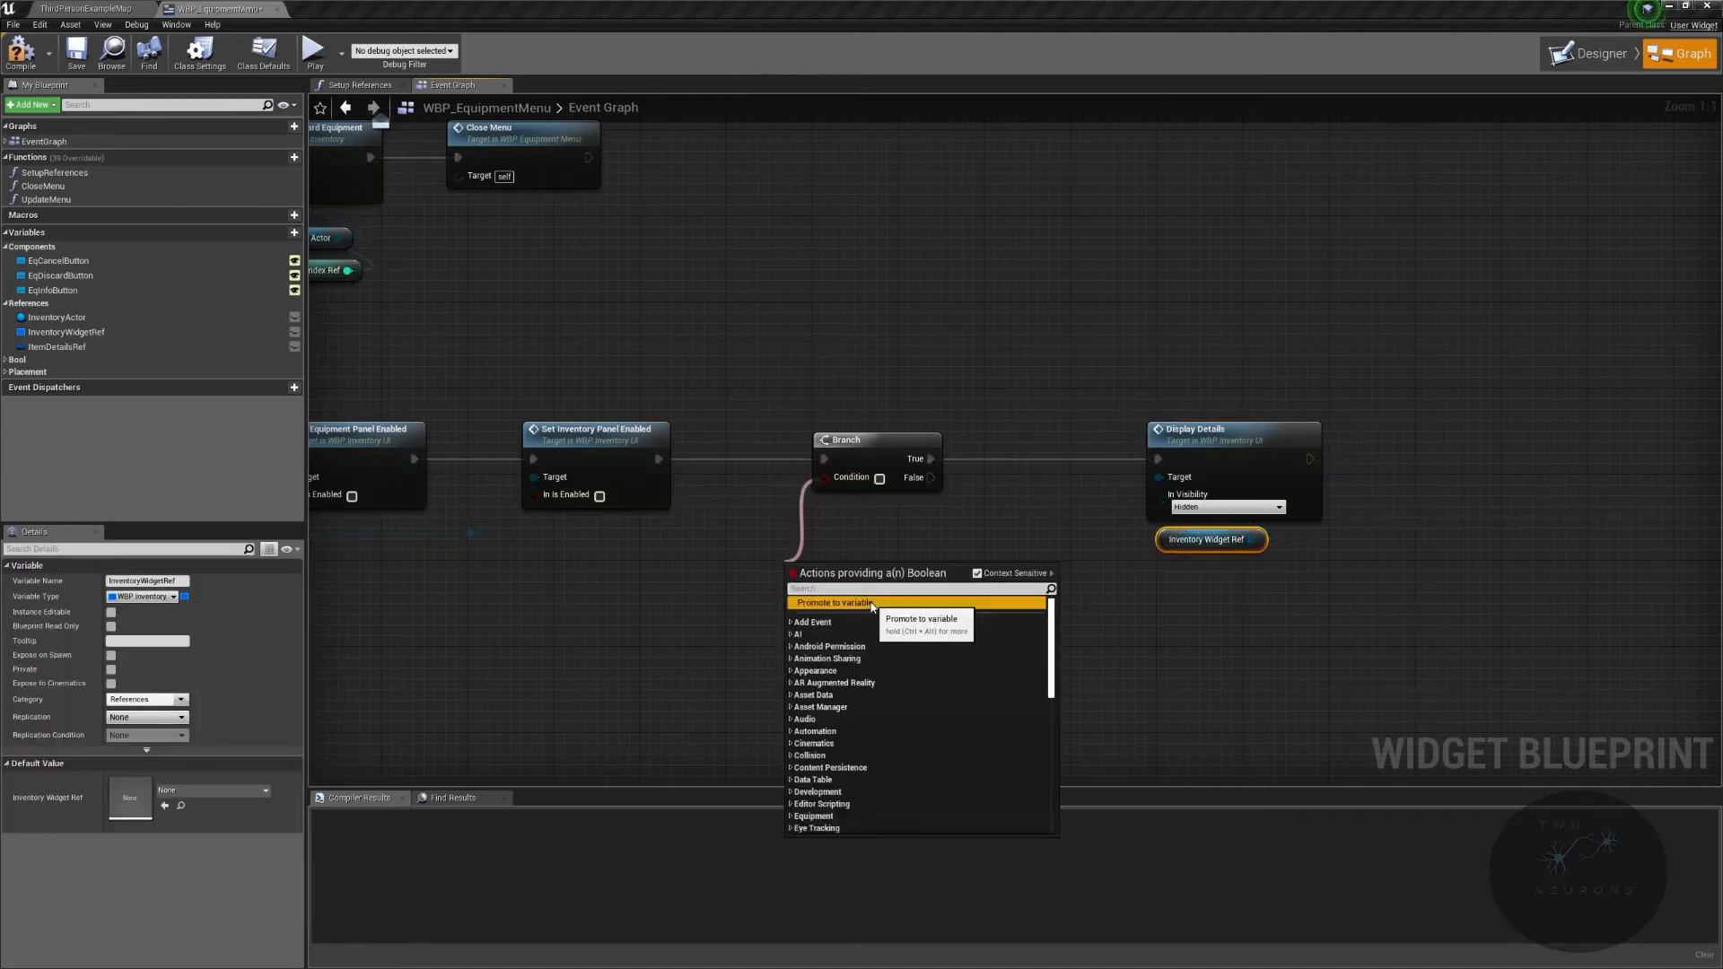
click(825, 602)
text(bIsActive)
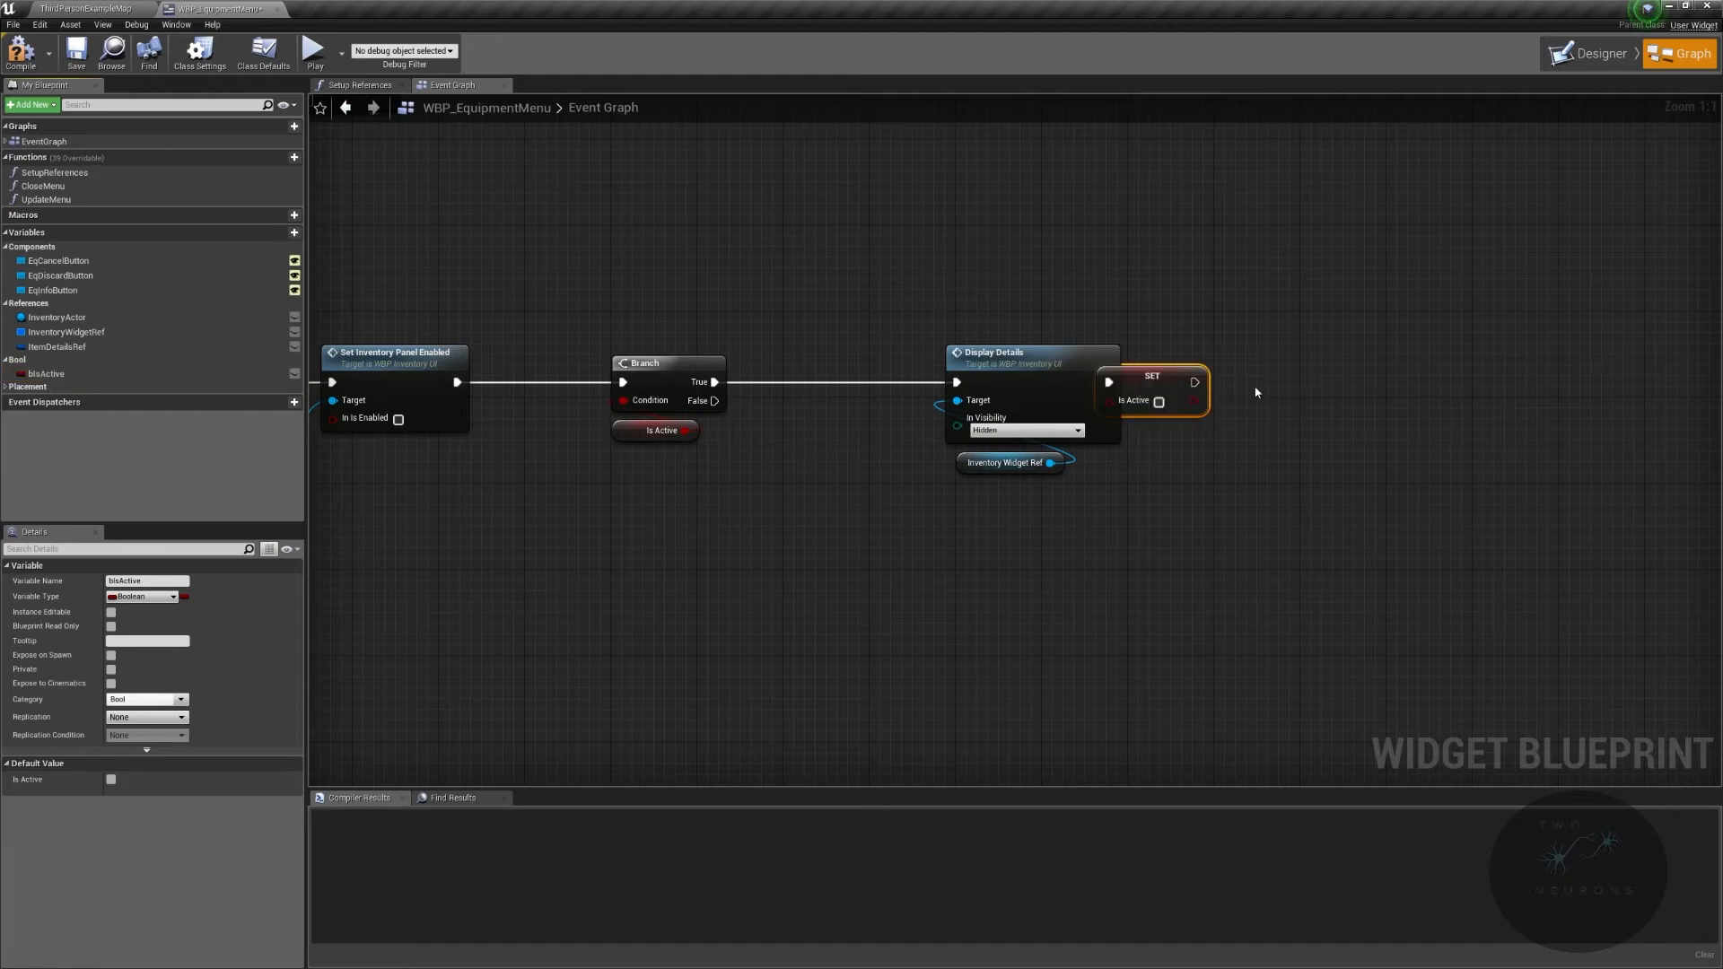
Step: Set the second Display Details call to Visible and pull a 'set display' call off Inventory Widget Ref
drag(1152, 390, 1302, 390)
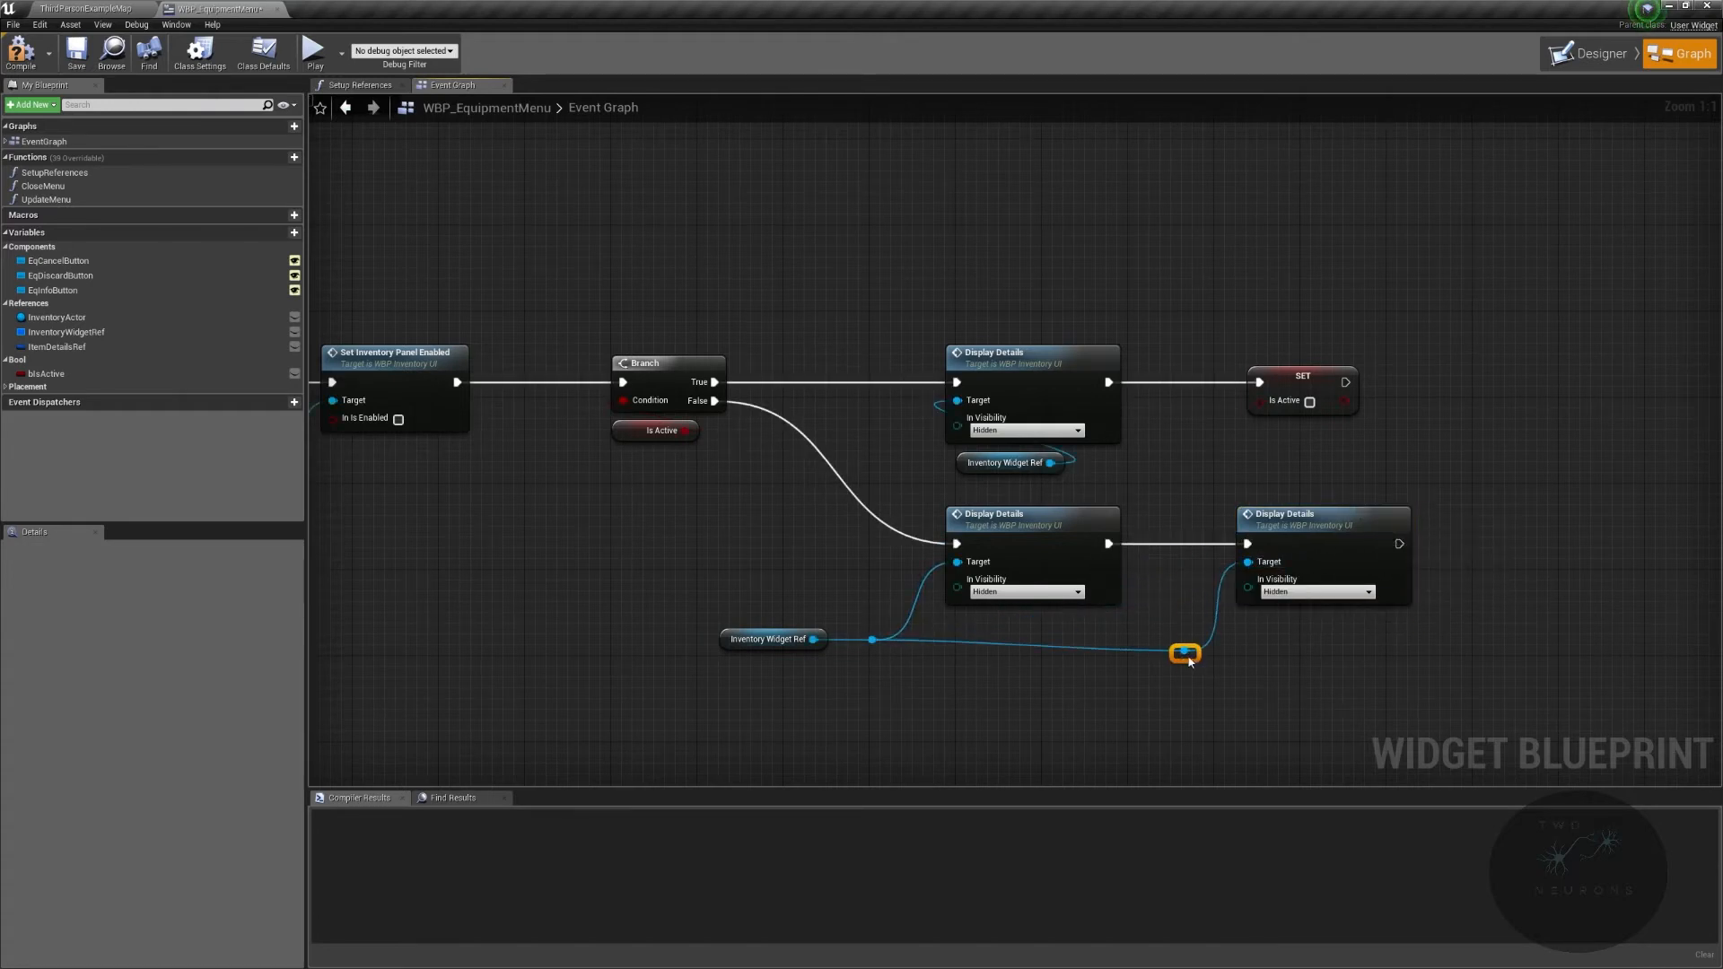
click(1316, 591)
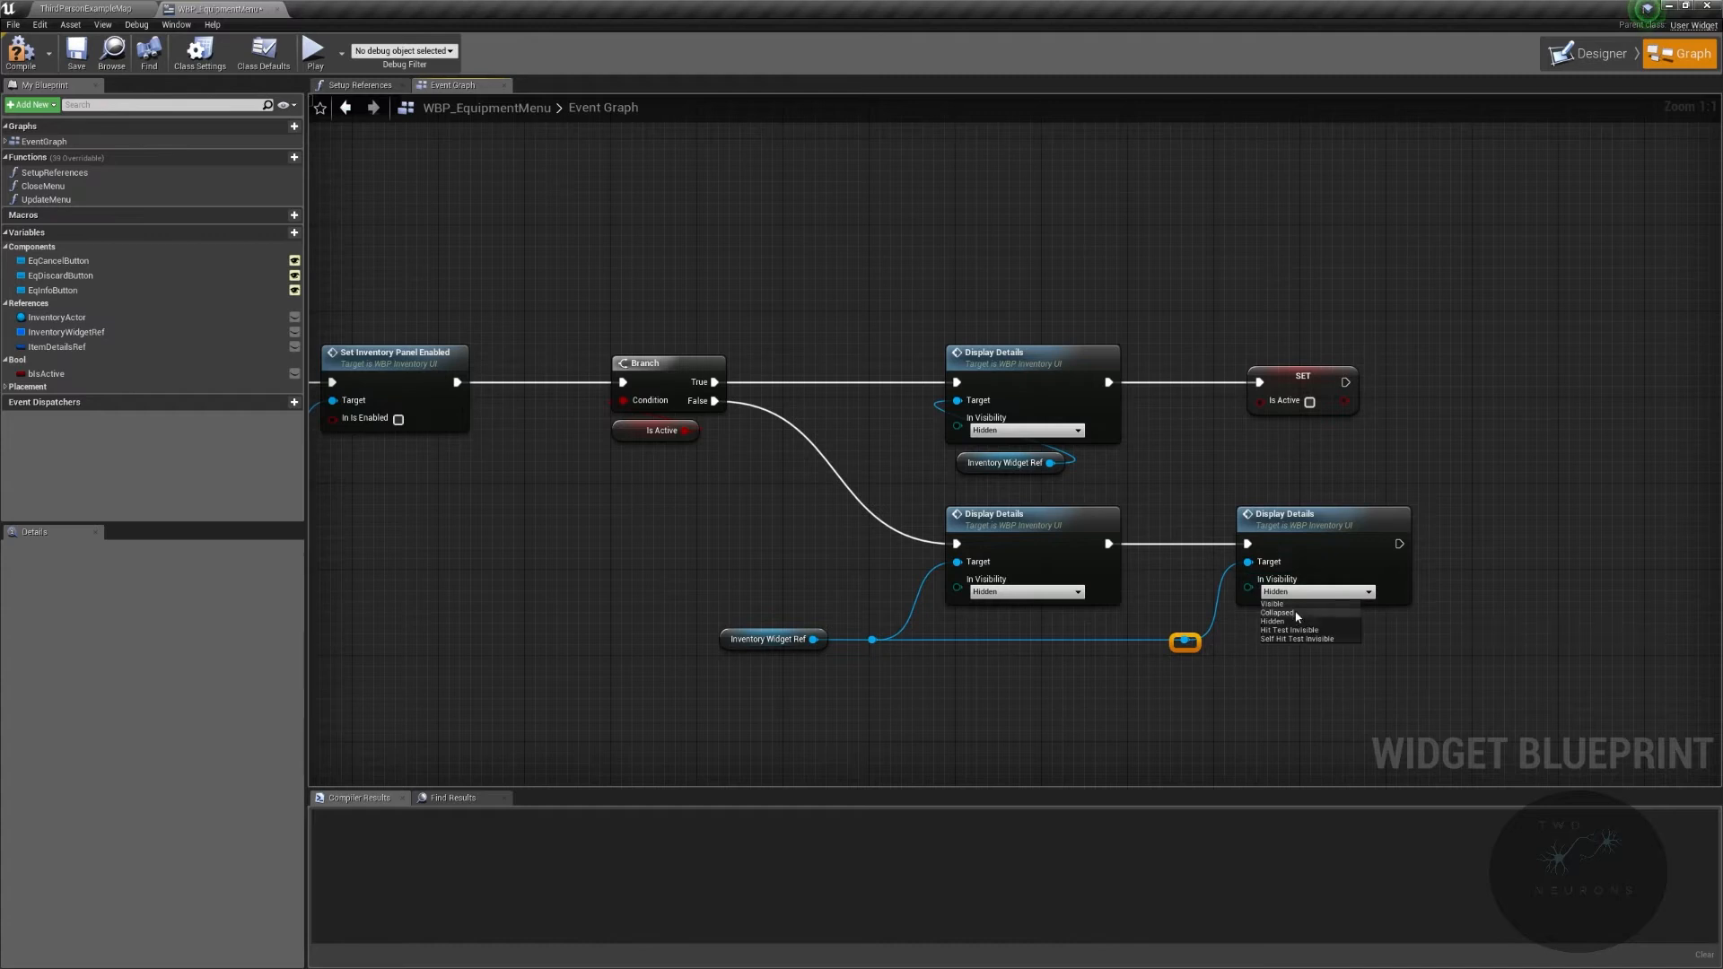
click(1271, 603)
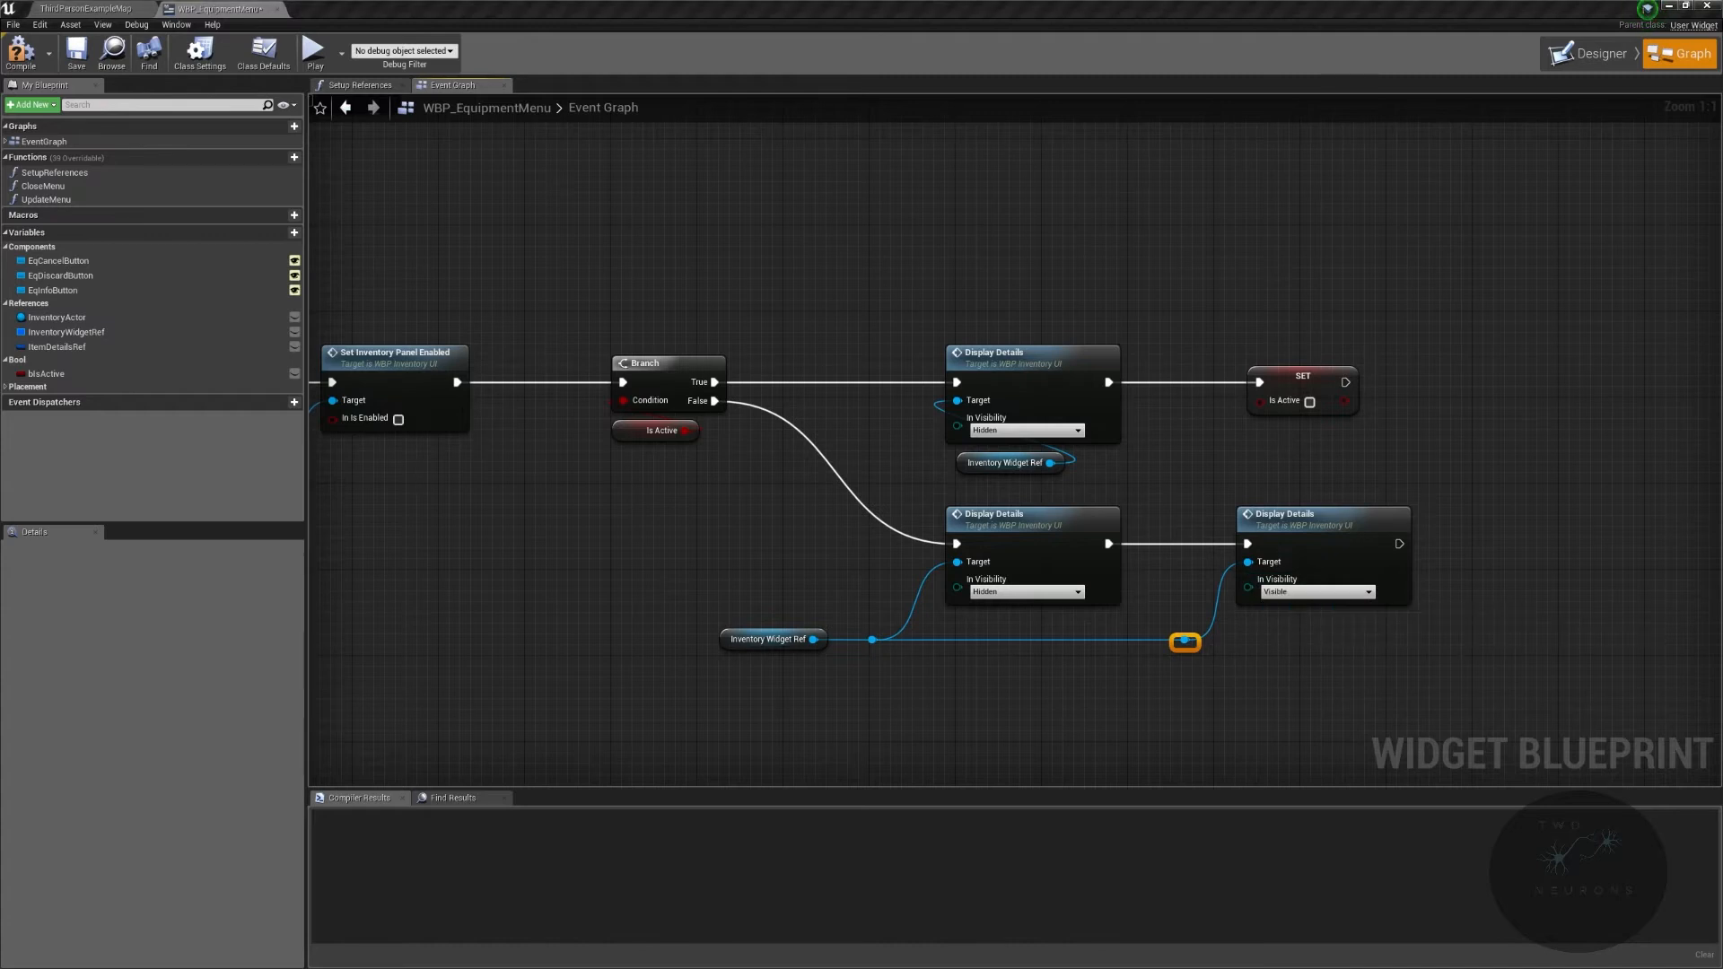
drag(1185, 642, 1523, 632)
text(set display)
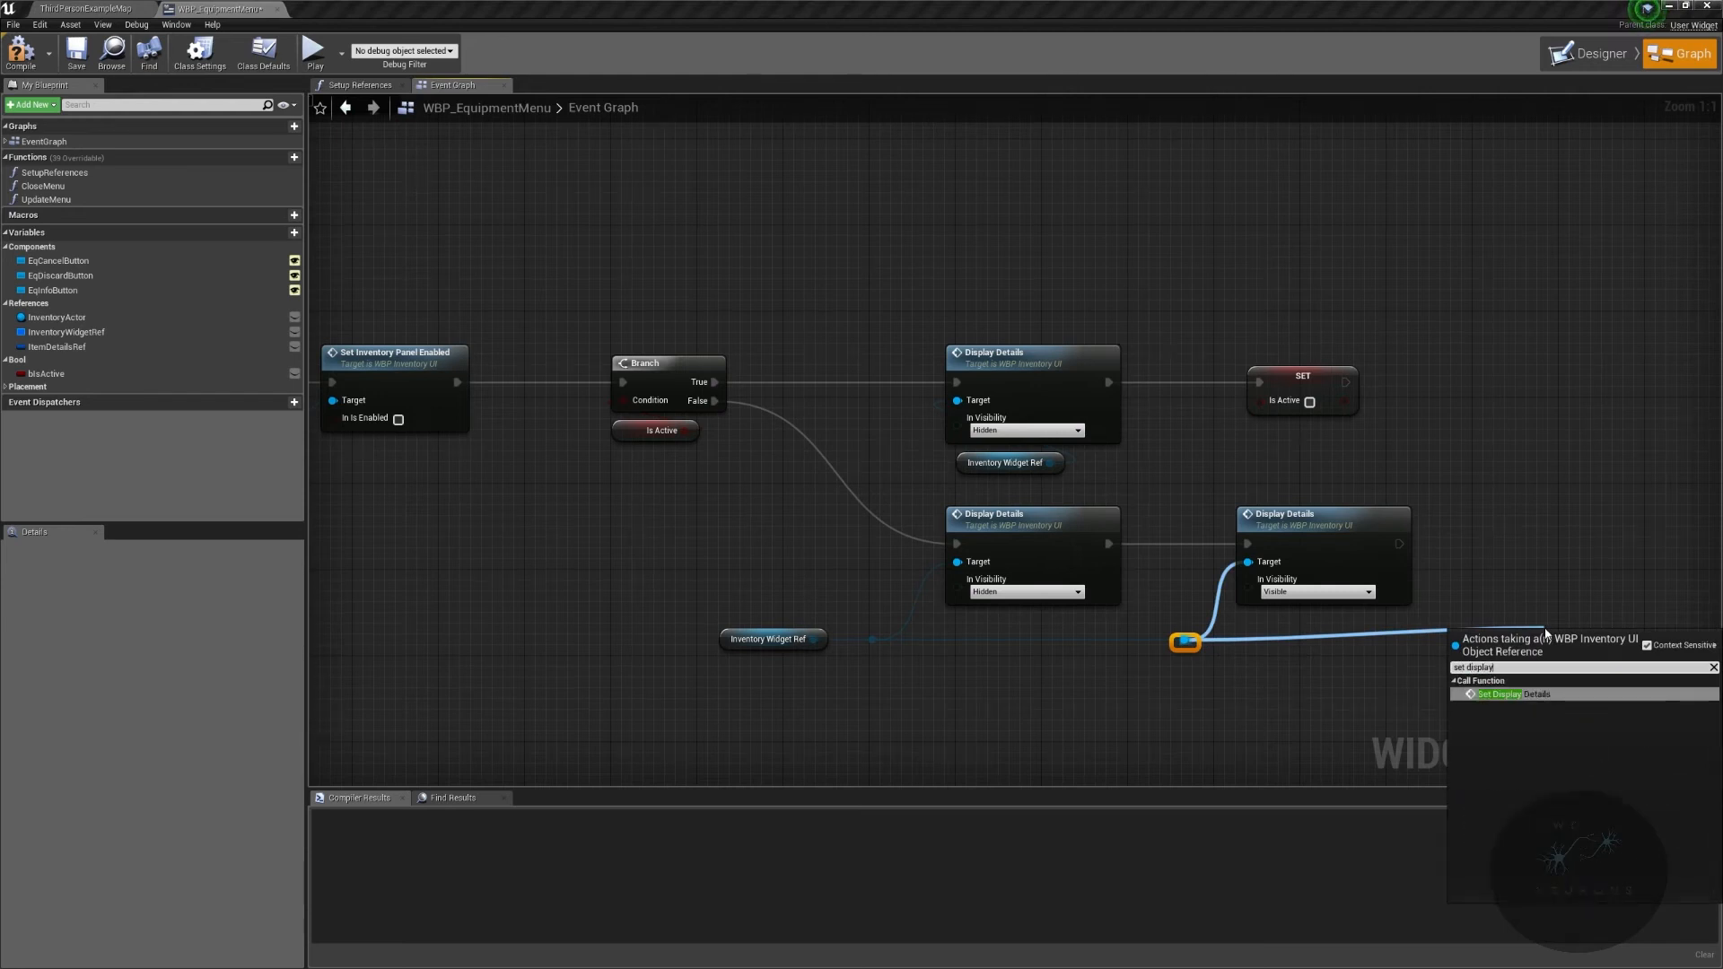
Step: Add Set Display Details fed by Item Details Ref, set Is Active true, and save the menu
click(1497, 694)
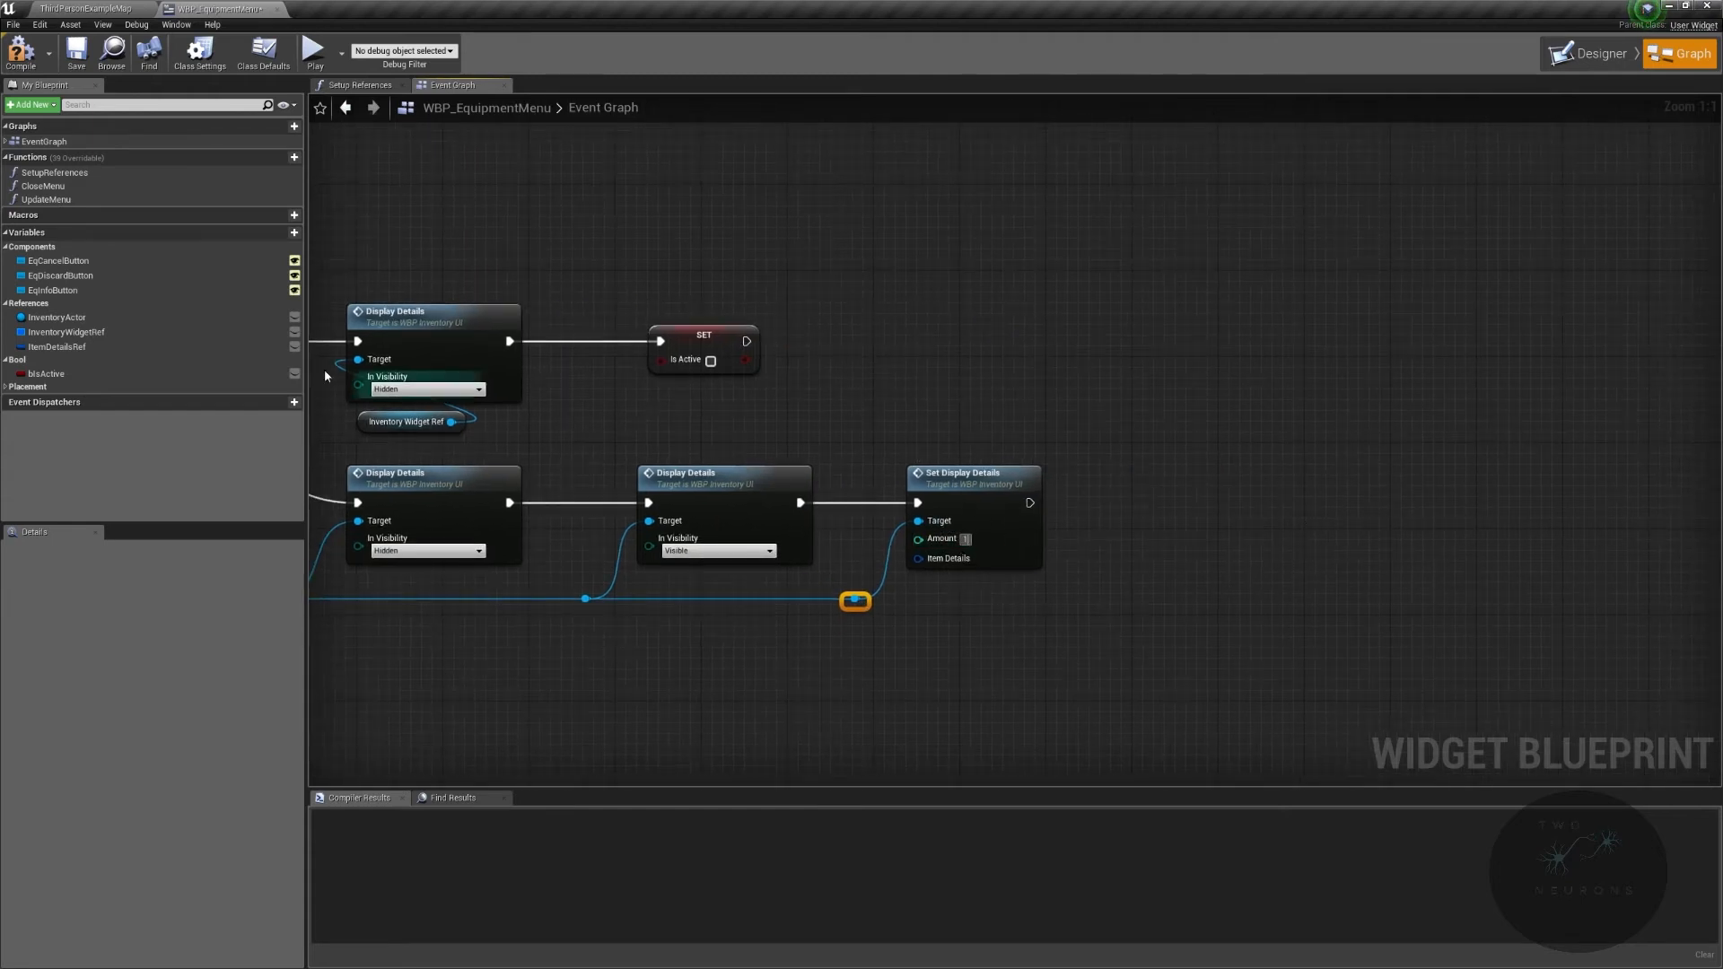
click(58, 347)
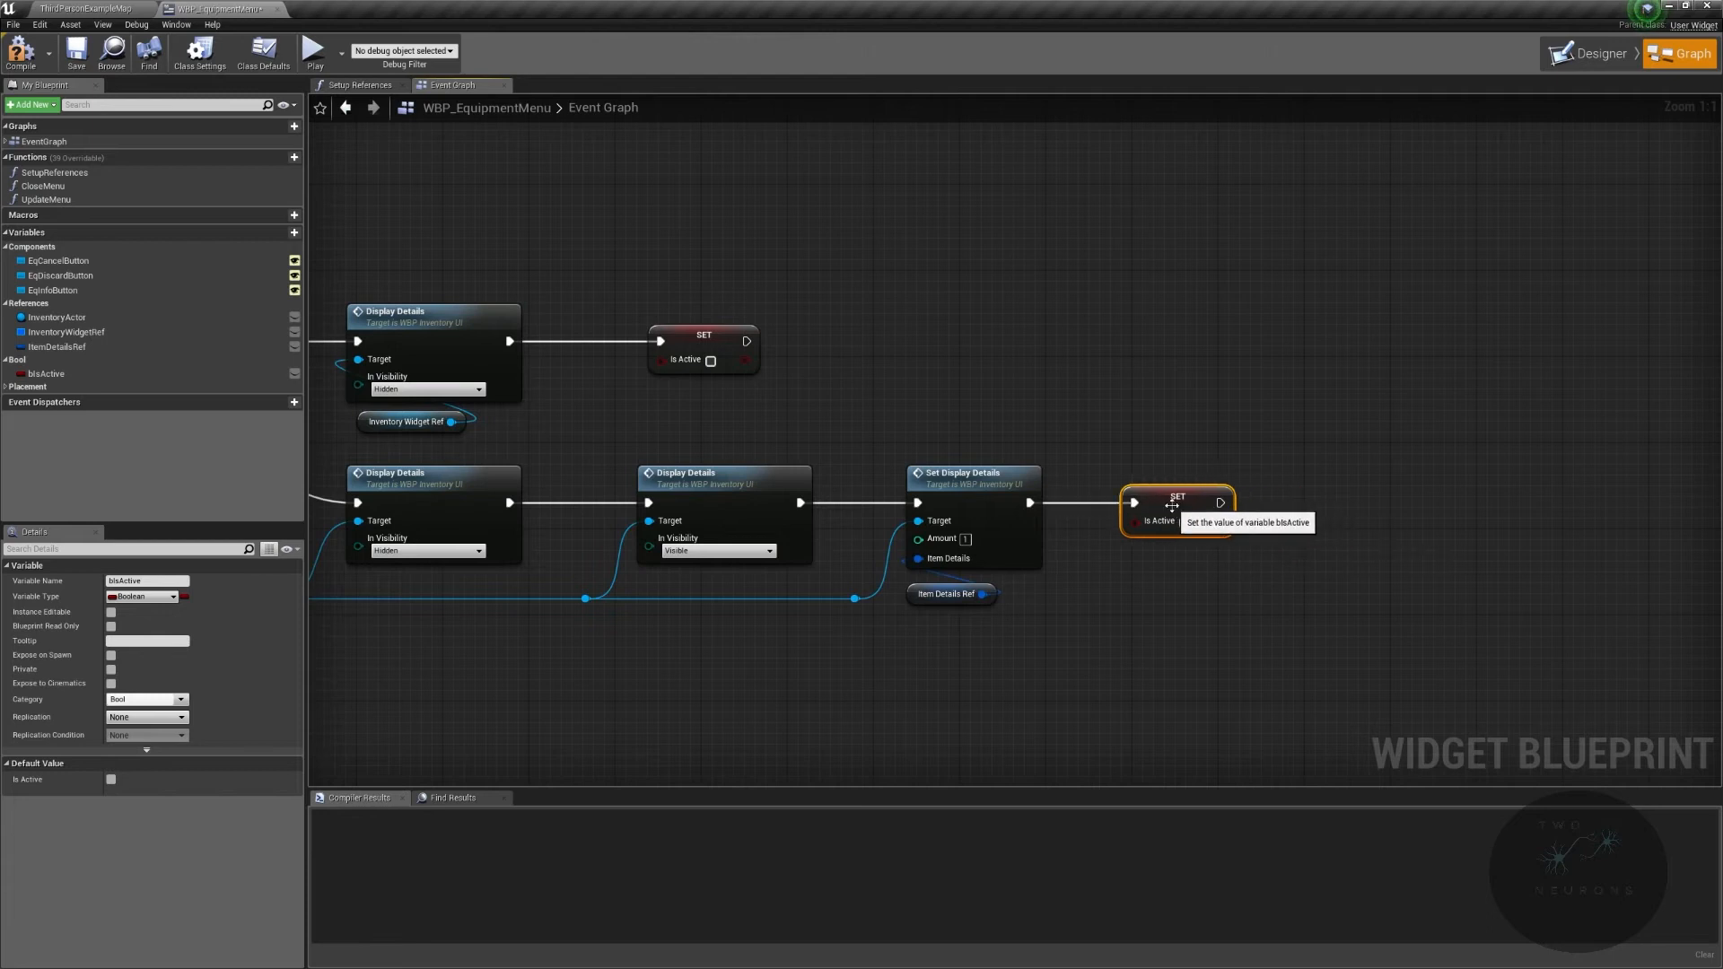
click(1184, 522)
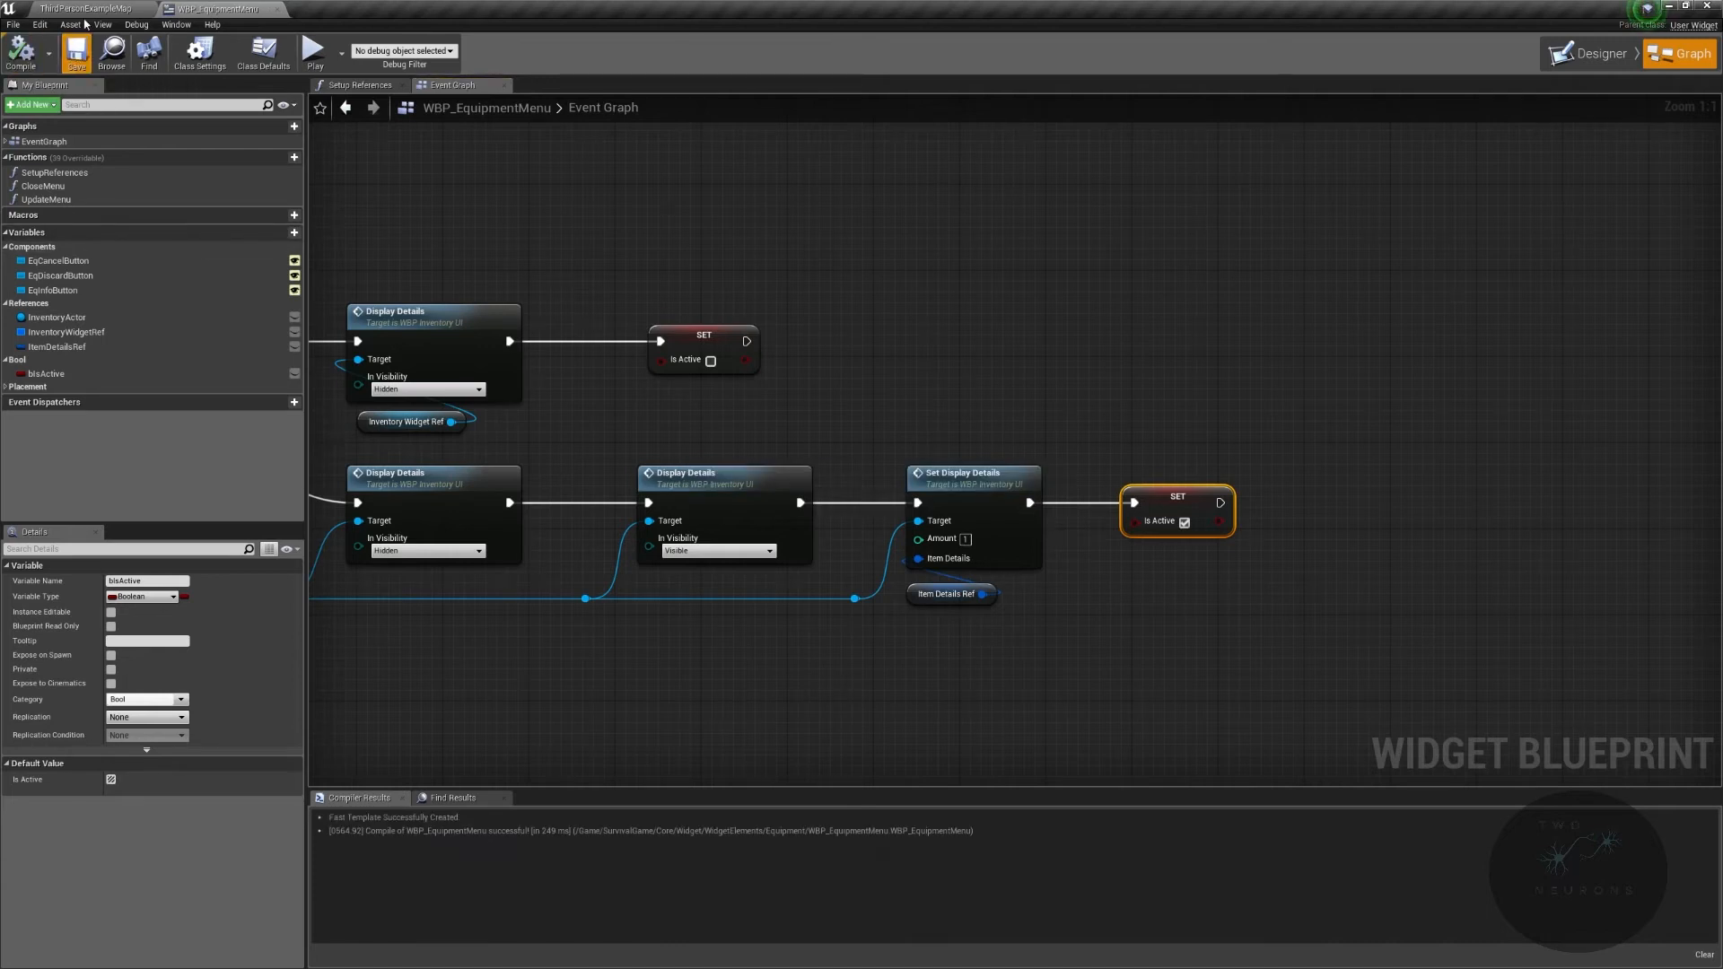
click(88, 9)
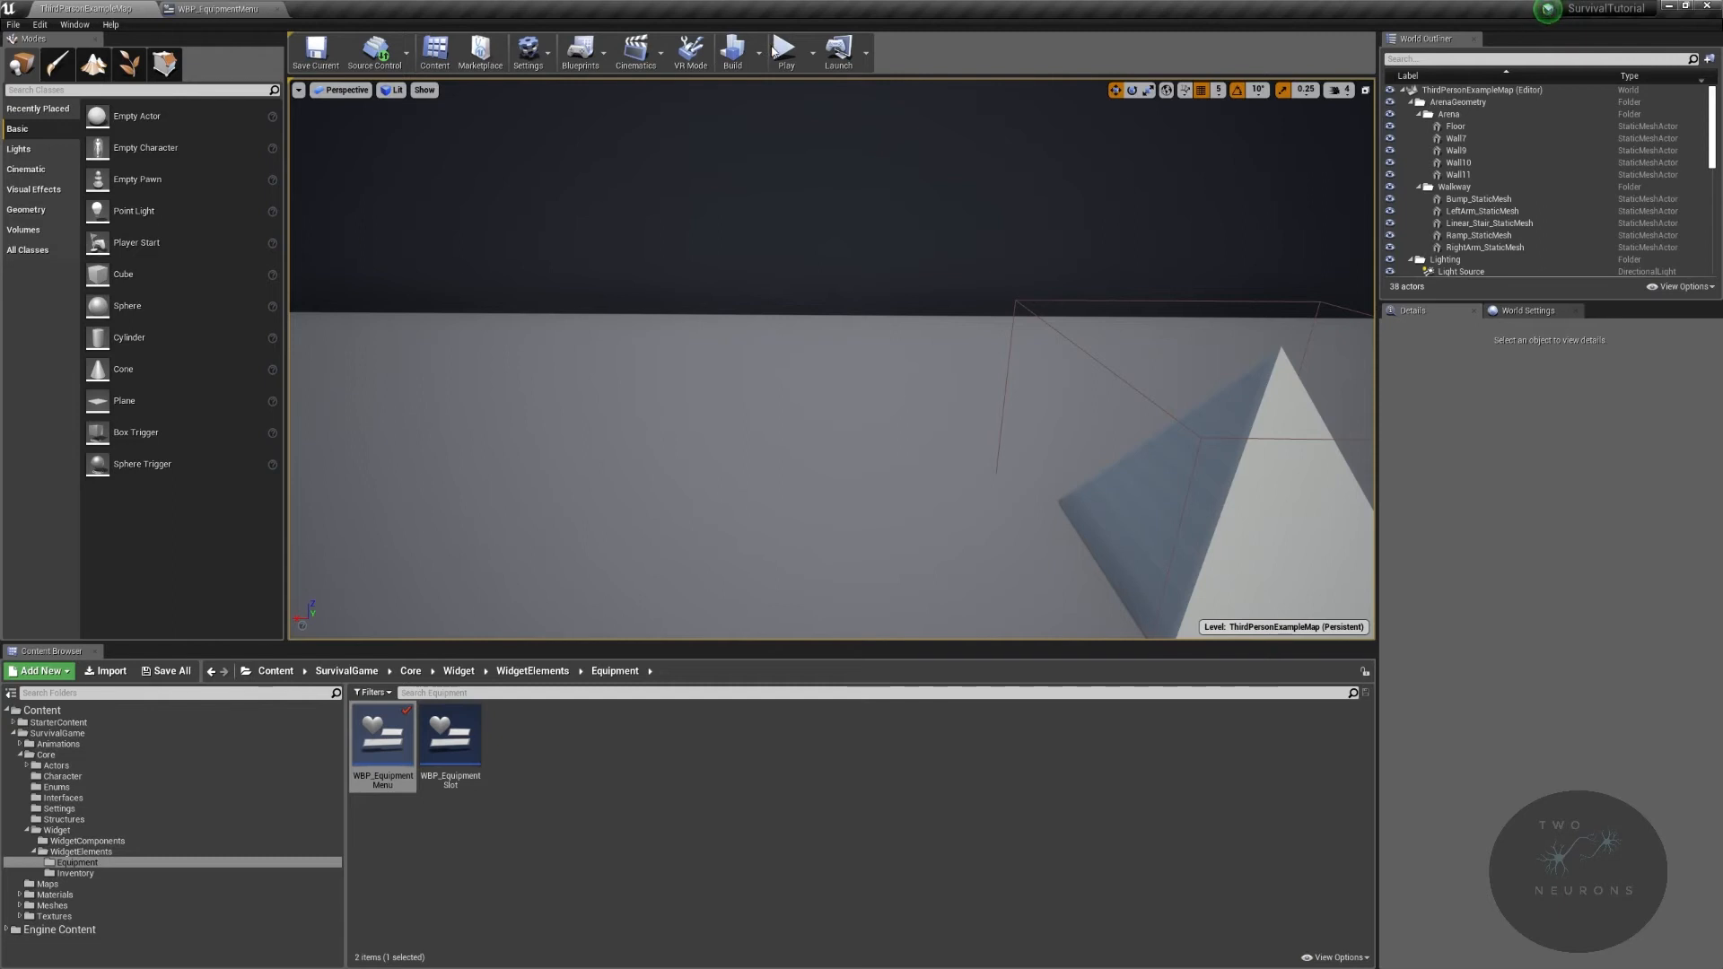
Step: Play the level, equip the flashlight, and open its Head-Mounted Flashlight details
click(783, 46)
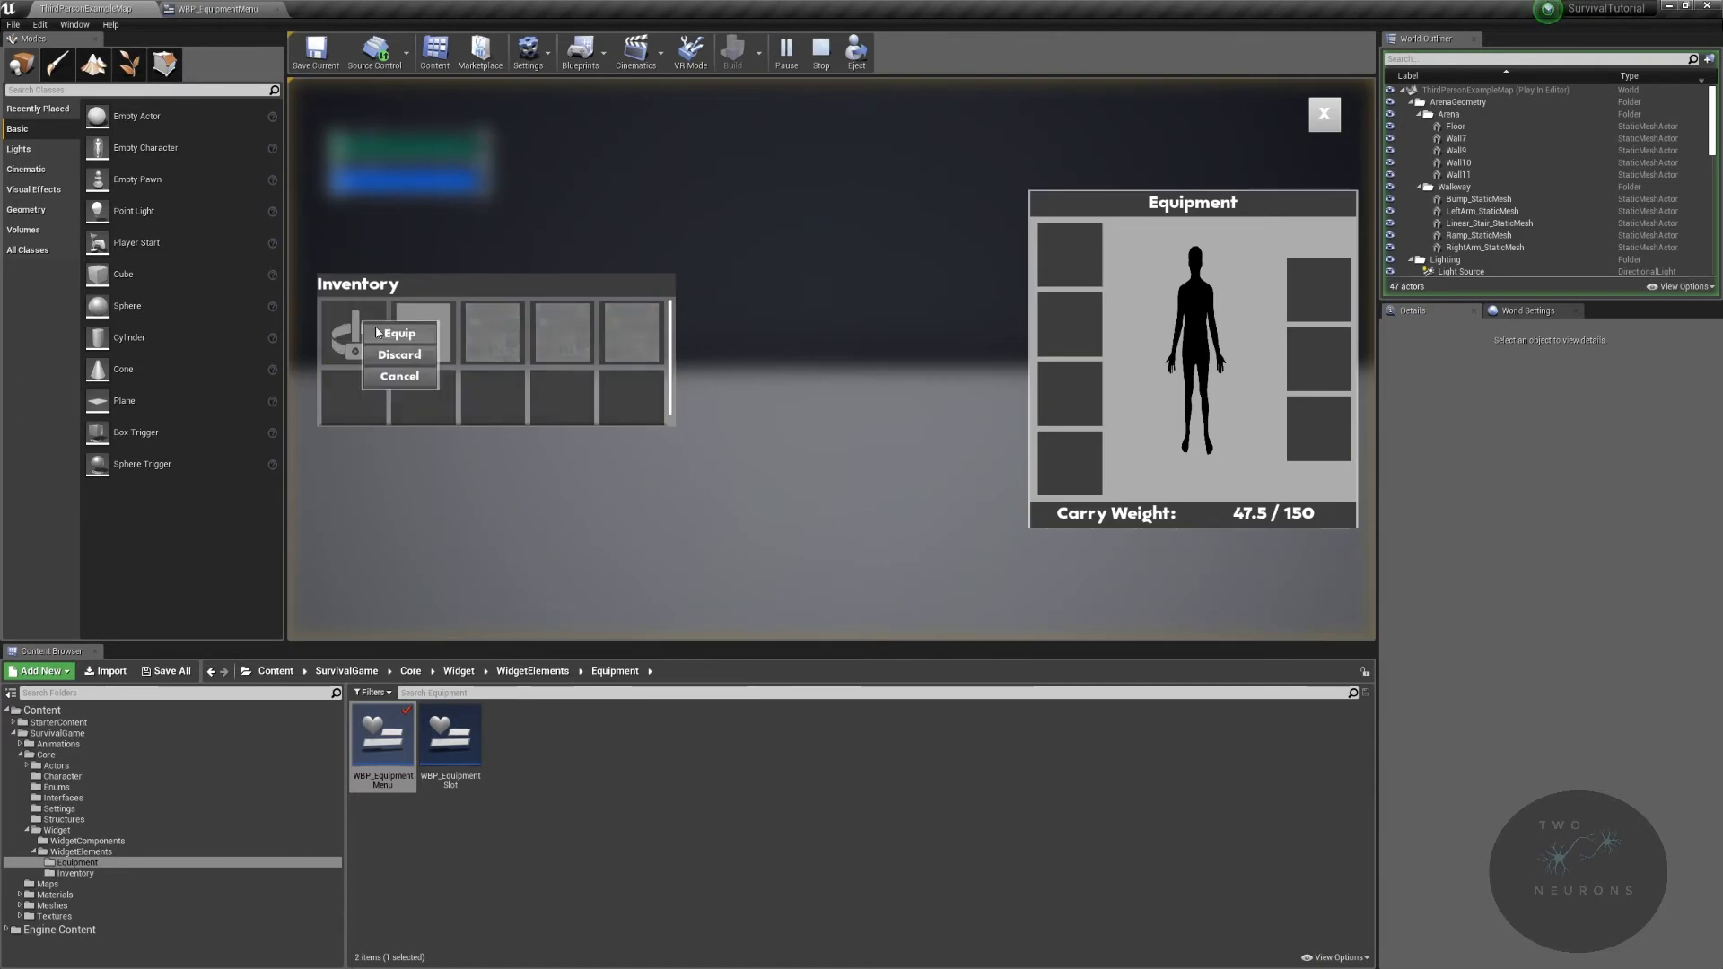
click(398, 332)
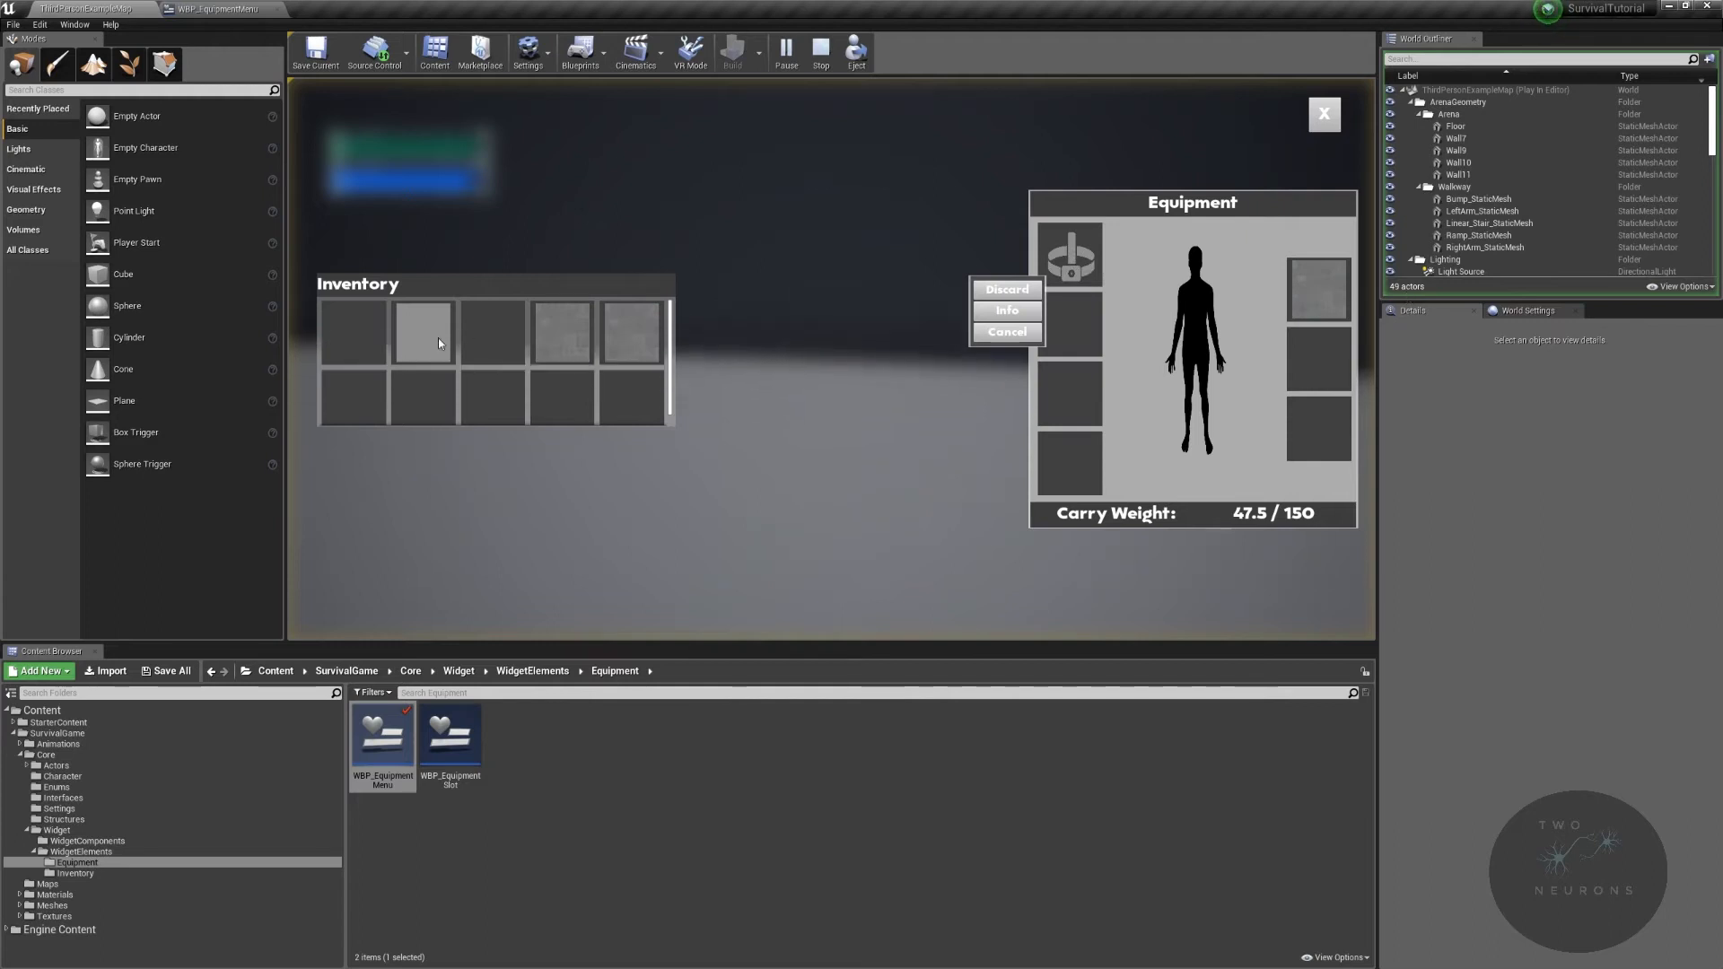
click(1005, 309)
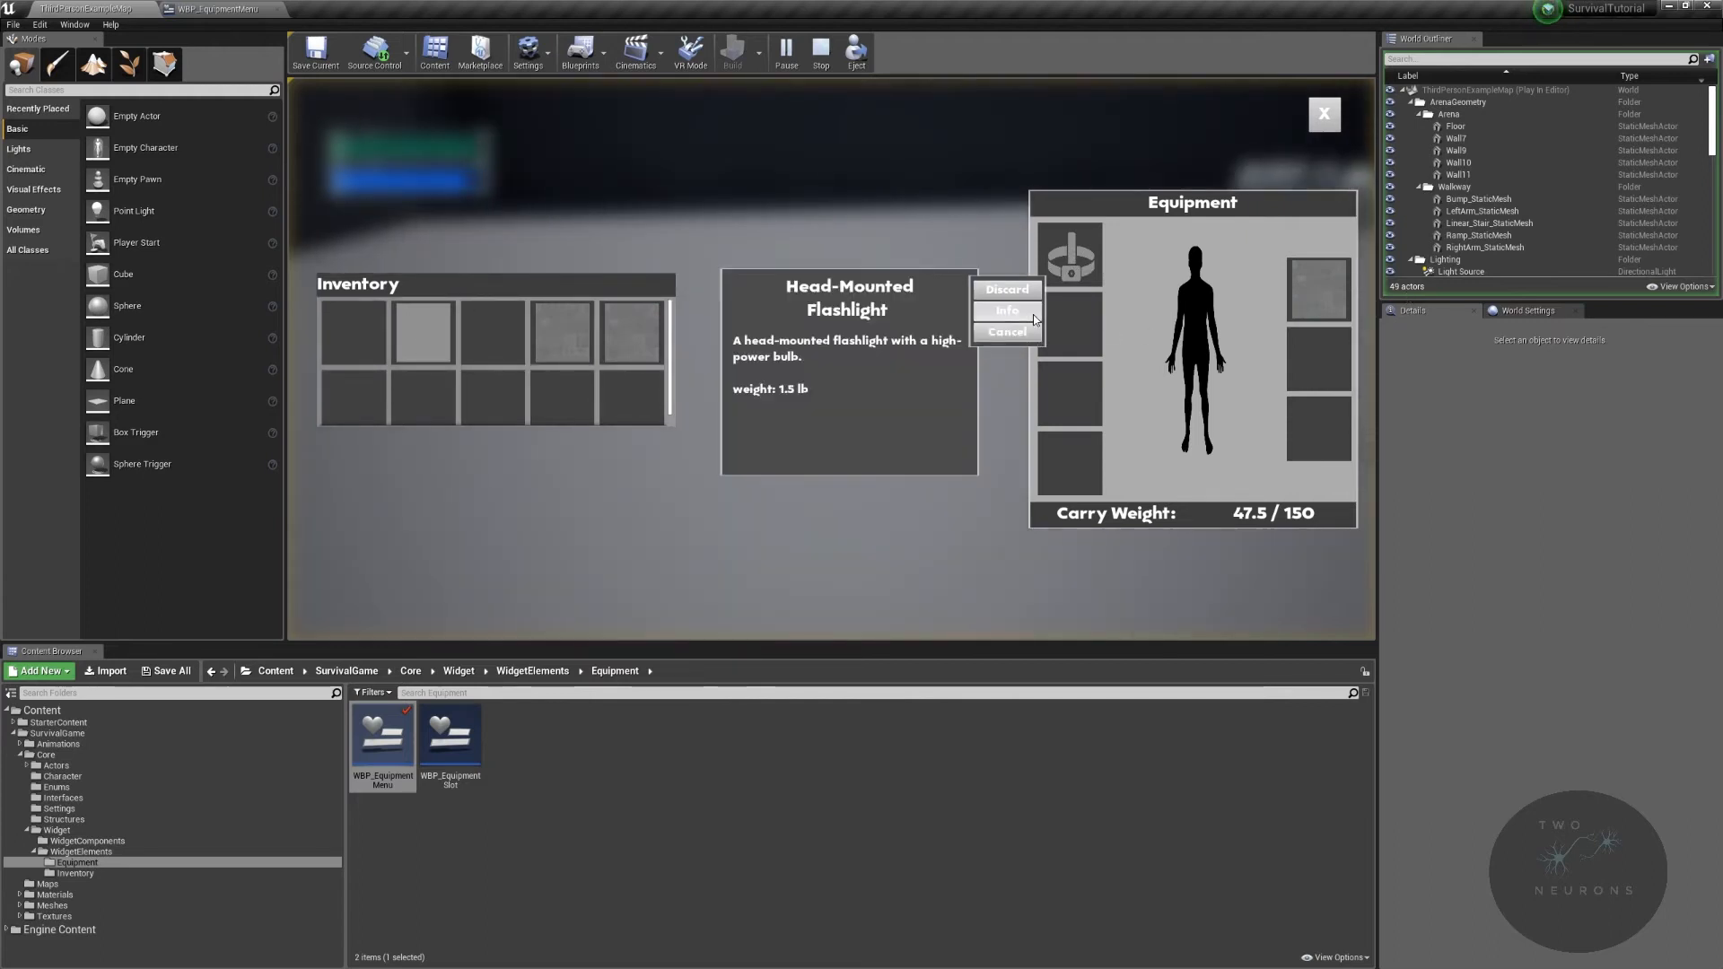
mouse_move(1005, 332)
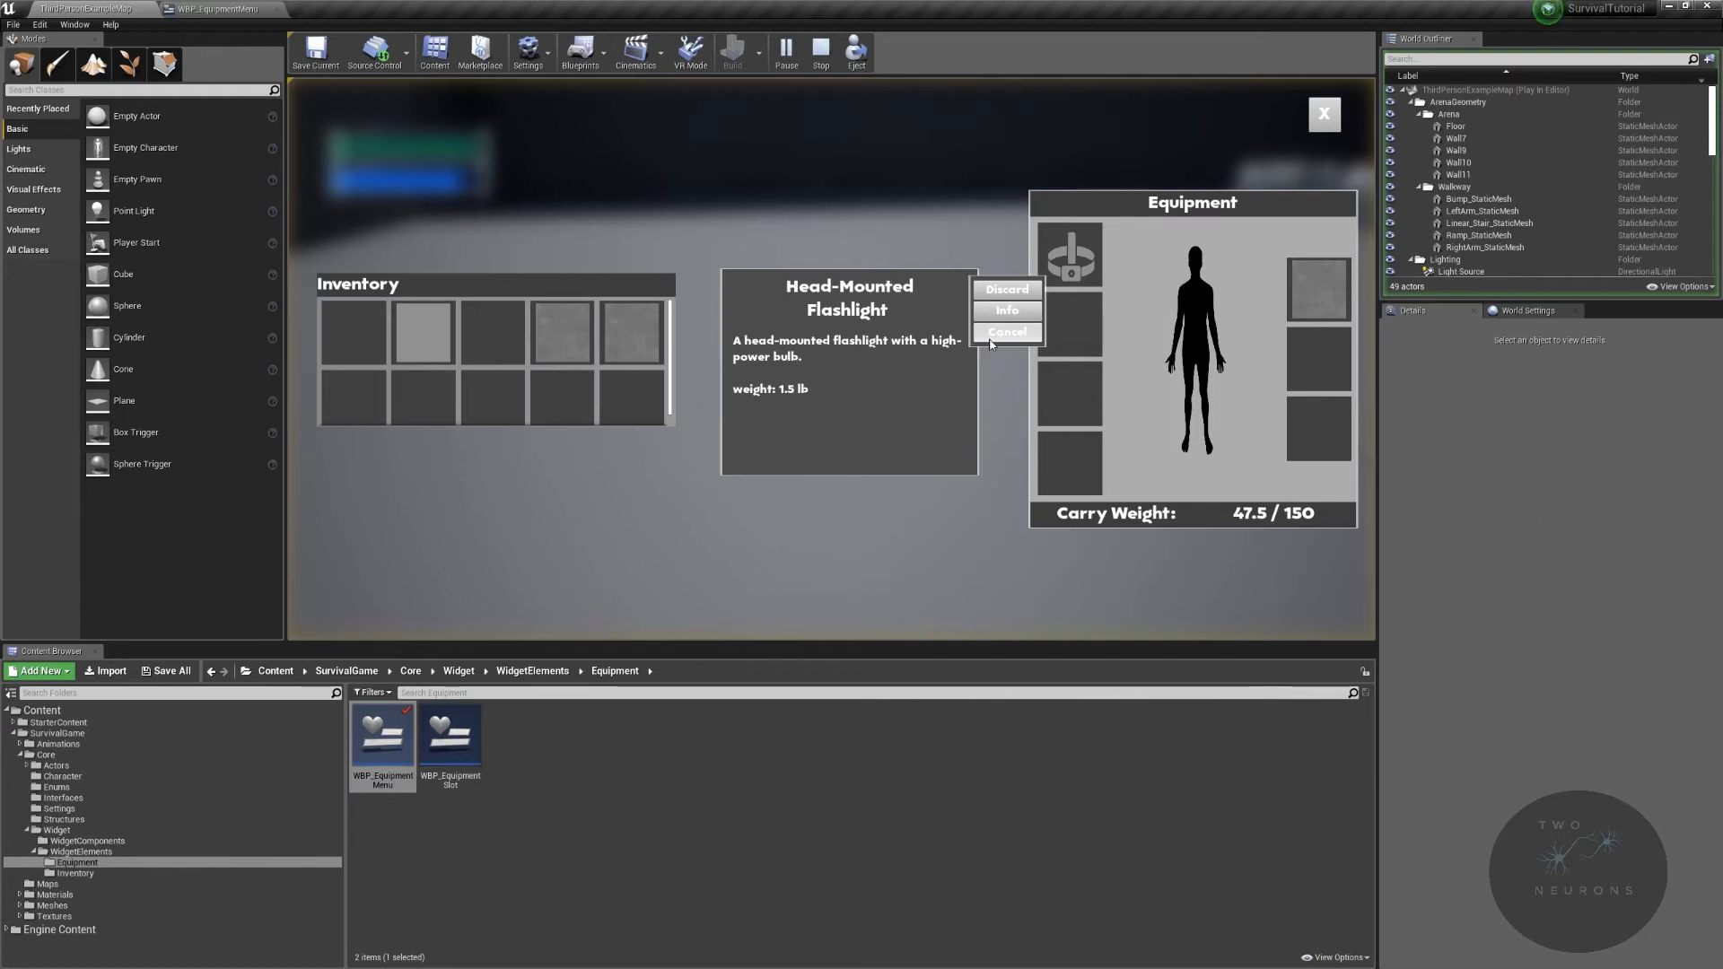
mouse_move(1005, 333)
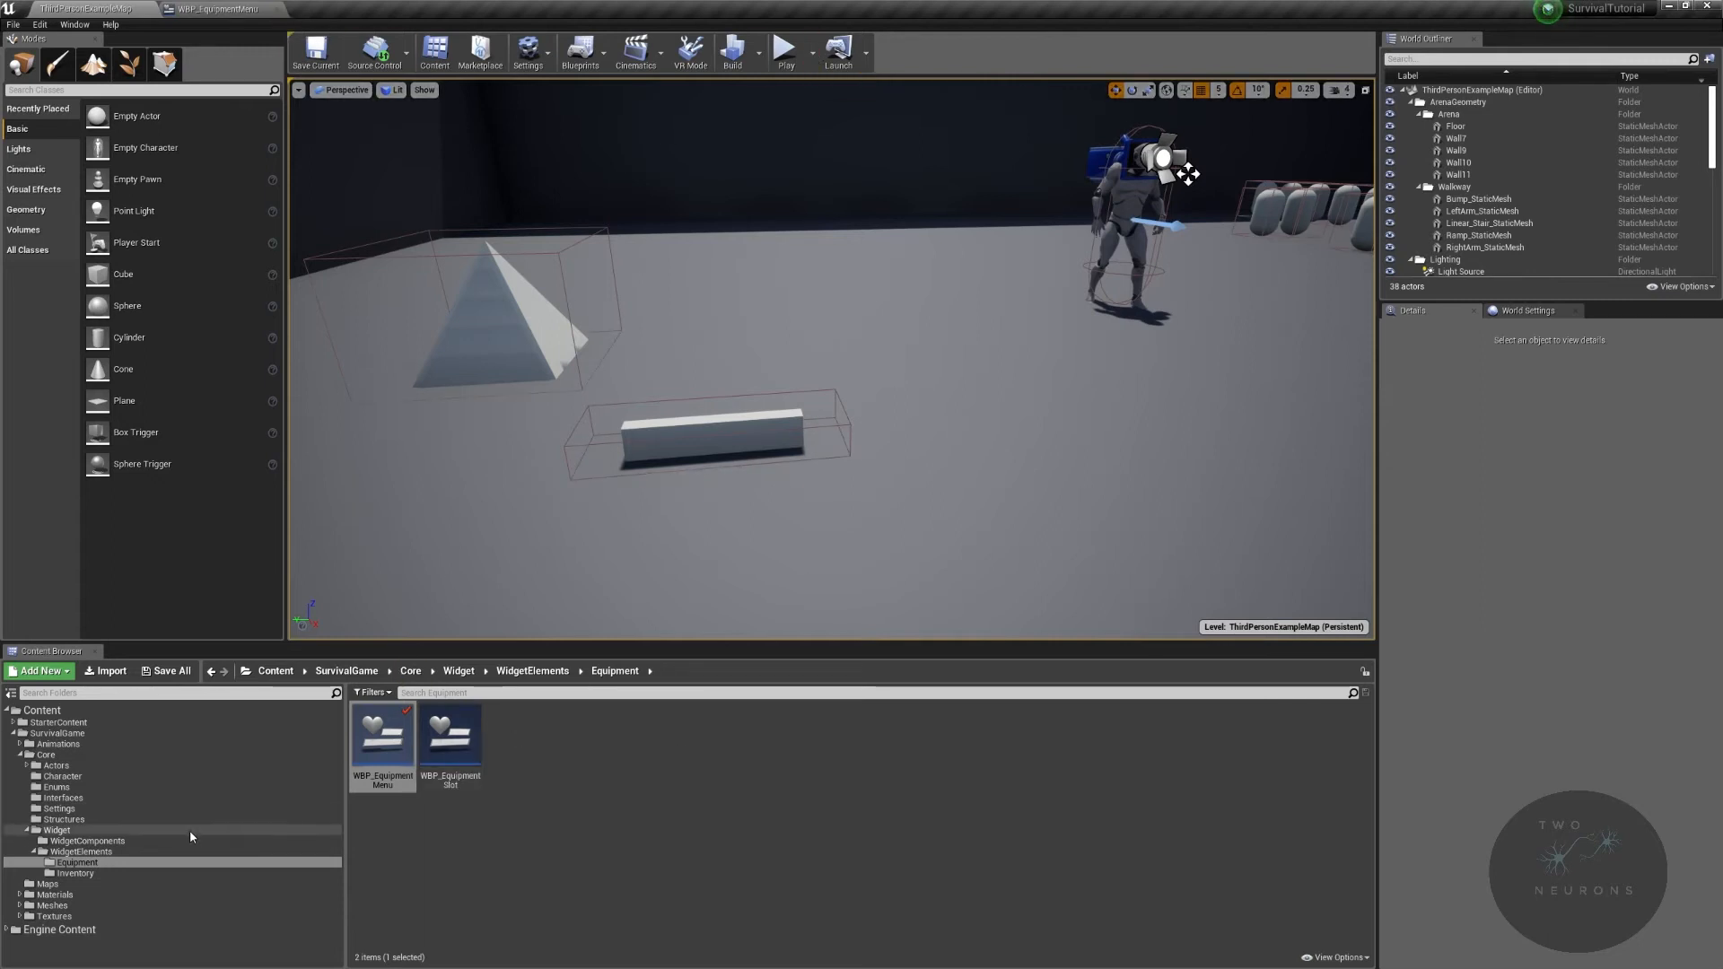
Step: Open BP_Inventory from Core > Actors > Inventory and show its Discard Equipment function
click(46, 754)
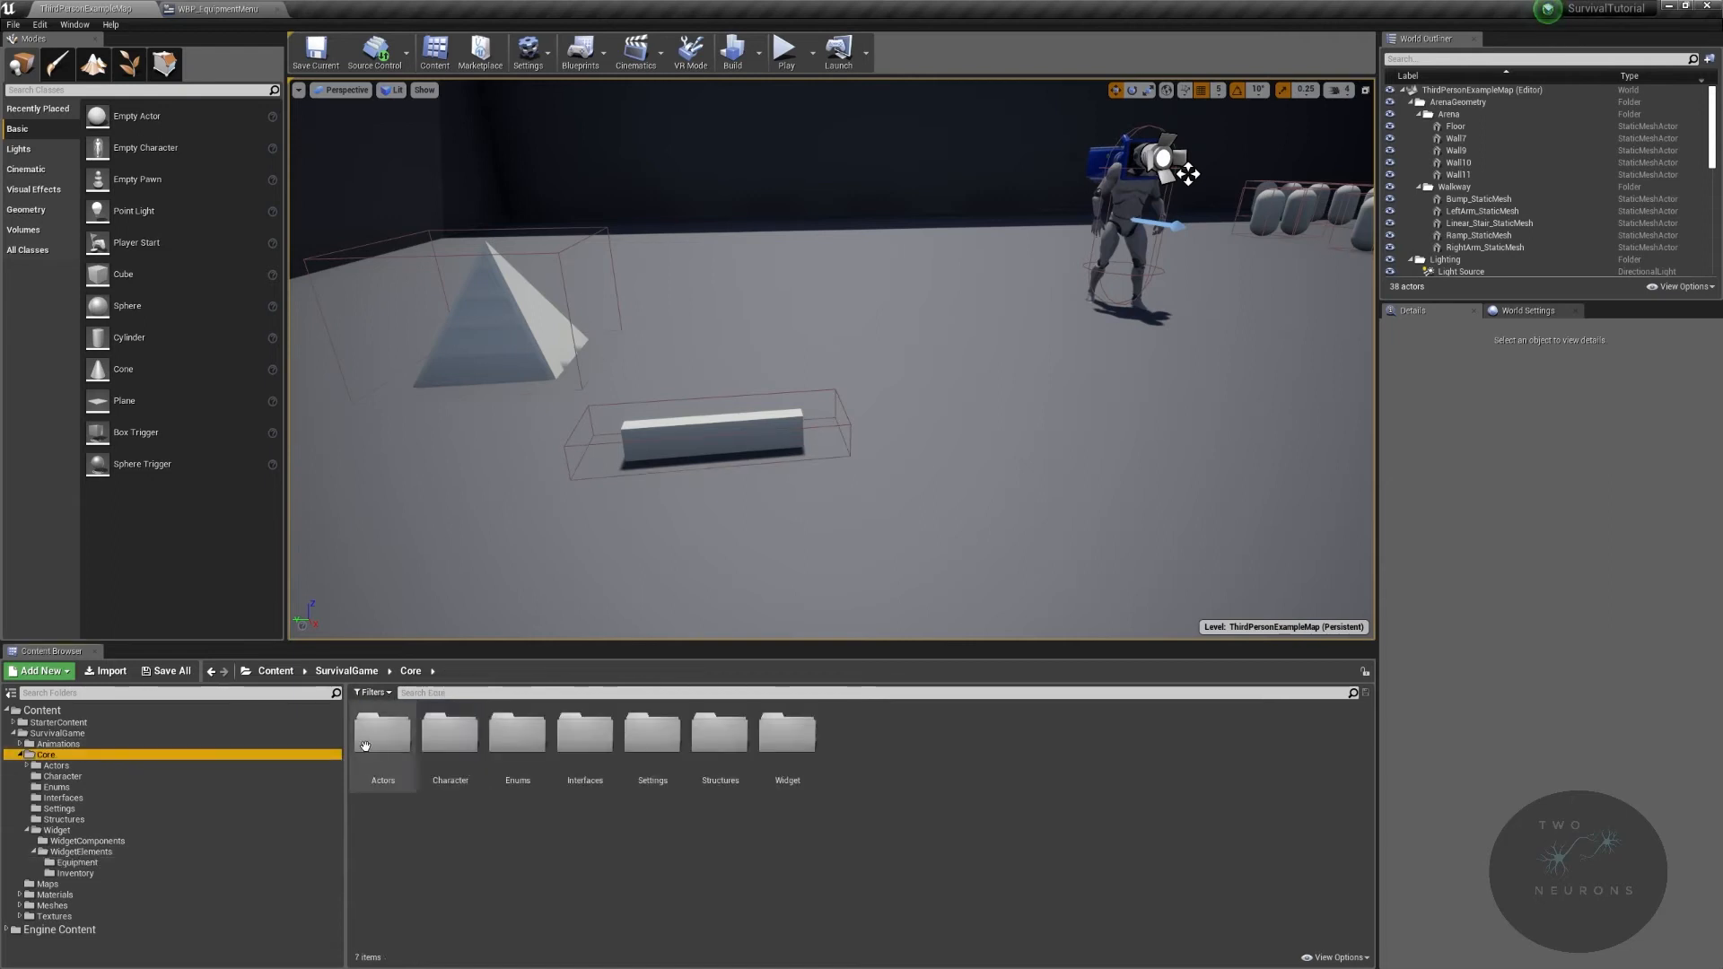
double_click(381, 736)
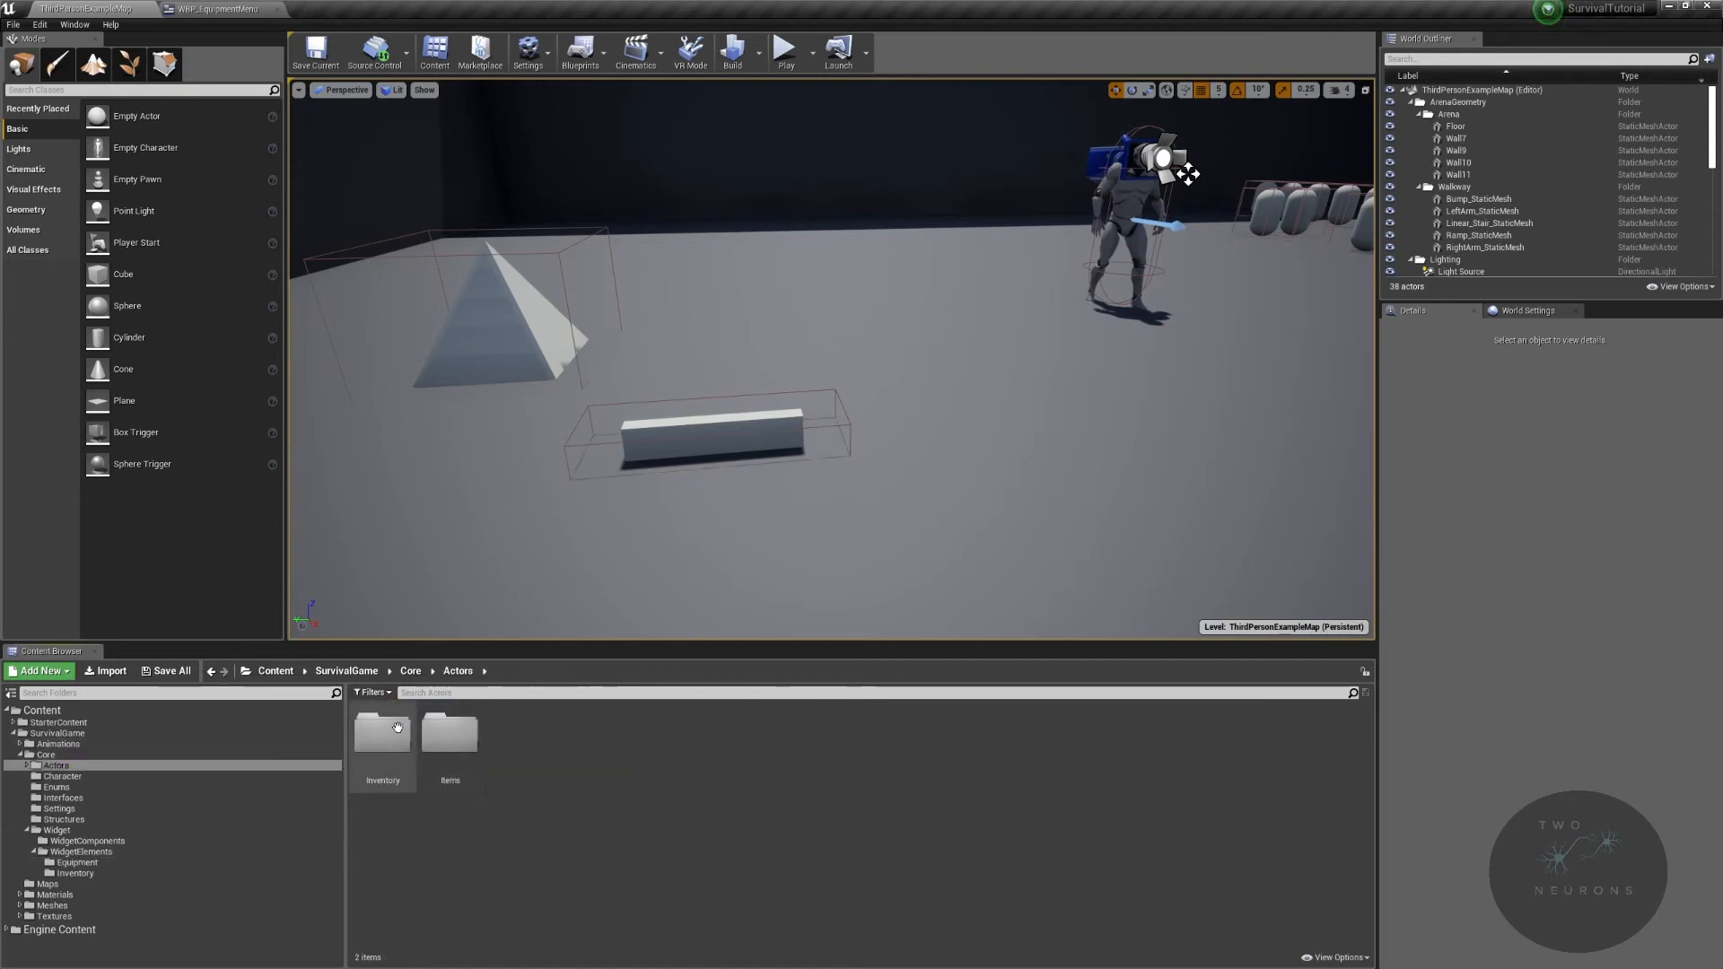
double_click(382, 736)
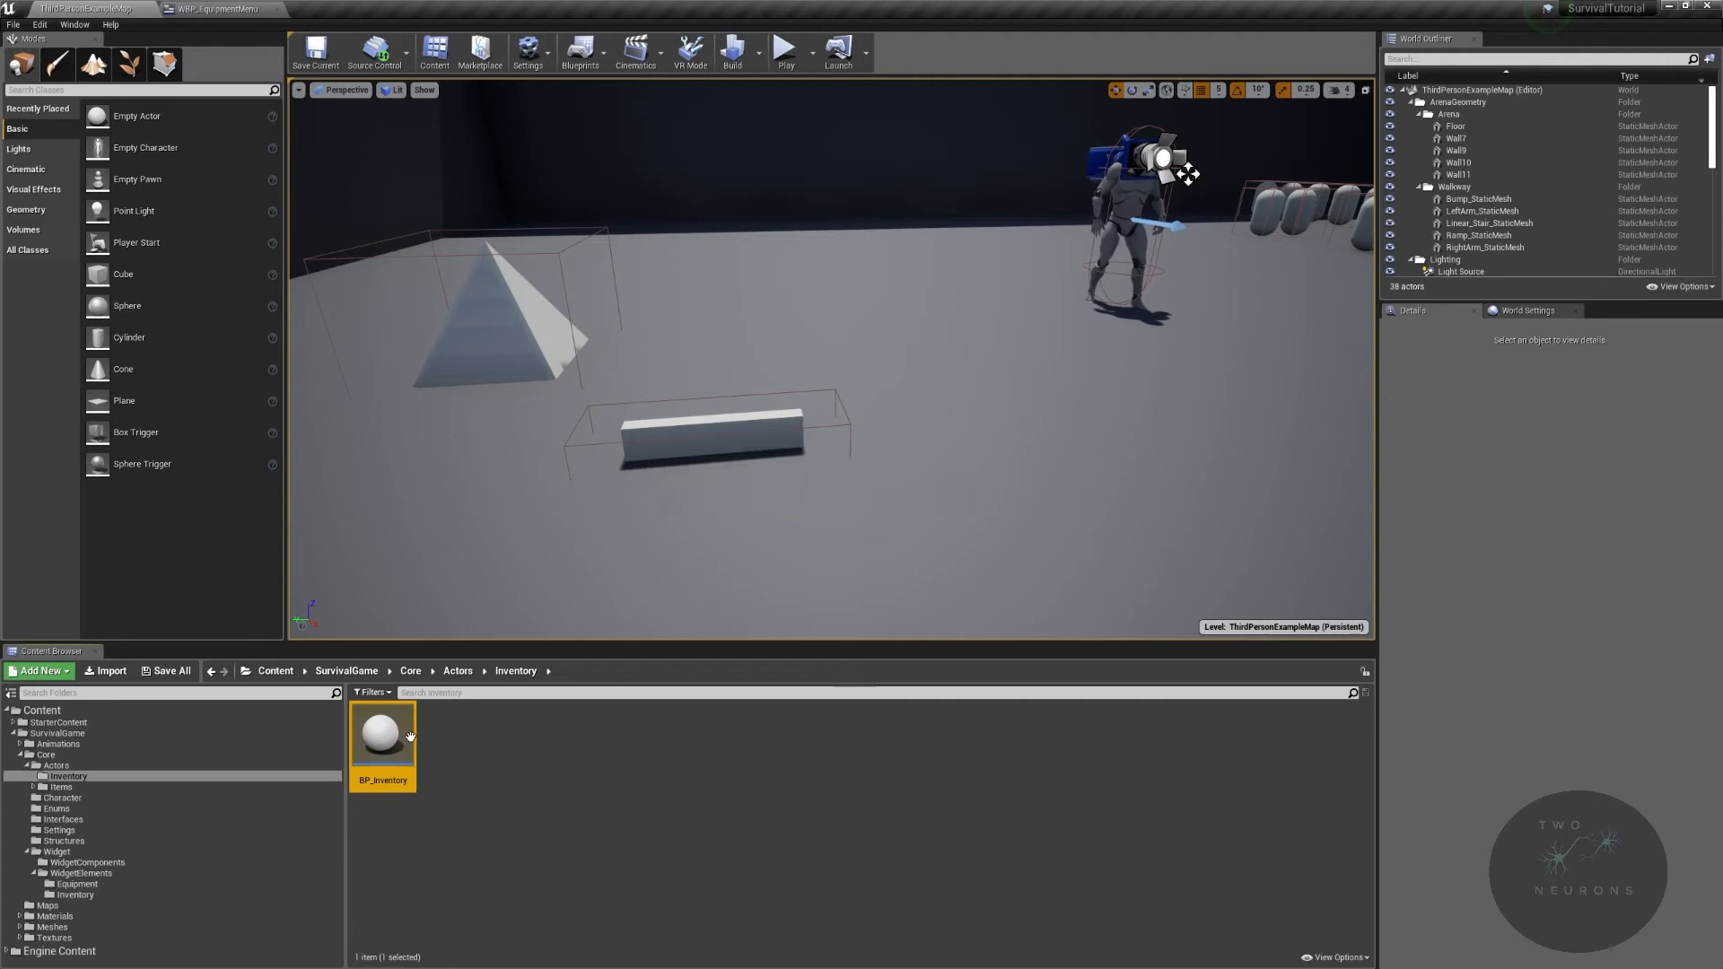
double_click(382, 730)
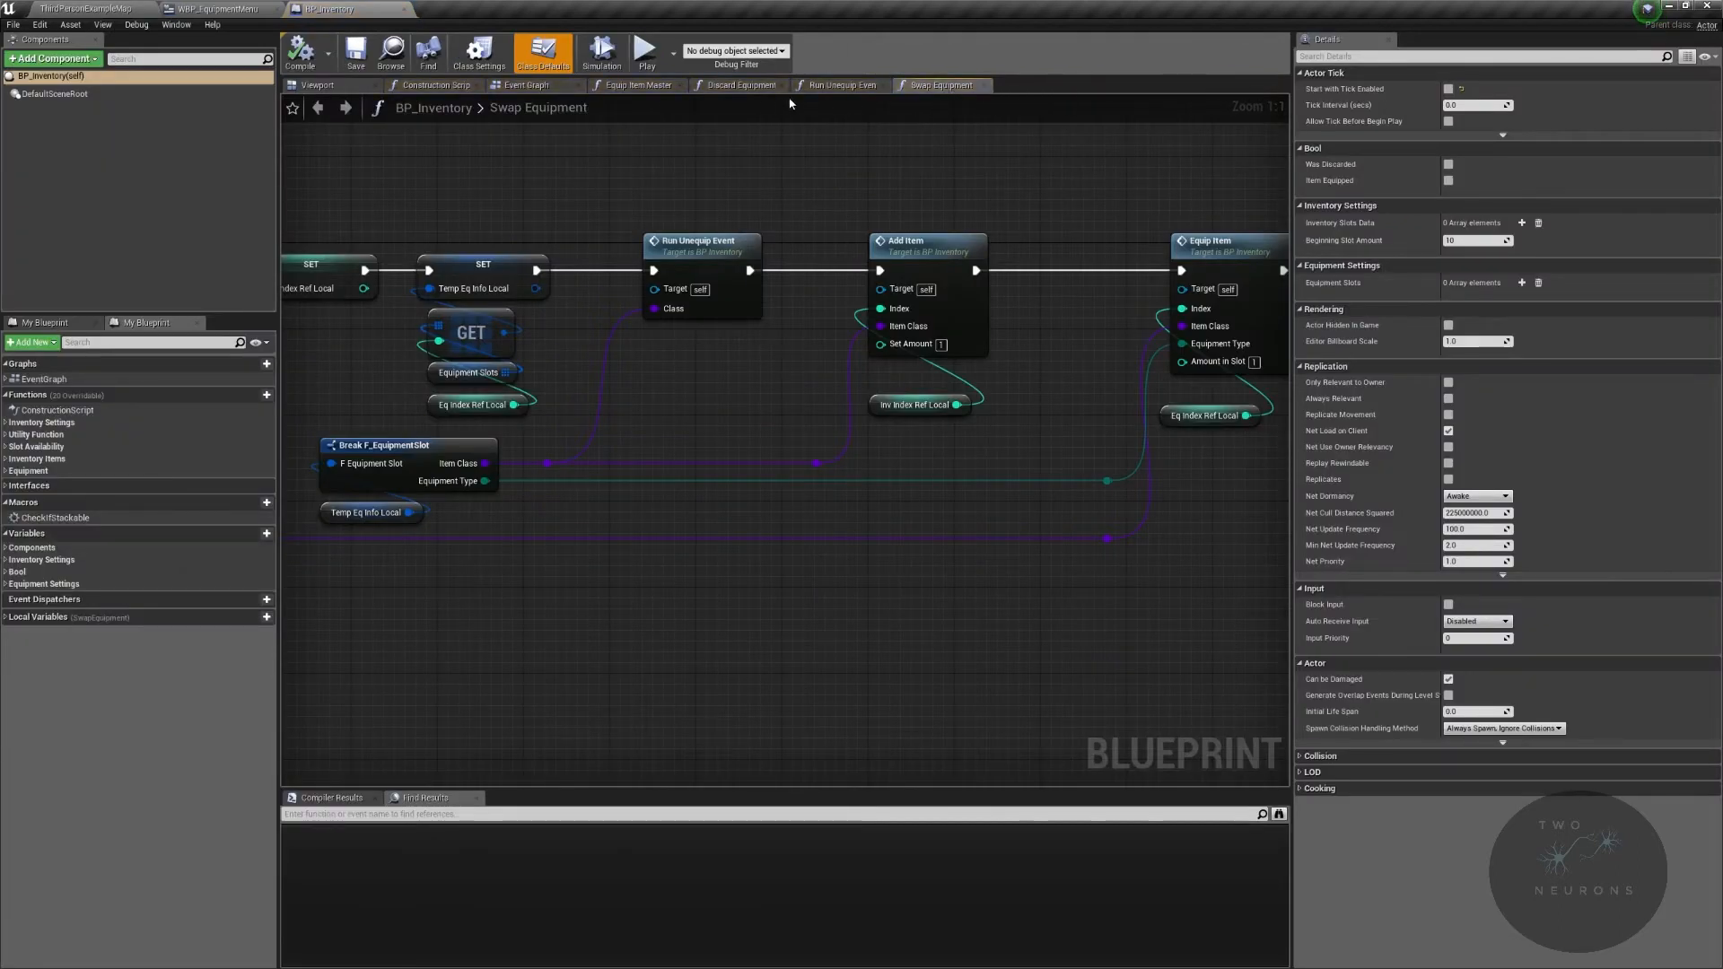
click(742, 85)
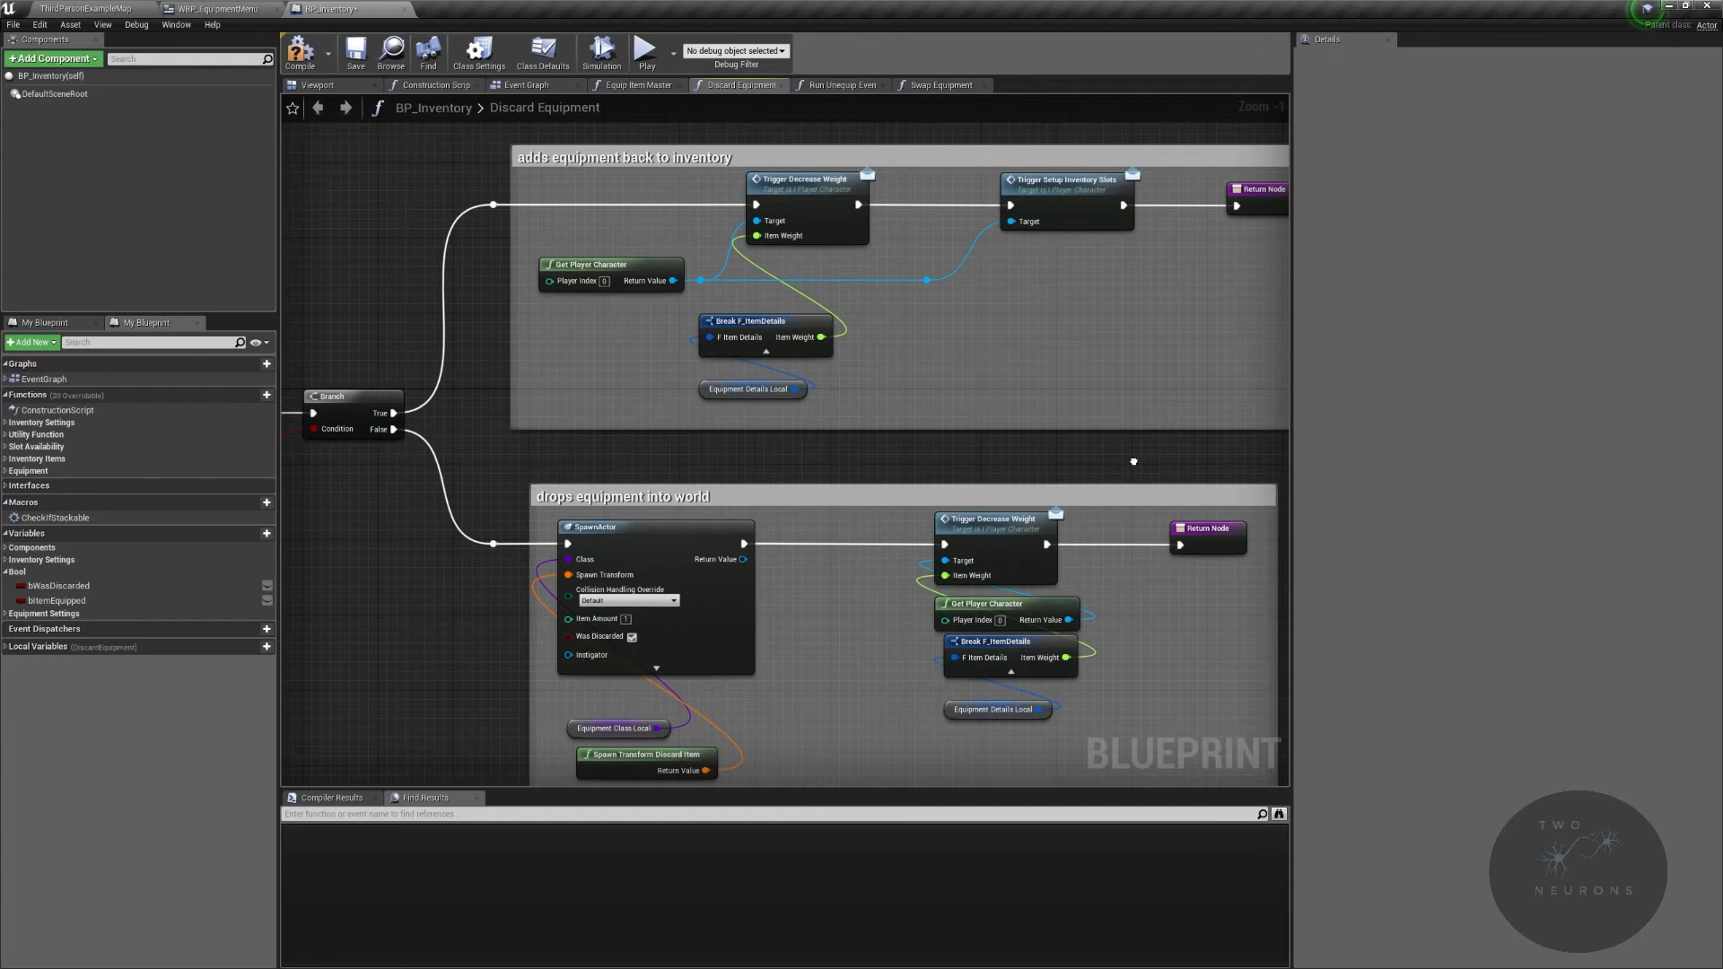
mouse_move(1004, 884)
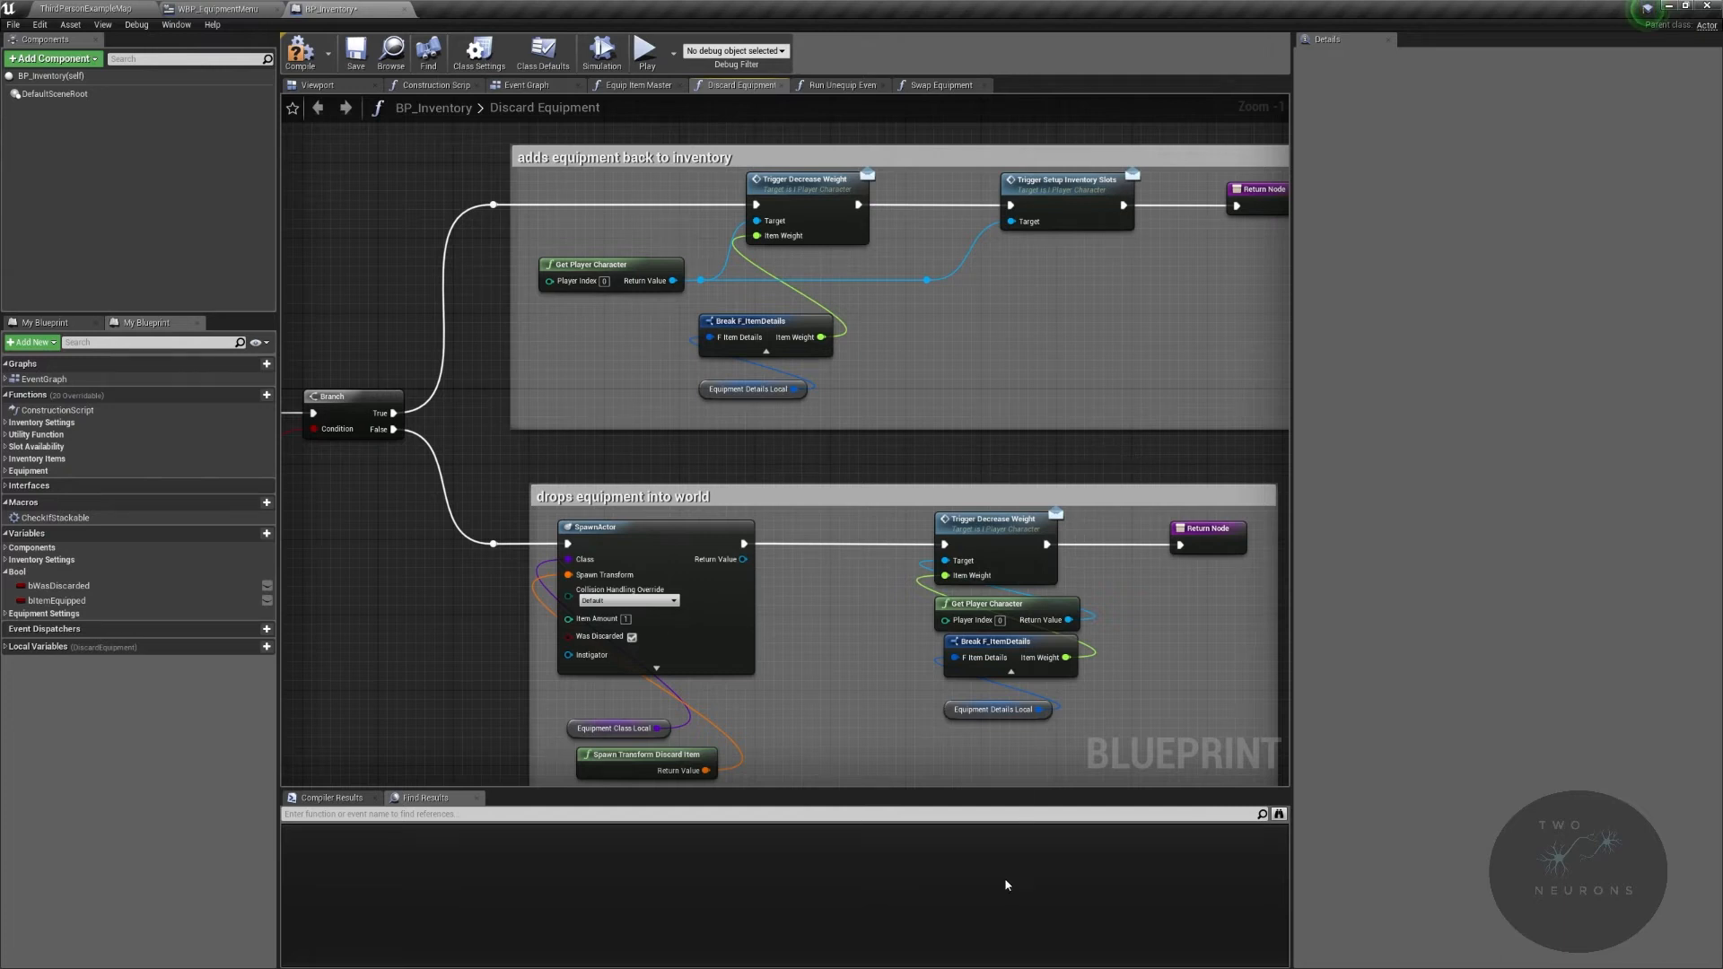
mouse_move(929, 475)
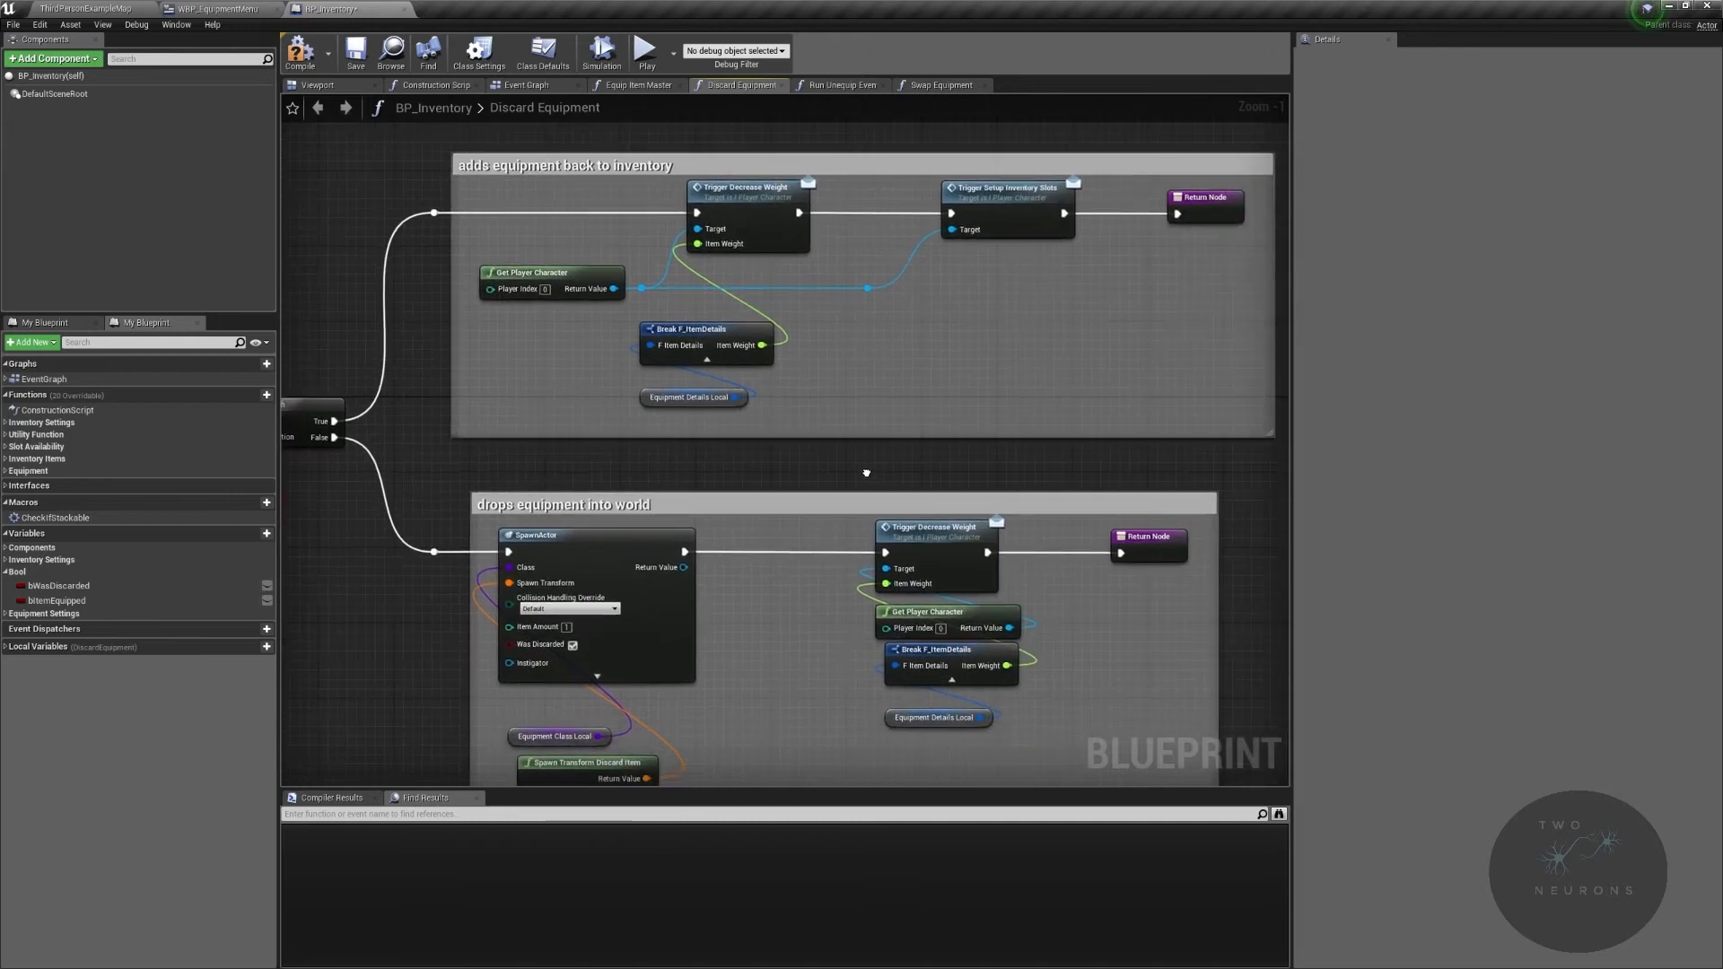
mouse_move(635, 162)
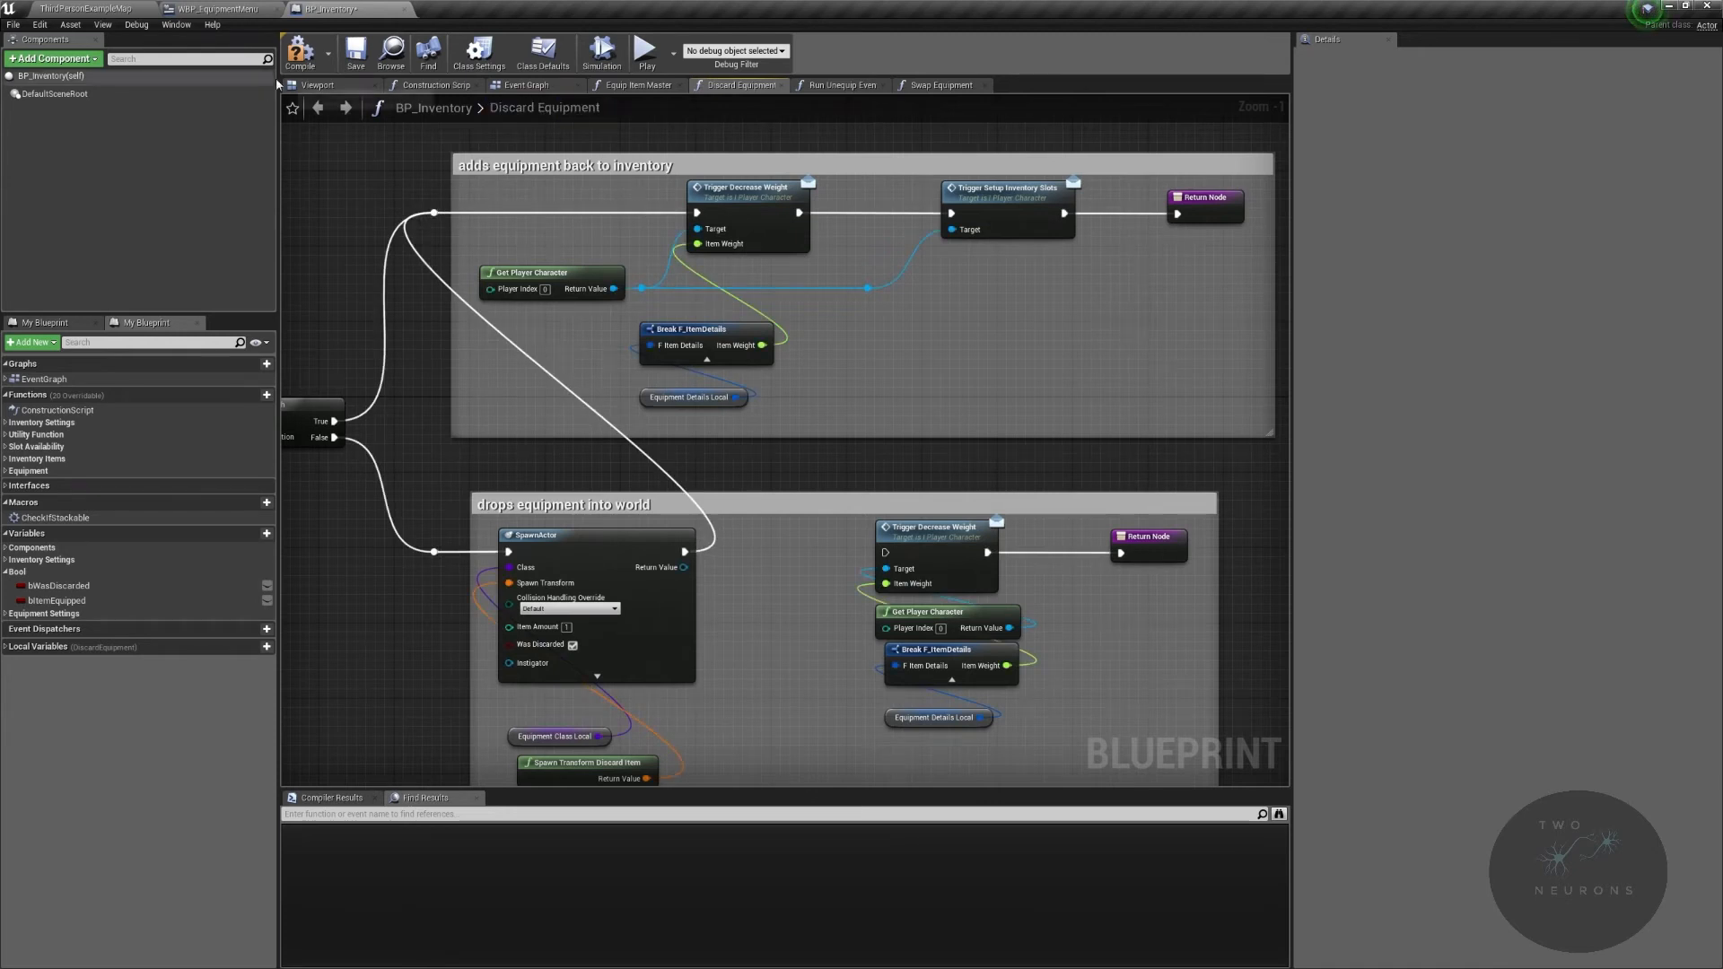
Step: Play, re-equip the flashlight, close the menus, then discard it and stop playing
click(646, 51)
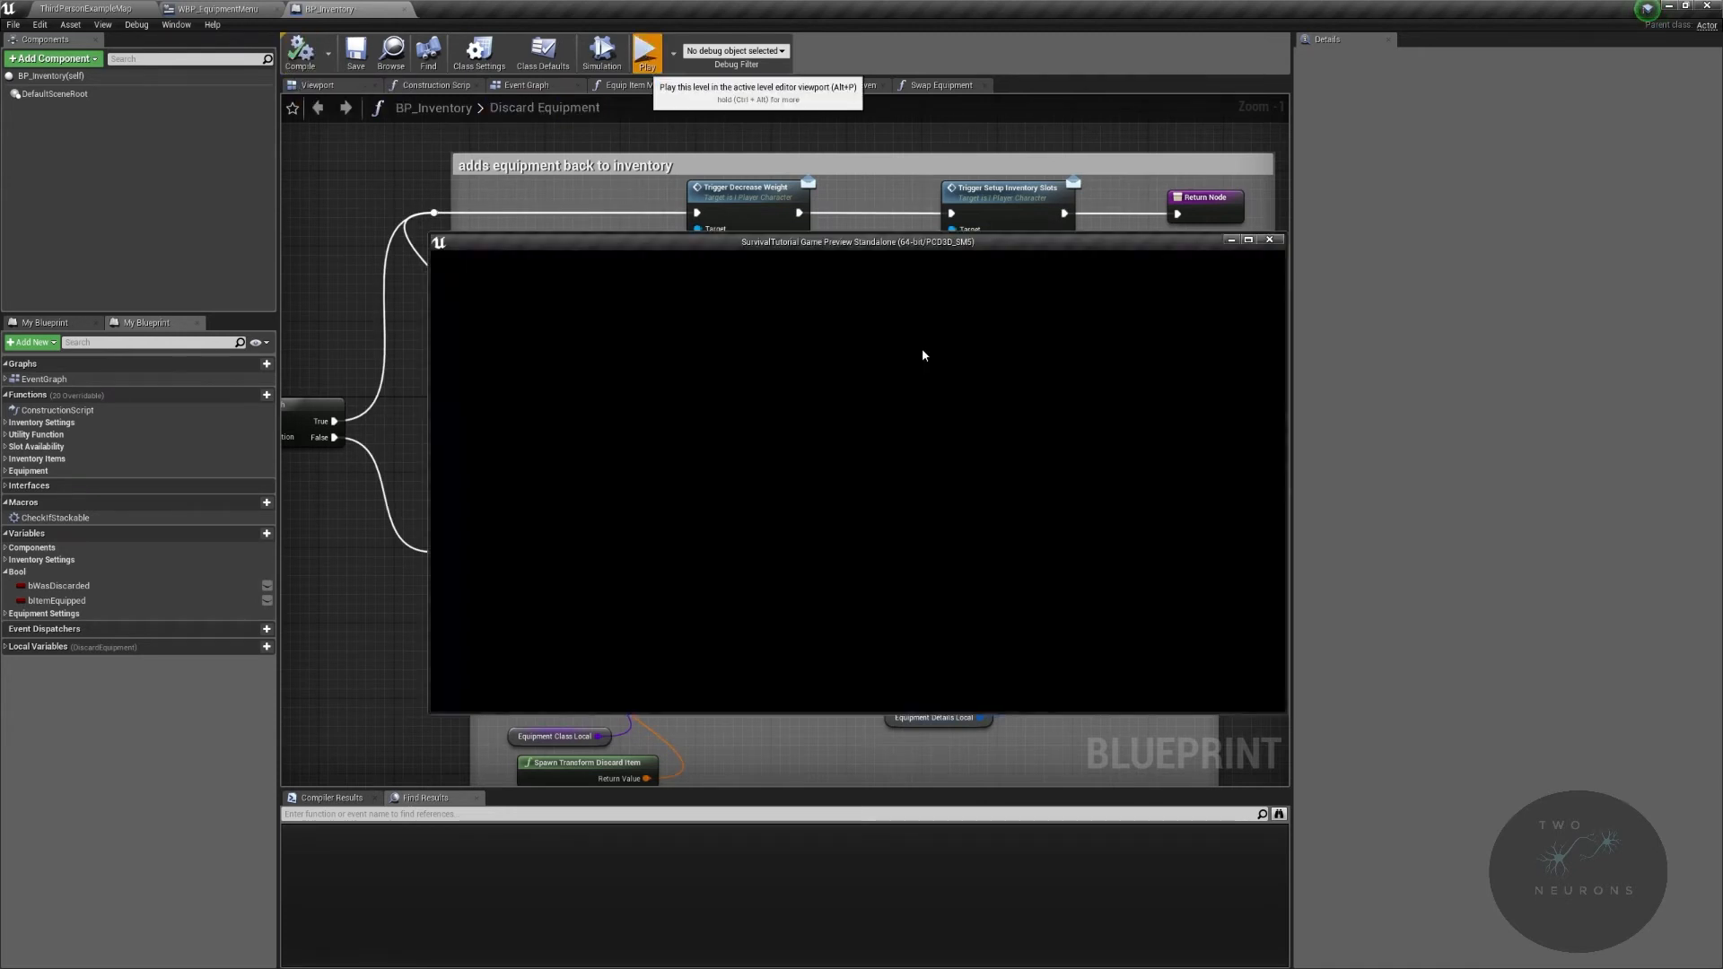
click(646, 52)
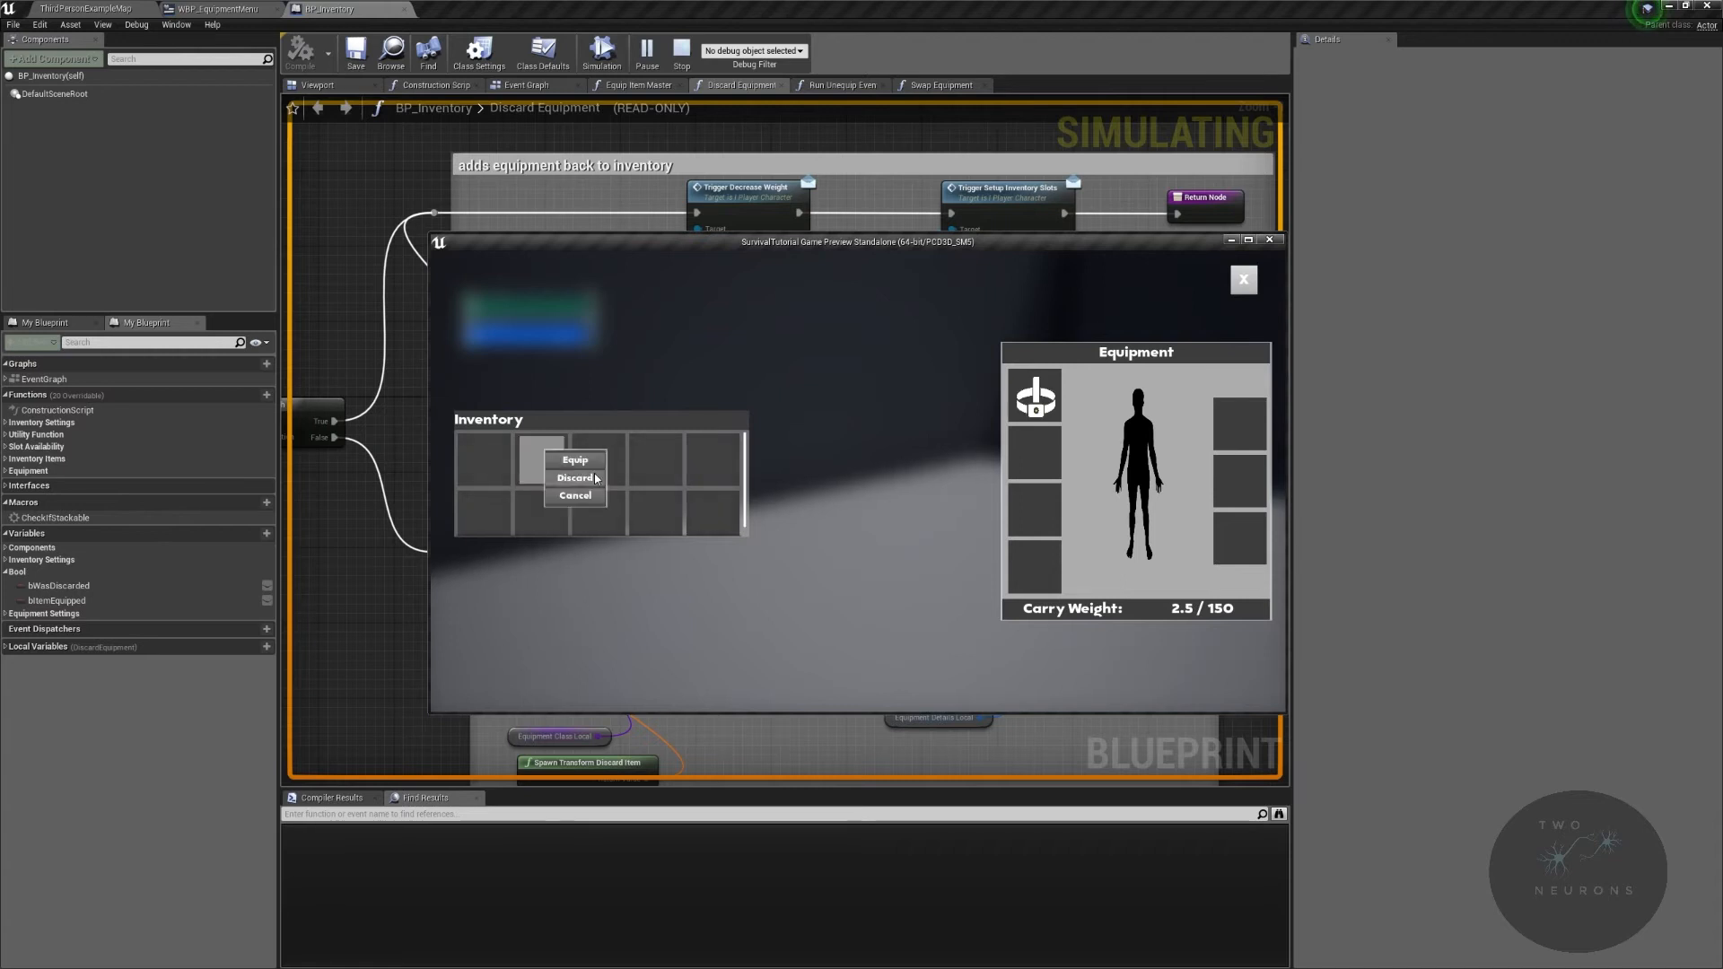
click(573, 460)
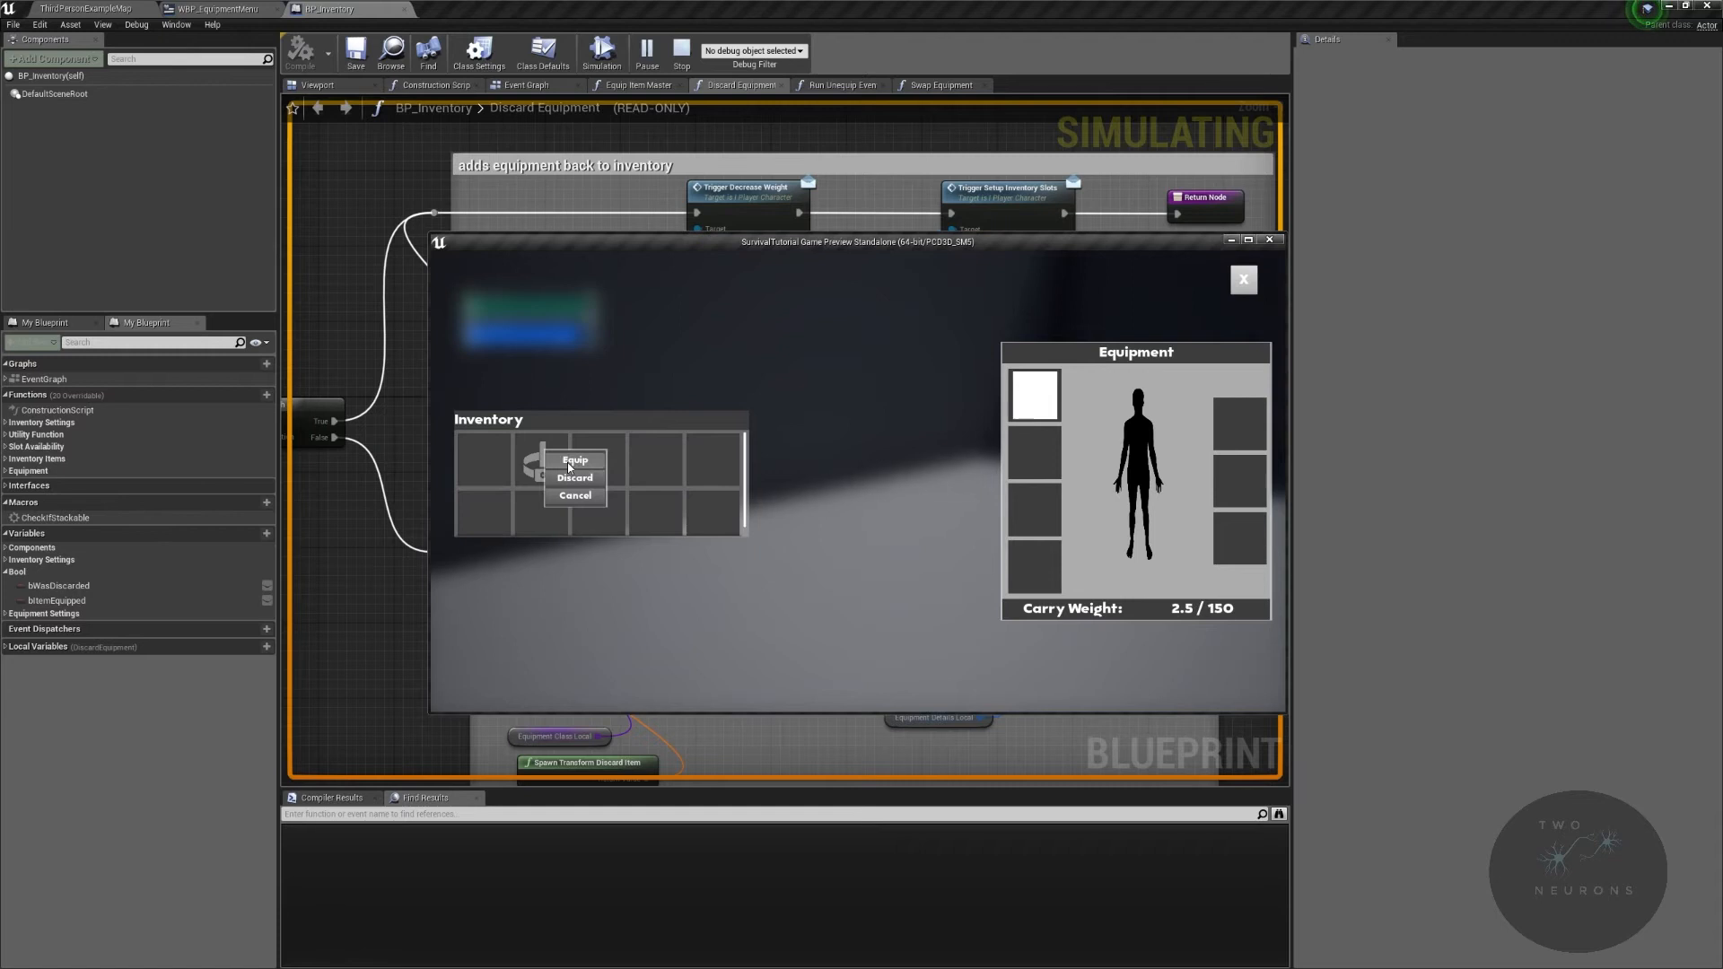
click(573, 460)
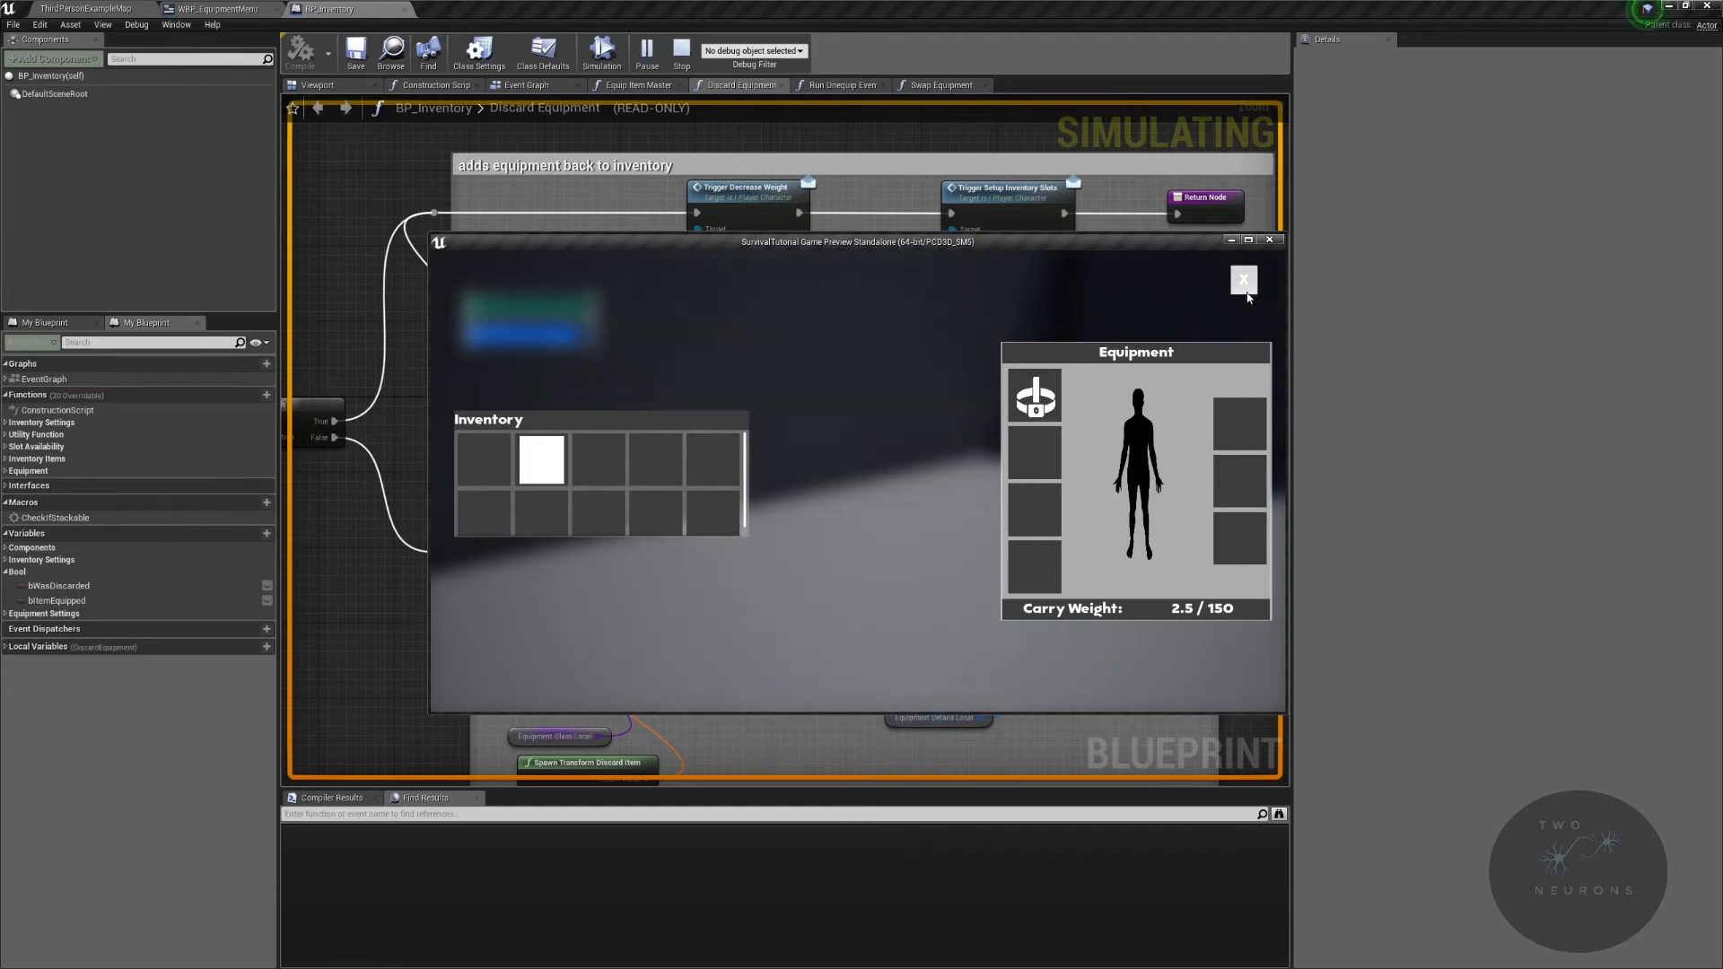
click(1242, 279)
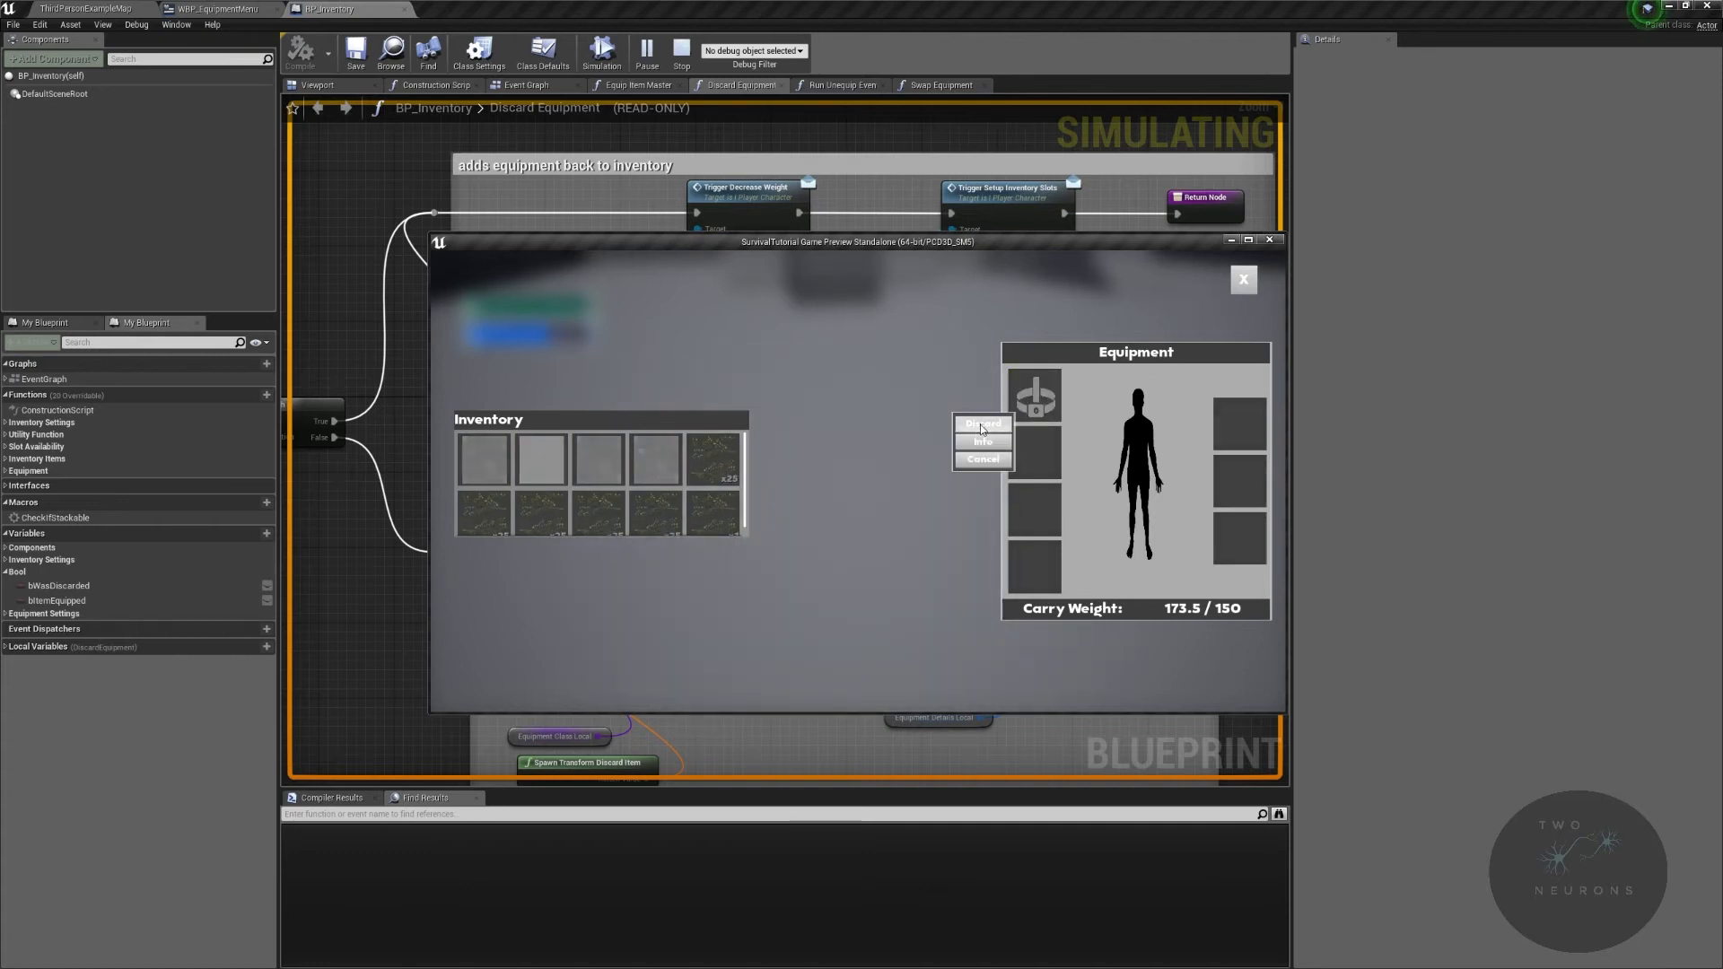
click(981, 423)
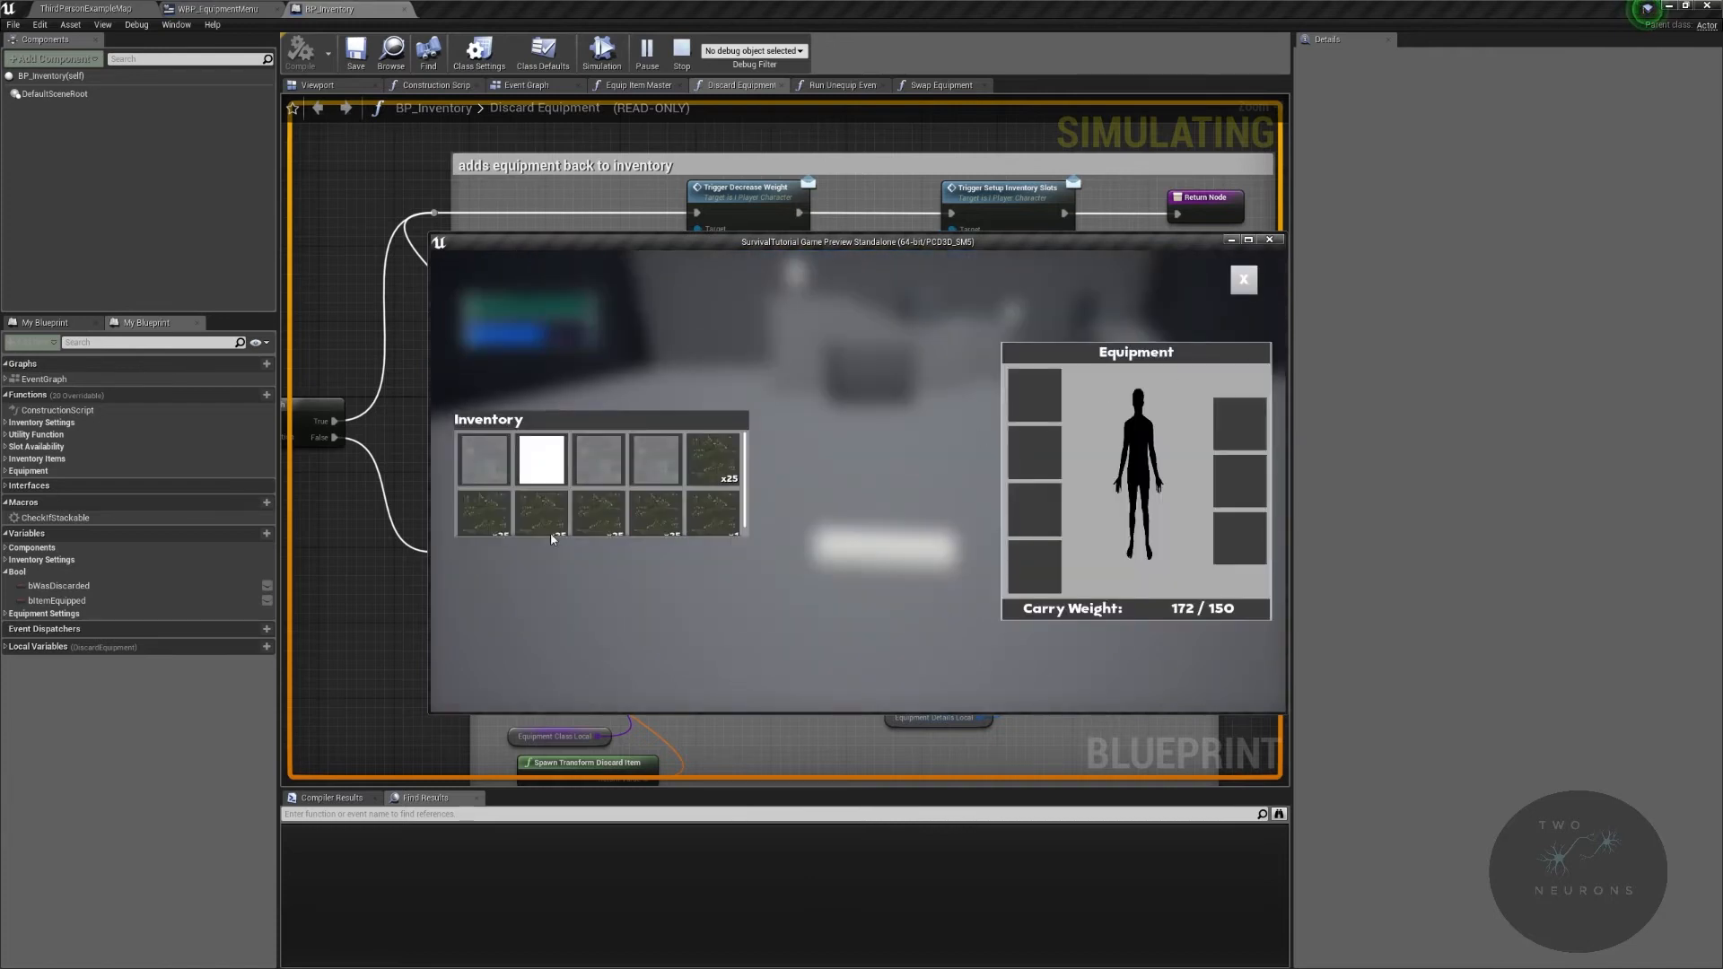
click(680, 53)
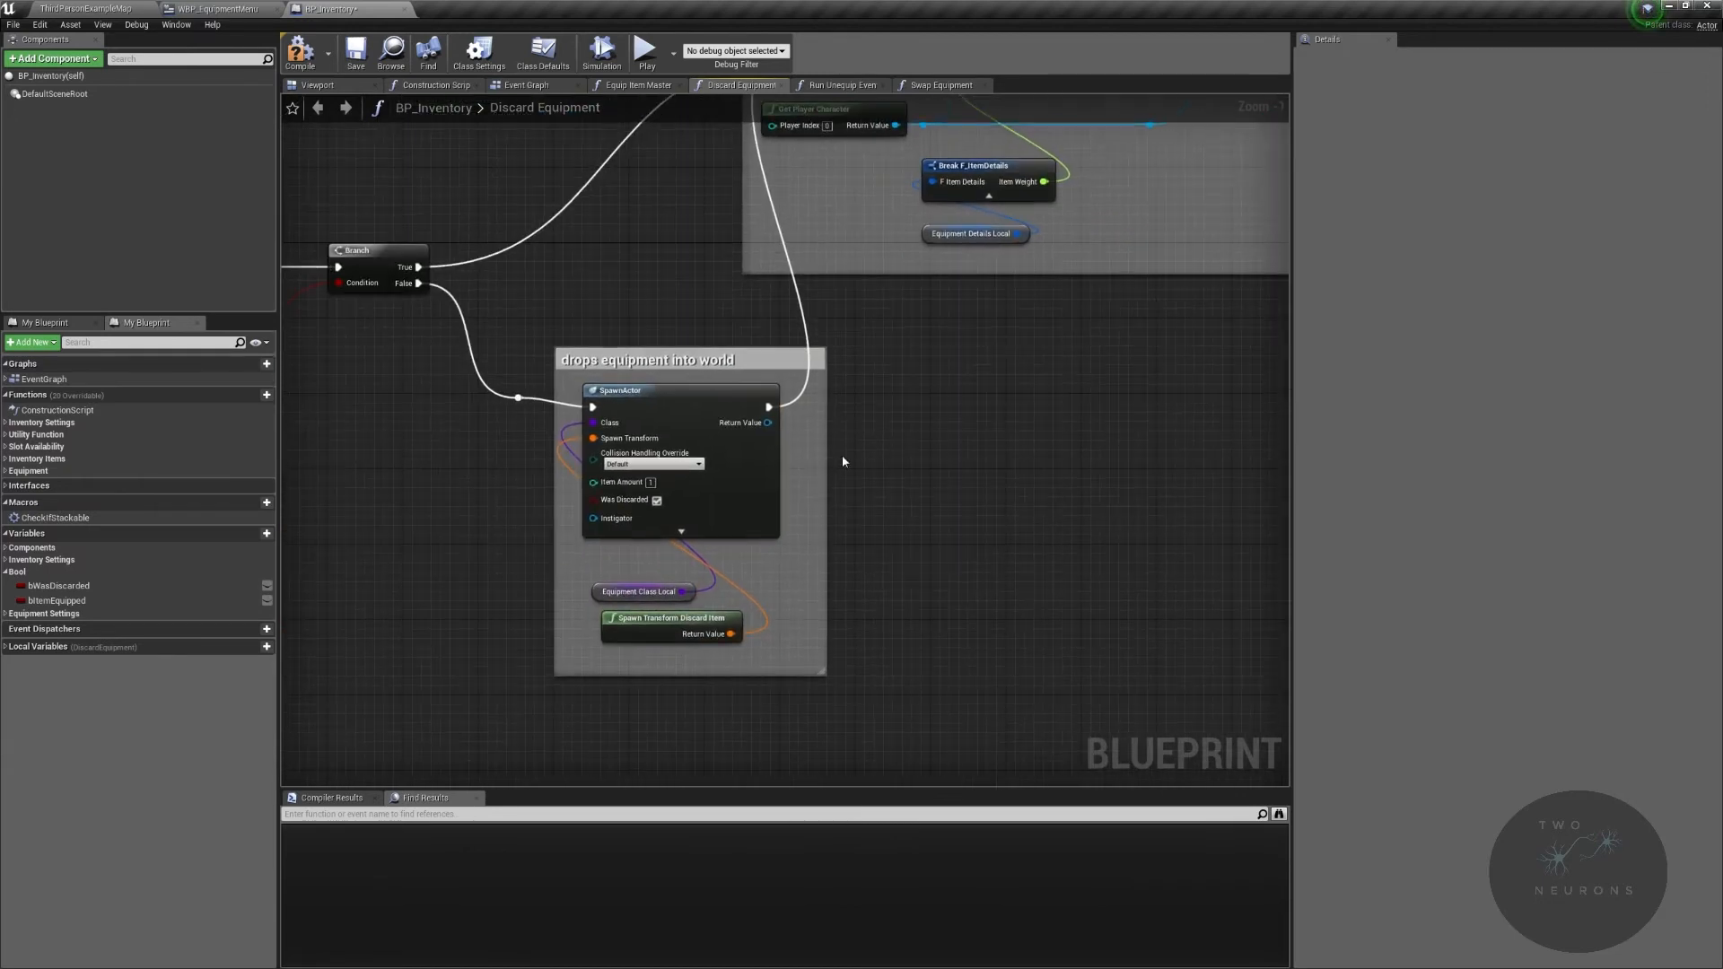
Step: Rearrange the SpawnActor wiring in Discard Equipment, then compile and save BP_Inventory
click(648, 359)
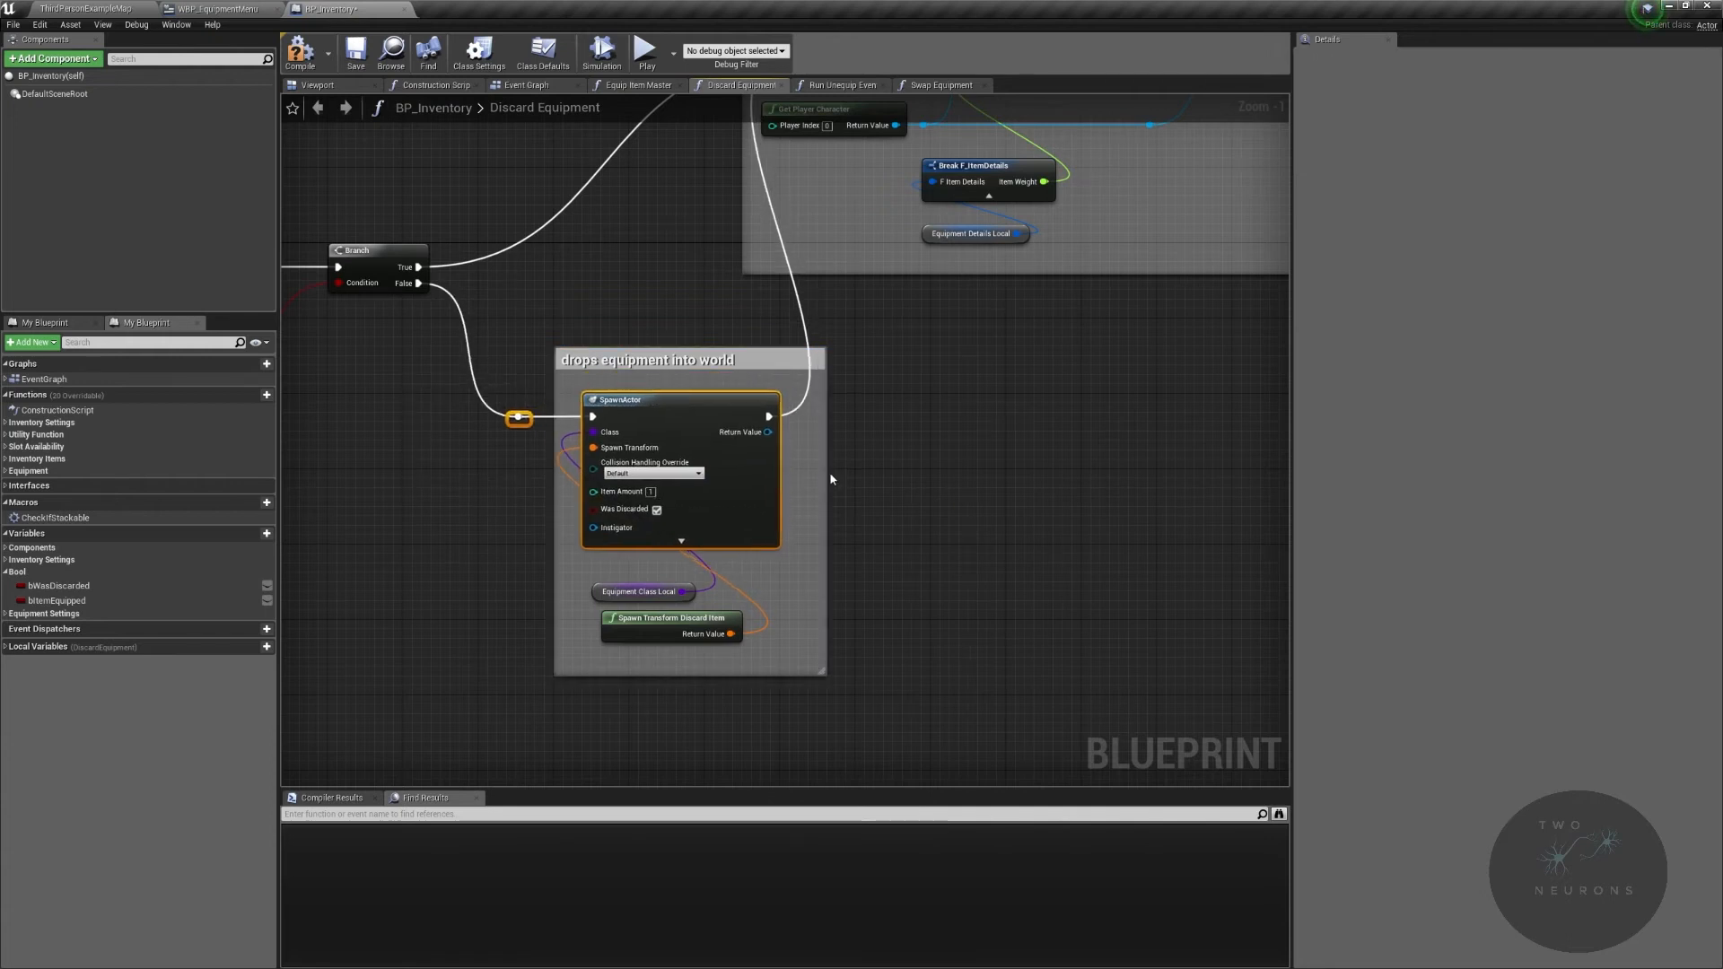
scroll(down, 3)
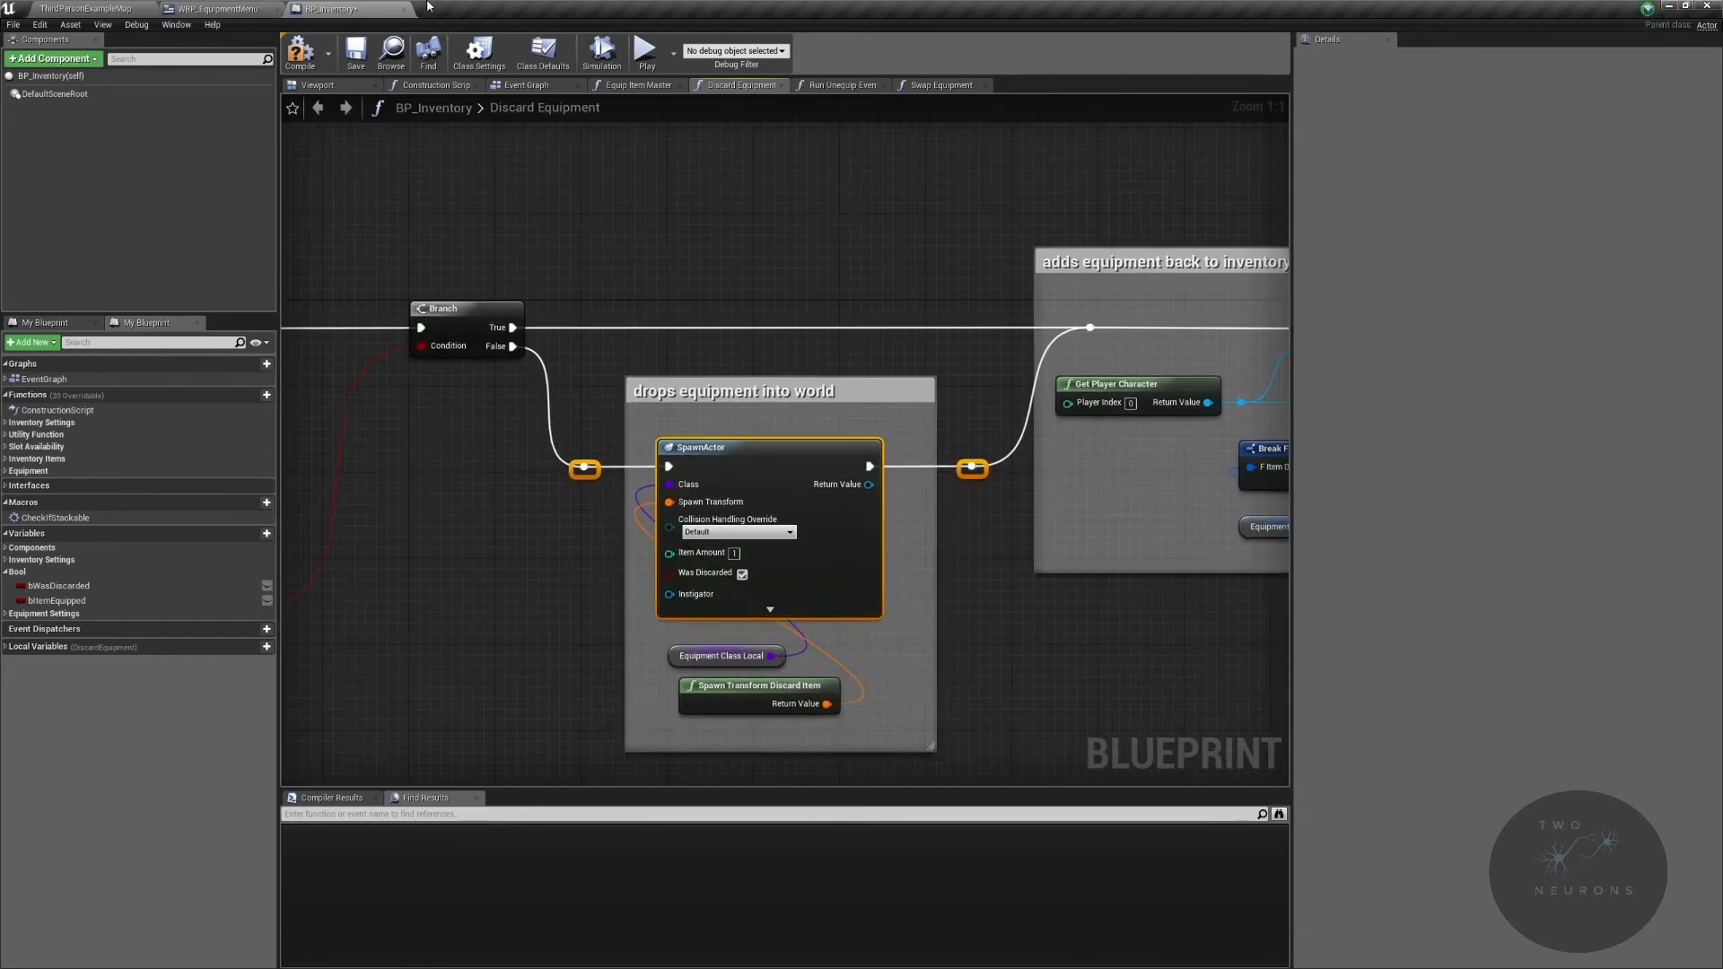
click(355, 53)
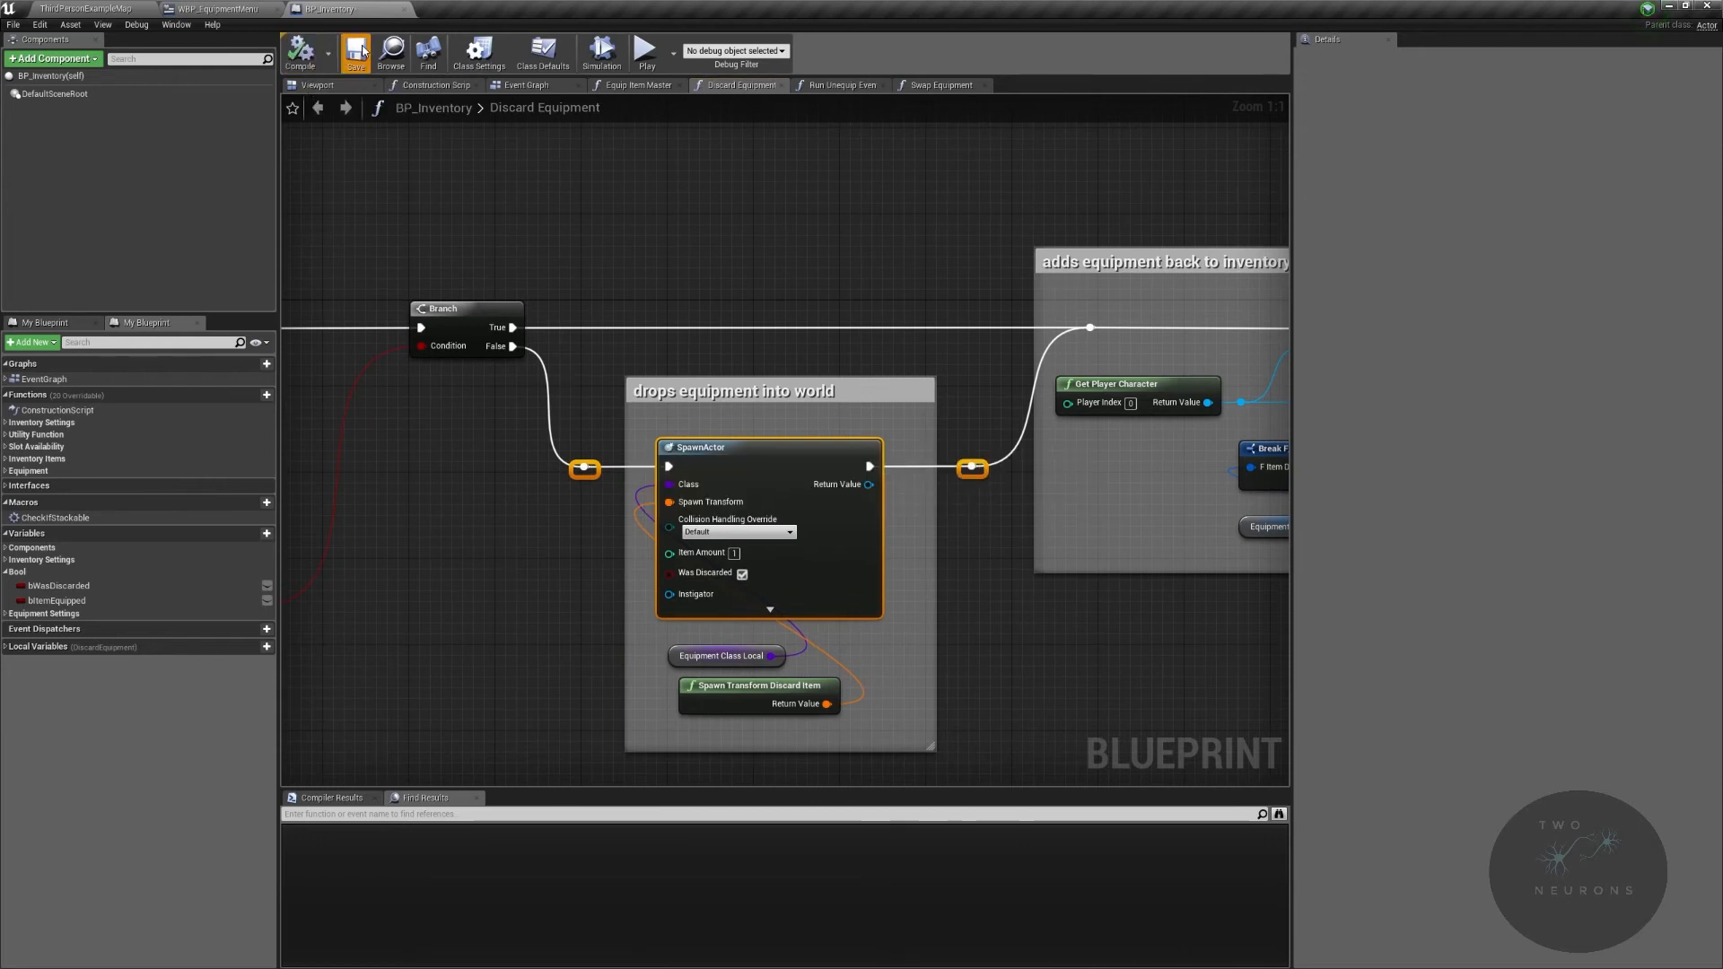
click(82, 9)
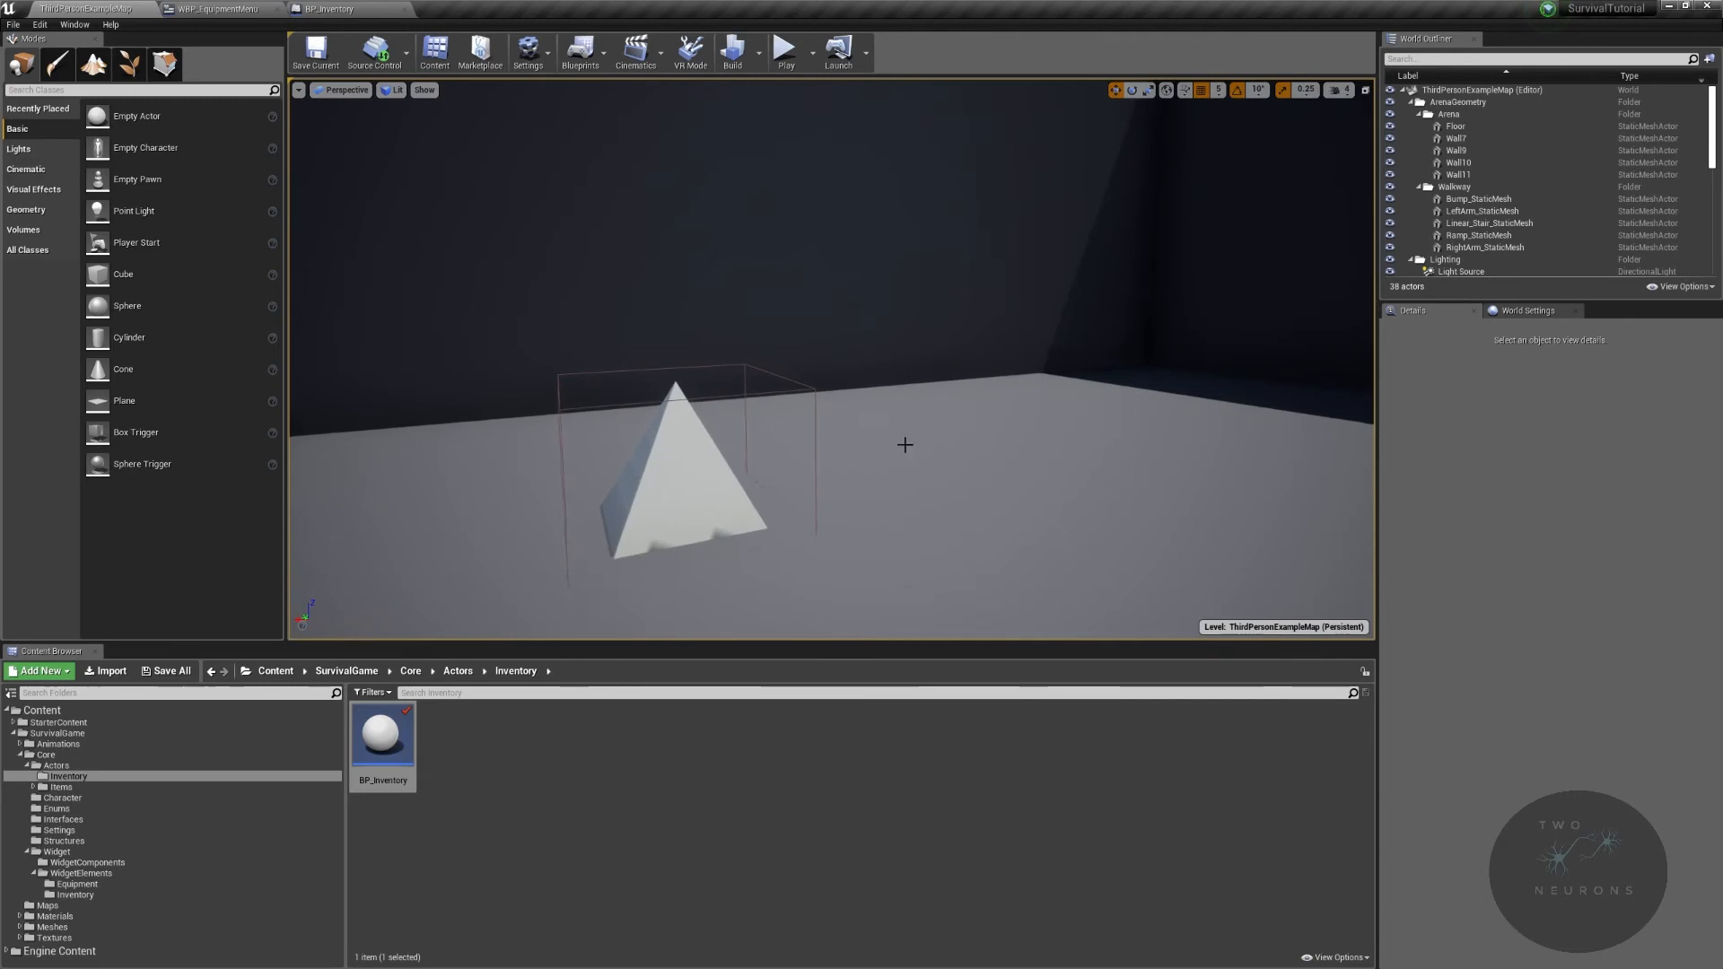
Step: In Items > Equipment, create BP_TestEquipment2 from BP_EquipmentMaster with the AICON-Green icon
click(62, 787)
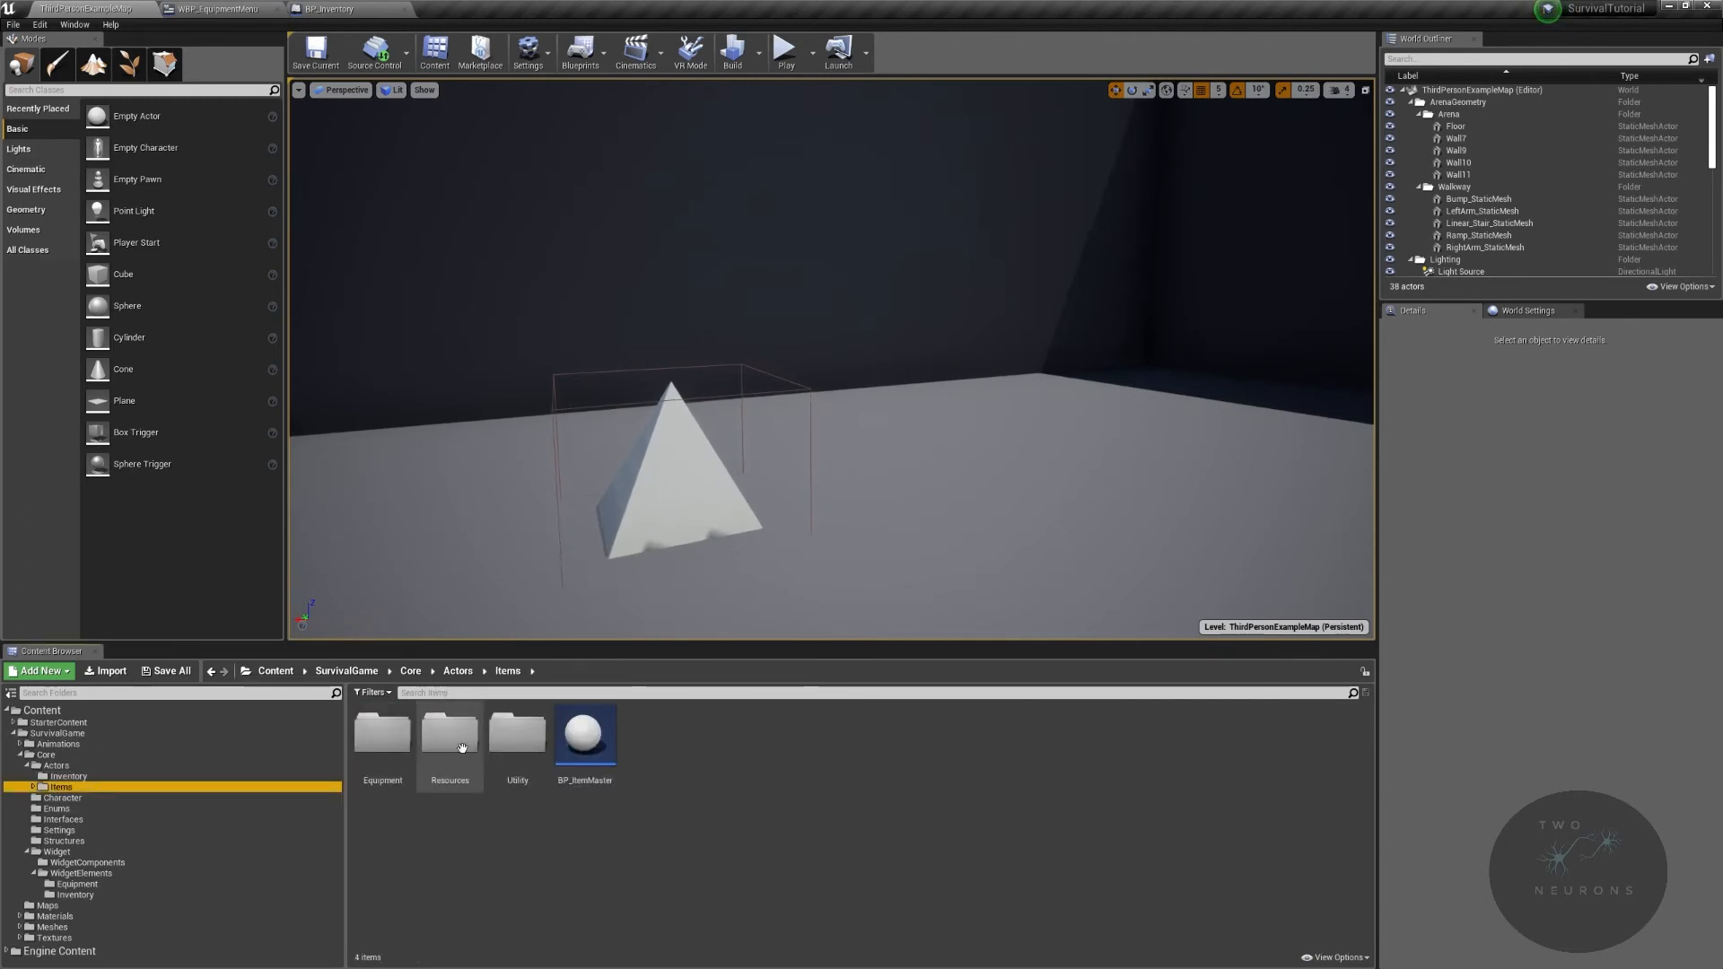
mouse_move(382, 734)
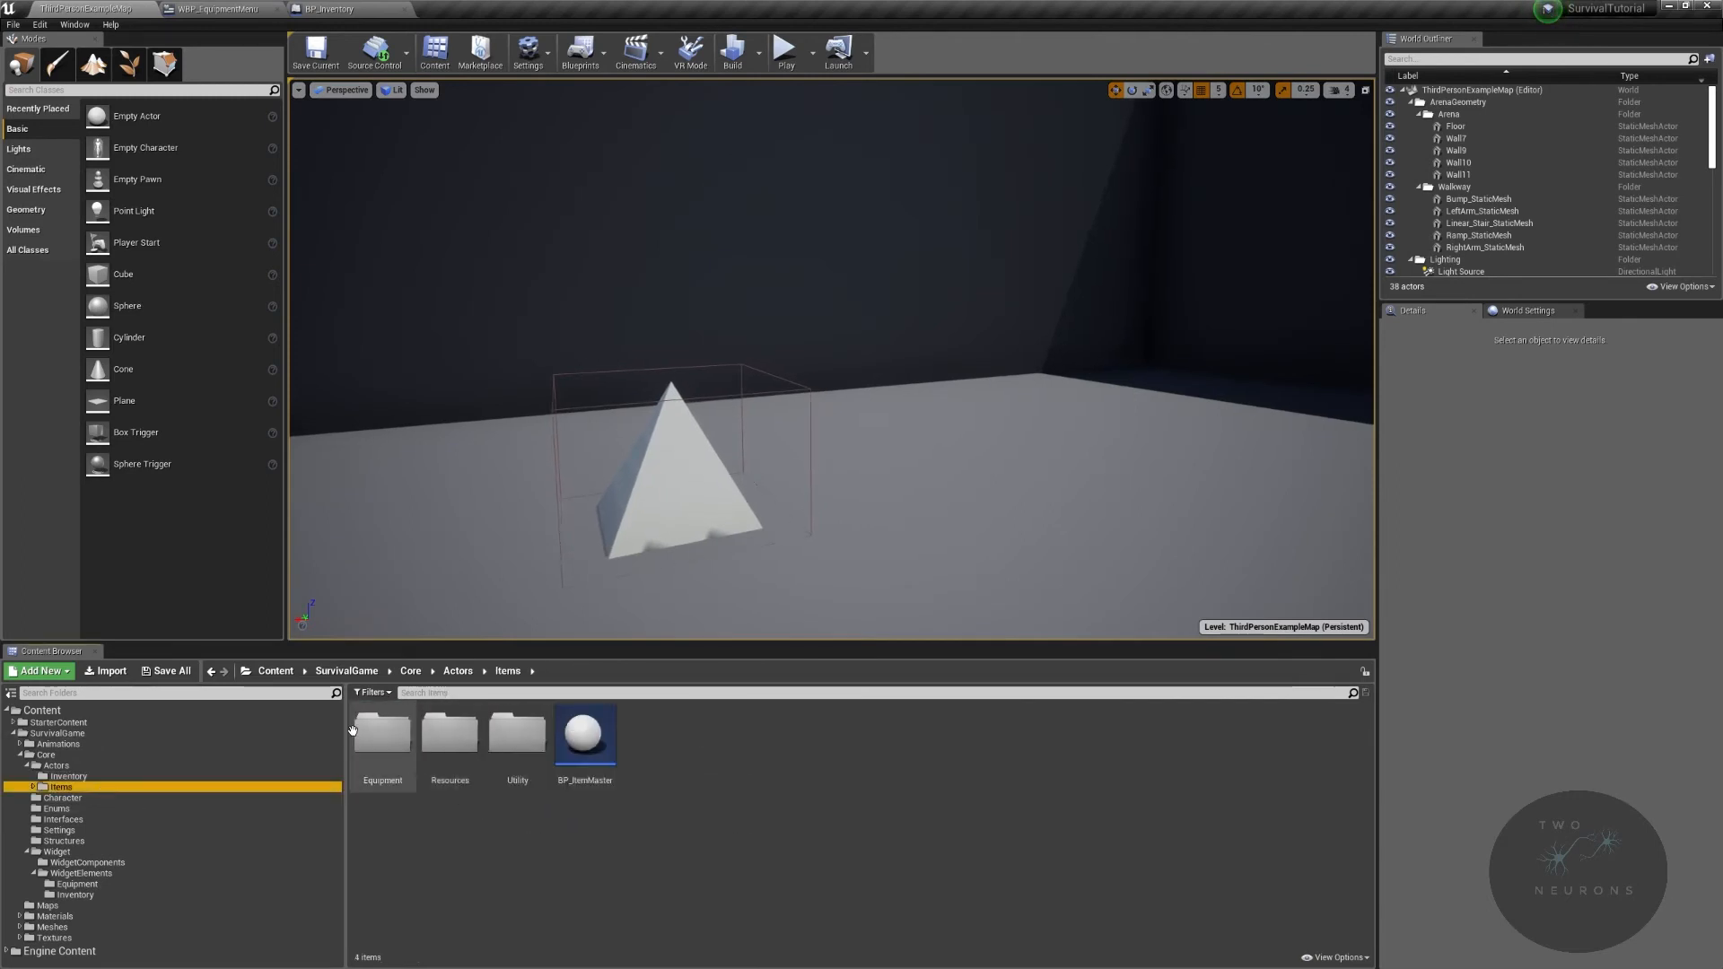
double_click(383, 734)
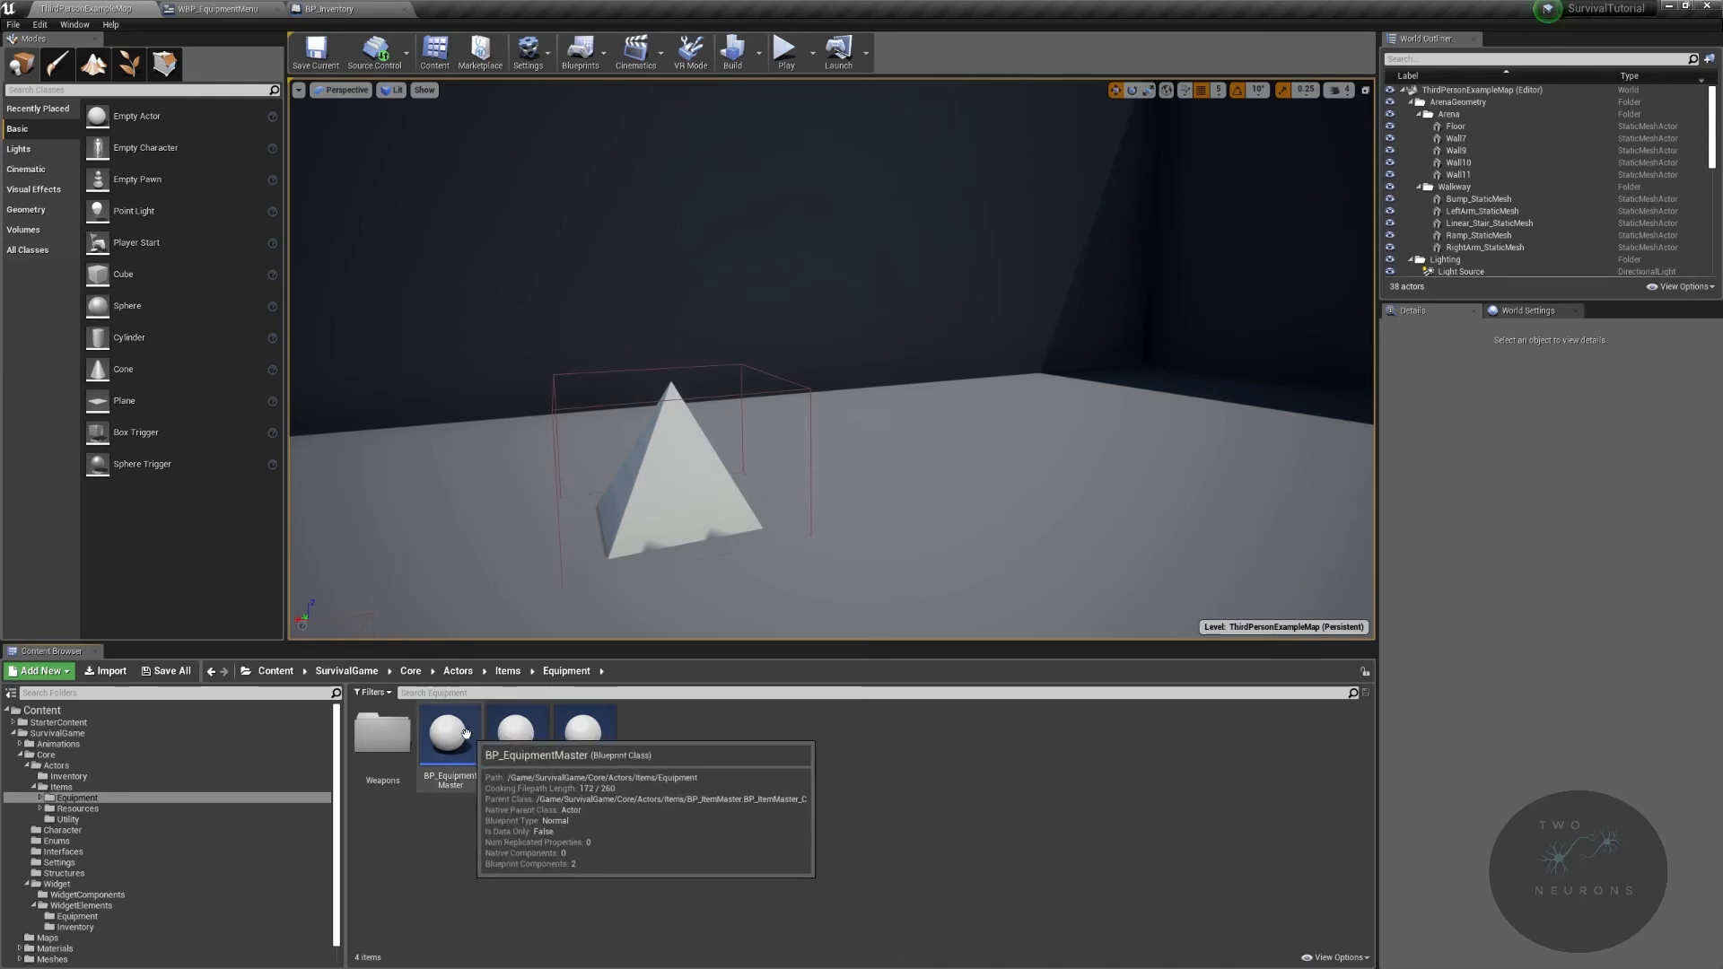
right_click(583, 730)
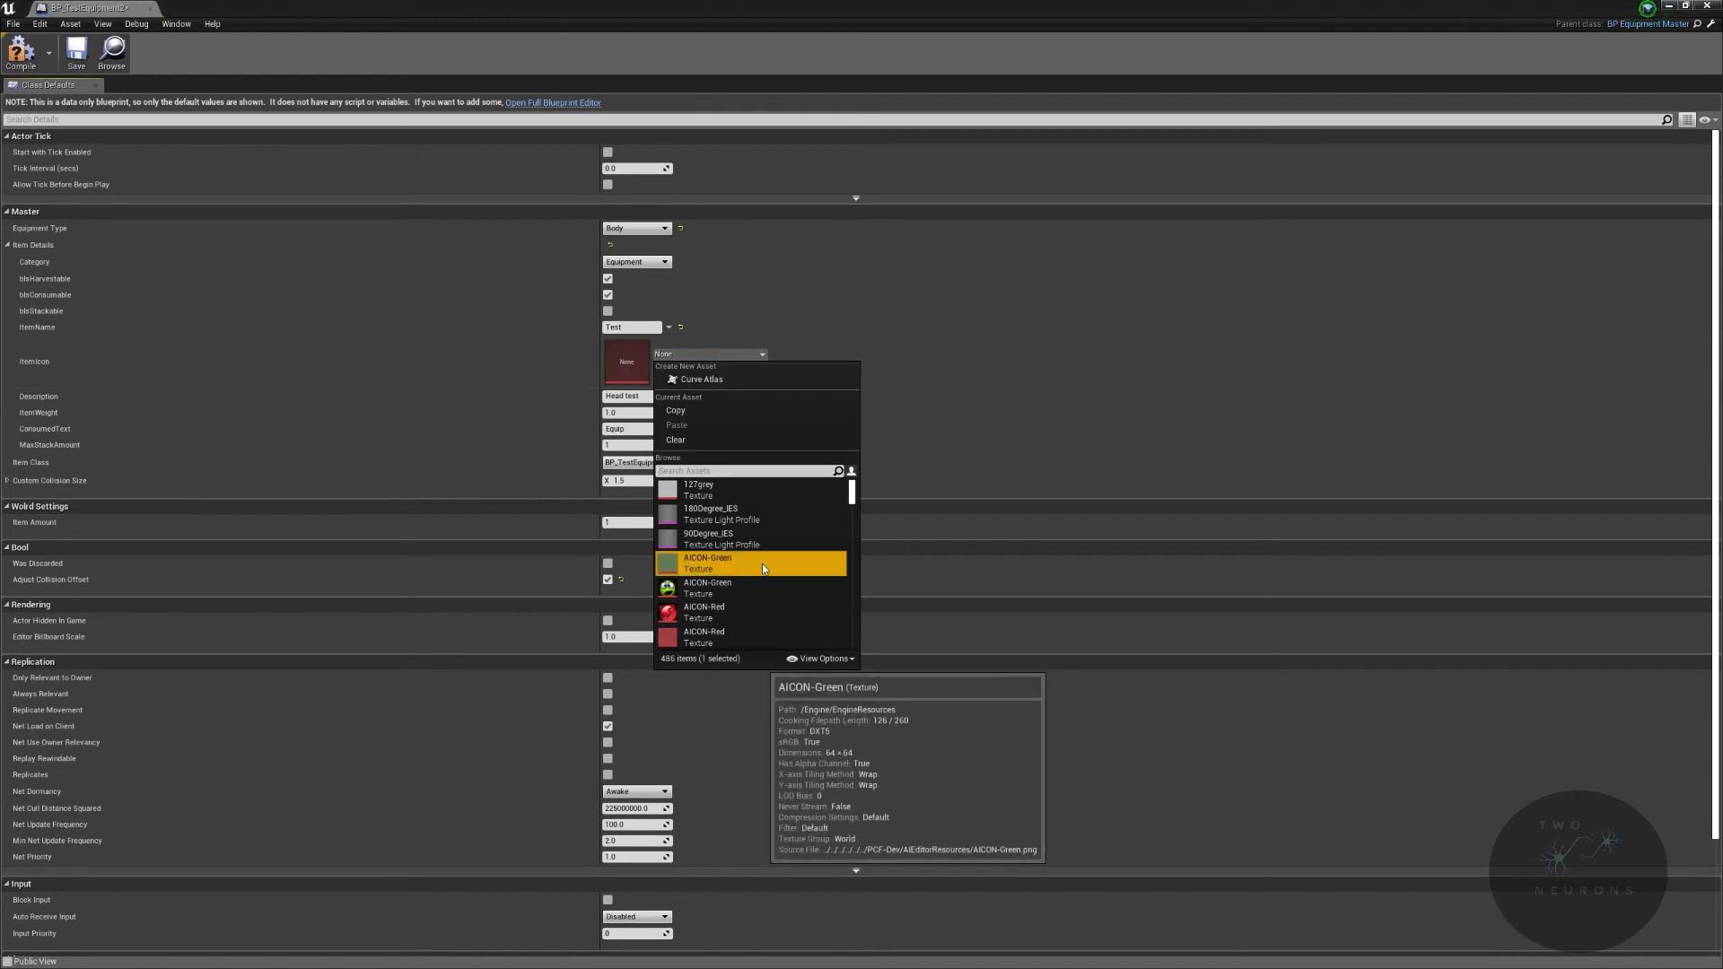
click(706, 563)
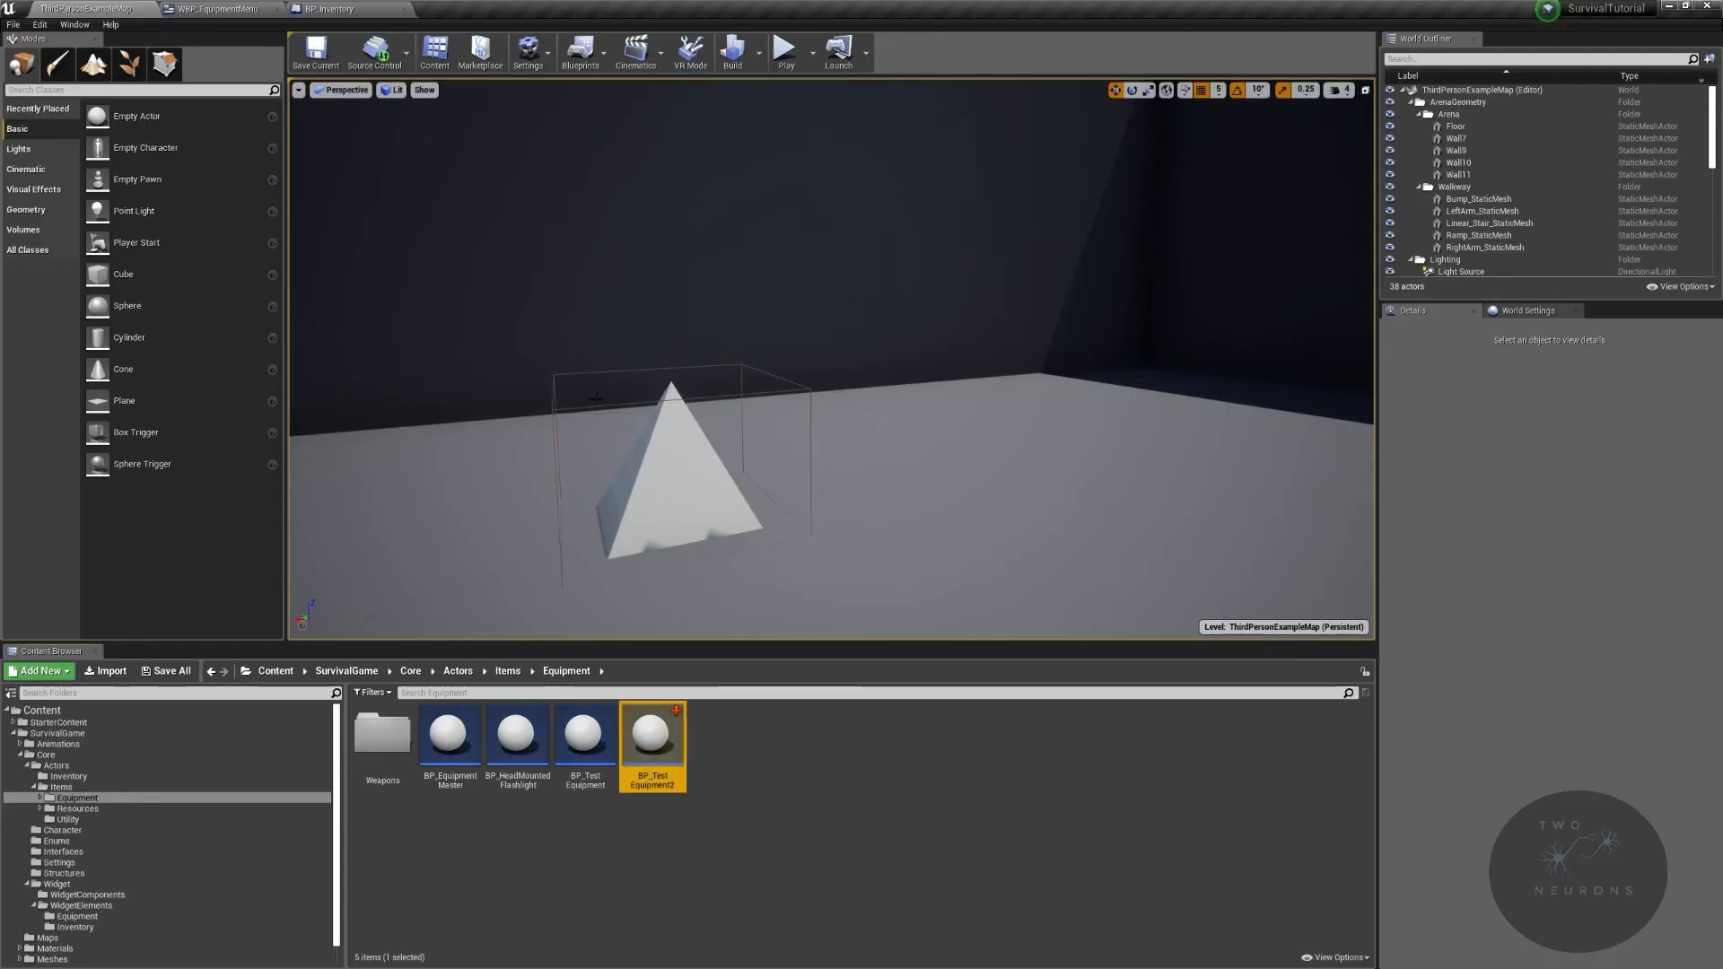
Step: Place BP_TestEquipment2 beside the pyramid in the viewport and start a Play session
drag(651, 734, 1113, 483)
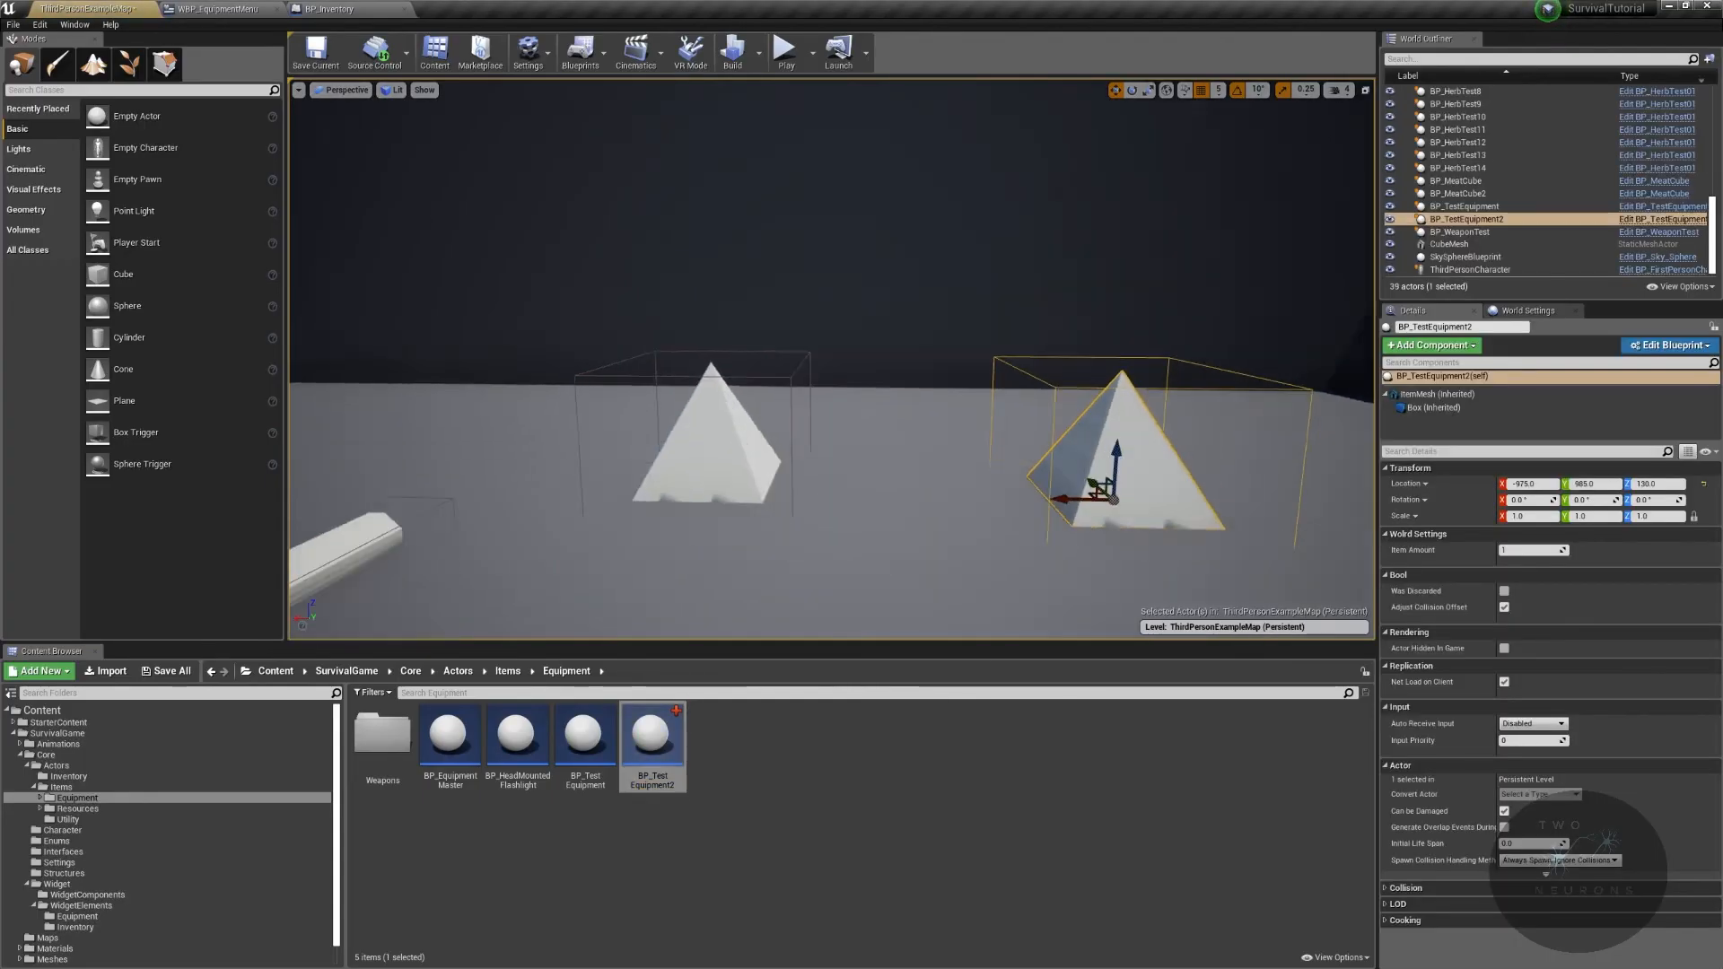
click(783, 50)
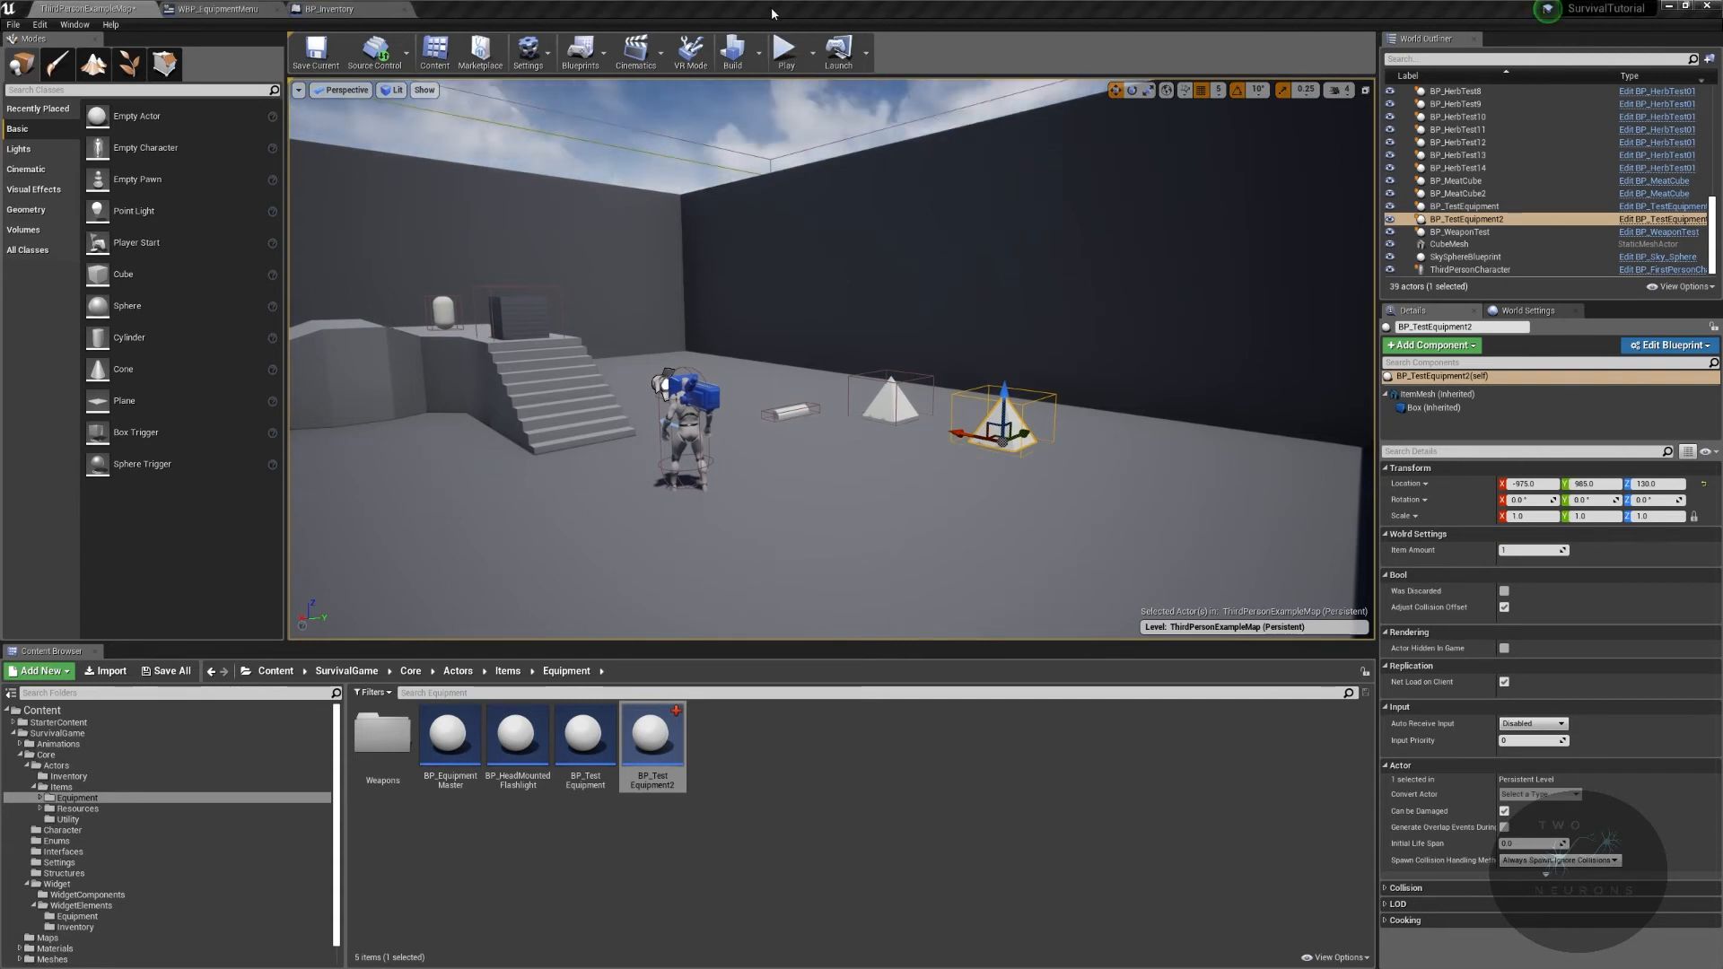
click(784, 49)
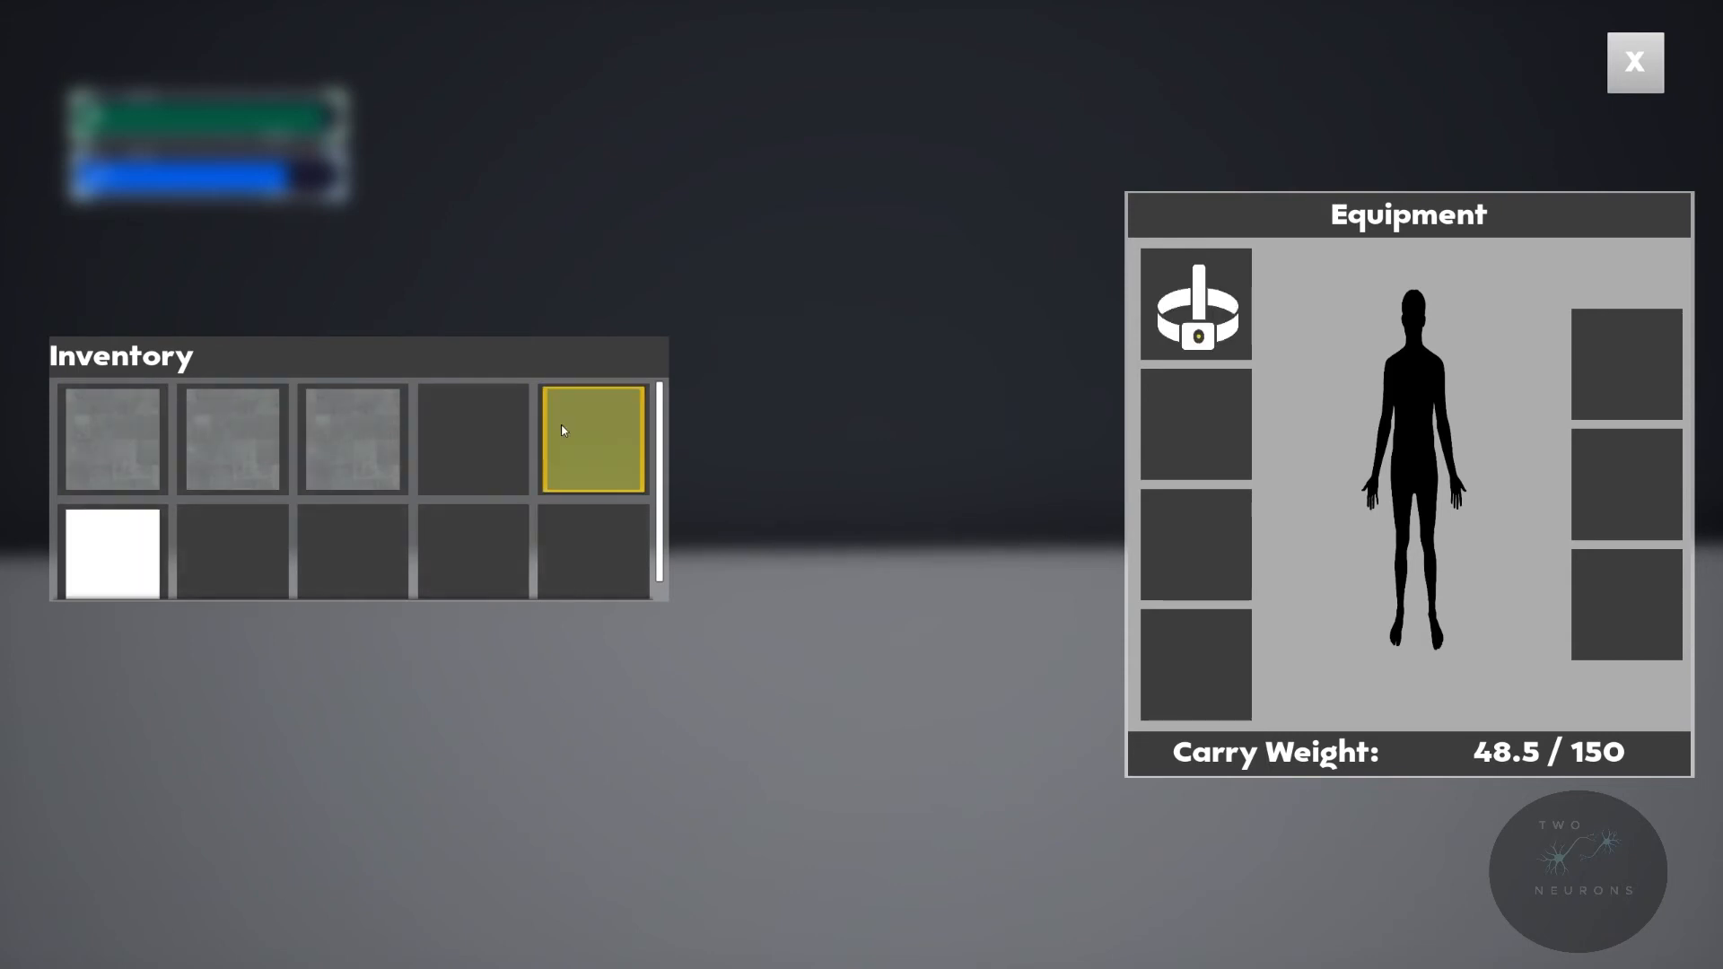
Step: Equip the green item in the second slot and a grey item, then close the inventory screens
drag(591, 440, 1196, 426)
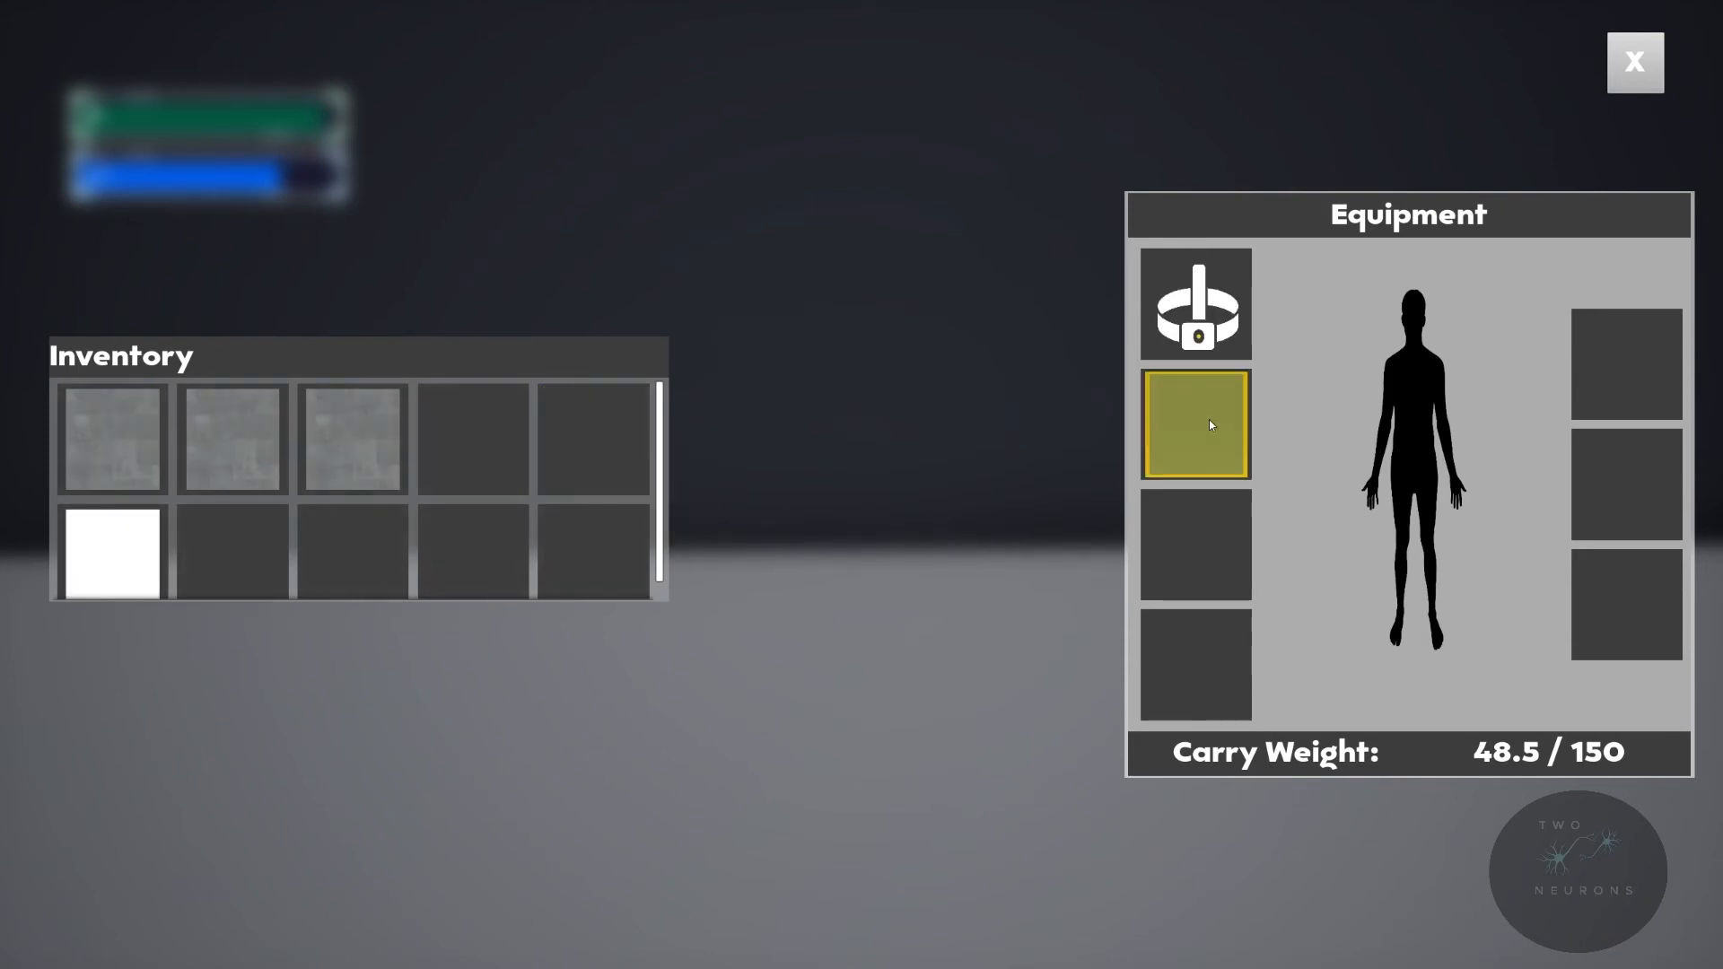
right_click(231, 440)
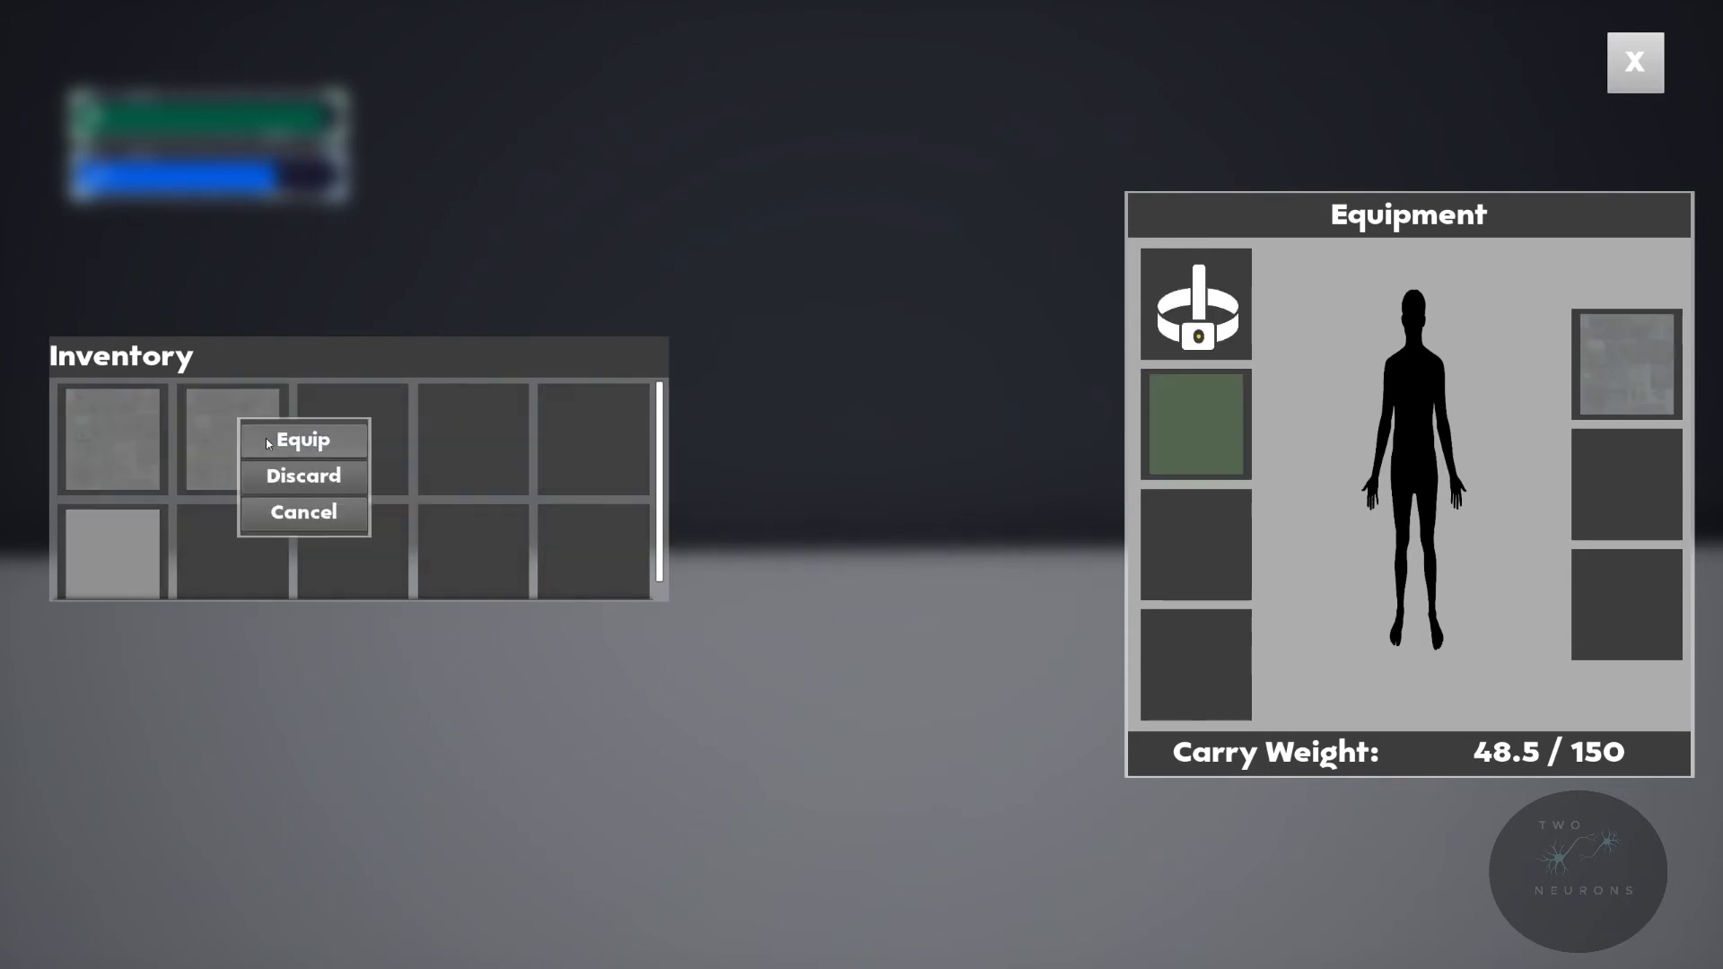
click(303, 440)
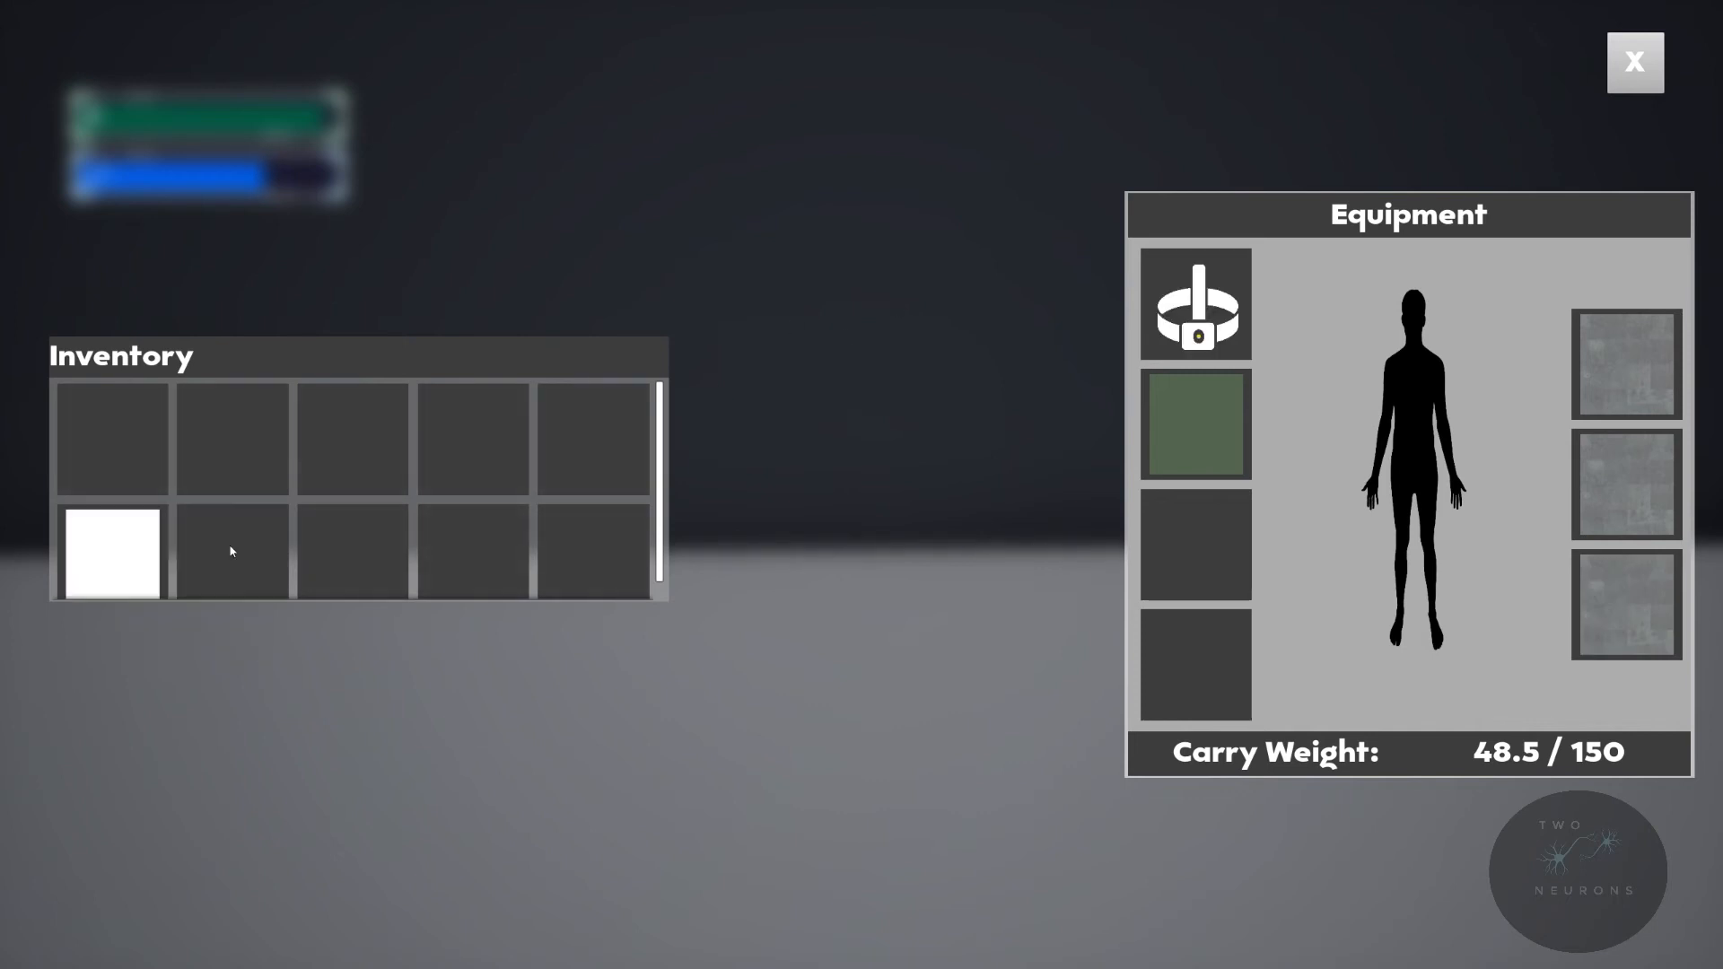
mouse_move(1336, 278)
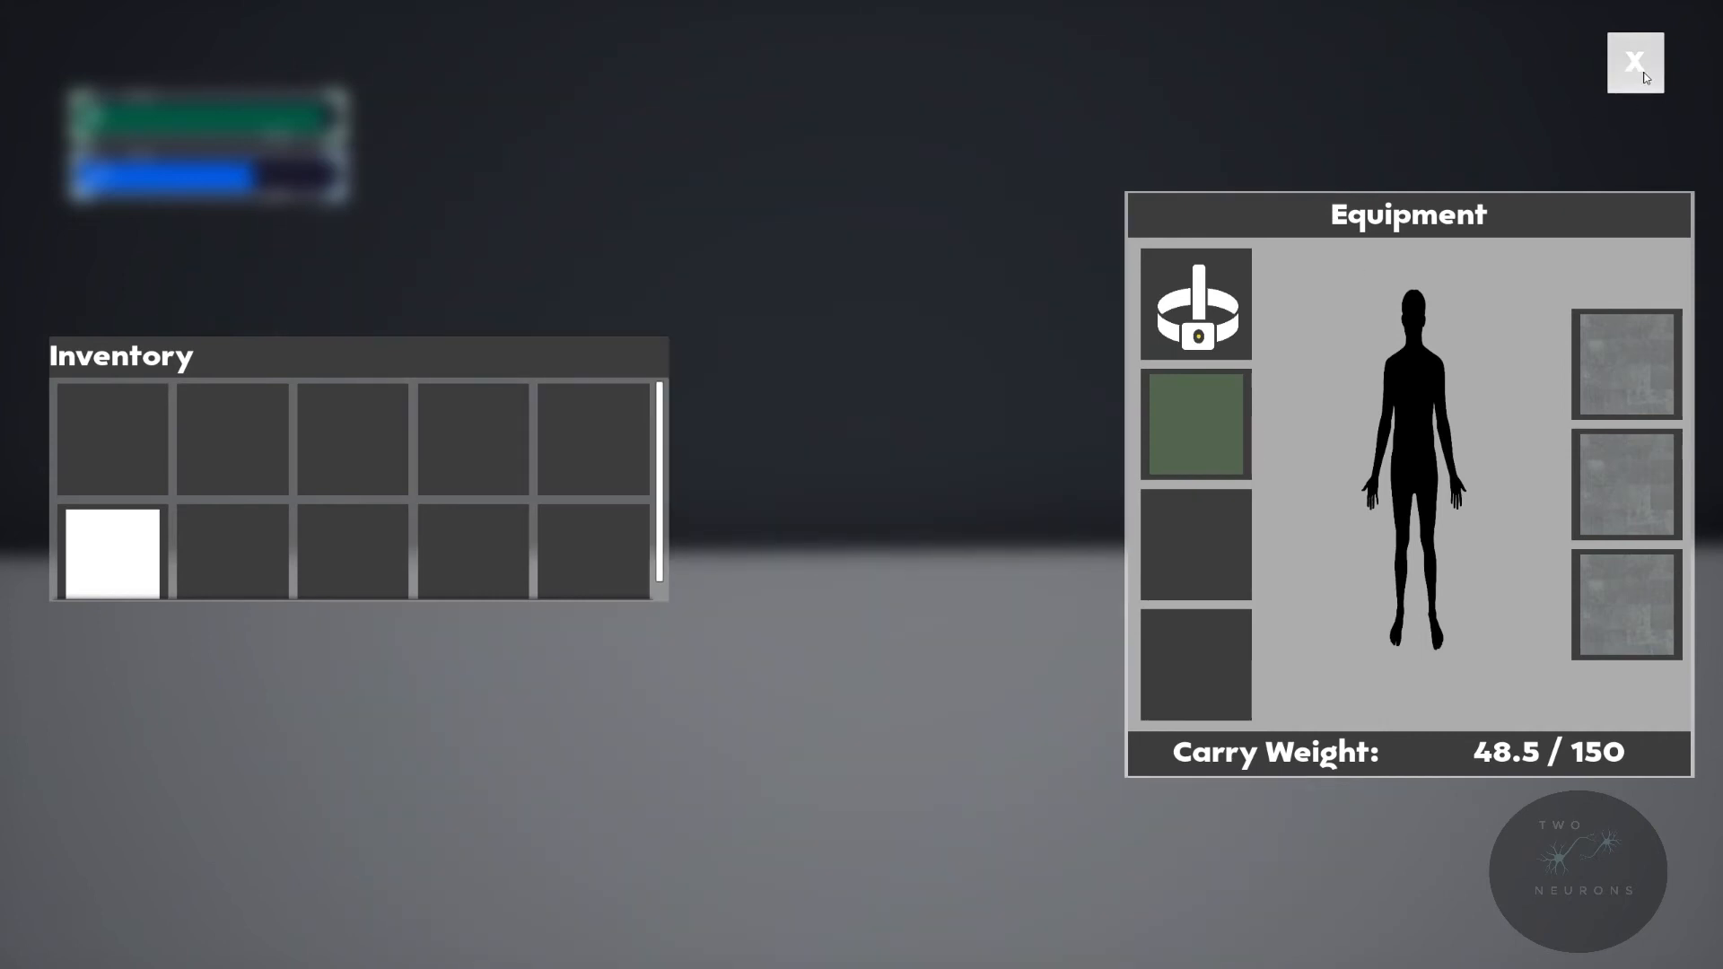
click(1633, 59)
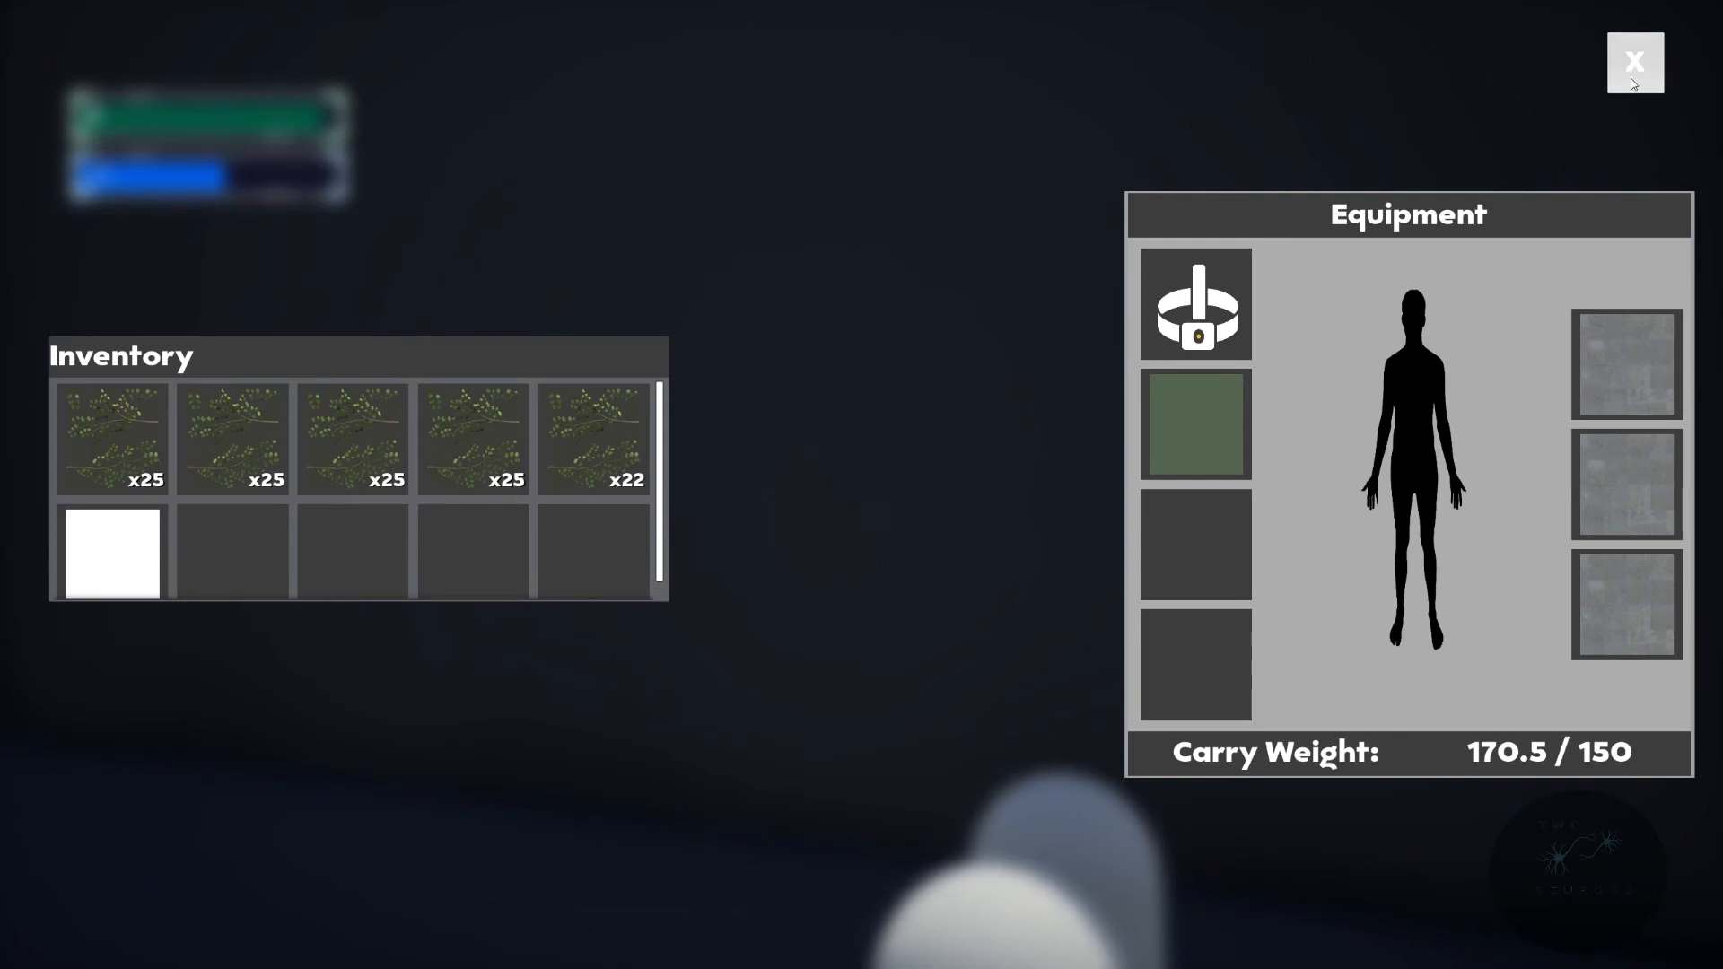
click(1634, 60)
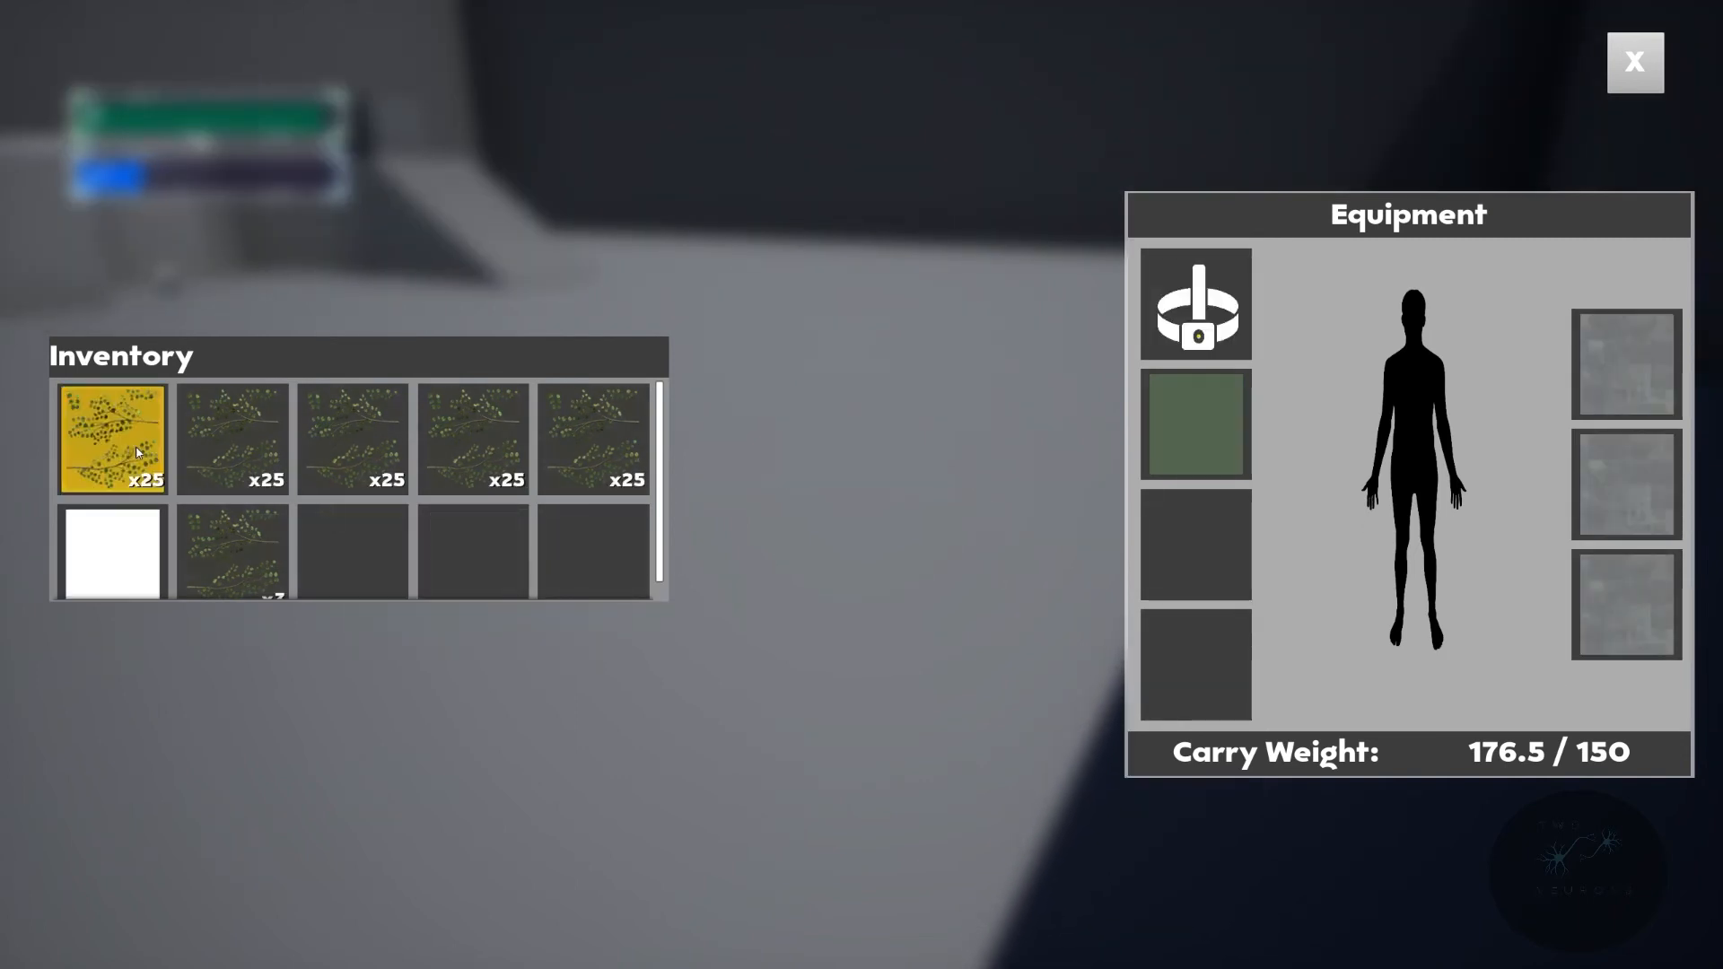
Step: Split two herbs into a new stack and discard two equipped items into the world
right_click(111, 437)
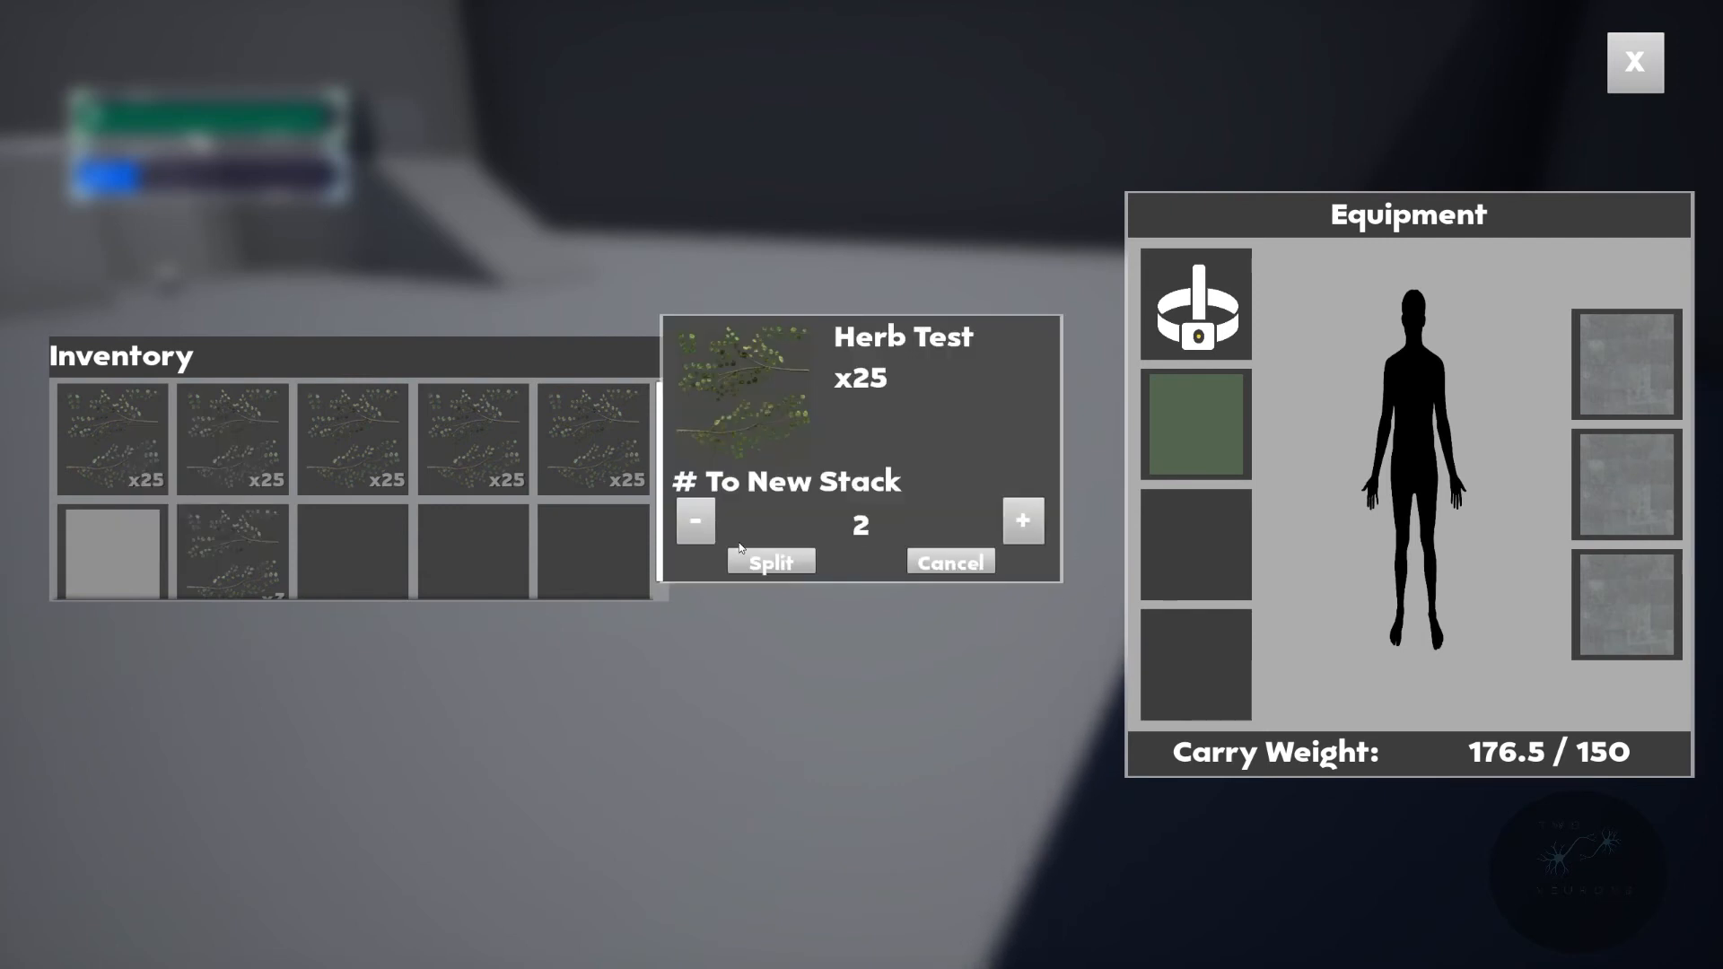
click(694, 521)
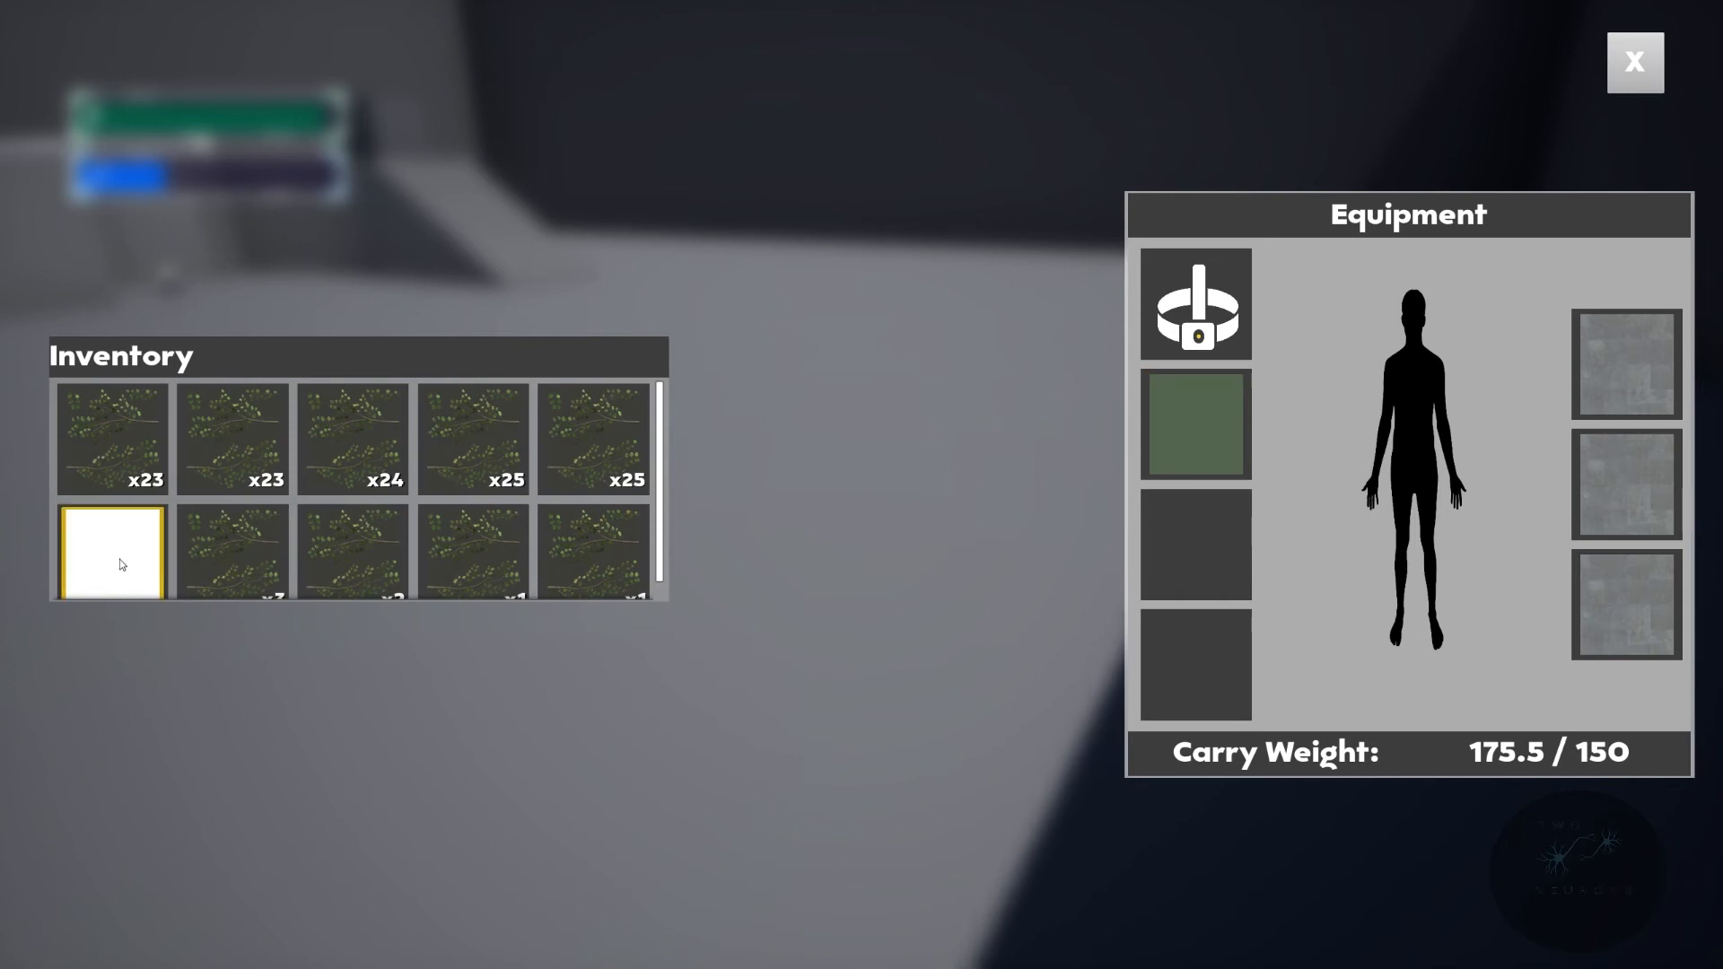
click(1195, 304)
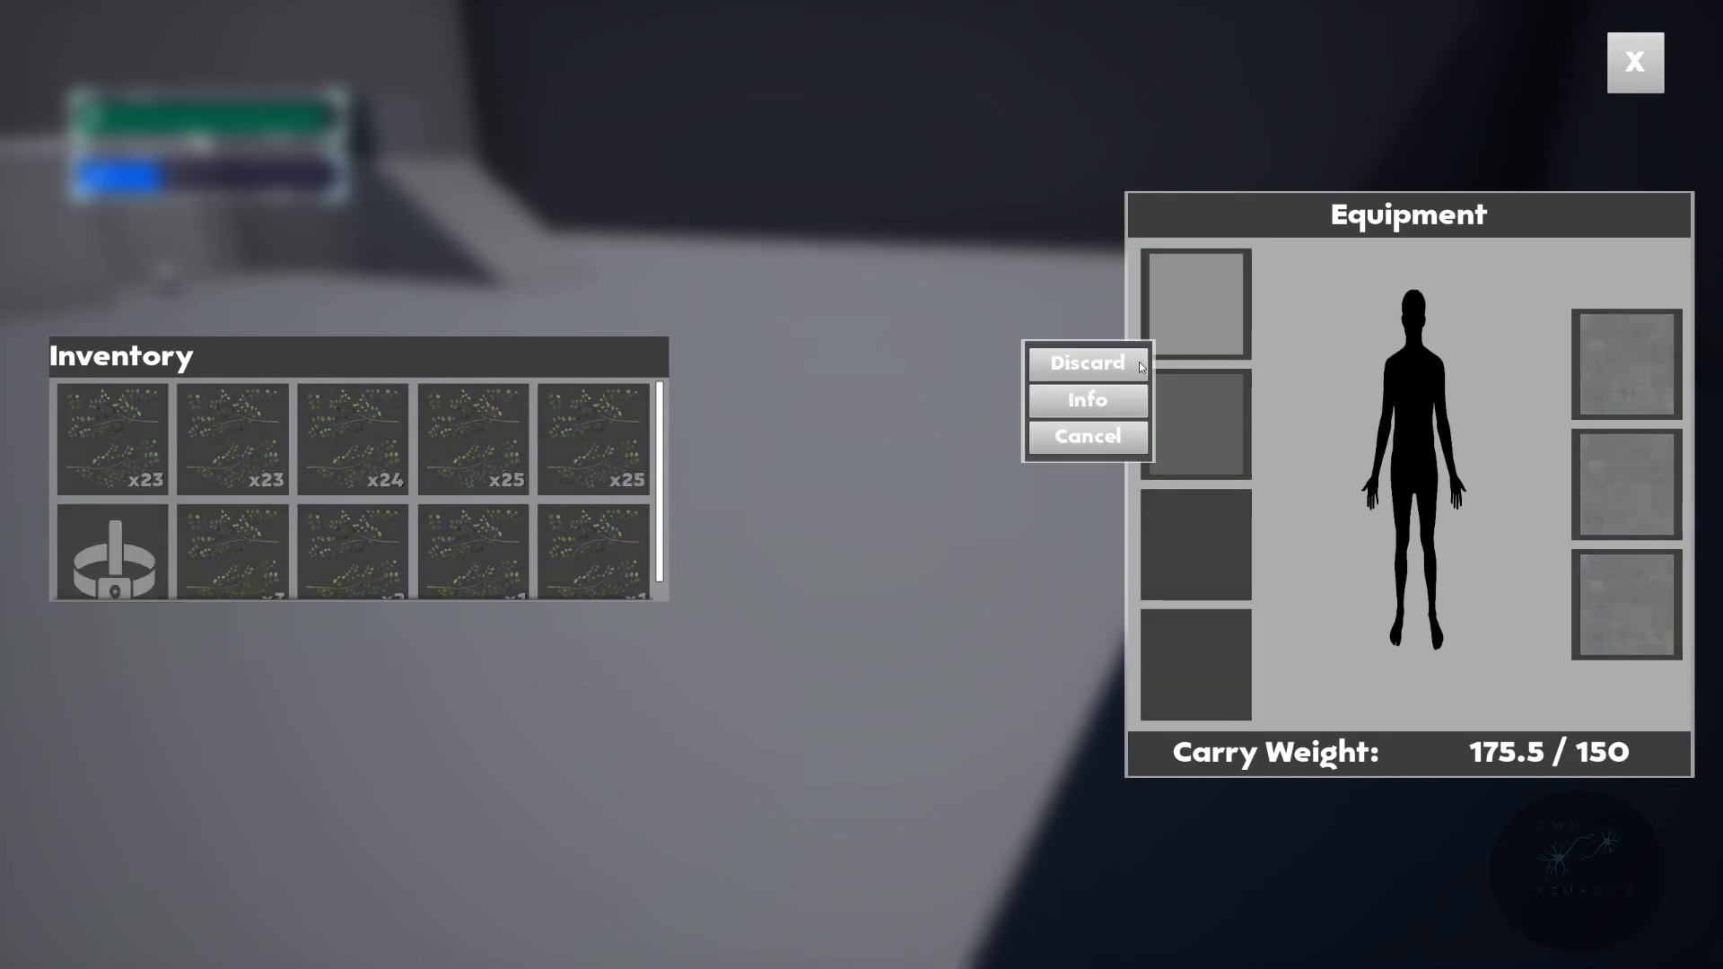
click(1086, 363)
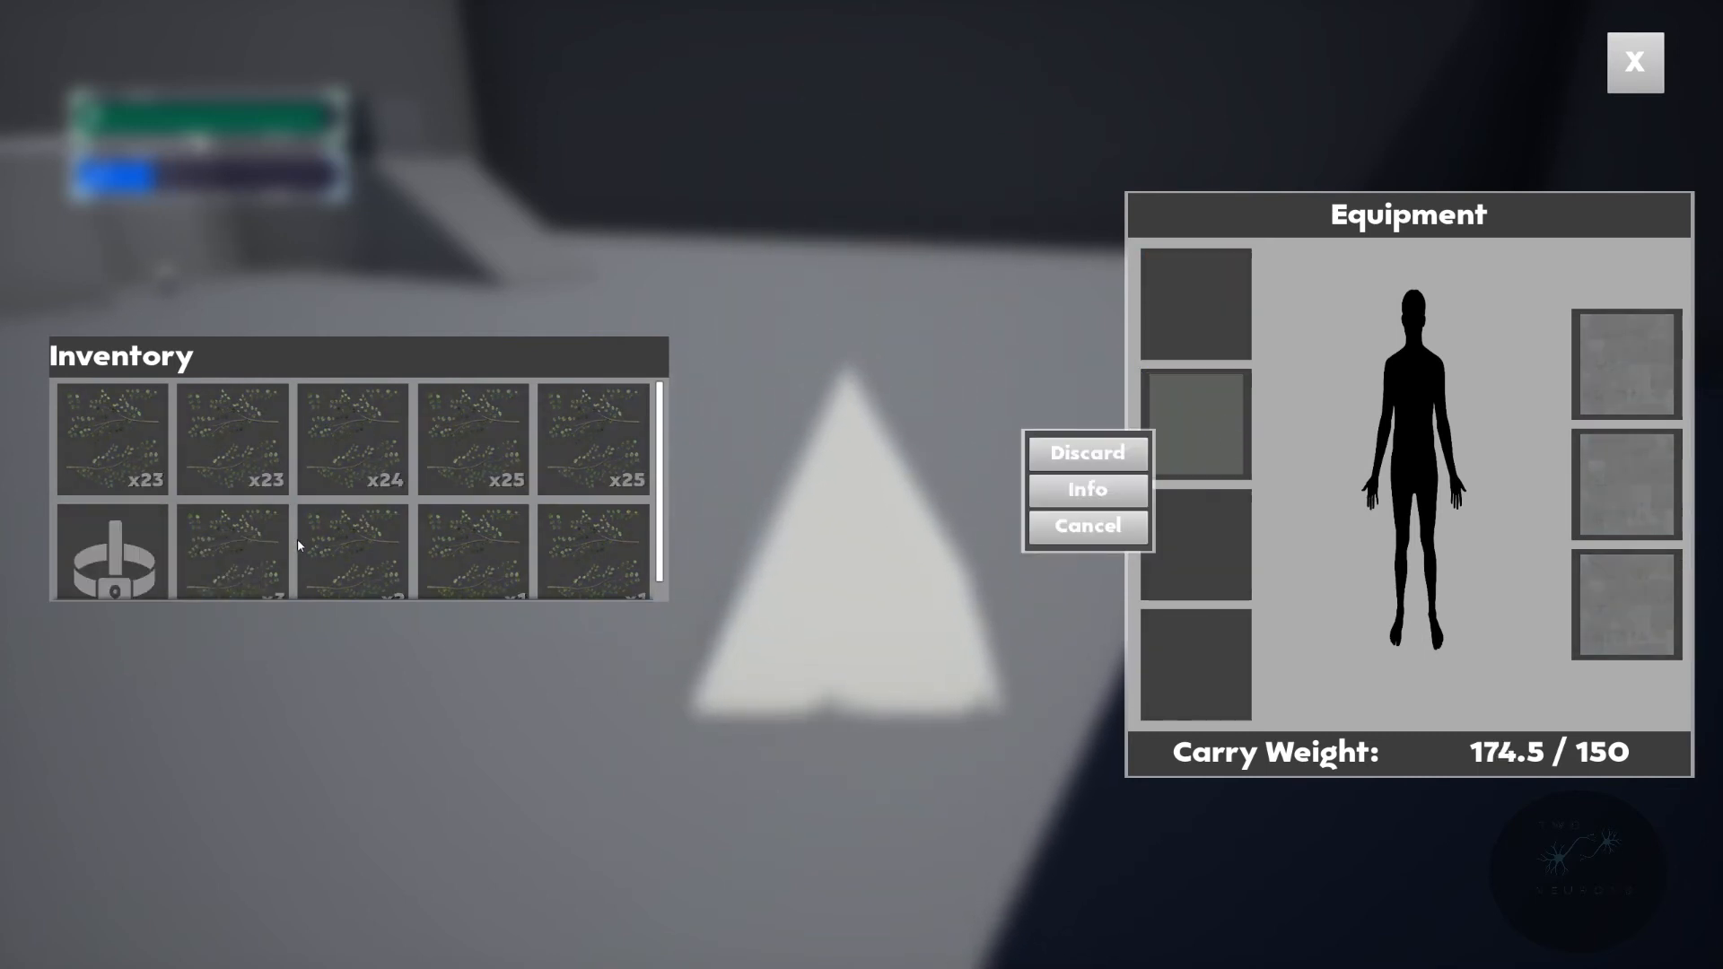
click(1087, 452)
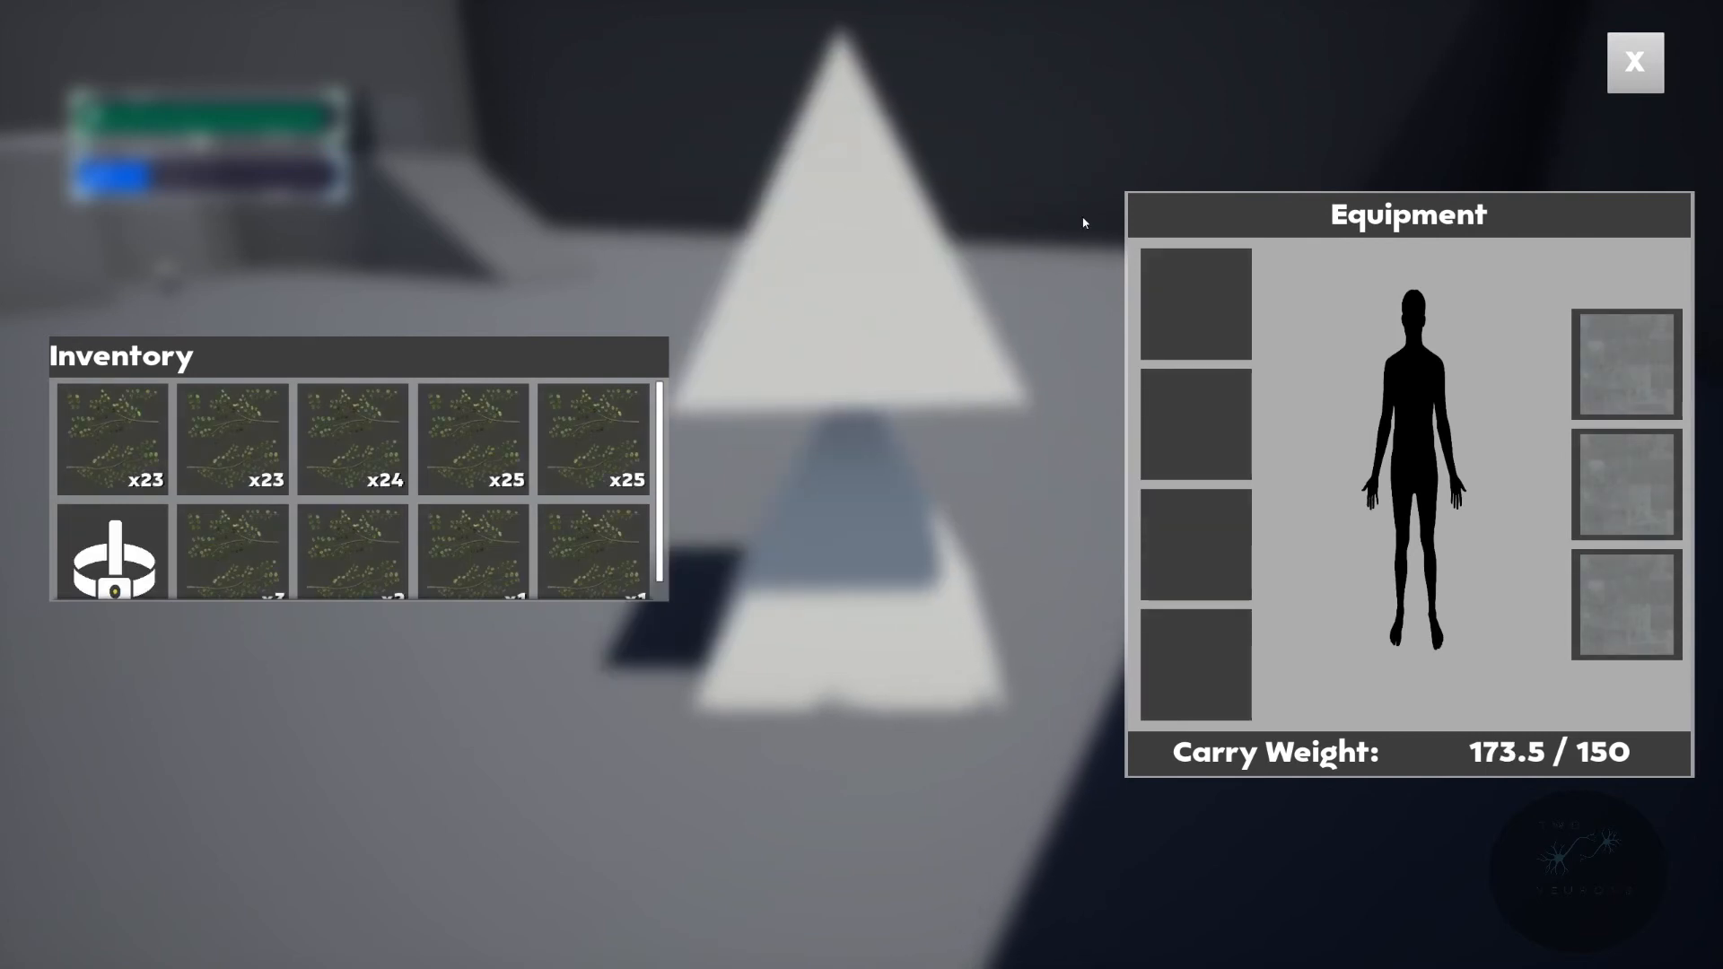
click(1634, 62)
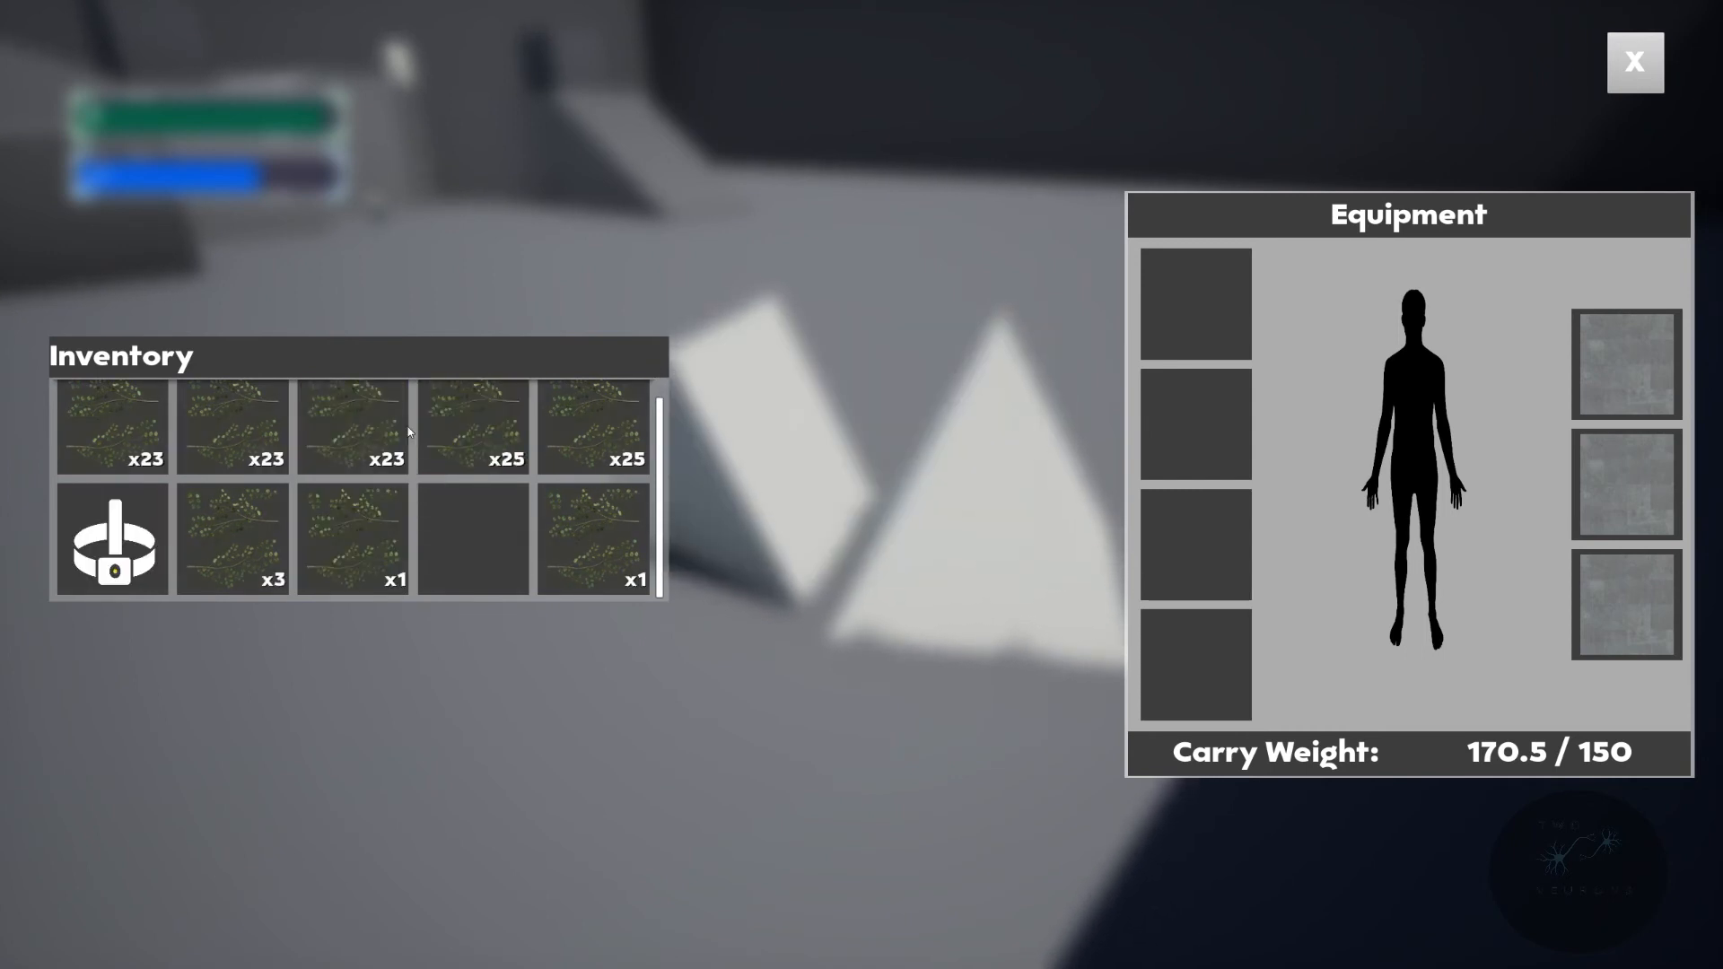
Step: Split off one herb, discard most of the Herb Test stack, and end play
right_click(109, 426)
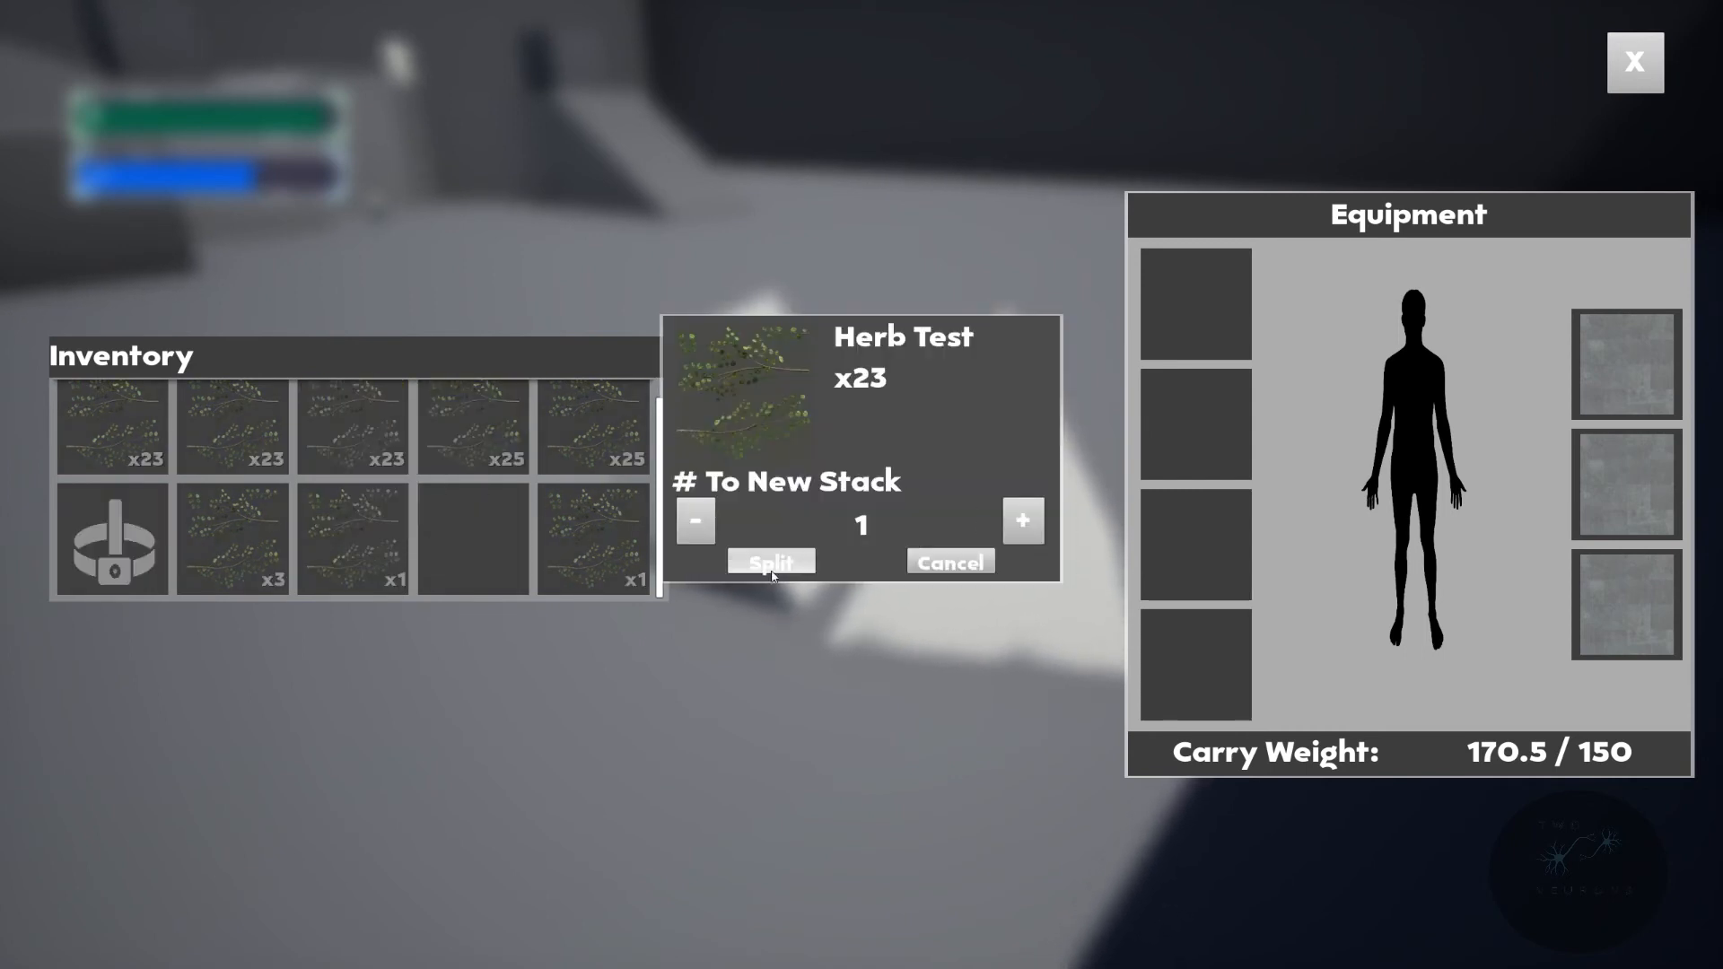
click(770, 561)
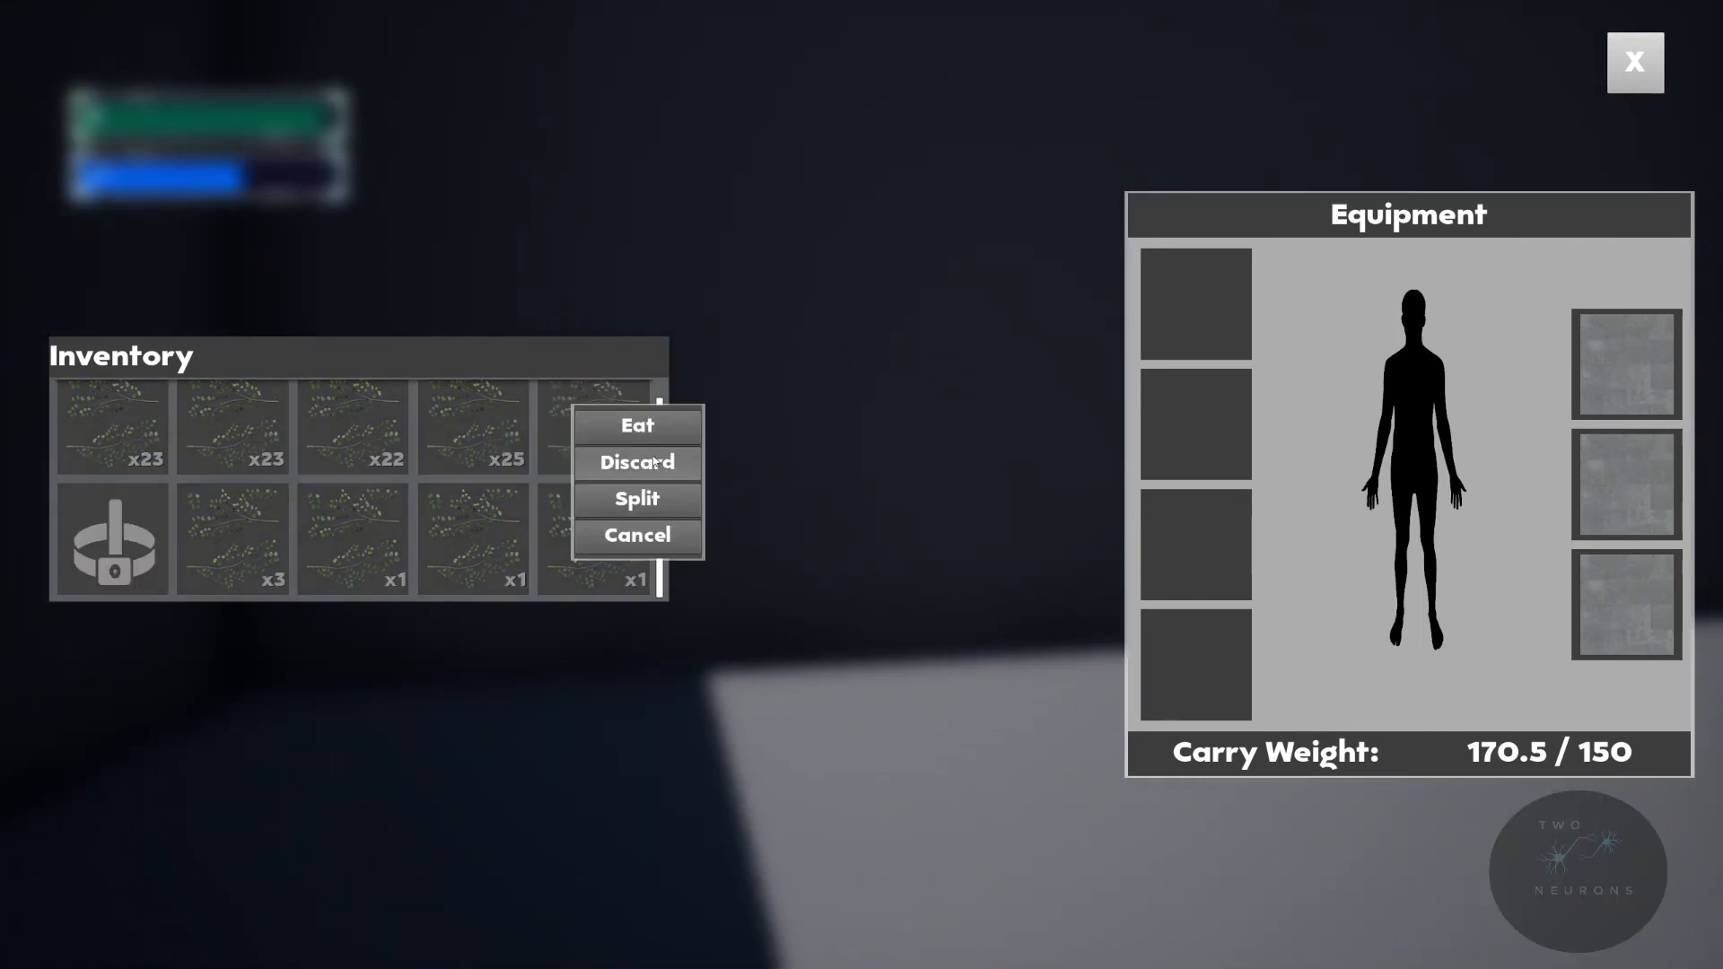
click(636, 462)
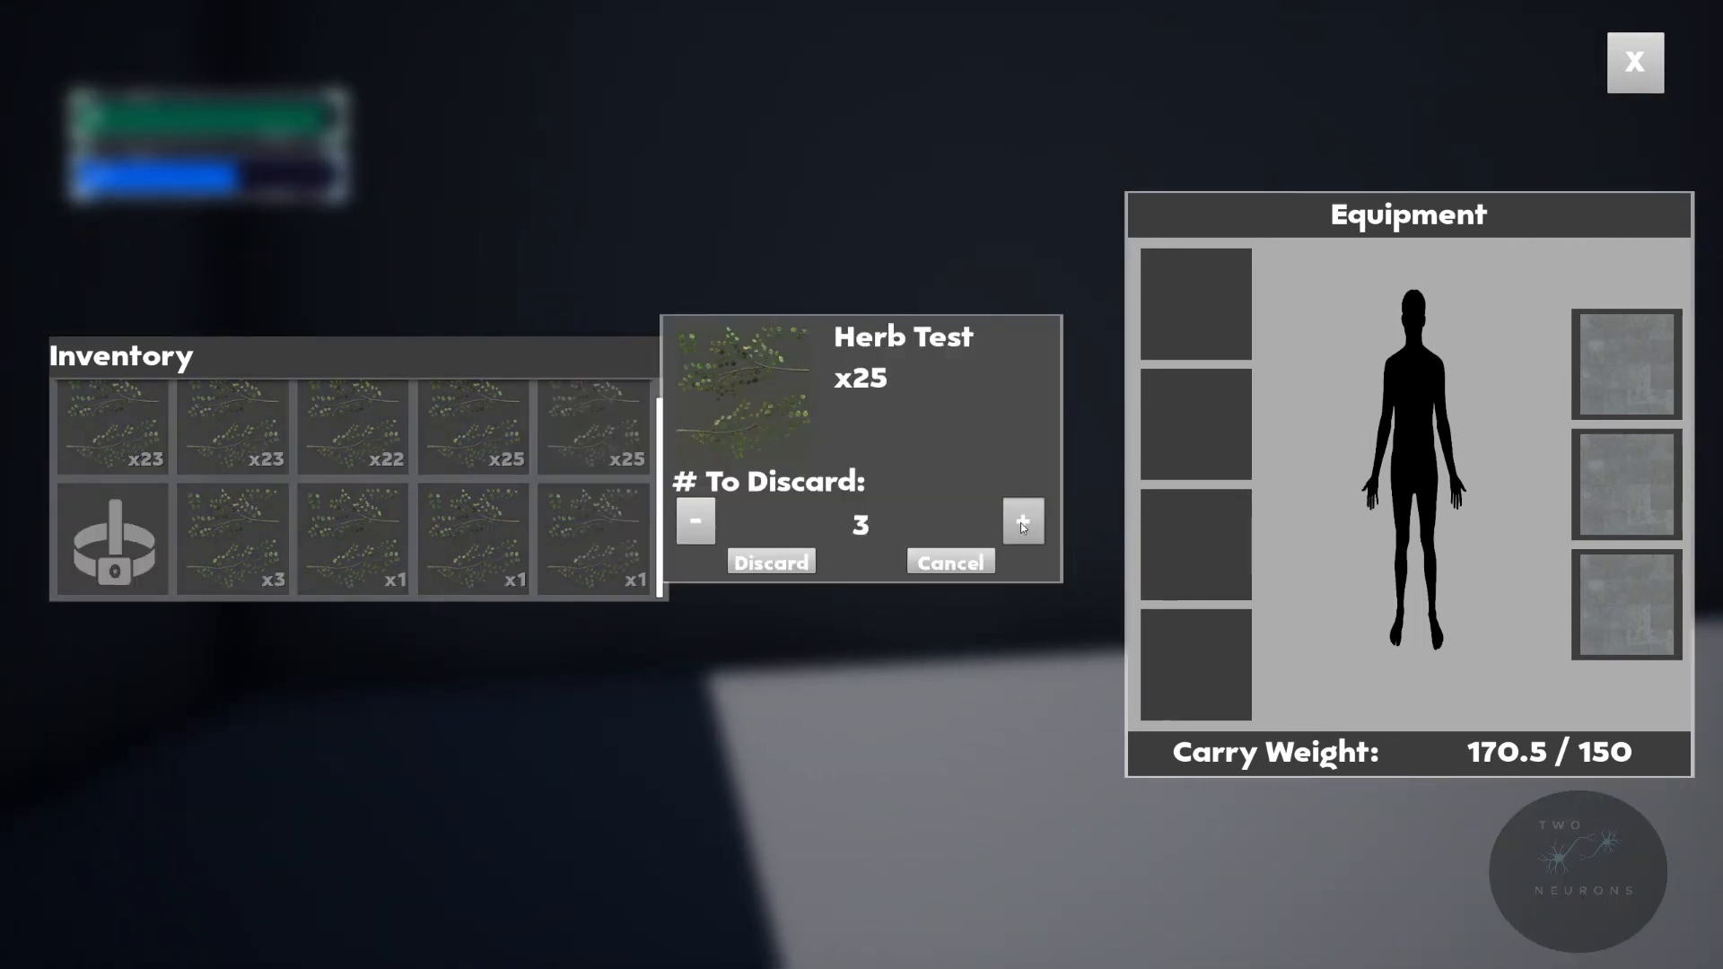
click(1021, 522)
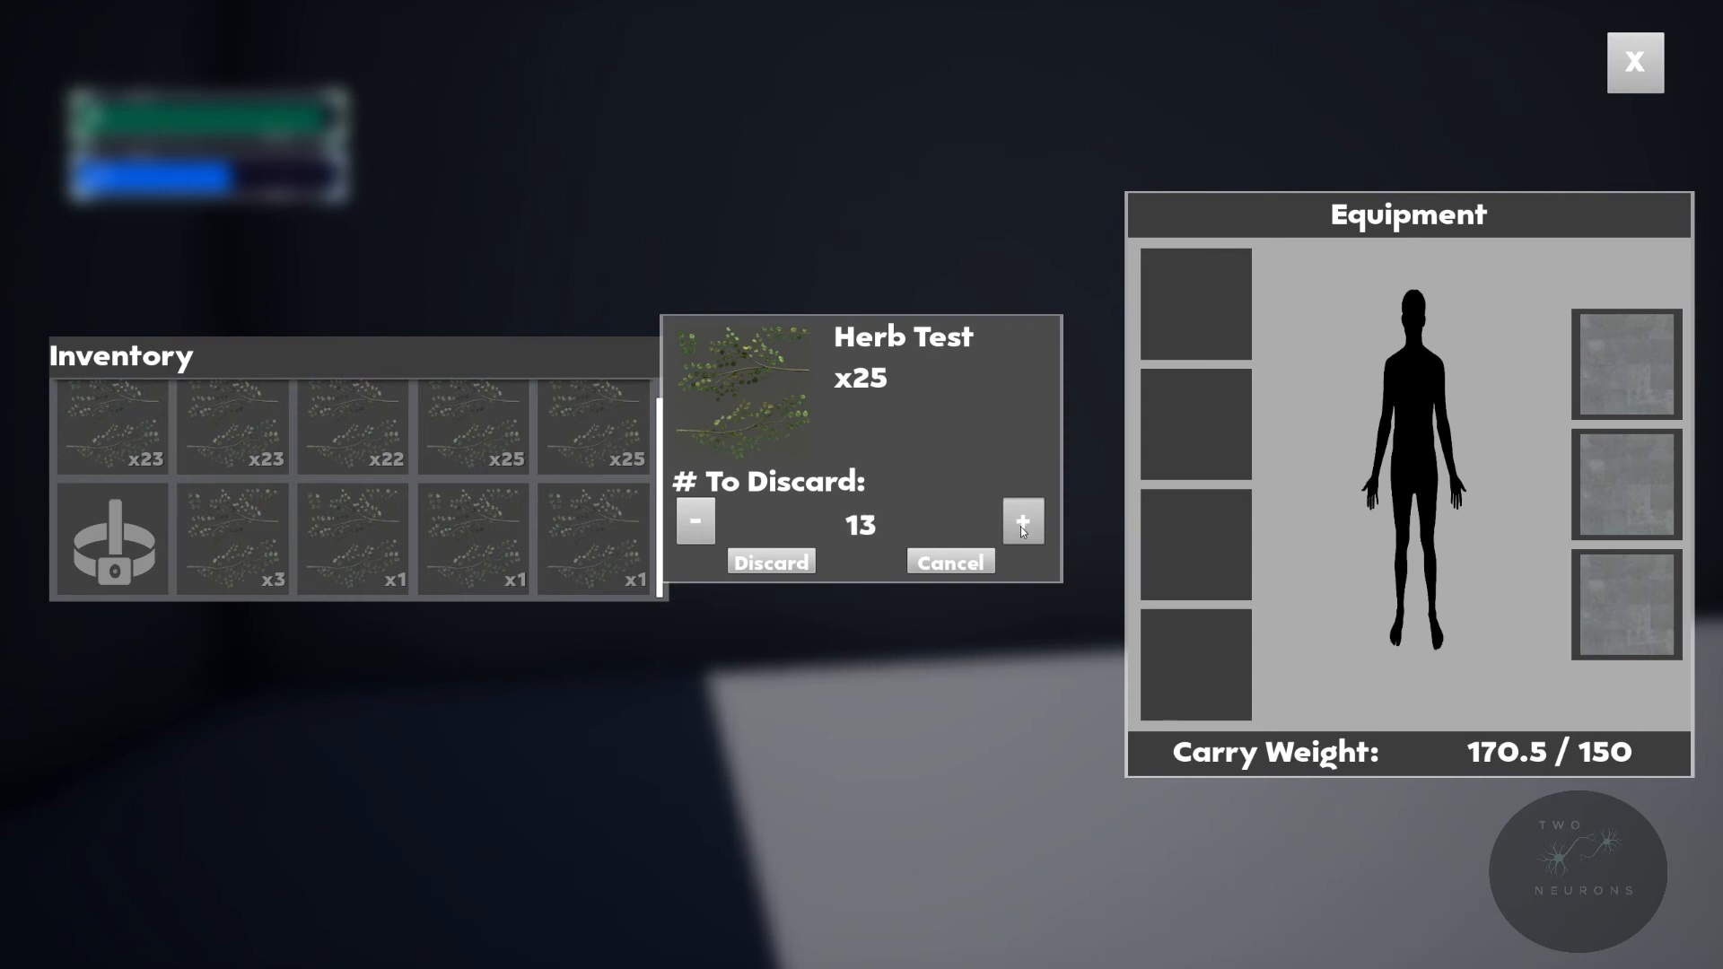
click(1021, 520)
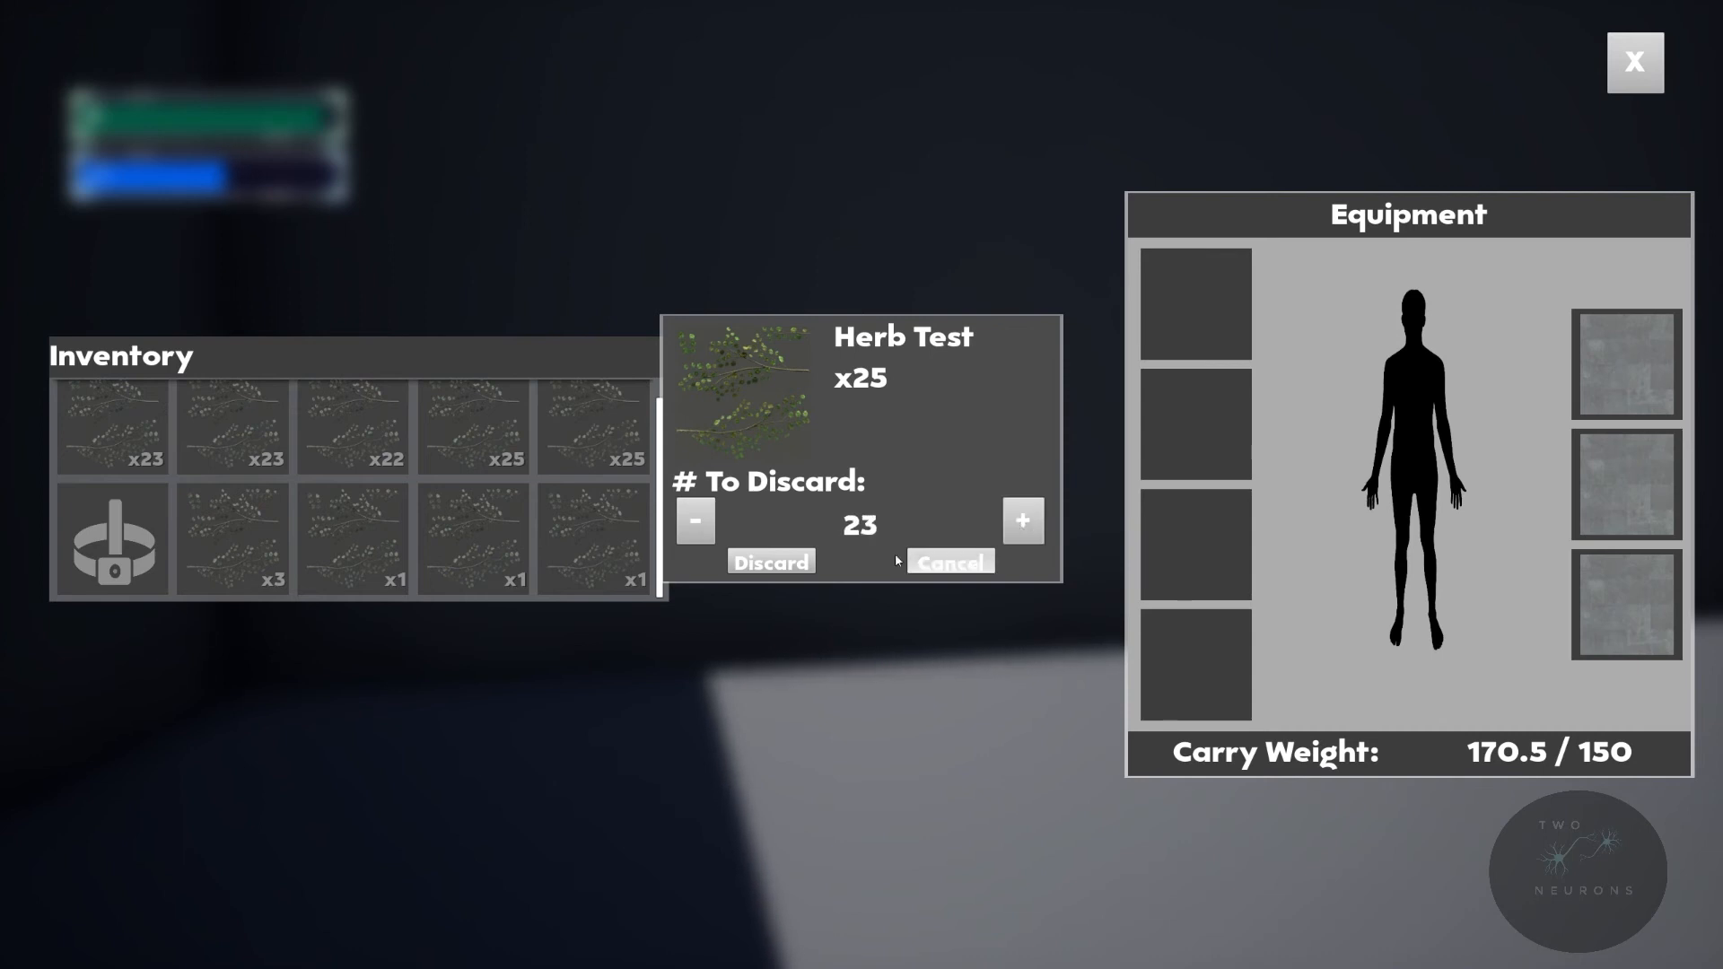
click(770, 561)
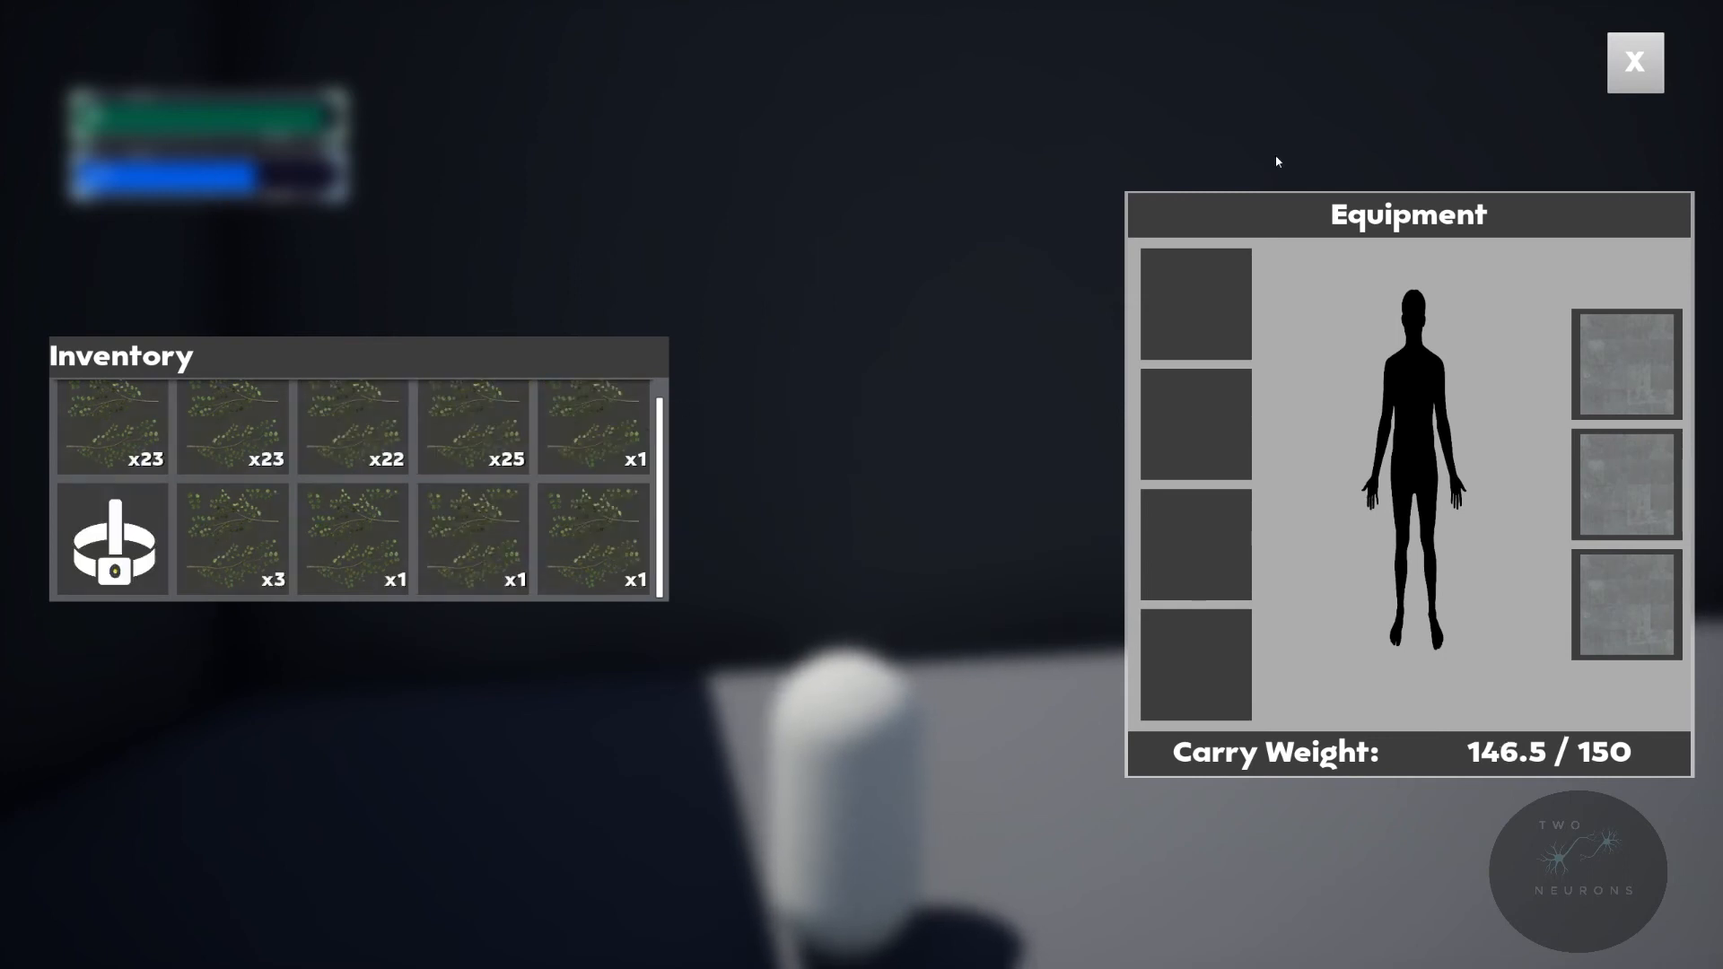
mouse_move(1689, 167)
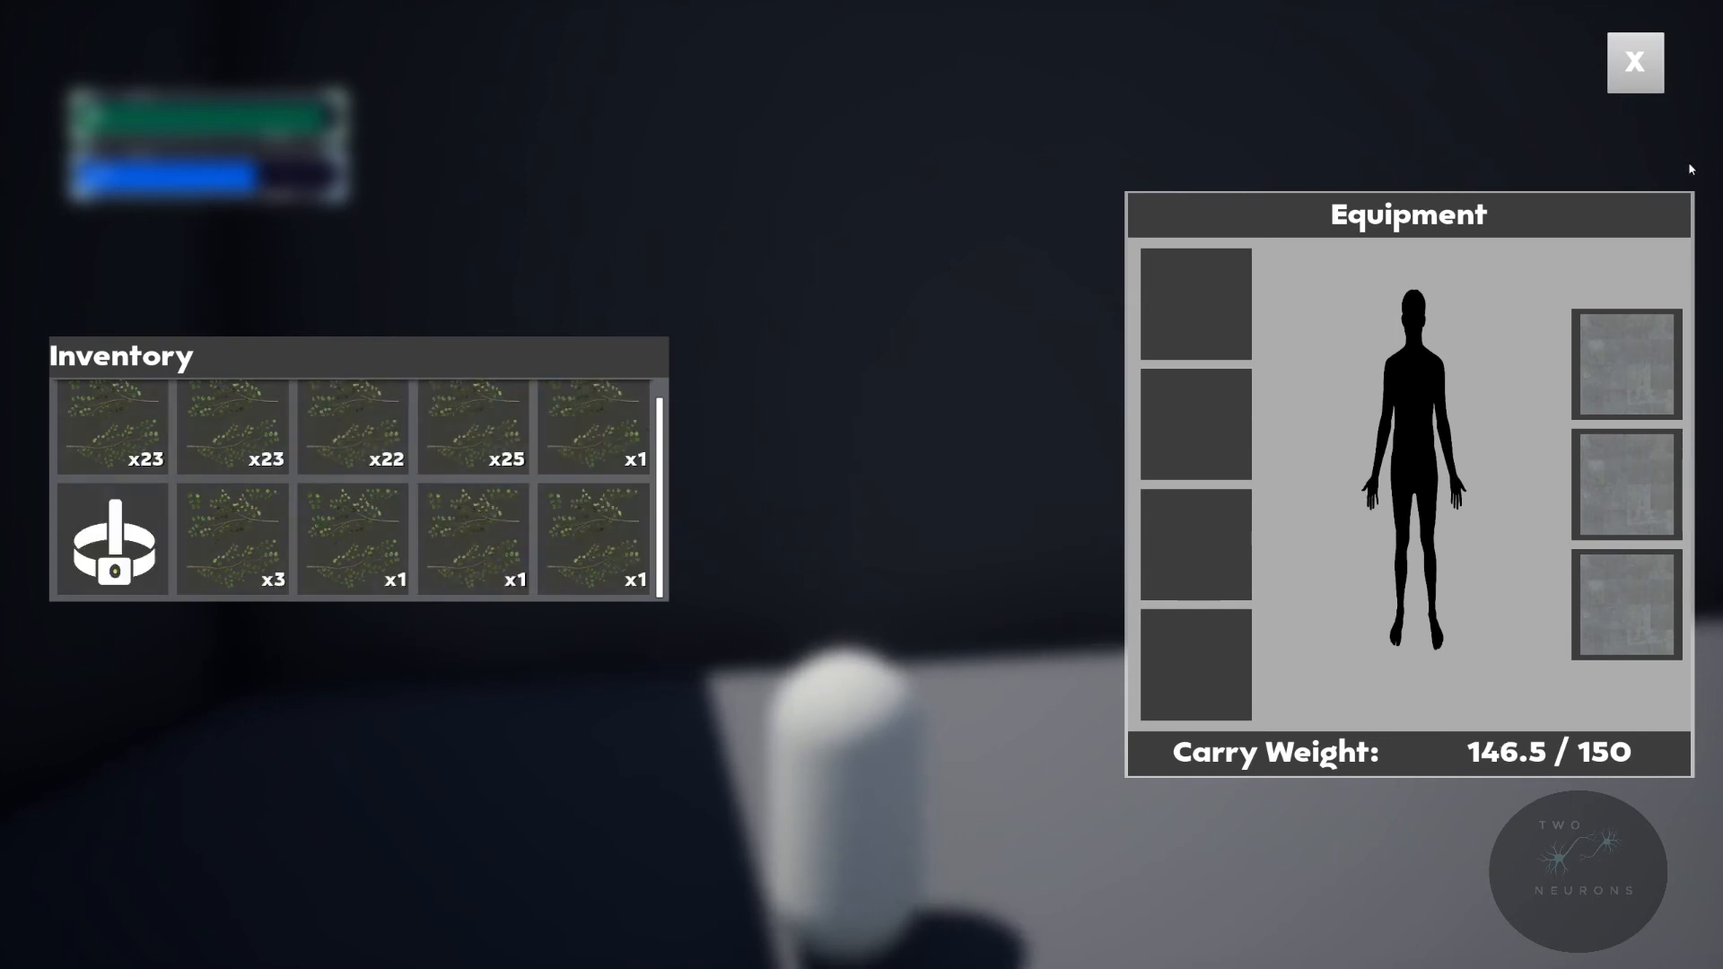
click(1633, 62)
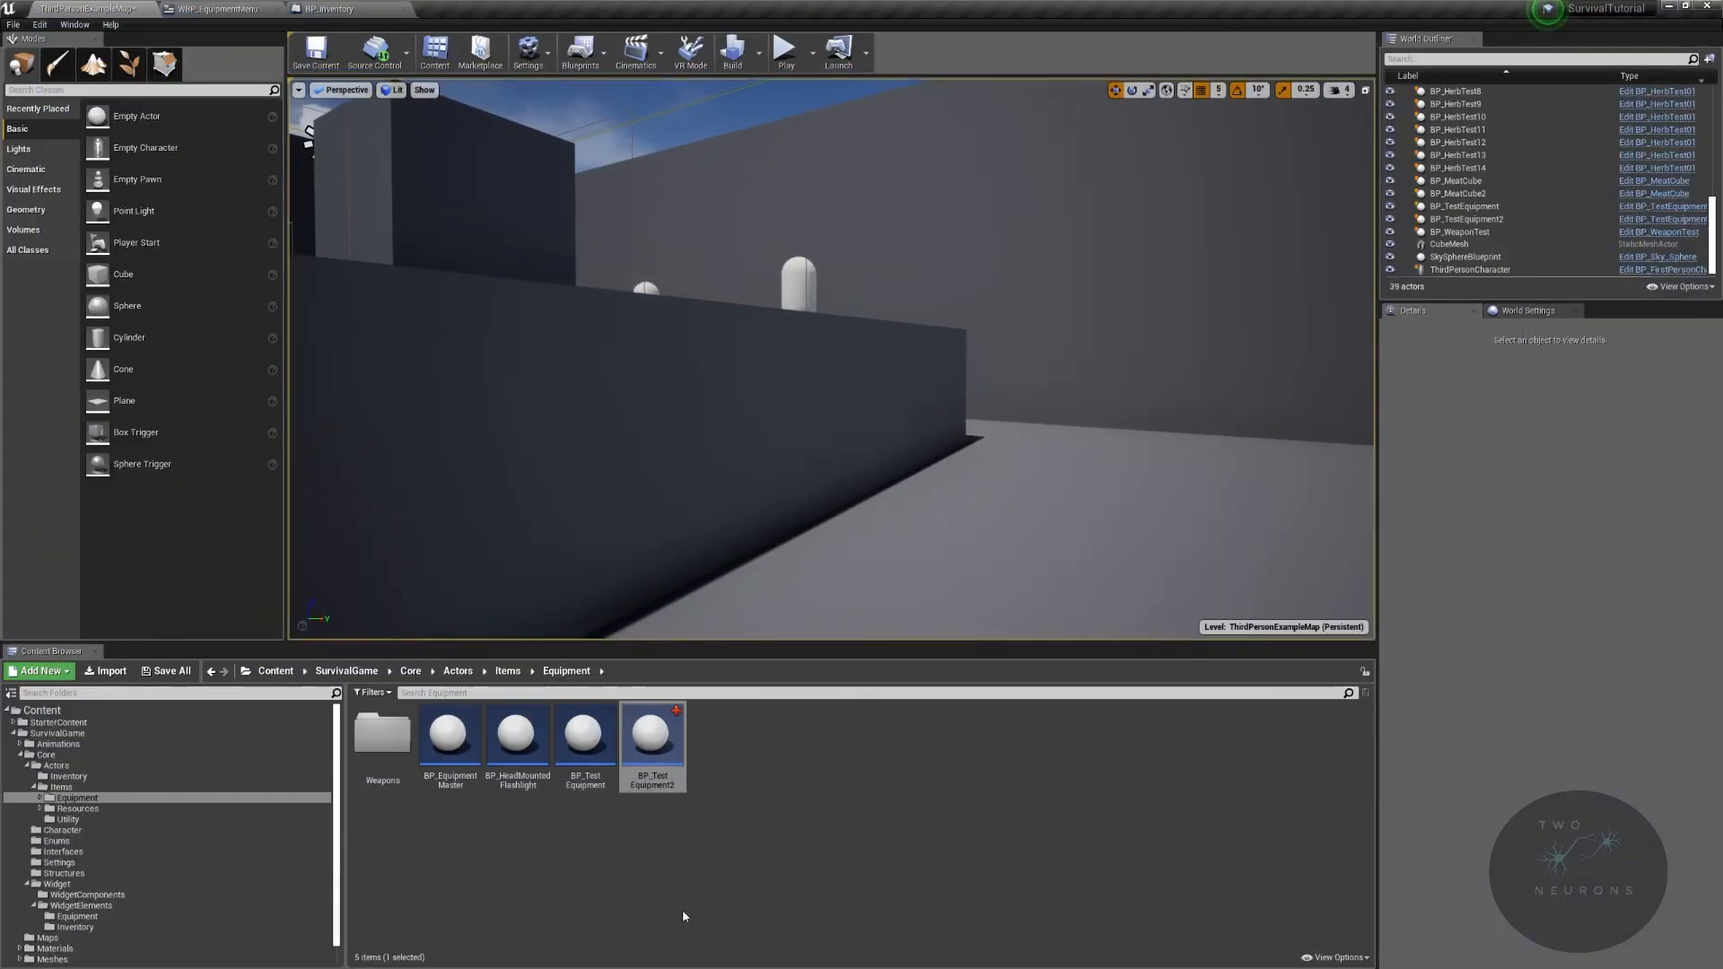
Step: Review WBP_EquipmentMenu and BP_Inventory's Discard Equipment graph, then compile BP_Inventory
click(217, 9)
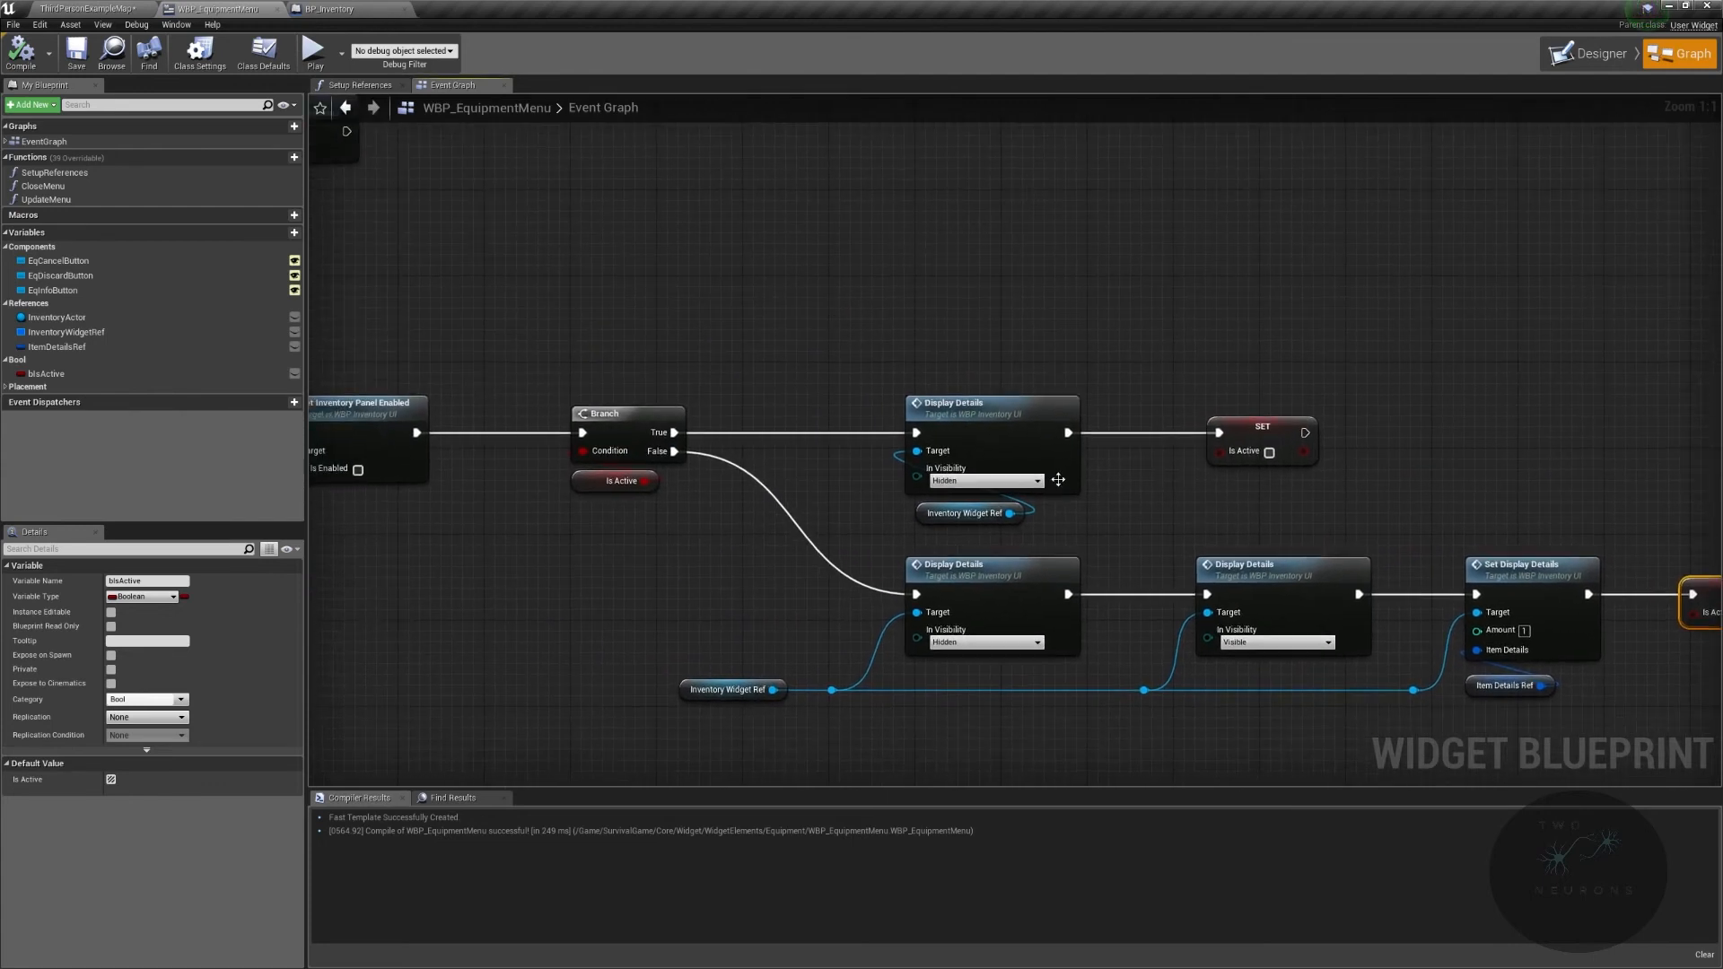
click(323, 8)
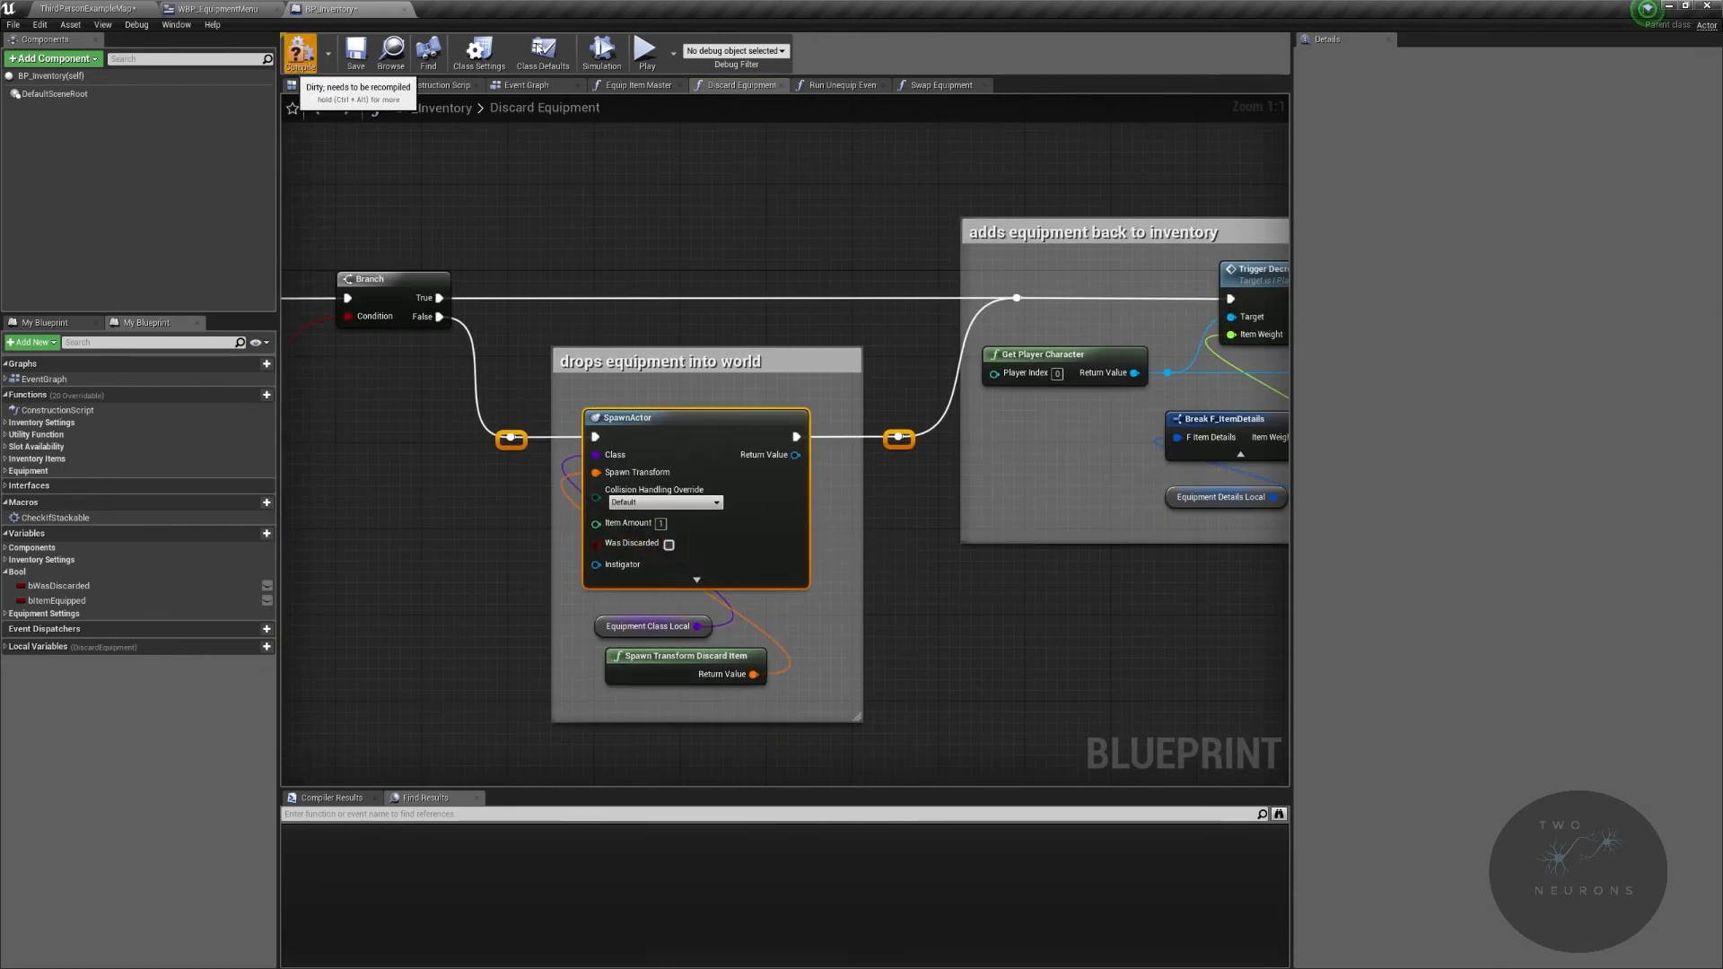
click(601, 52)
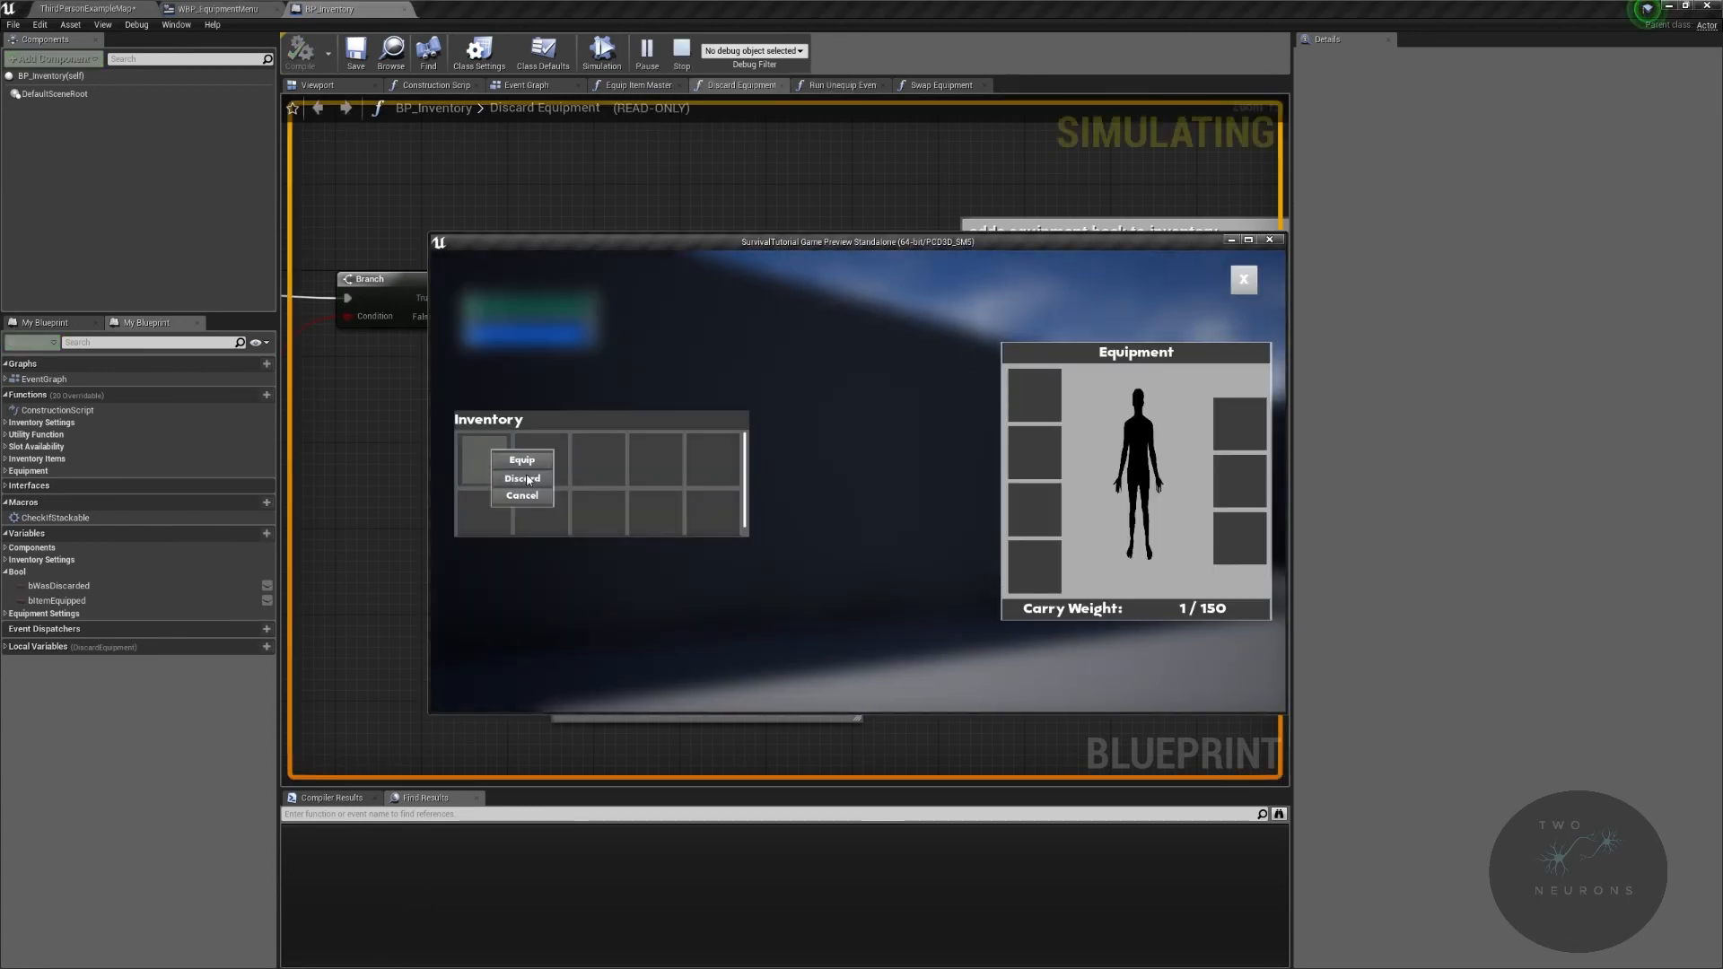
Step: Discard the equipment item in play, close the inventory, and cancel the herb stack options
click(522, 476)
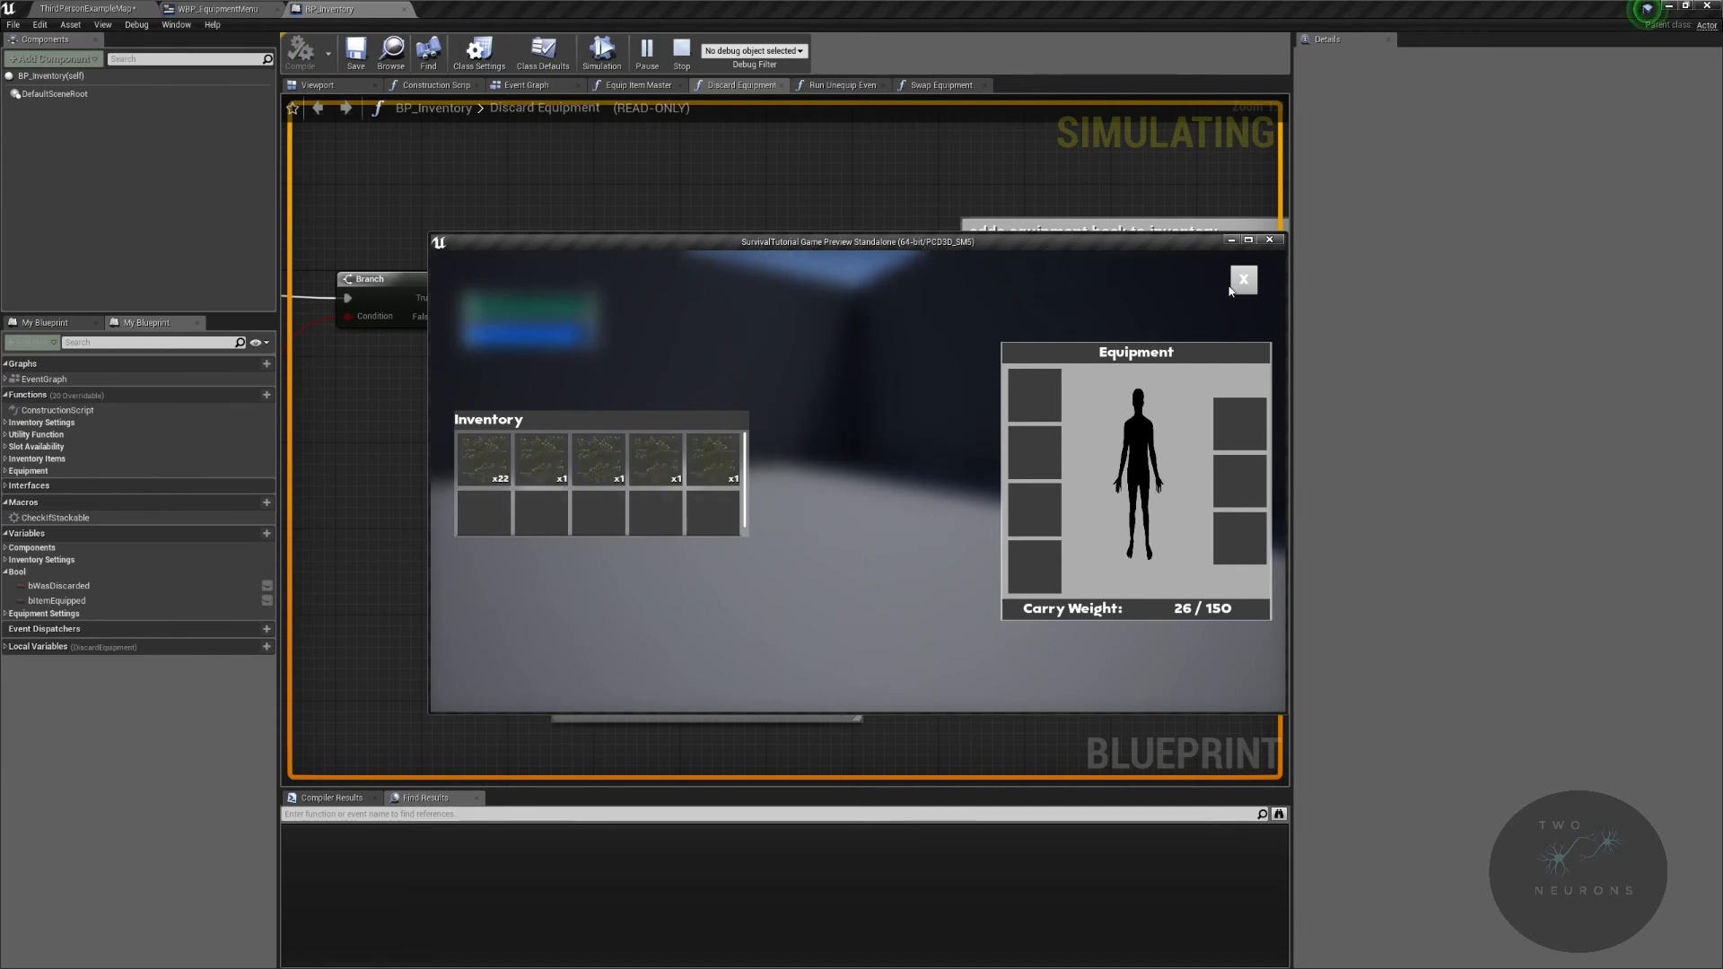
click(1243, 278)
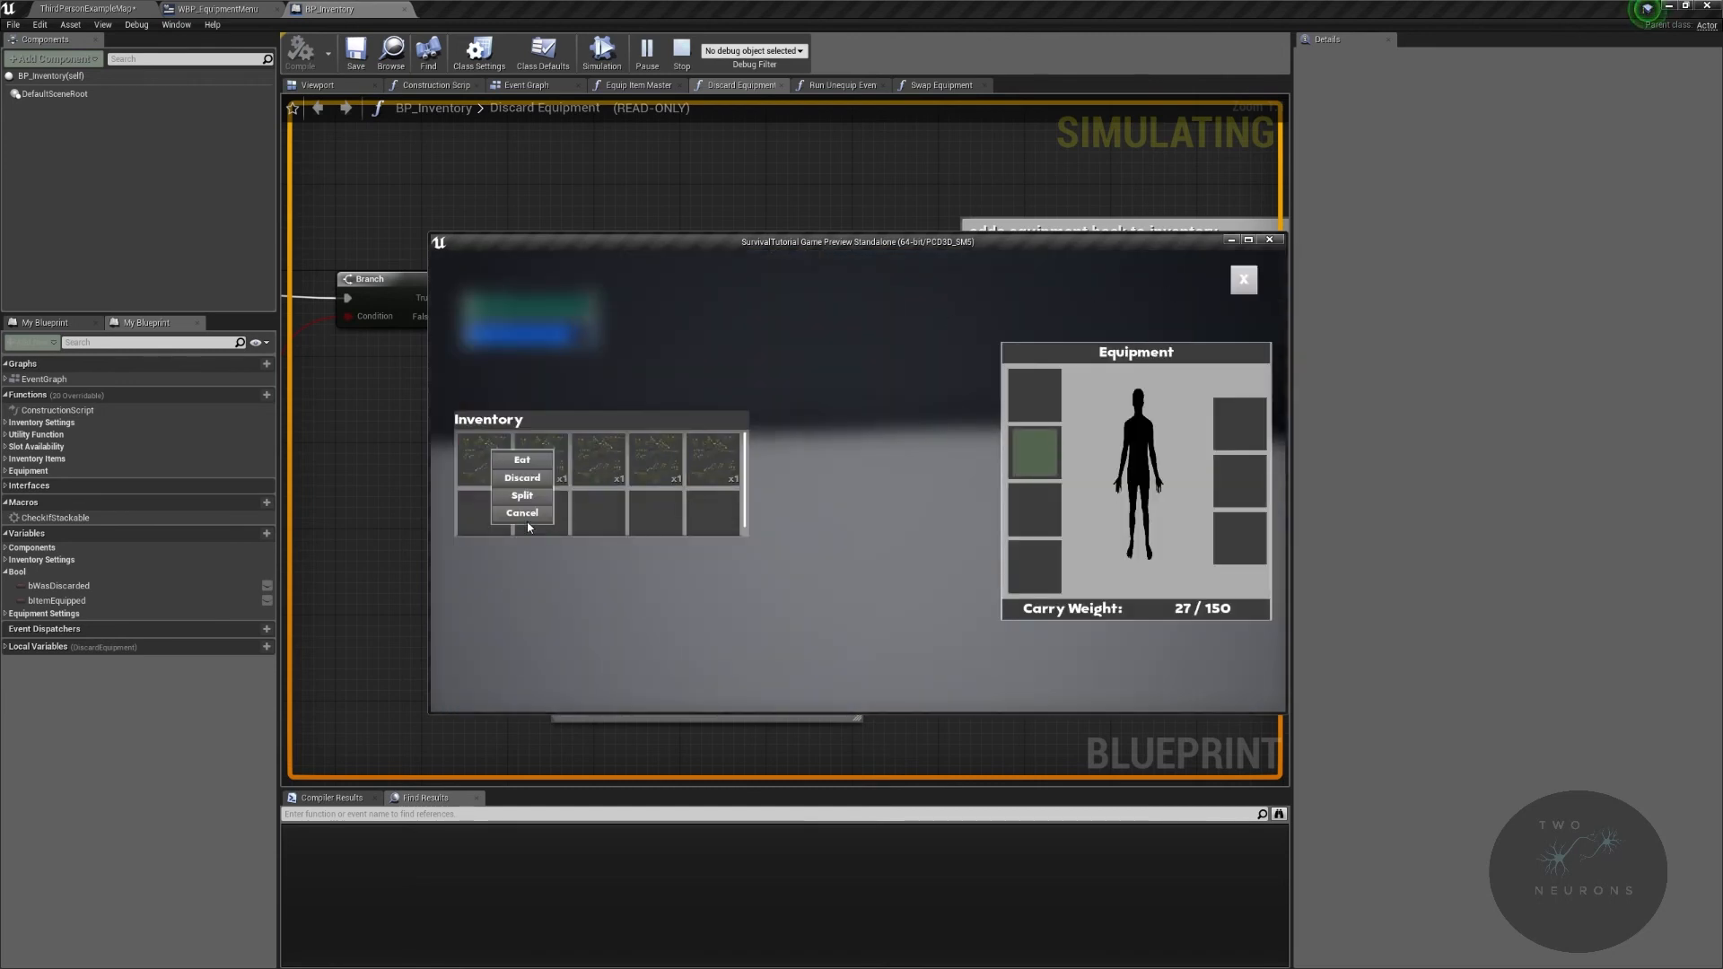
click(522, 495)
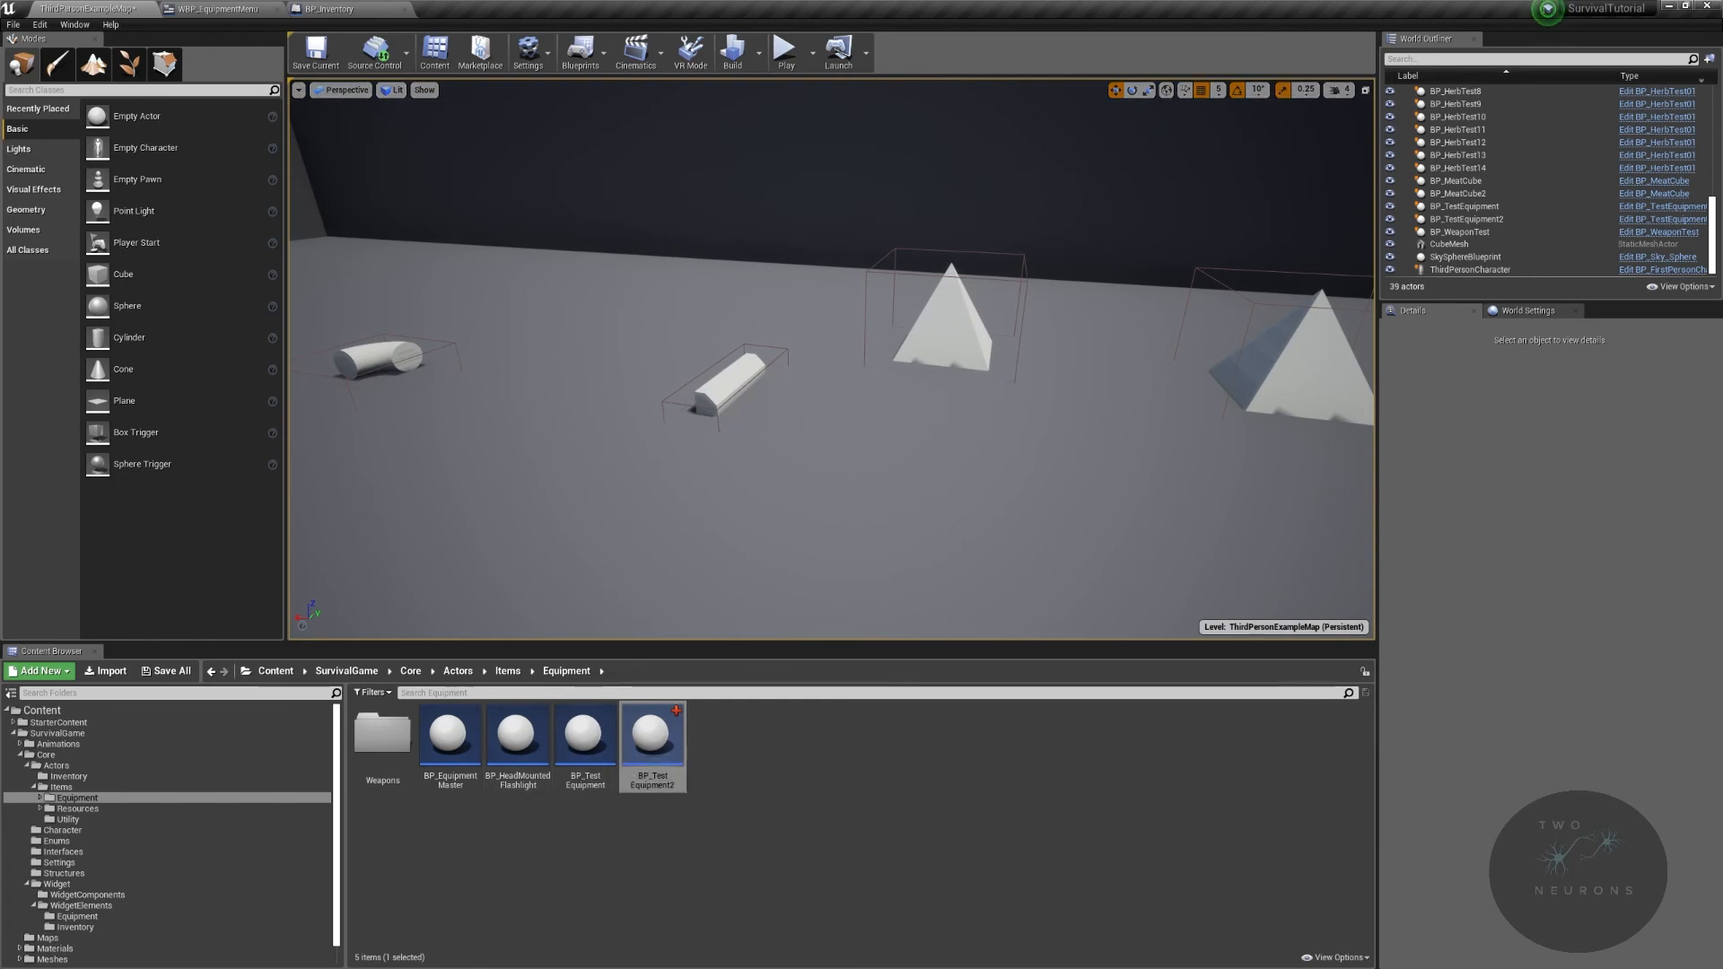
Step: Open BP_ItemMaster's construction script and reposition the reroute point on the False wire
click(508, 670)
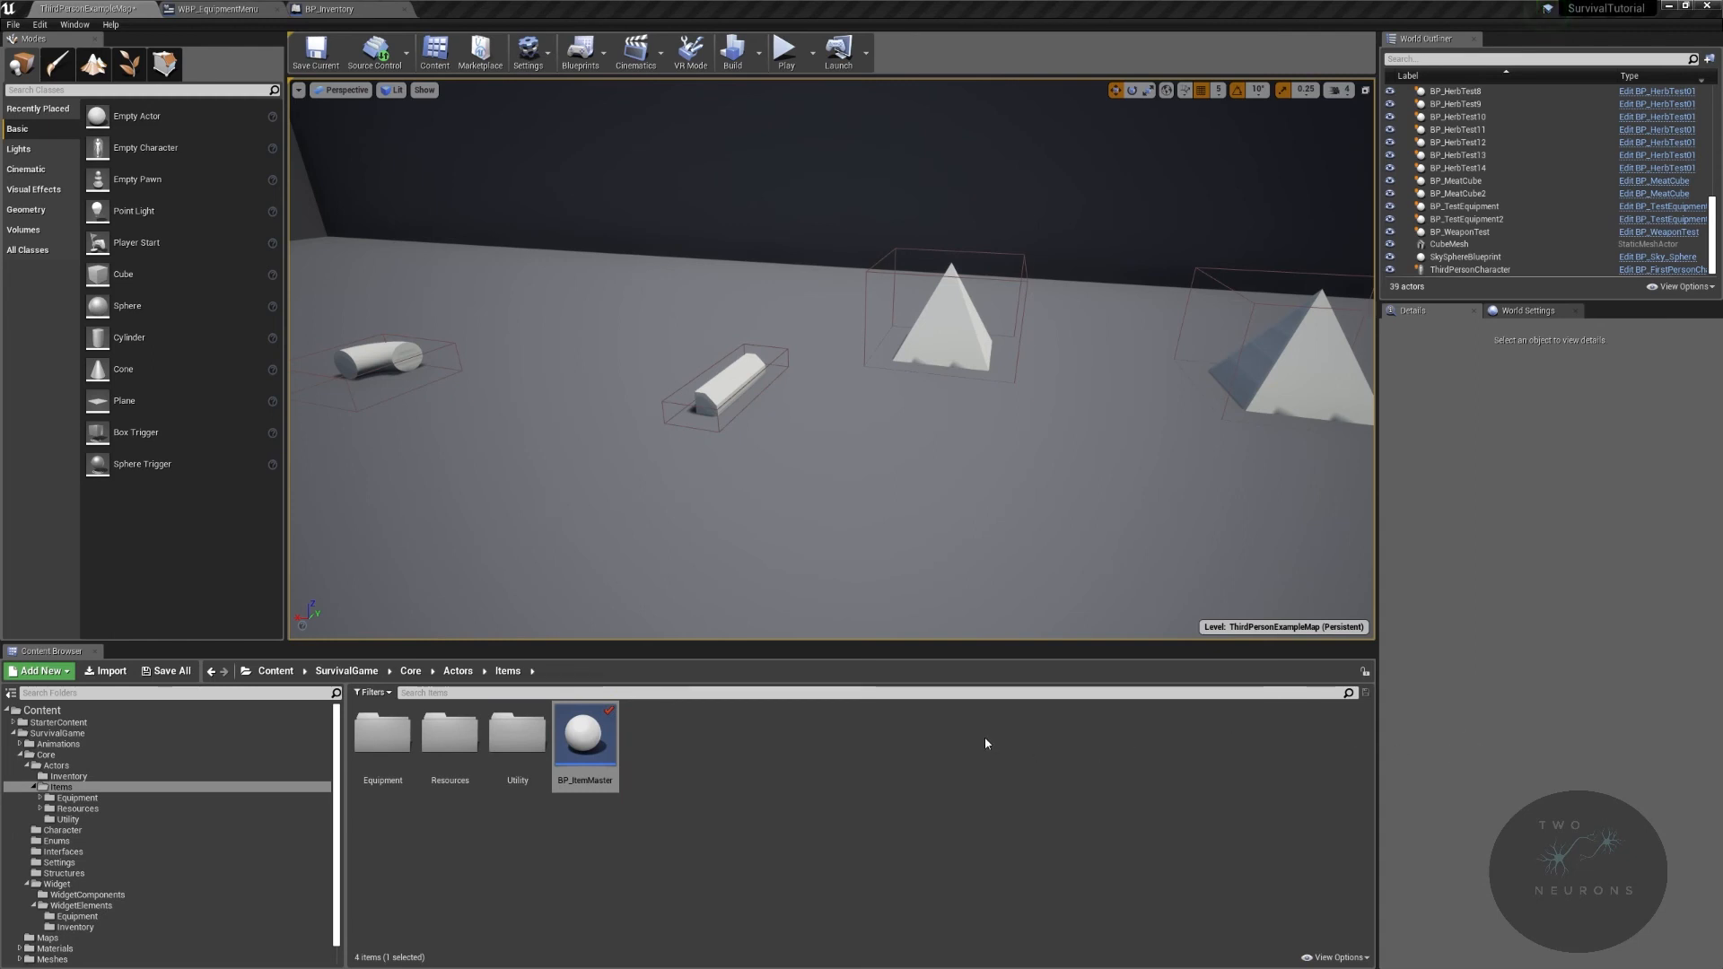
double_click(584, 730)
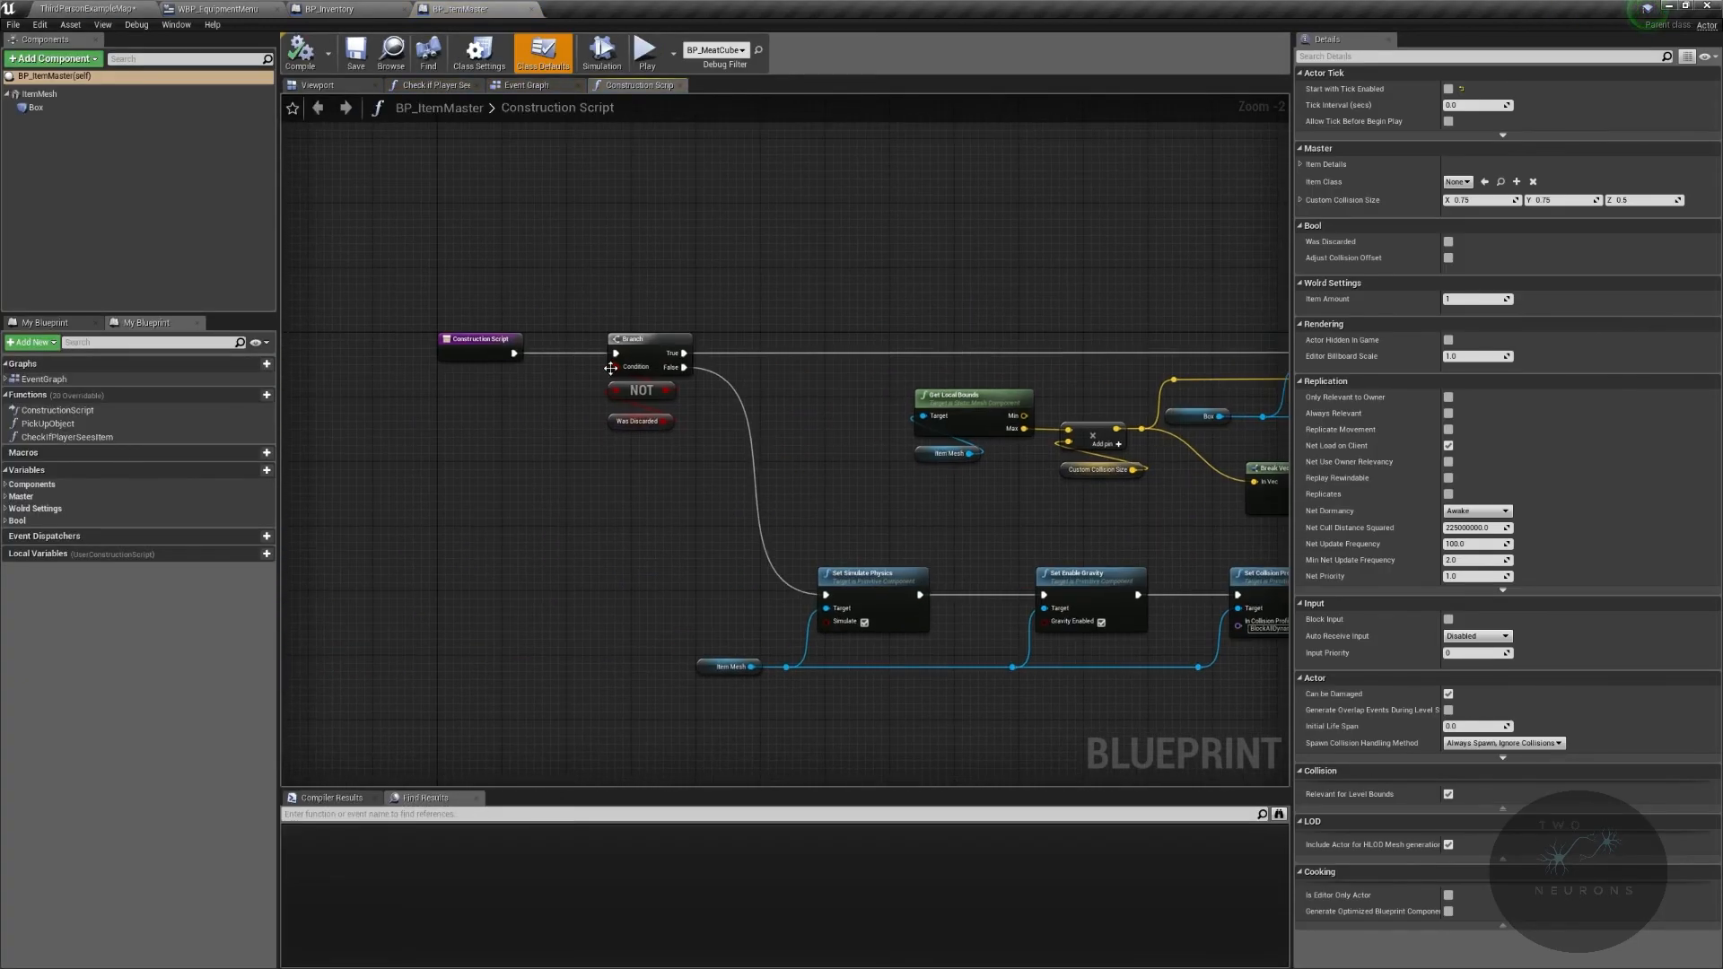
click(634, 352)
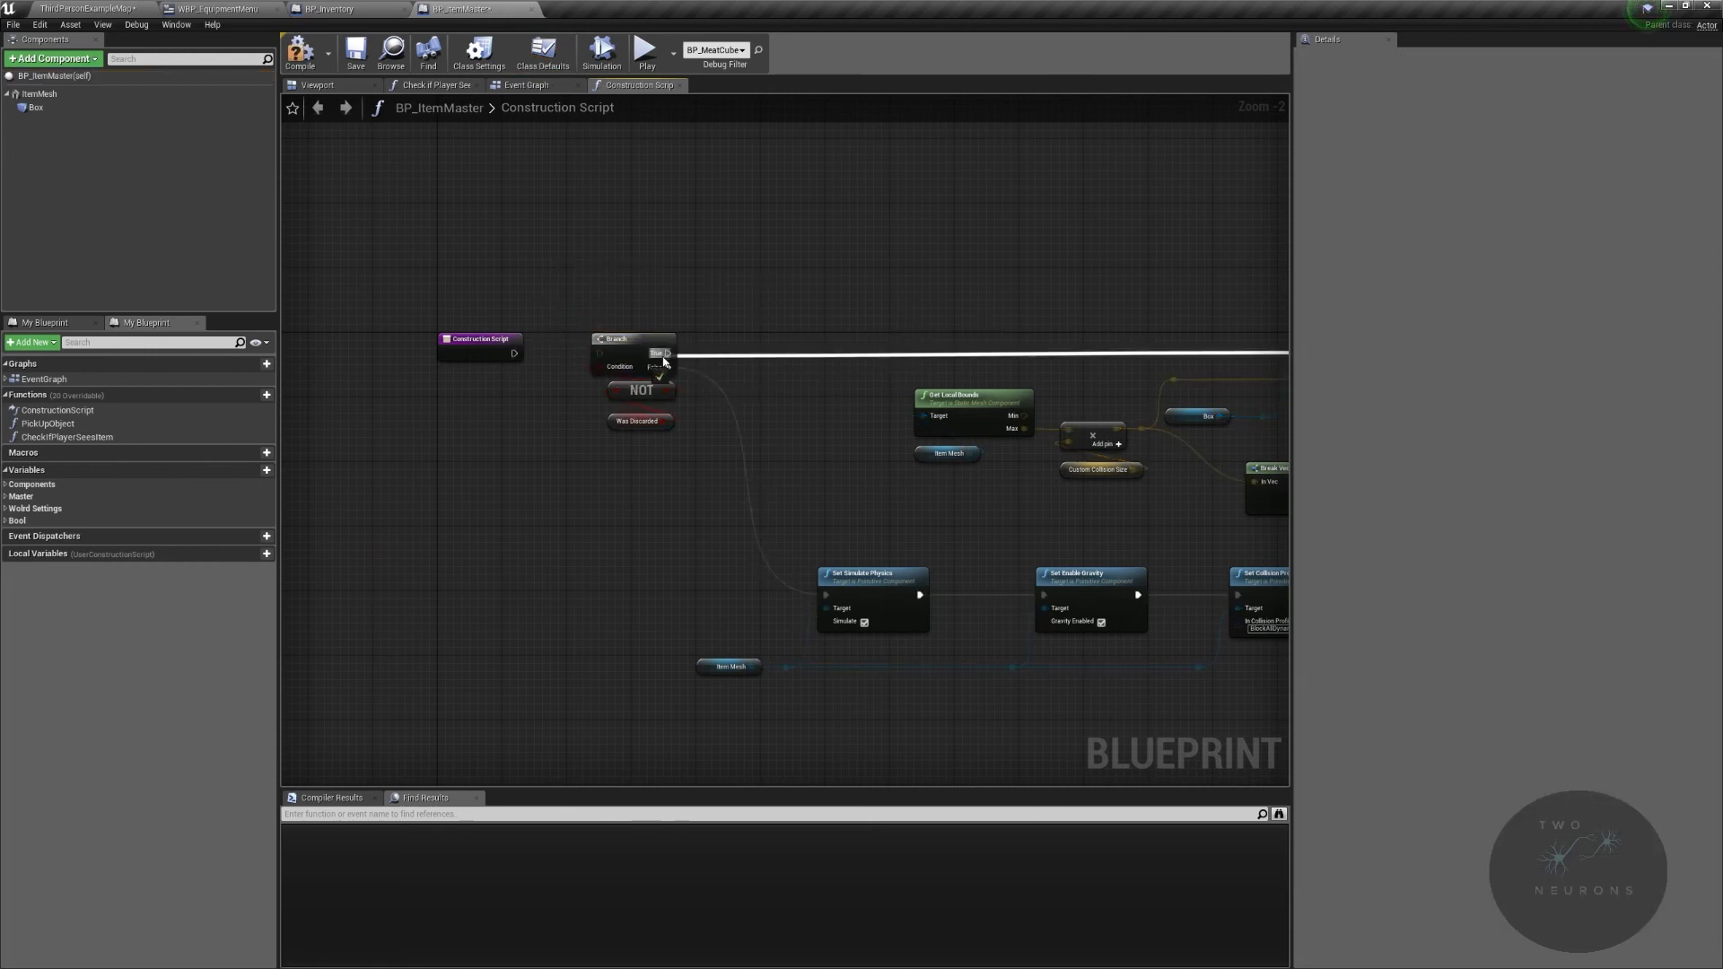
scroll(down, 3)
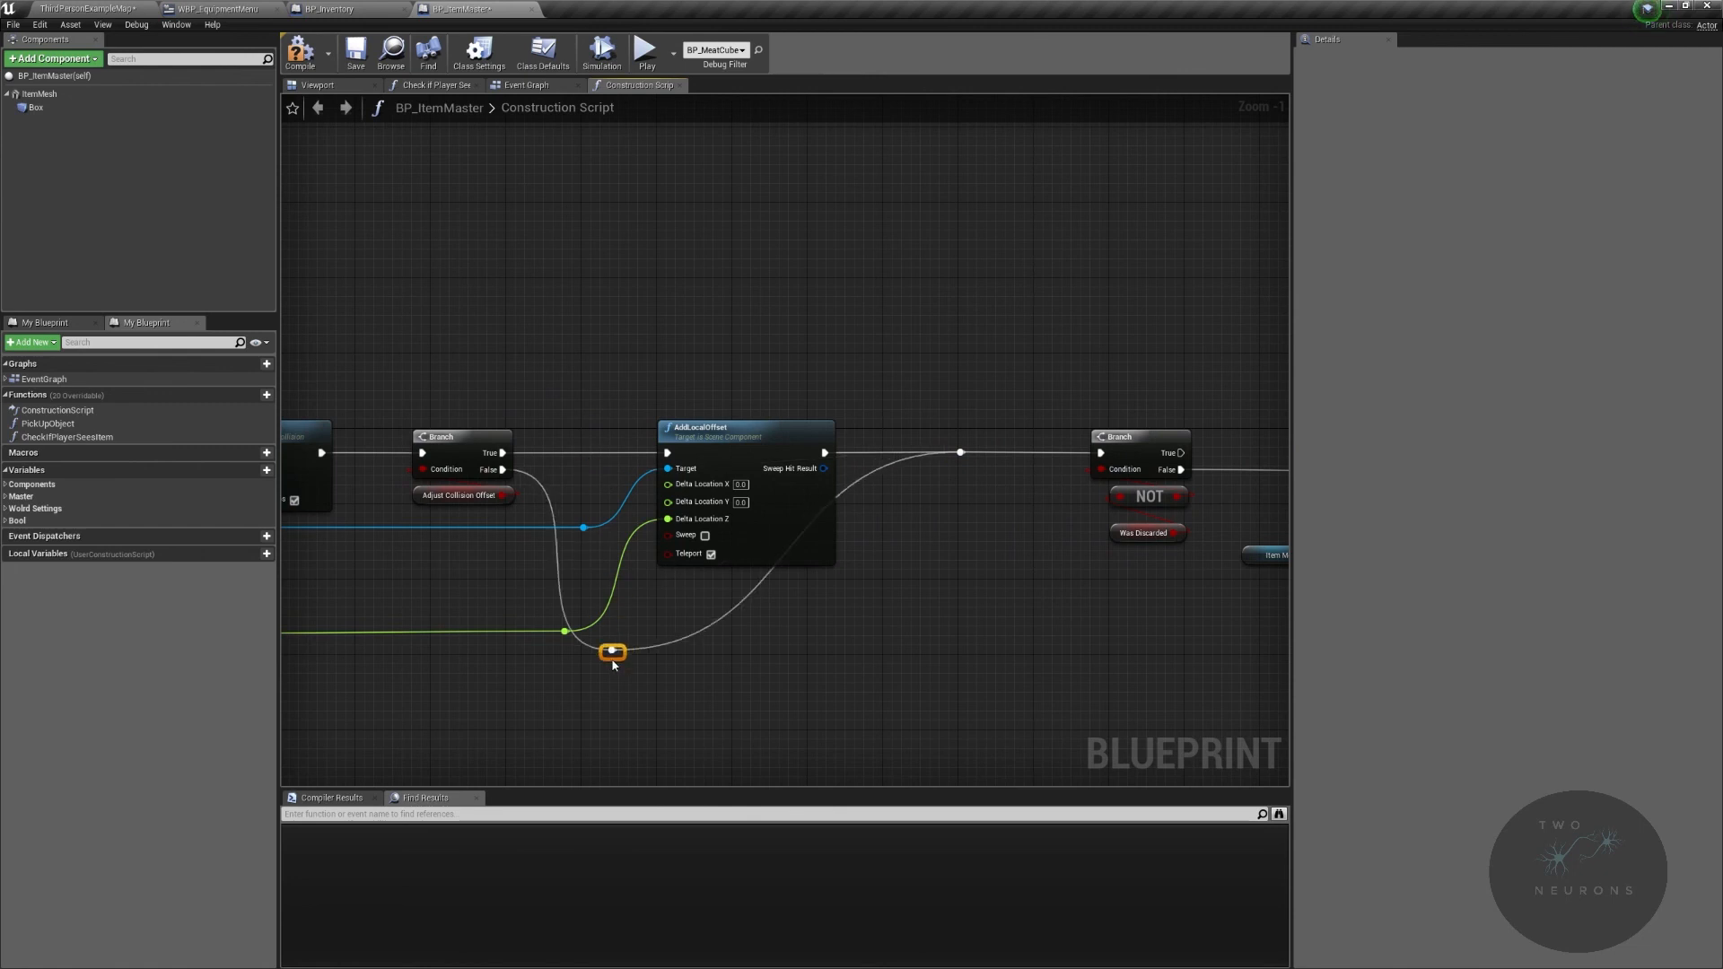
drag(613, 649, 875, 577)
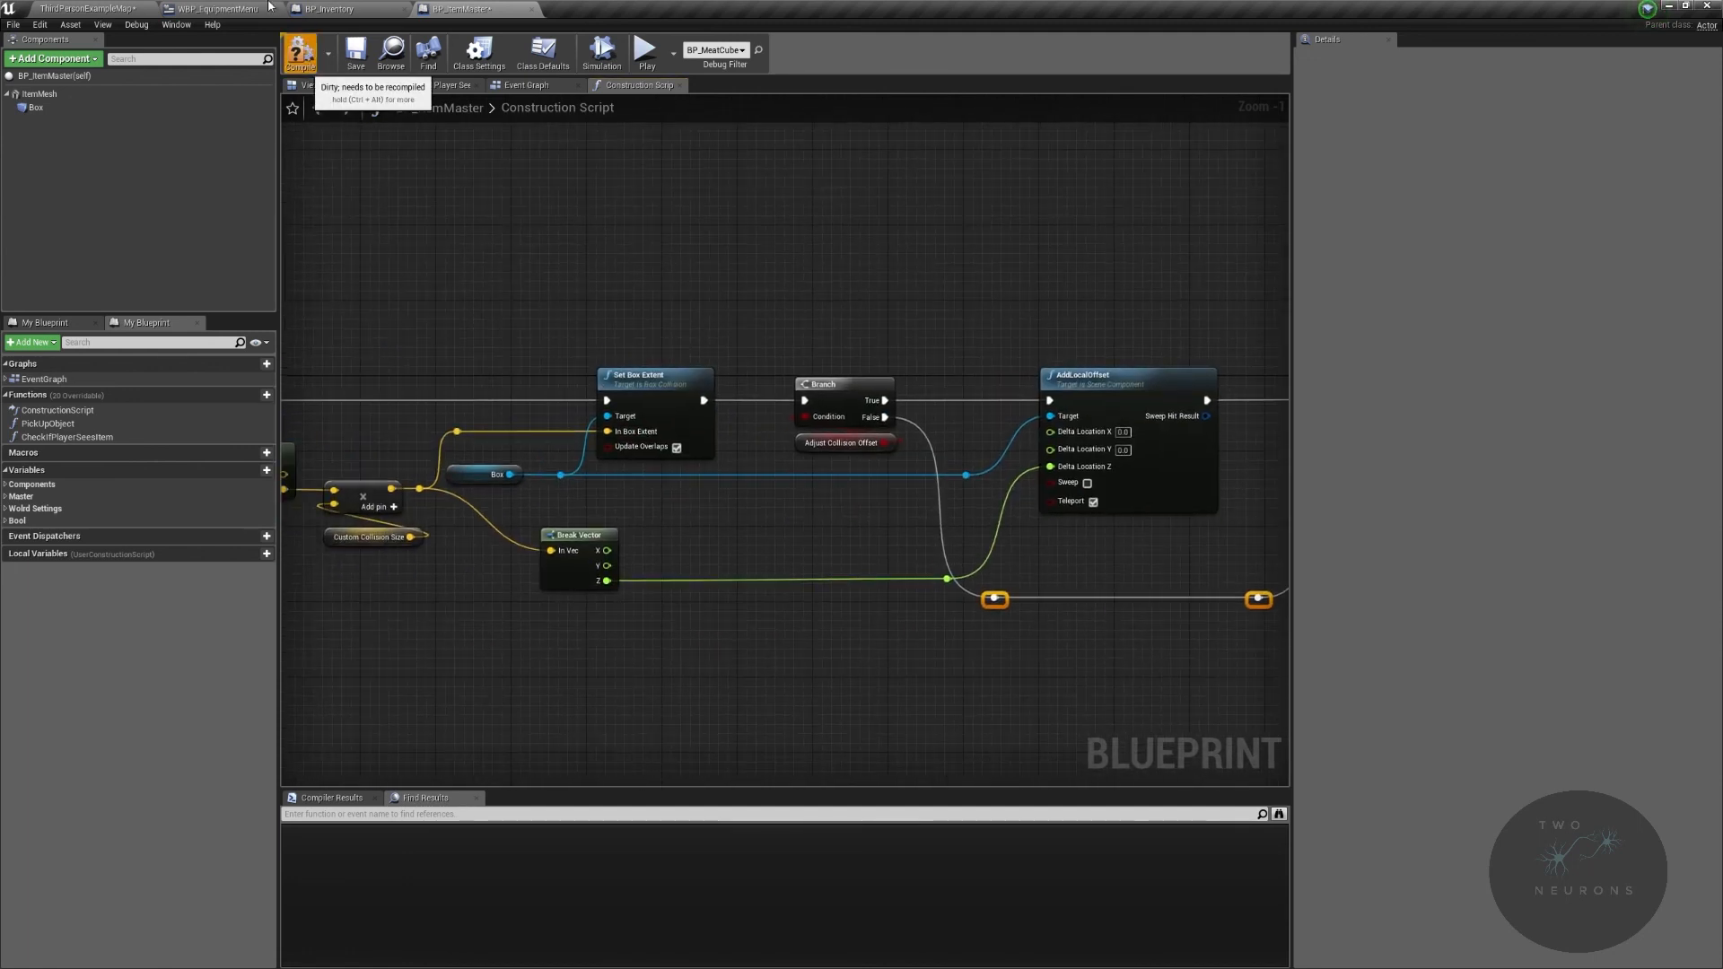
Step: Compile BP_ItemMaster, then stop the brief standalone play test
click(601, 50)
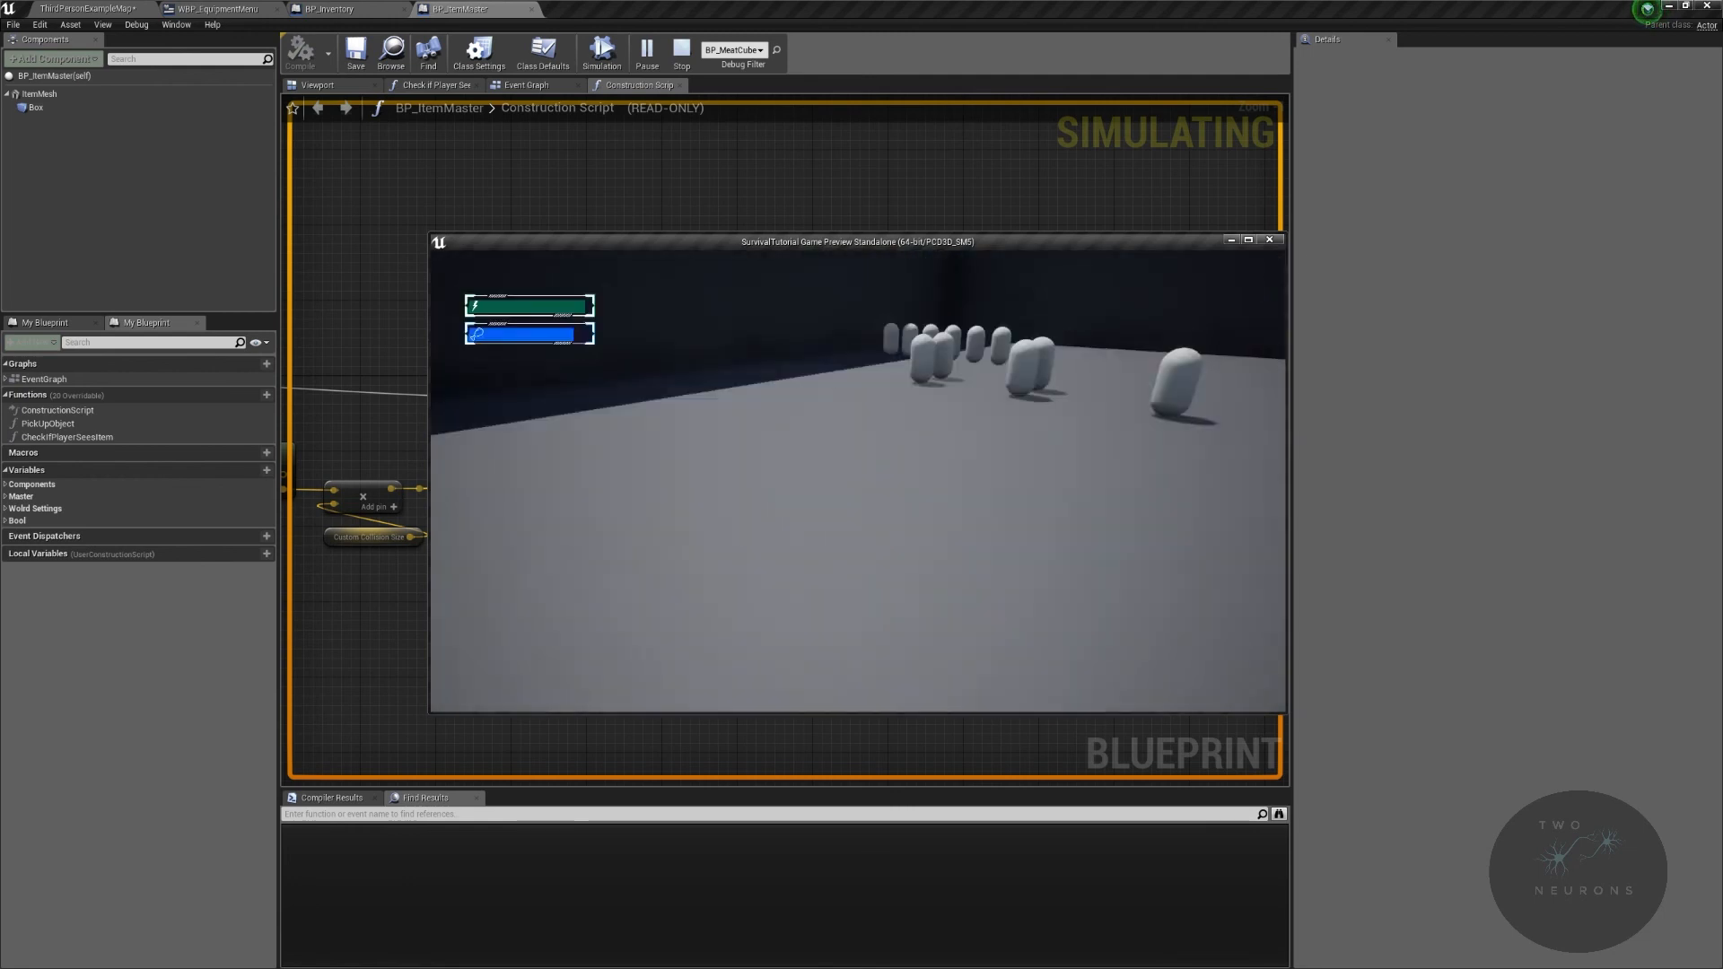
click(680, 54)
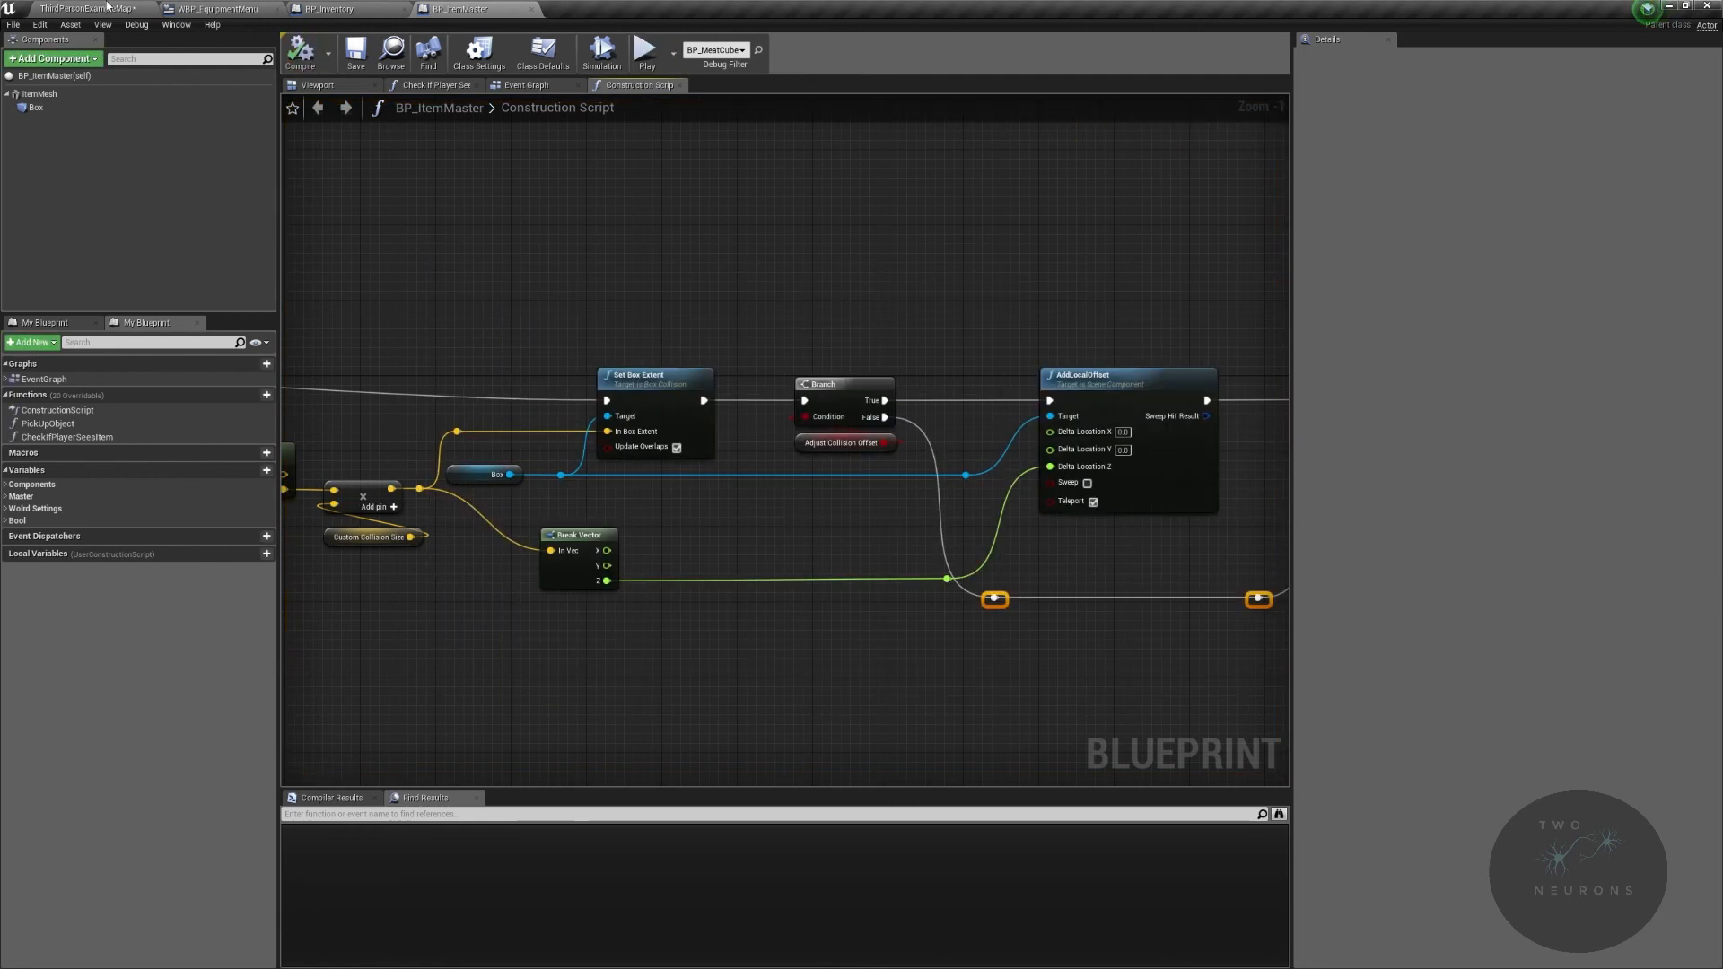
Step: Close the BP_Inventory blueprint editor and start playing the level
click(324, 9)
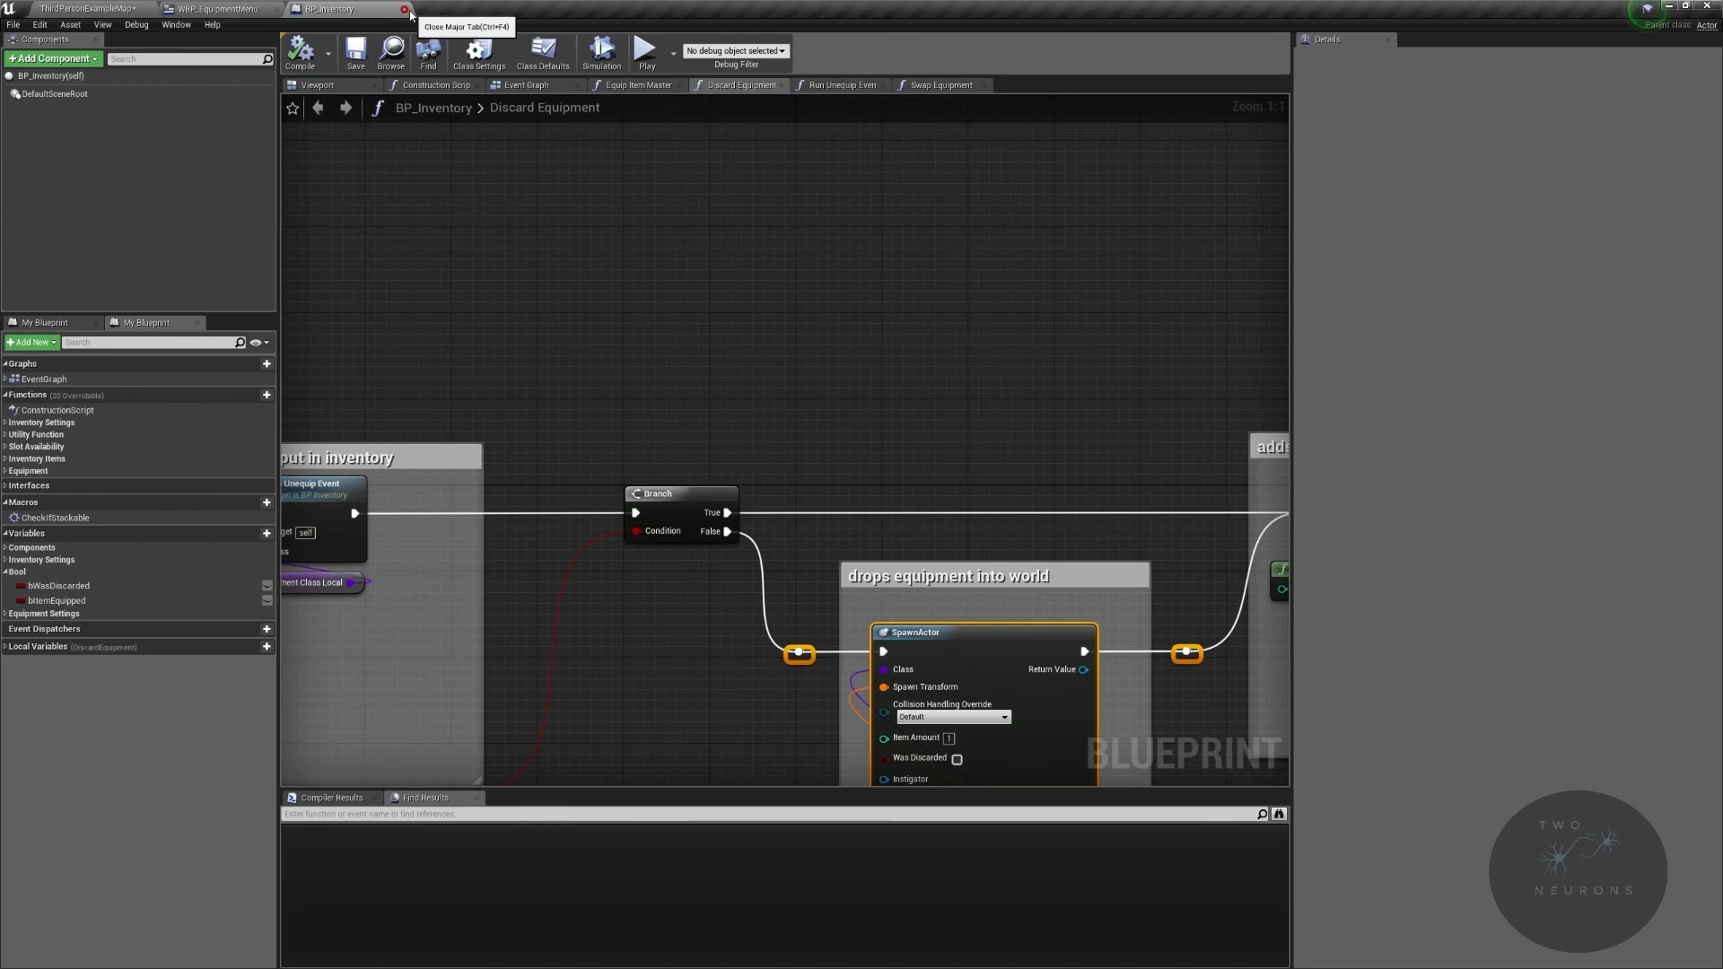
click(410, 19)
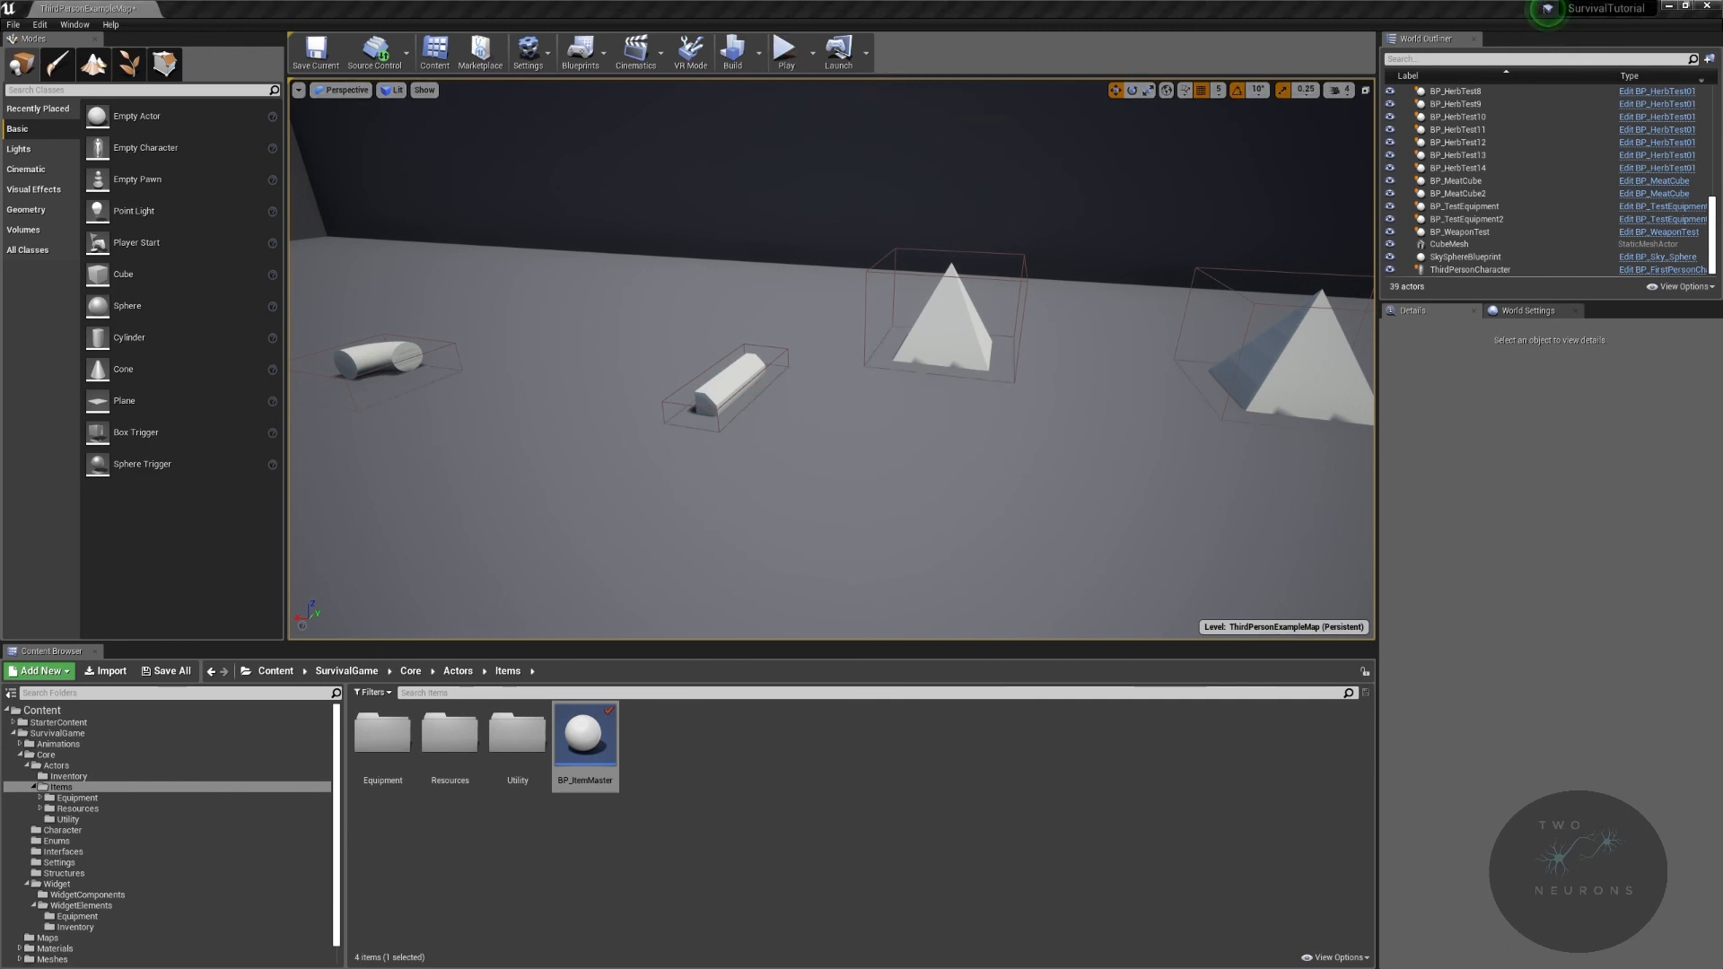
click(782, 48)
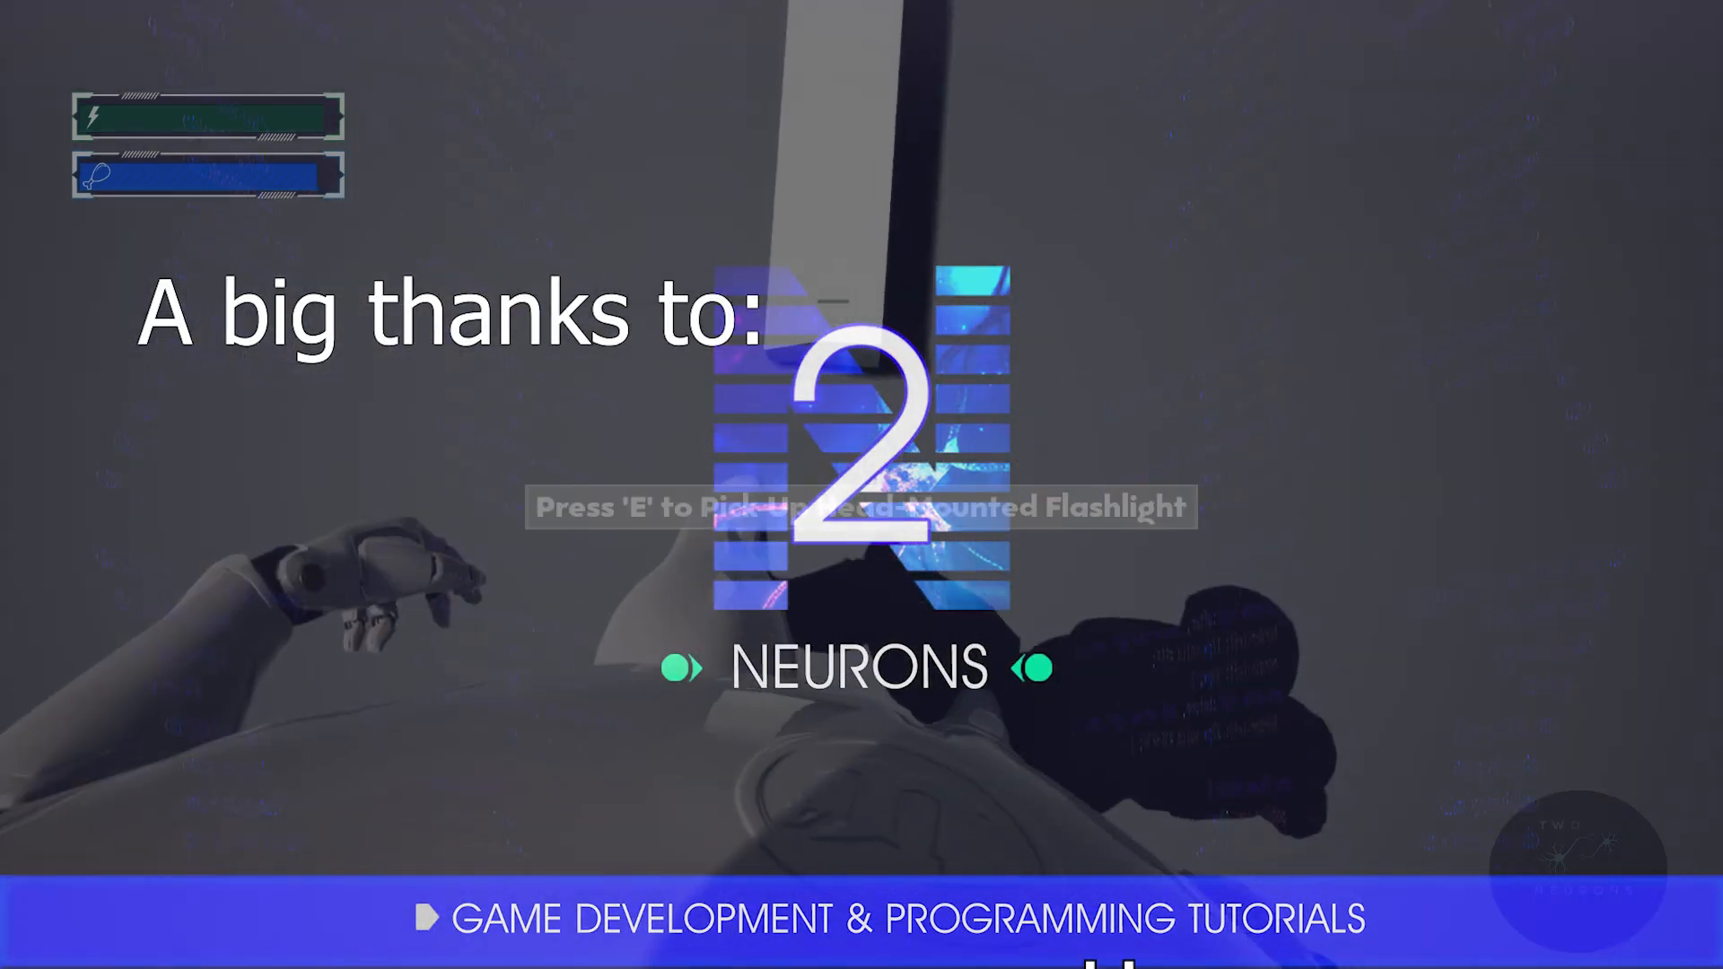
Step: Open the in-game inventory and equipment screens with the I key, showing 3.5/150 weight
key(i)
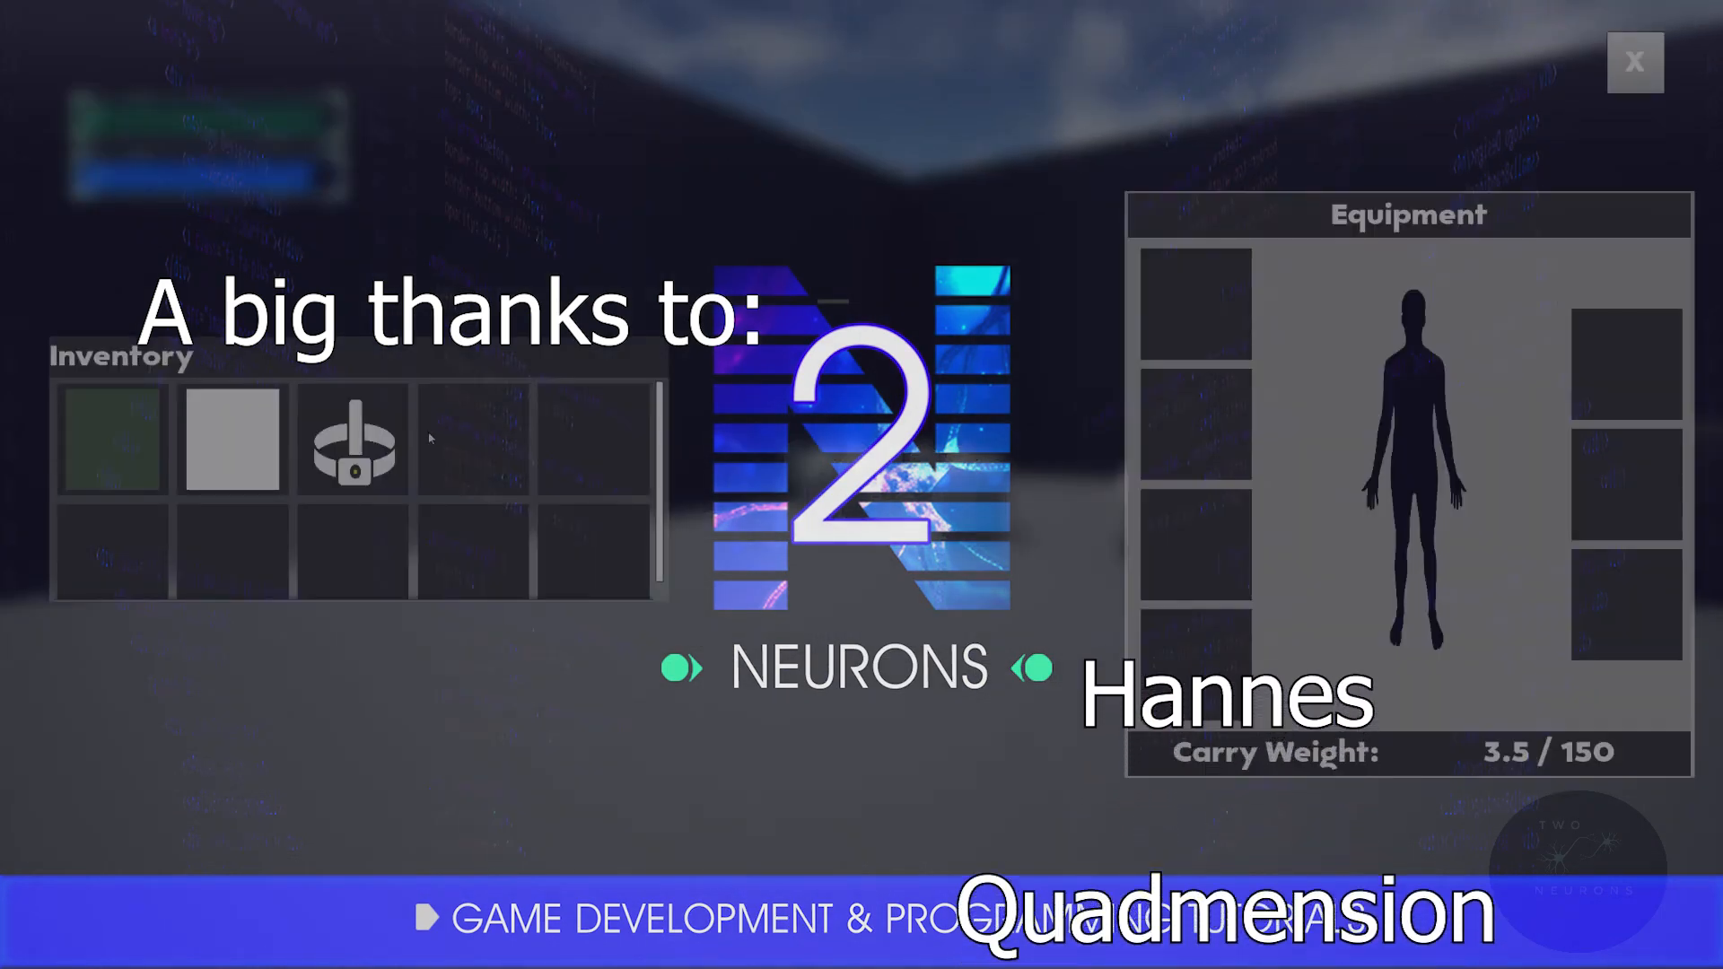